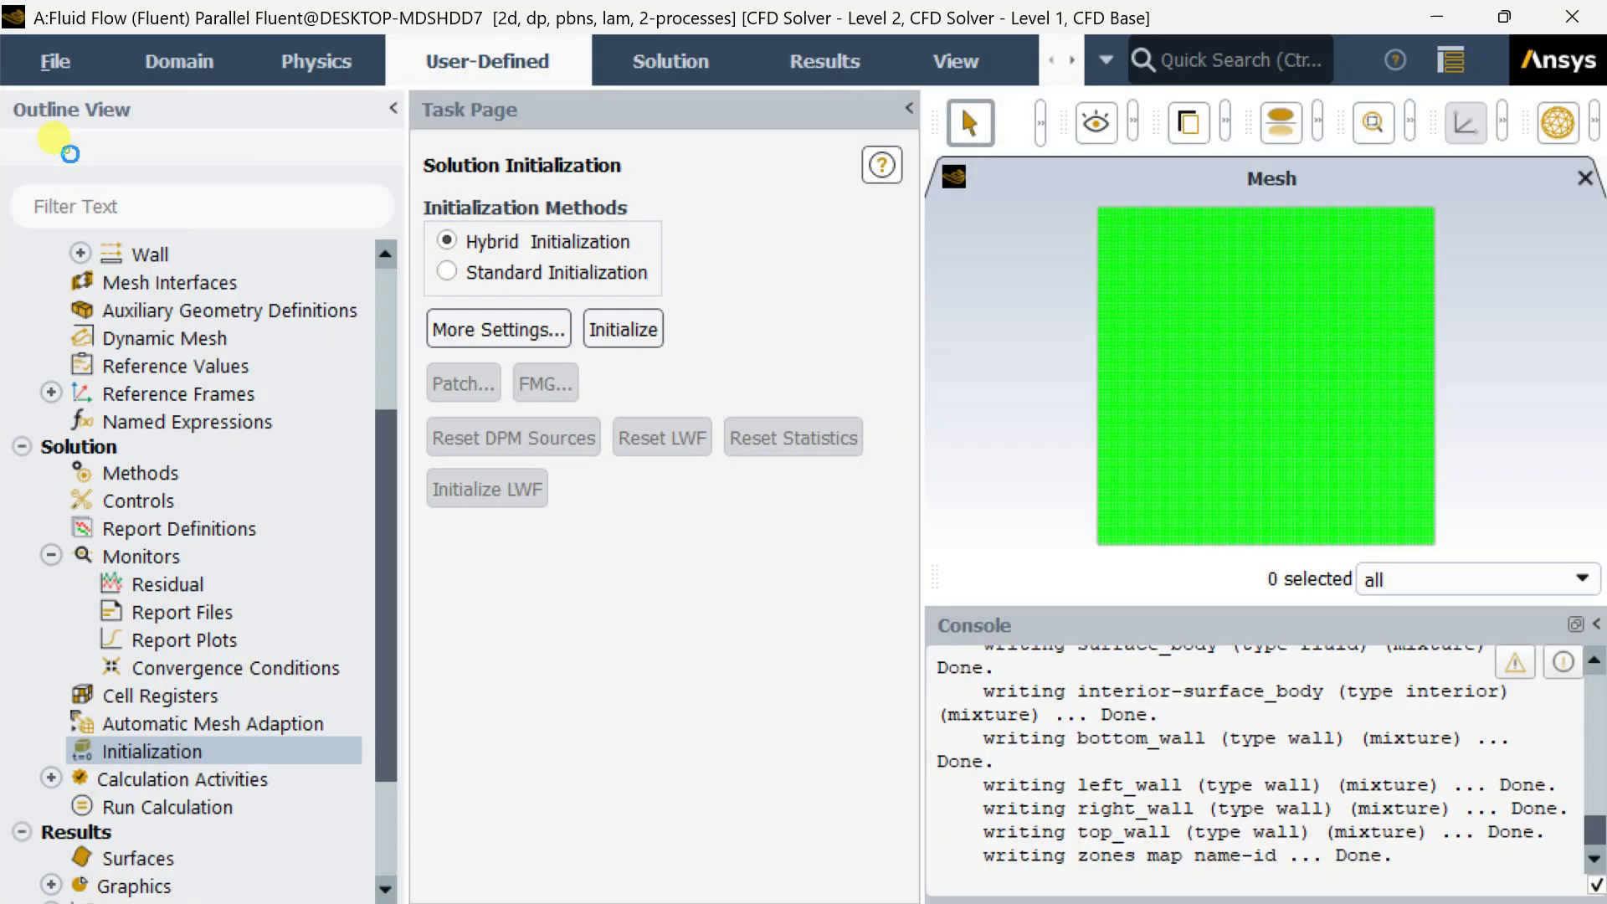
Browse the Derivatives field functions in the custom field function calculator, then leave it
left_click(487, 60)
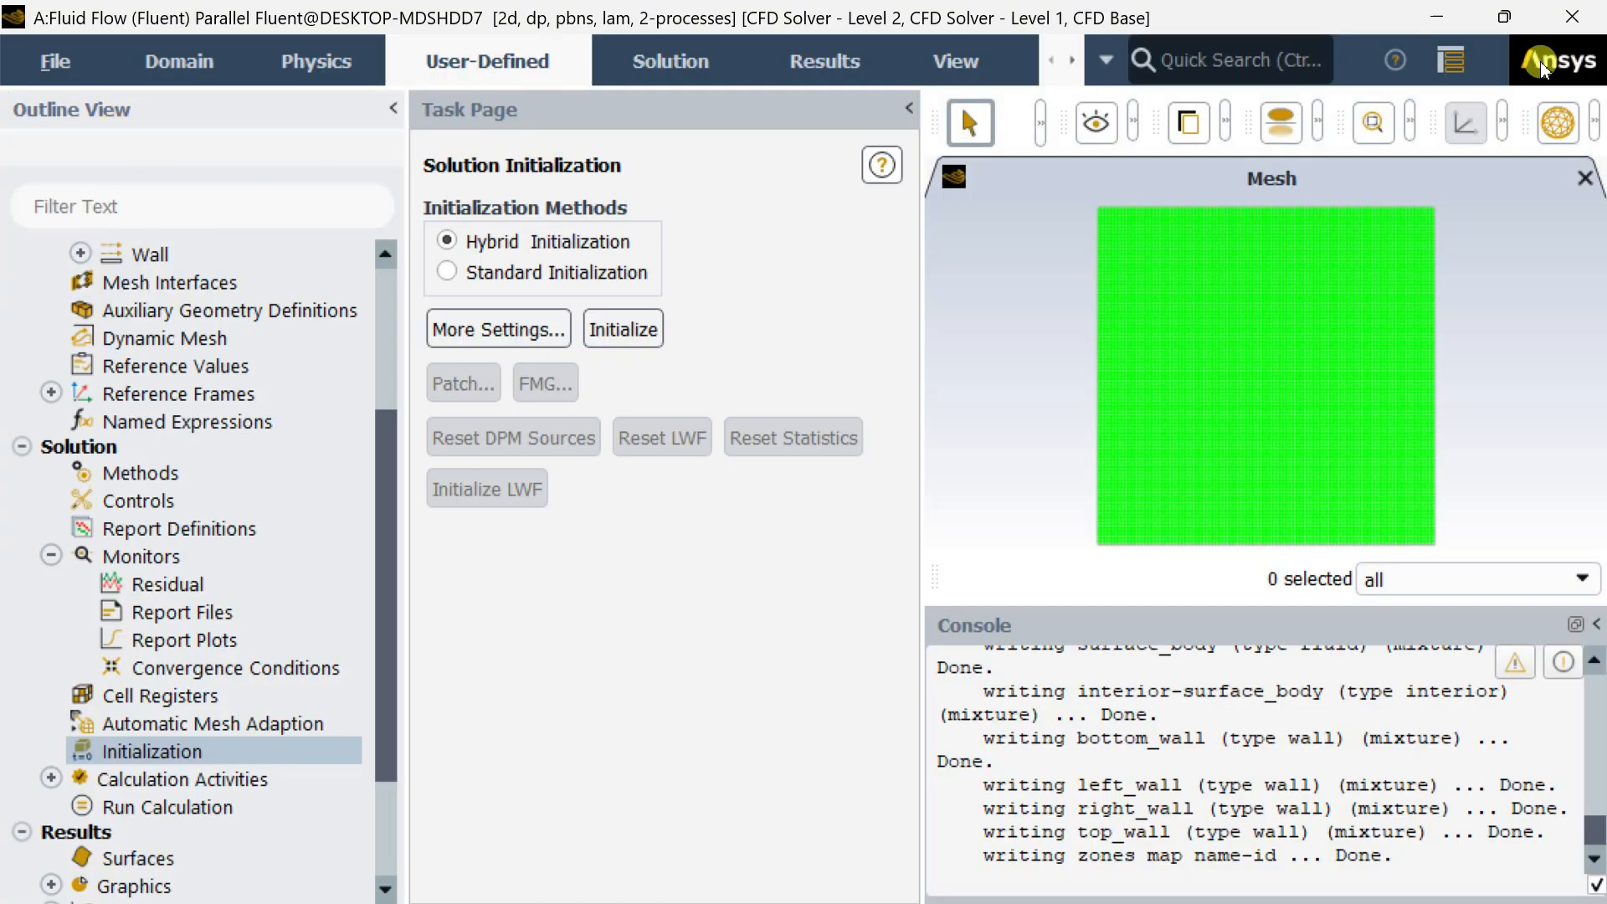
left_click(485, 60)
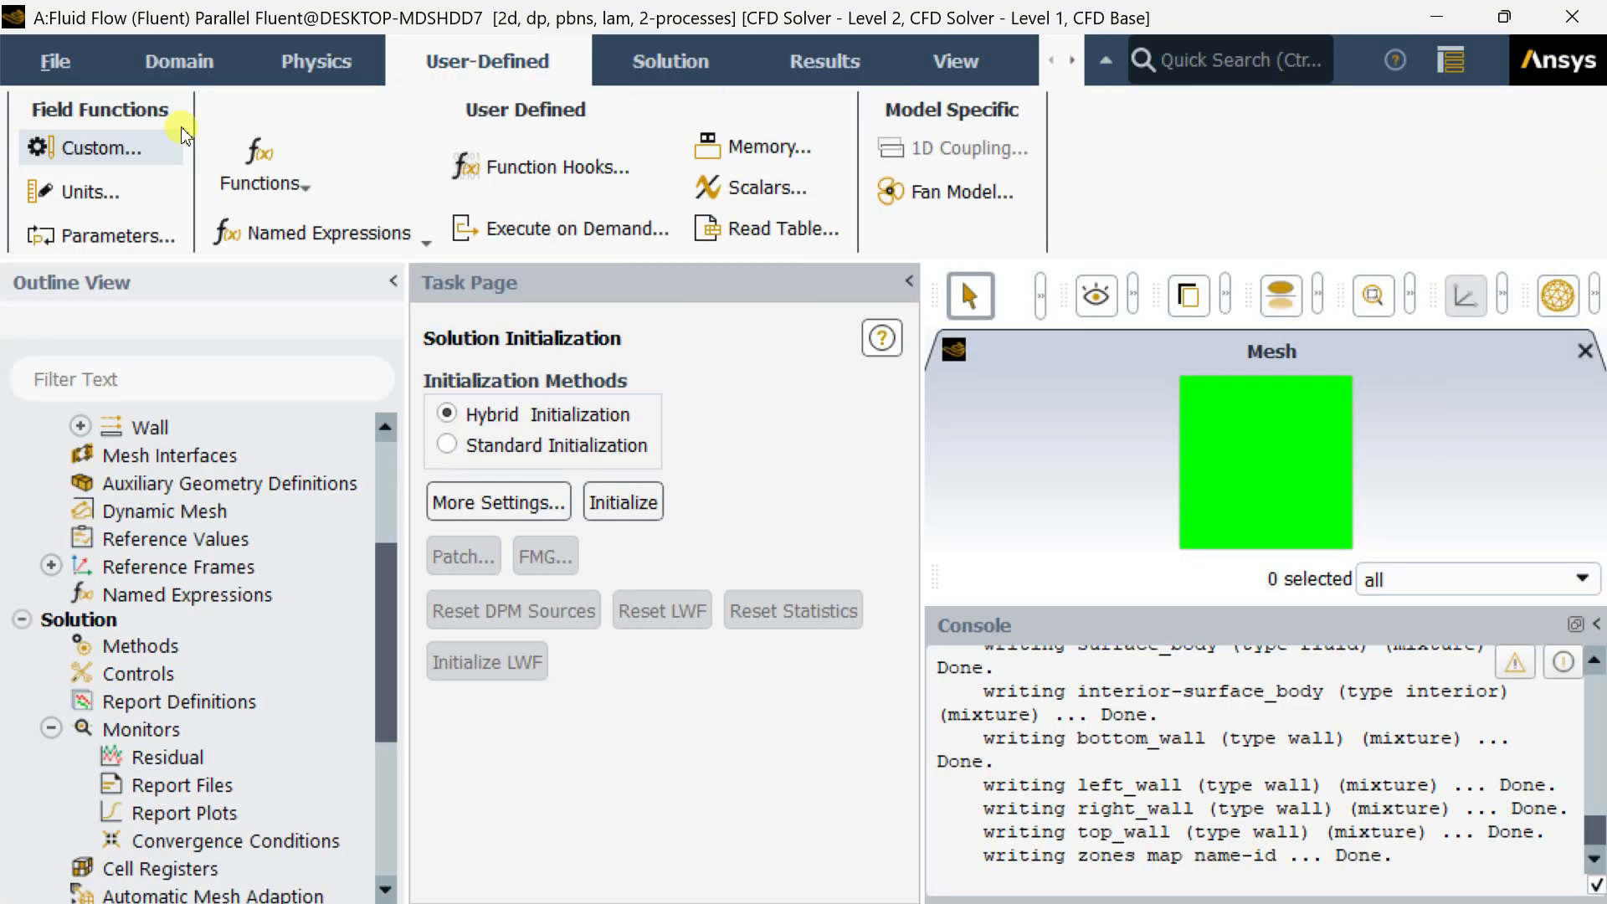
left_click(99, 148)
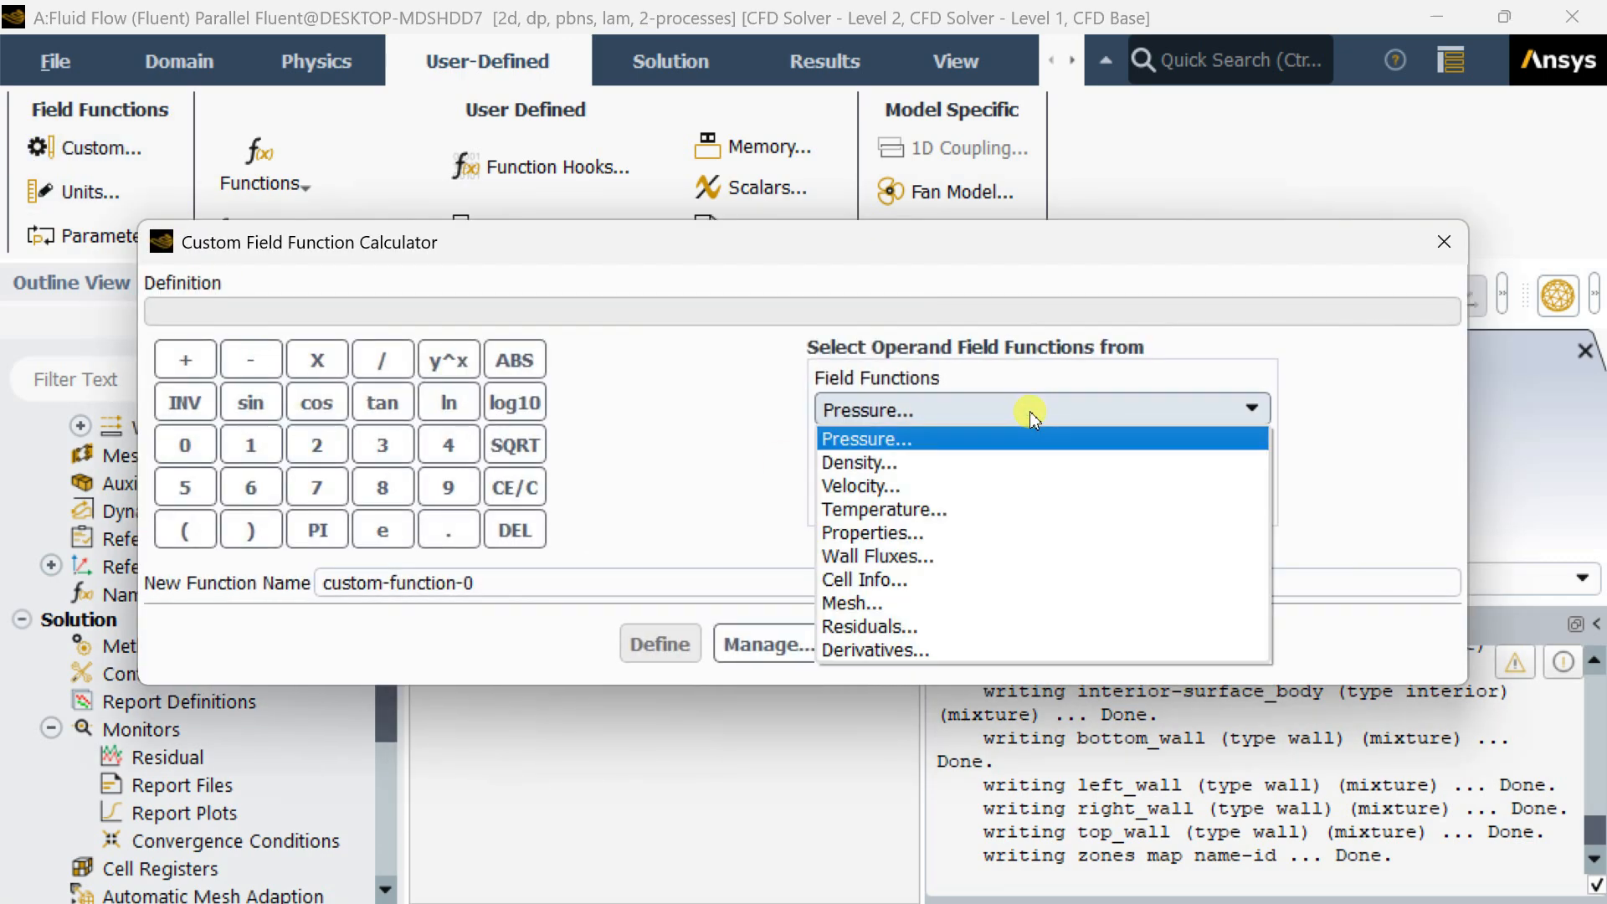
mouse_move(981, 603)
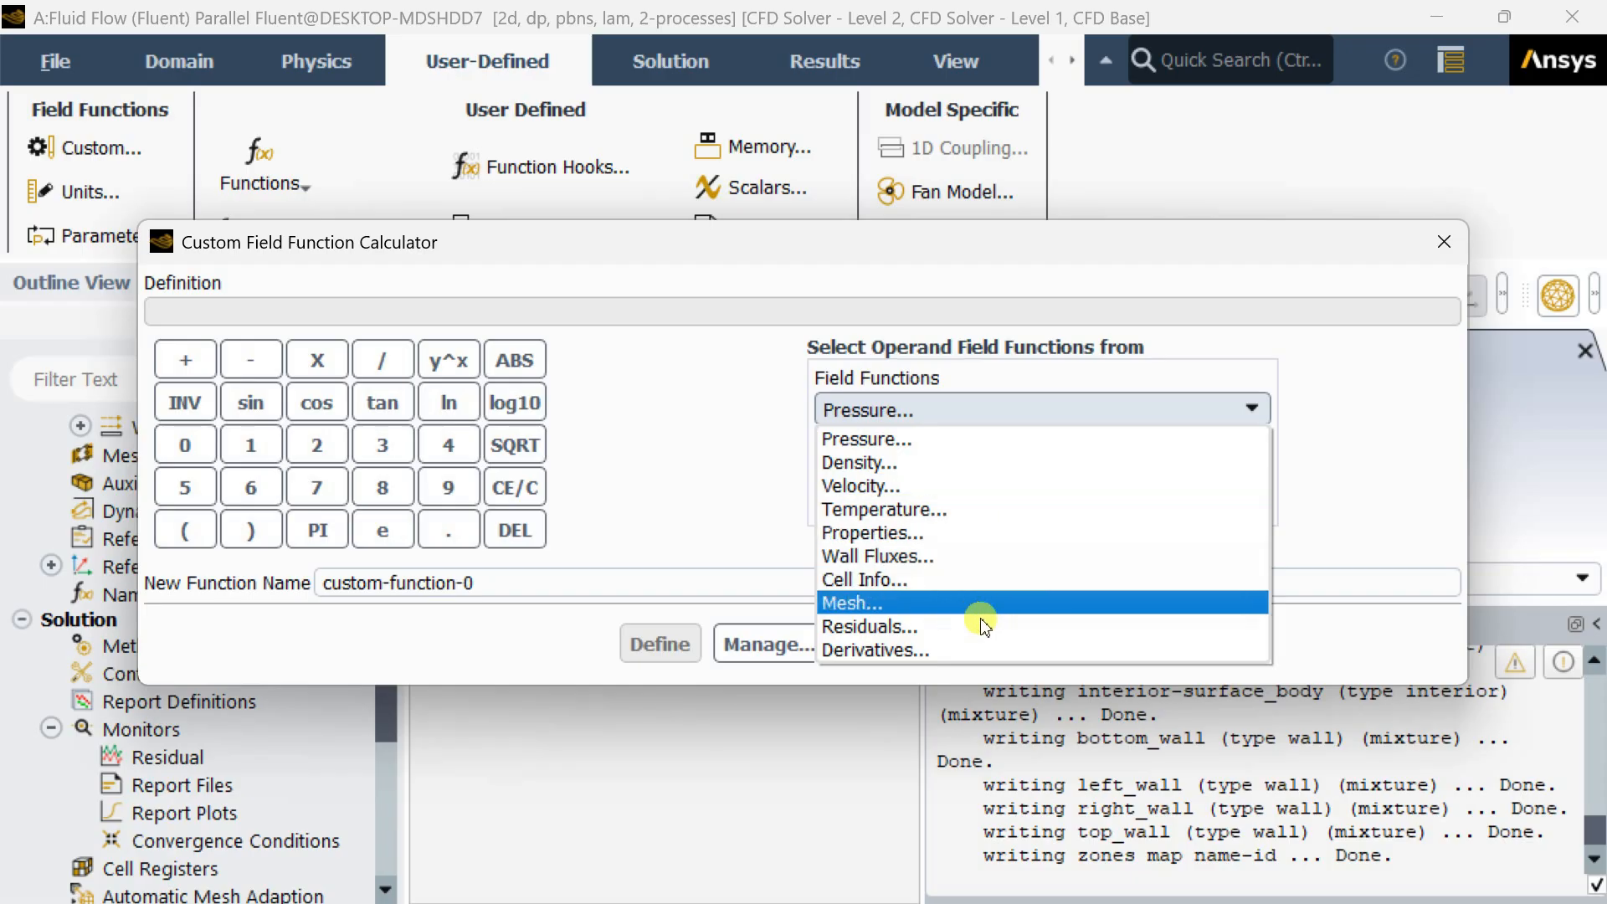
left_click(902, 651)
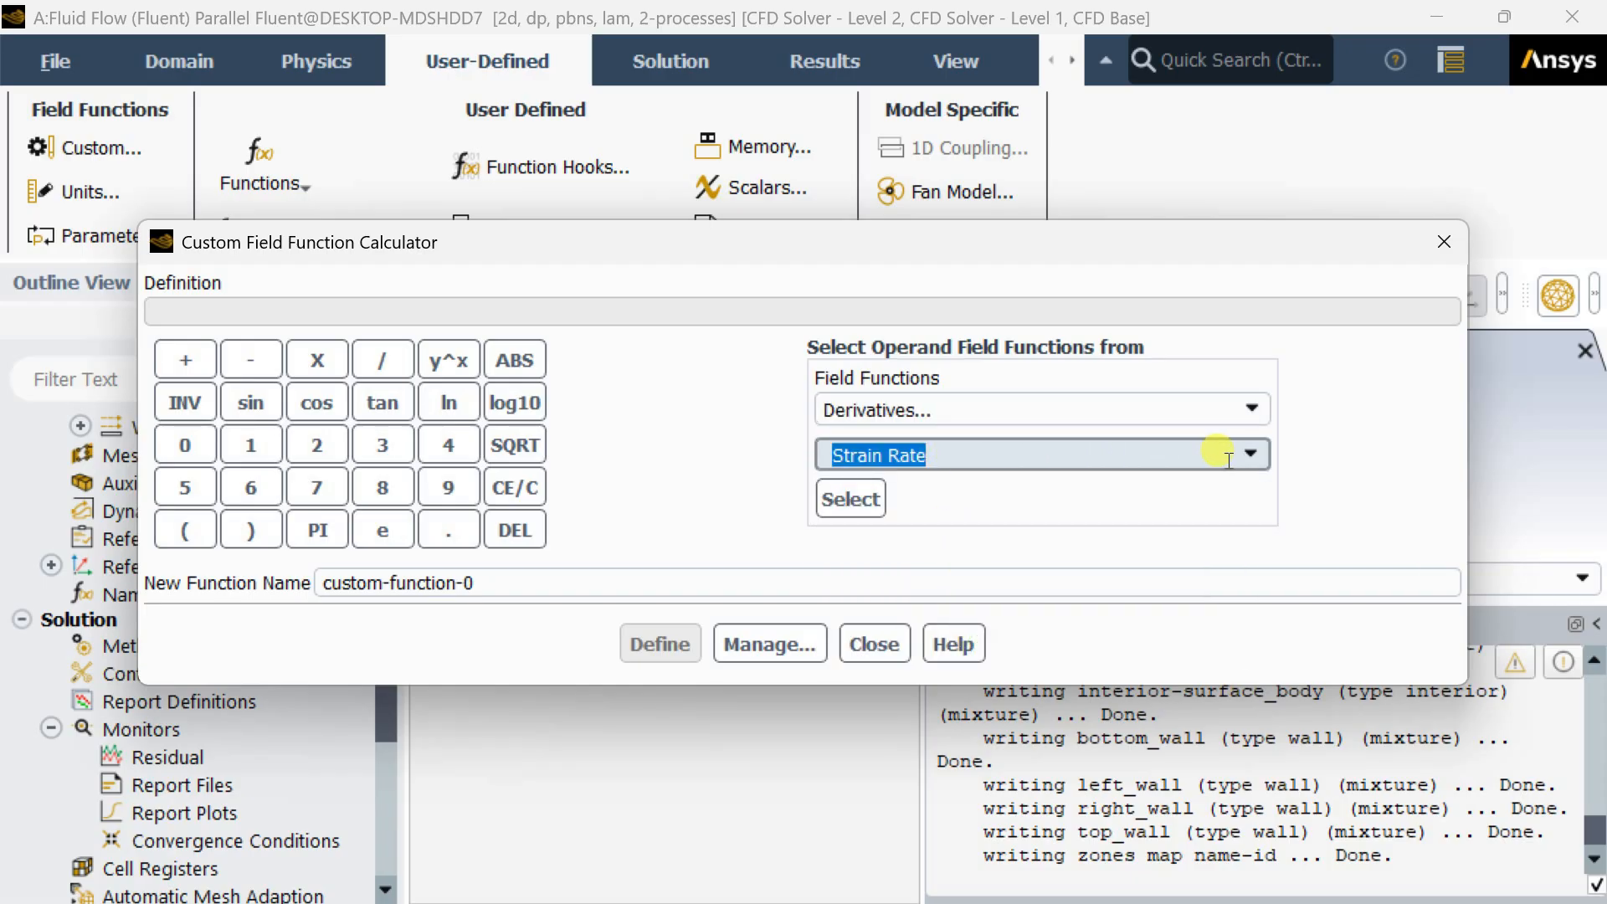
left_click(1249, 453)
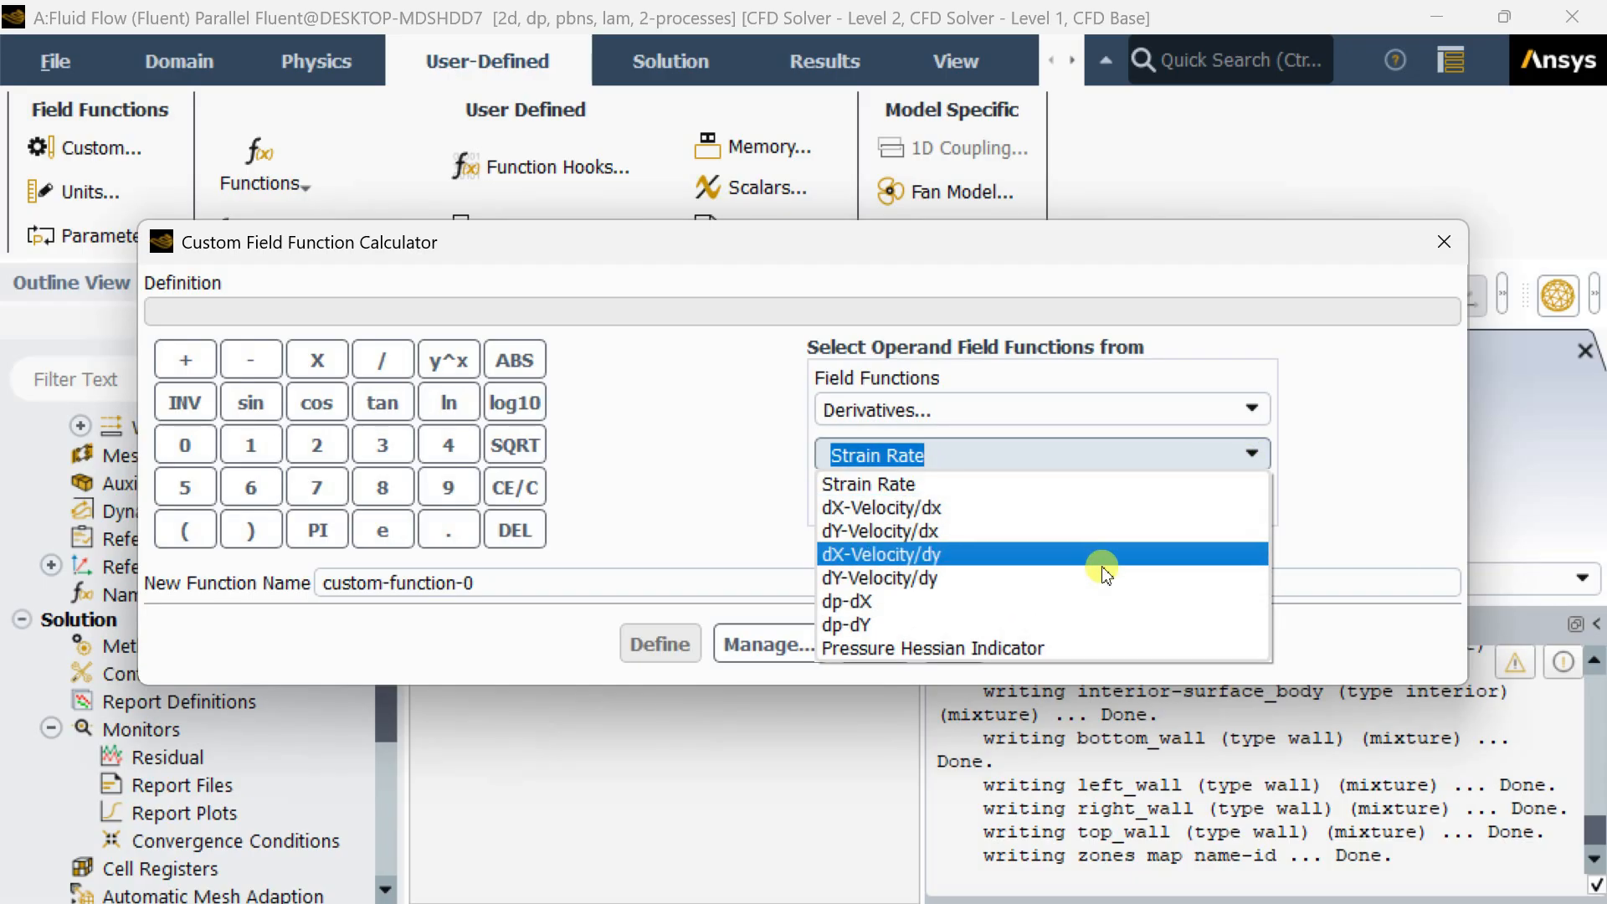
mouse_move(1042, 530)
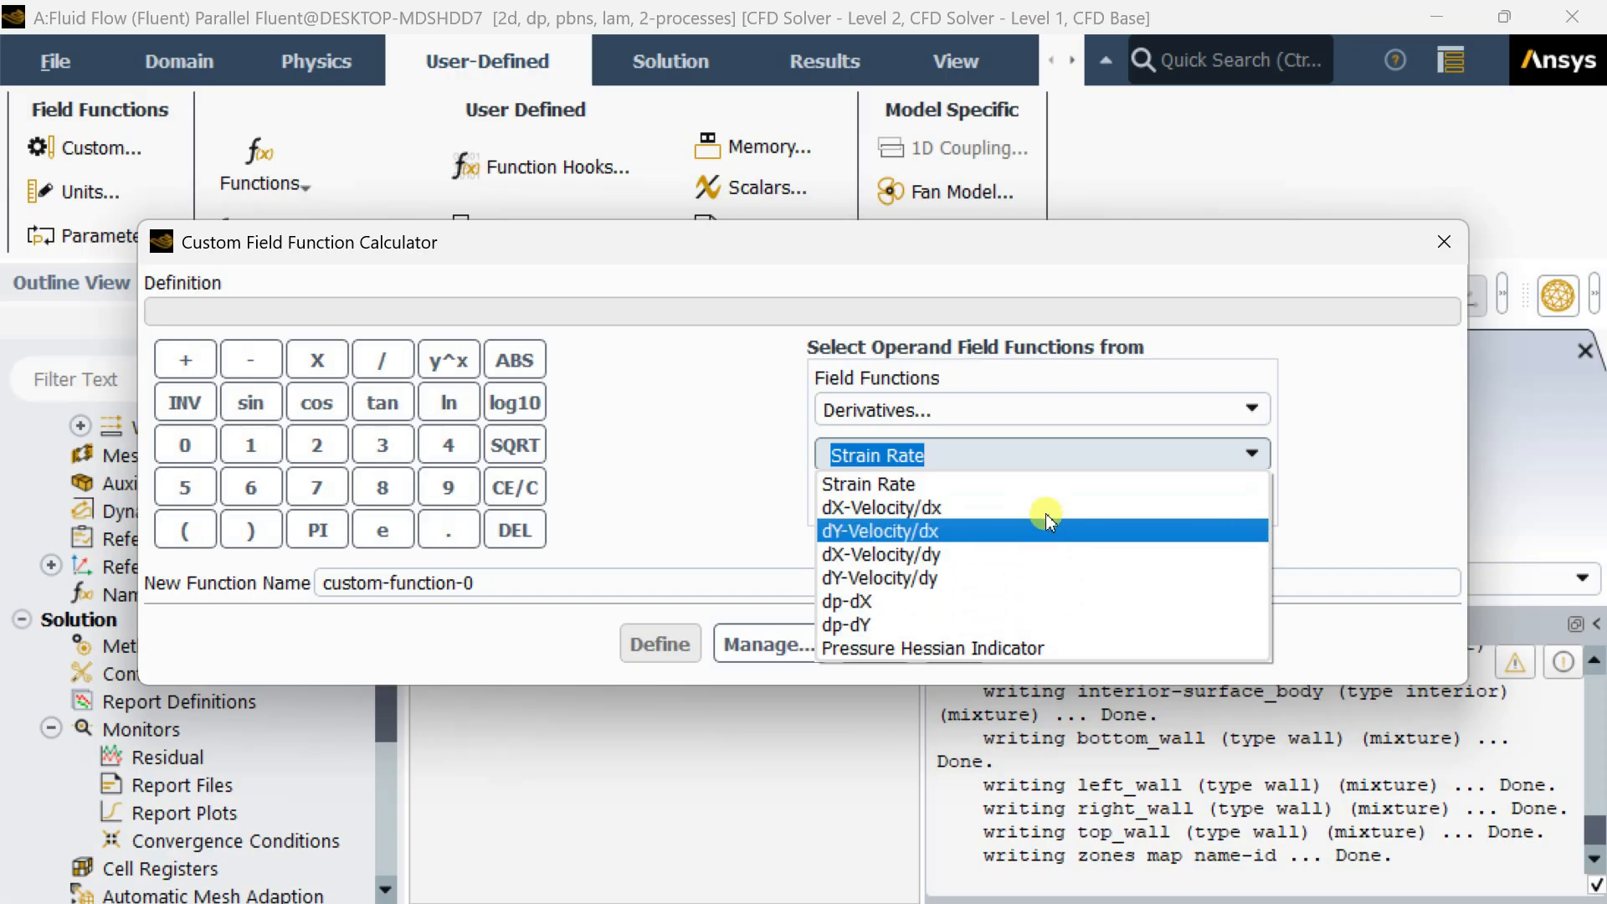
mouse_move(1004, 601)
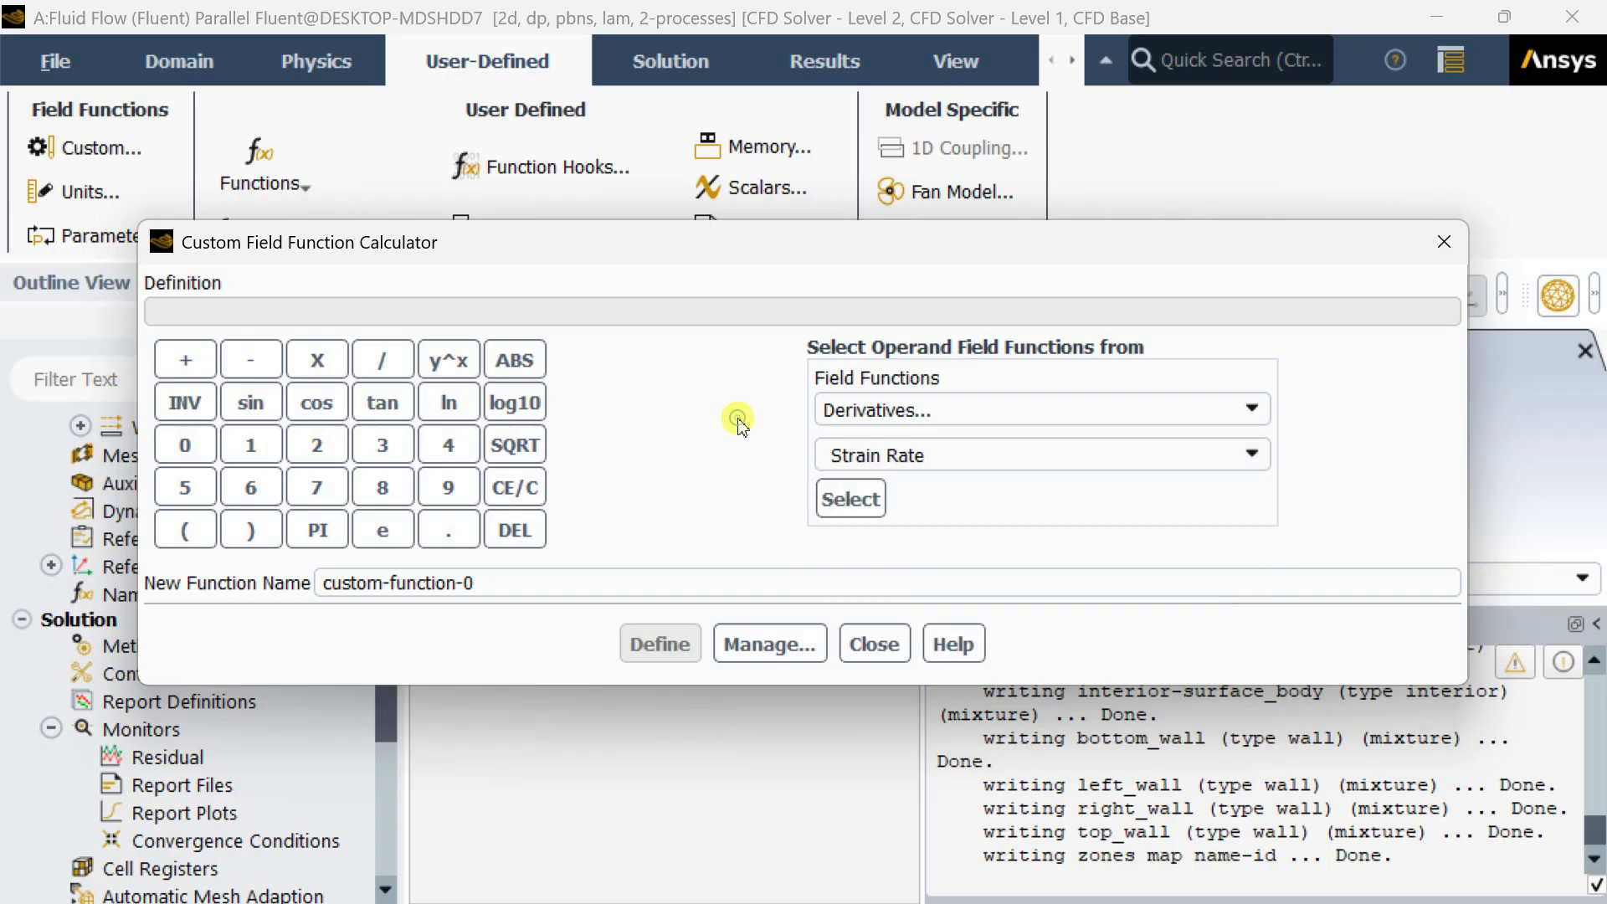
mouse_move(1009, 564)
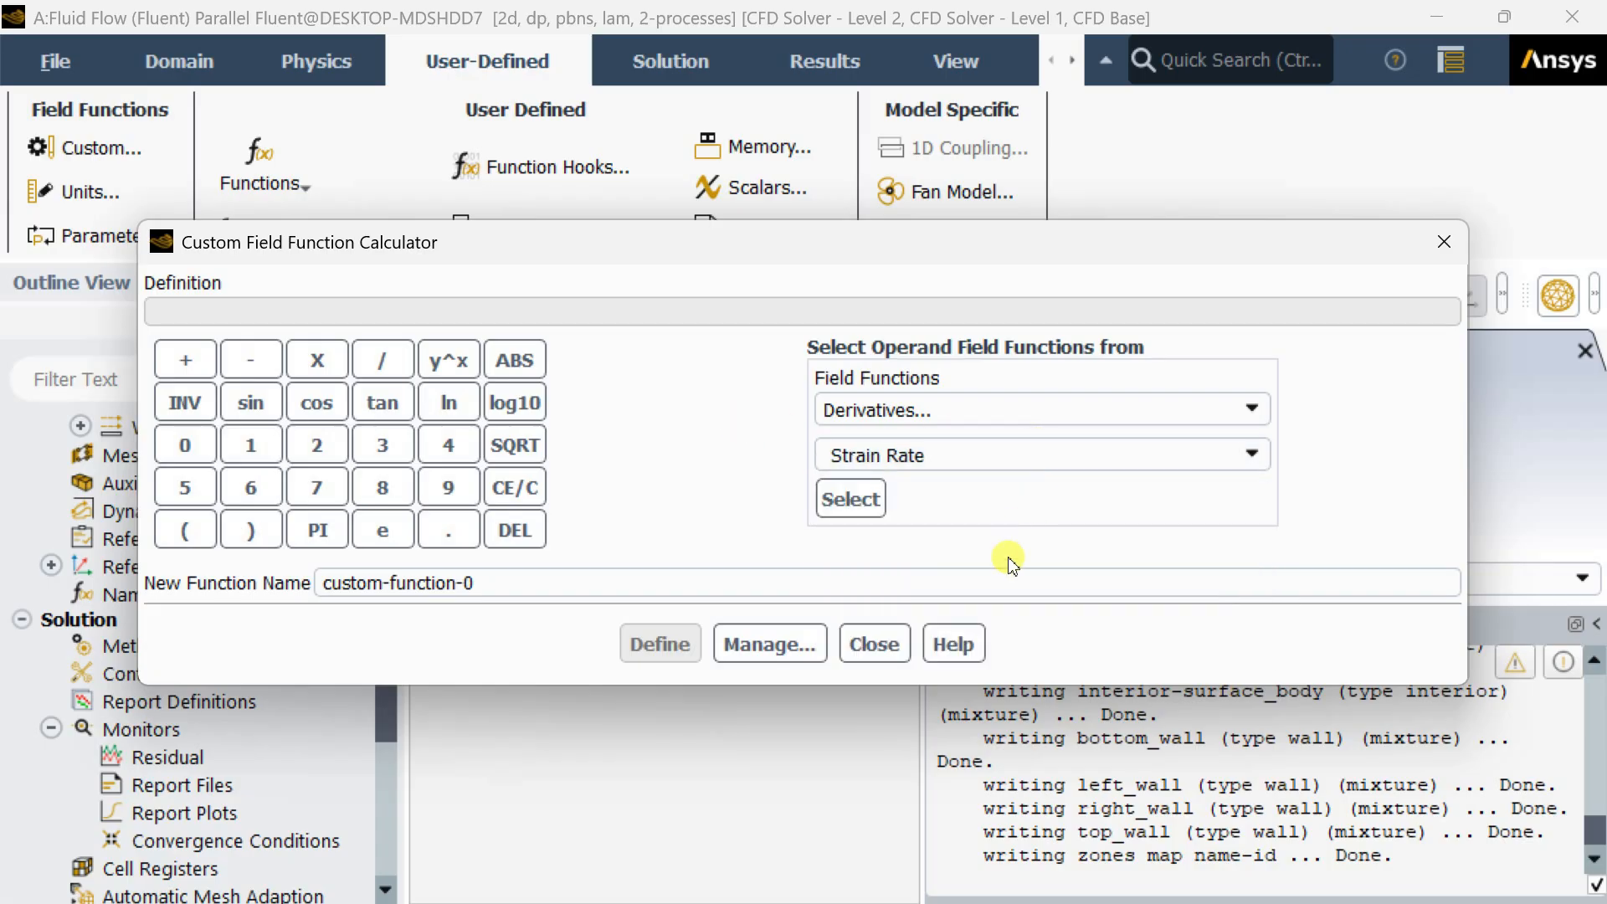
left_click(1025, 582)
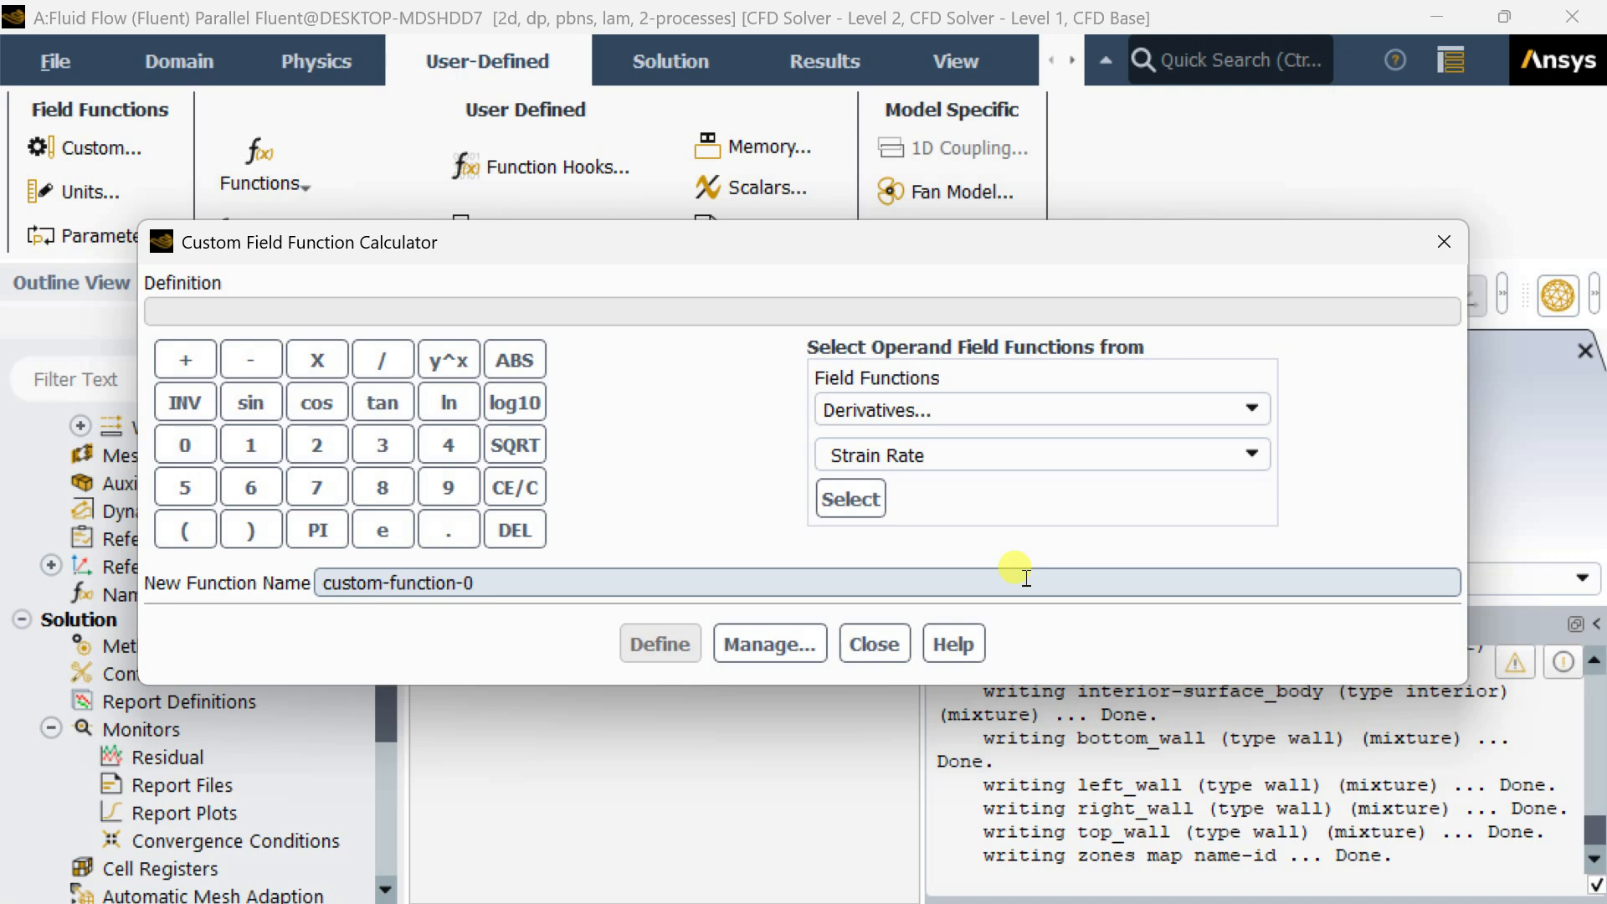
left_click(872, 643)
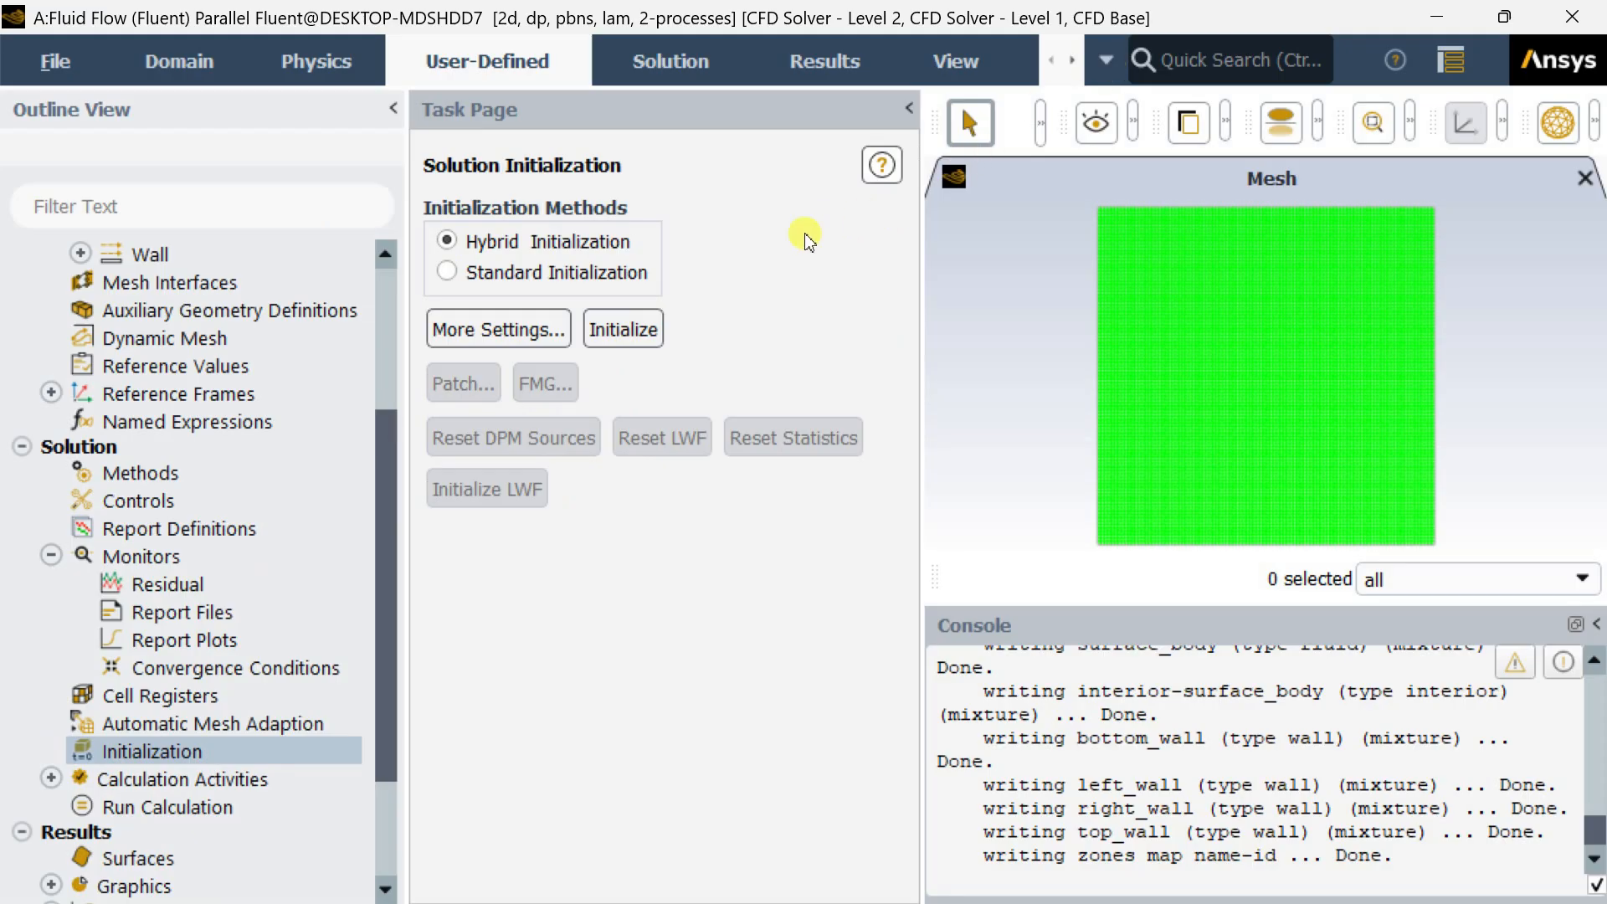
Hybrid-initialize the flow field and run the calculation for 1000 iterations
left_click(622, 329)
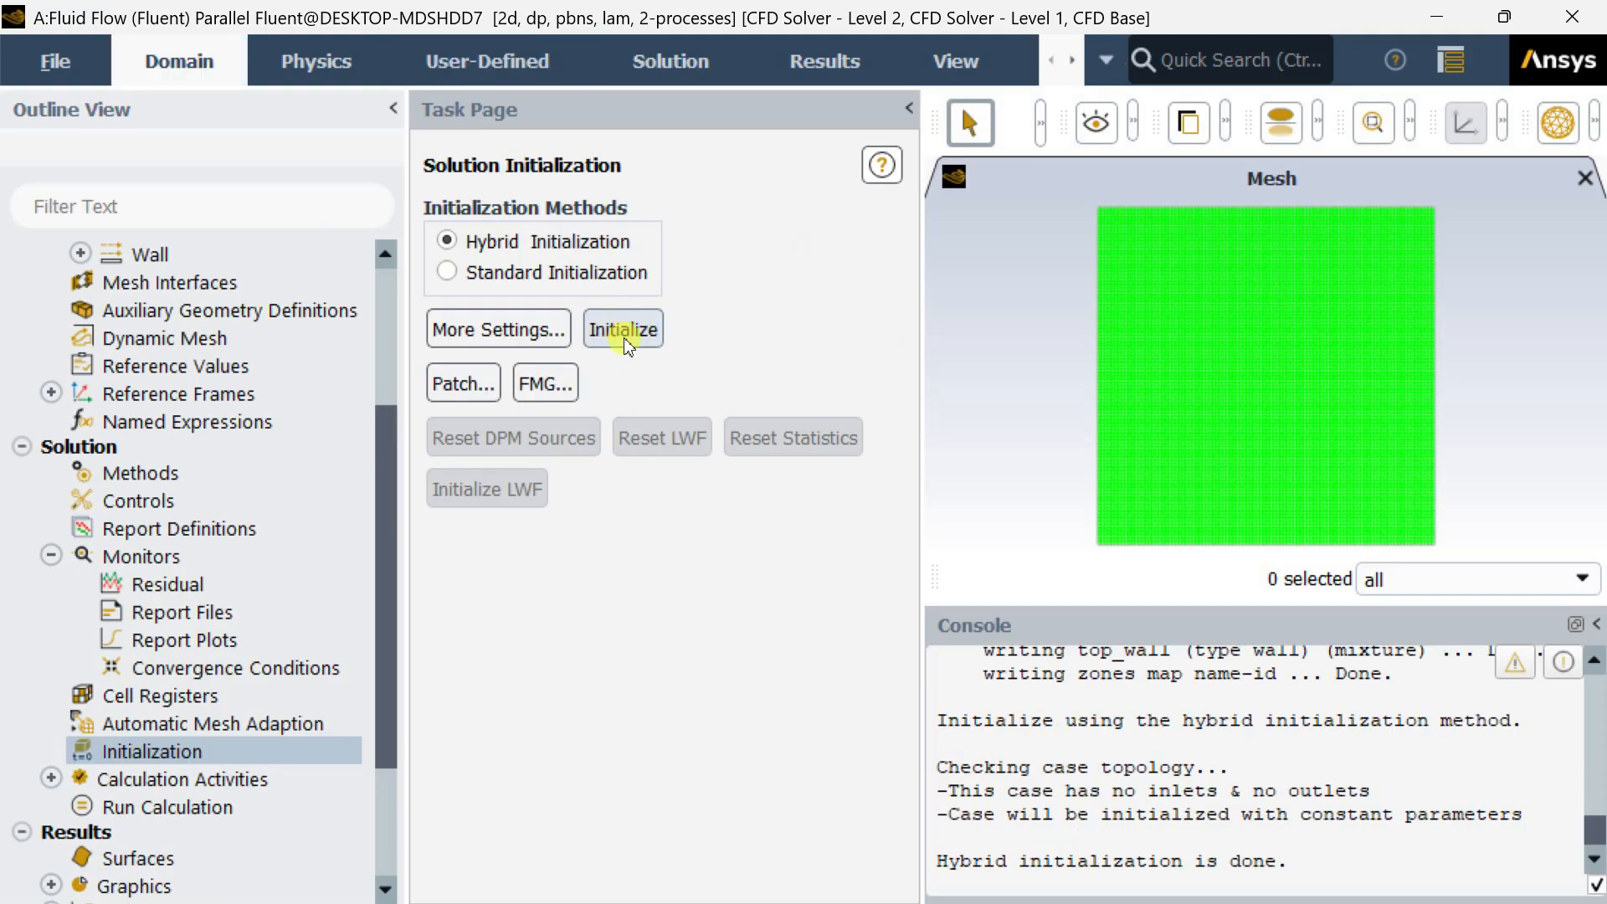
scroll("down", 3)
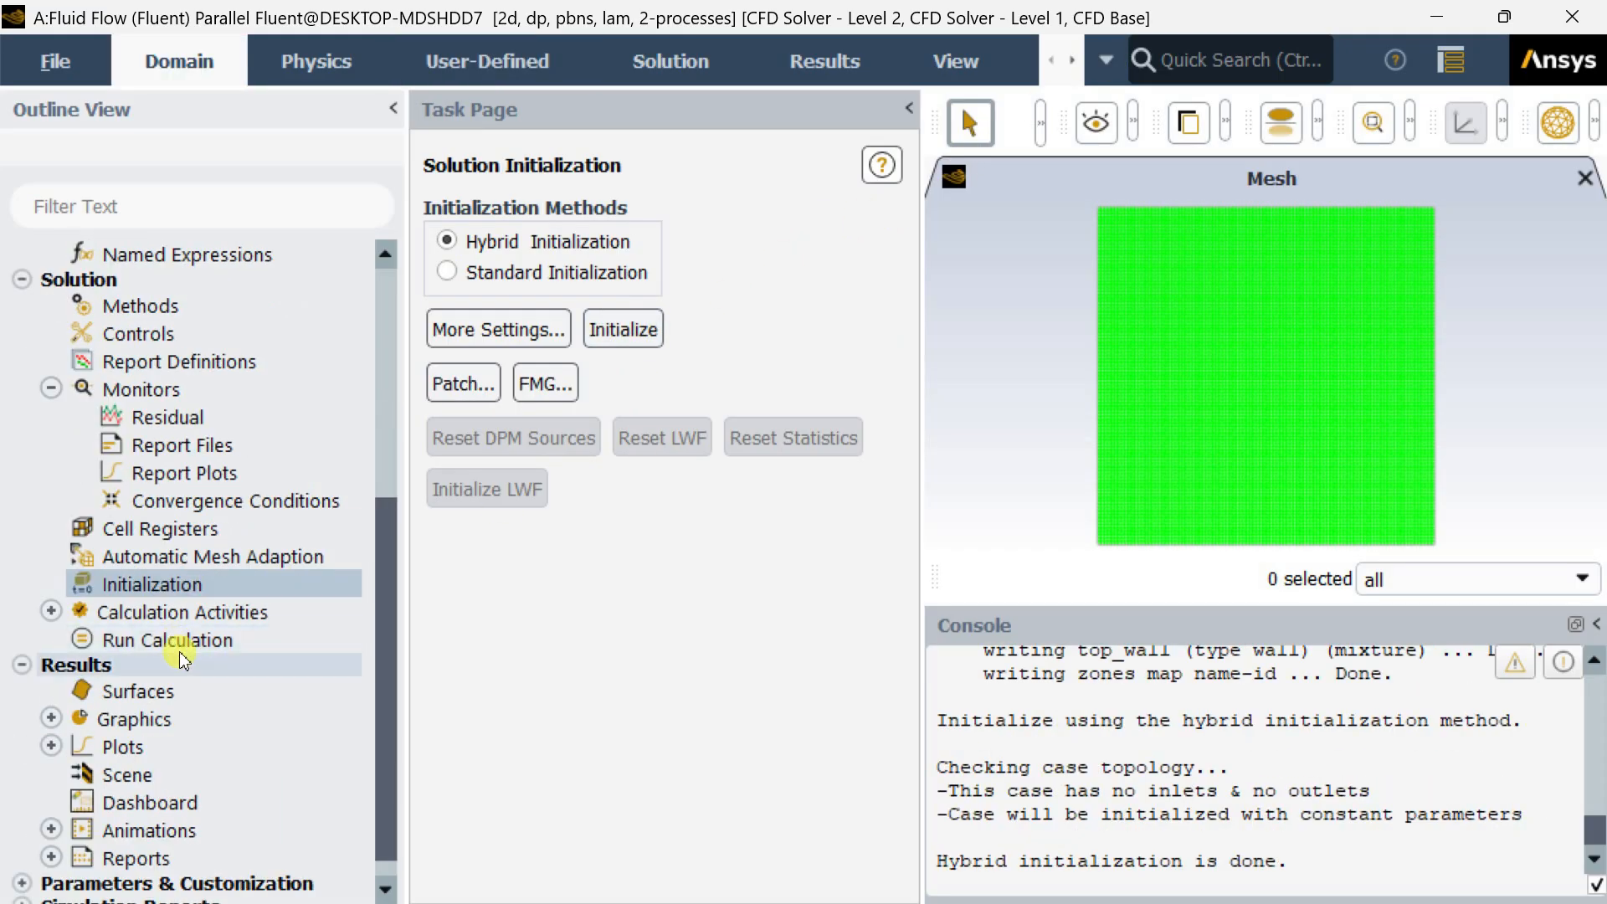
left_click(166, 640)
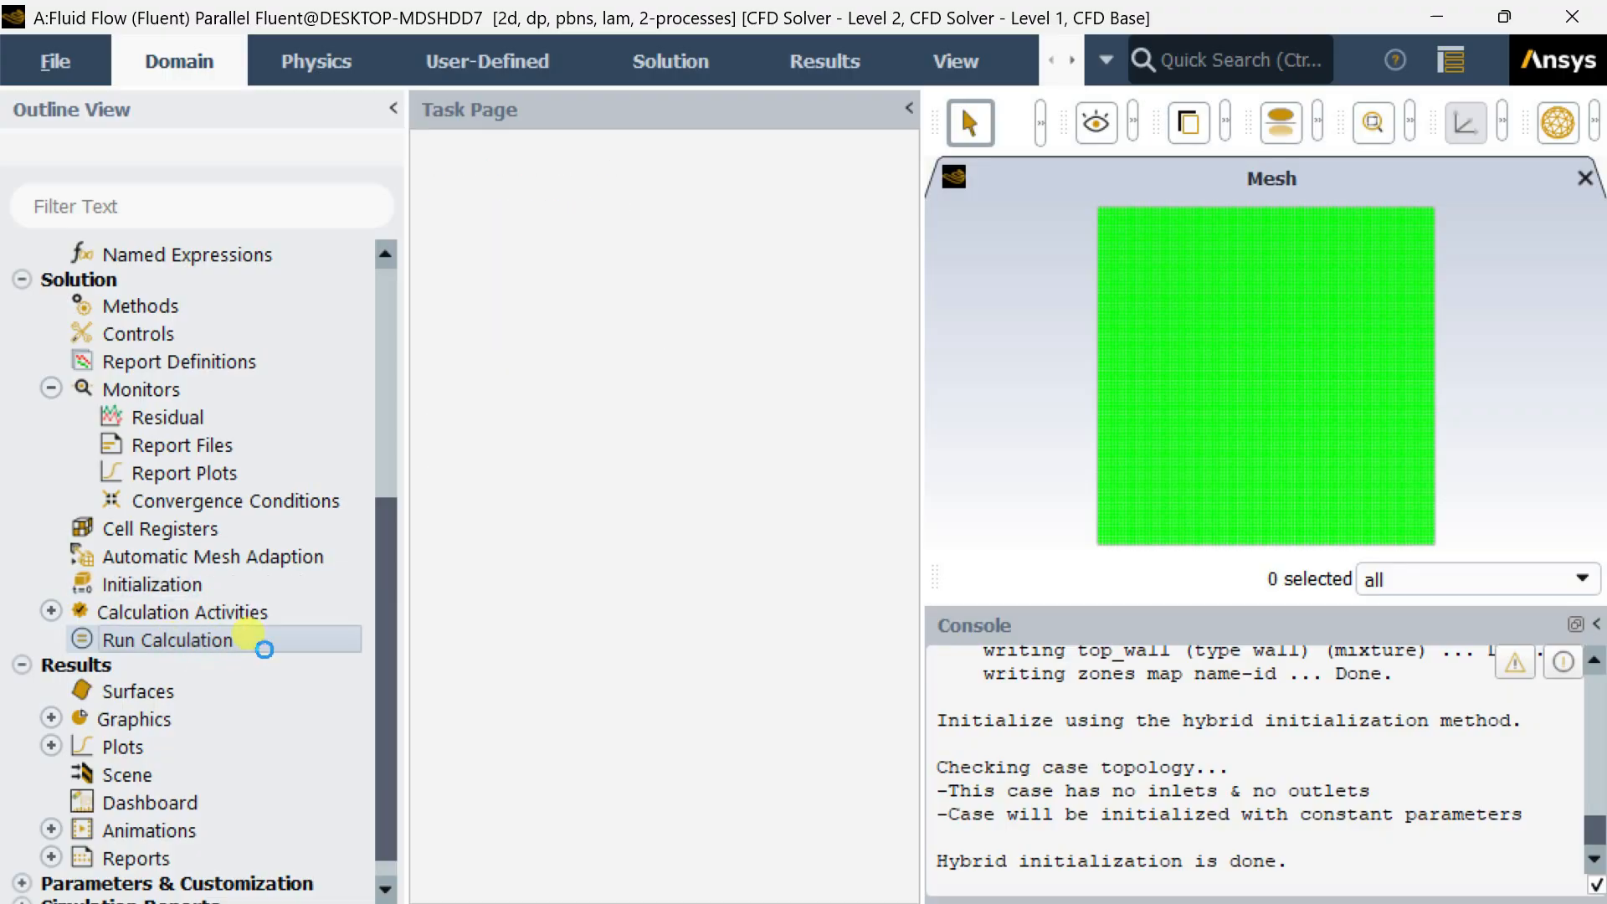
left_click(173, 639)
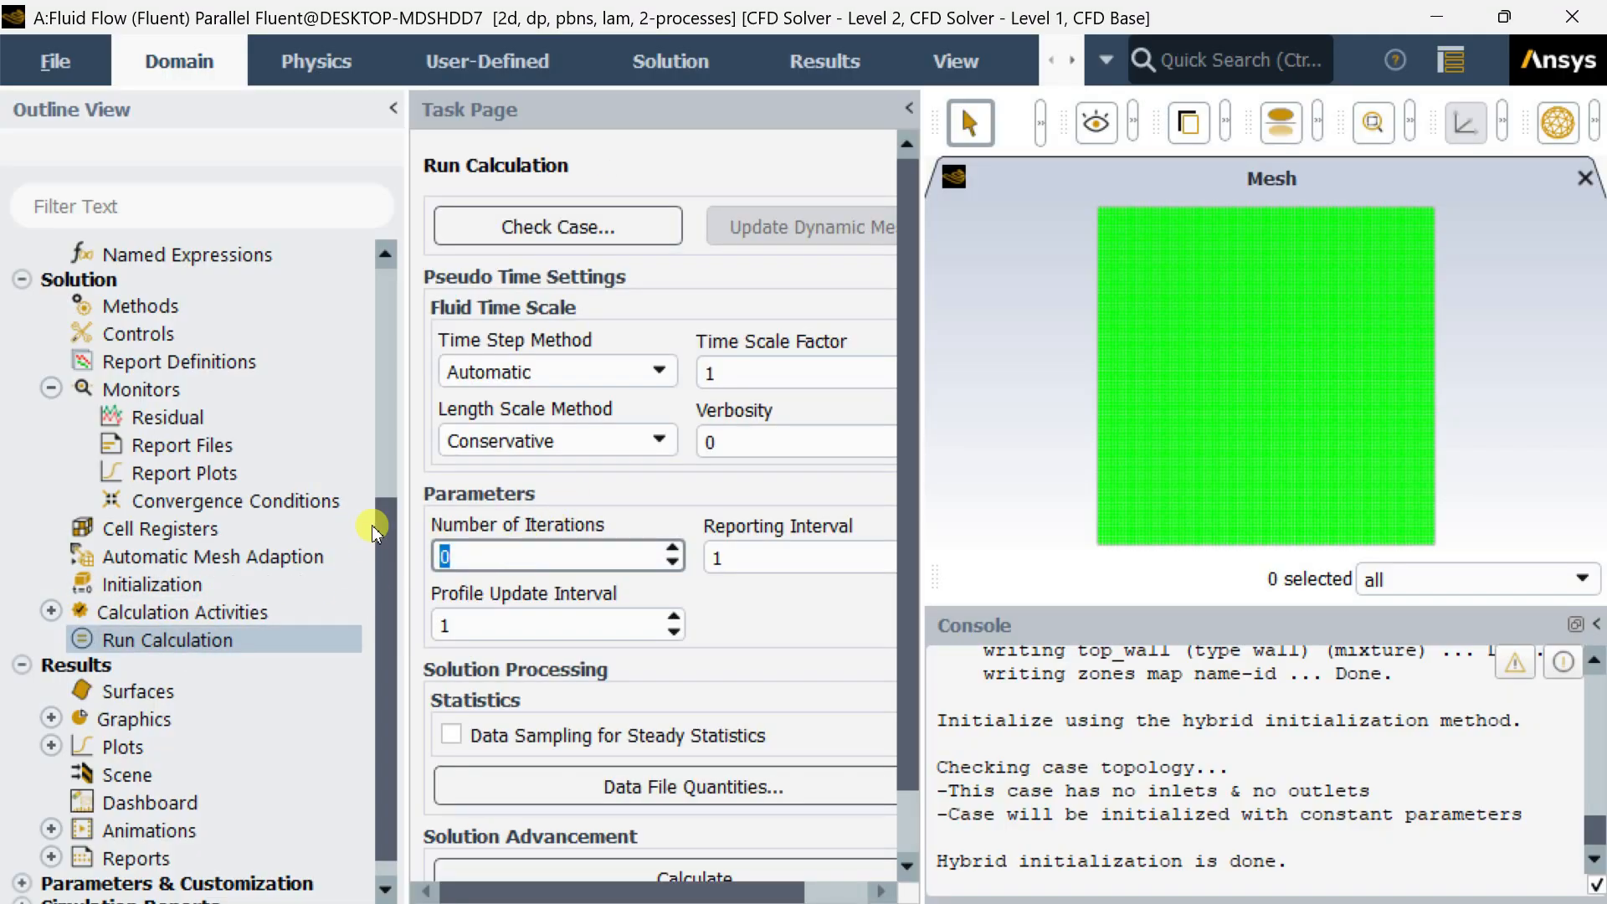
type("1000")
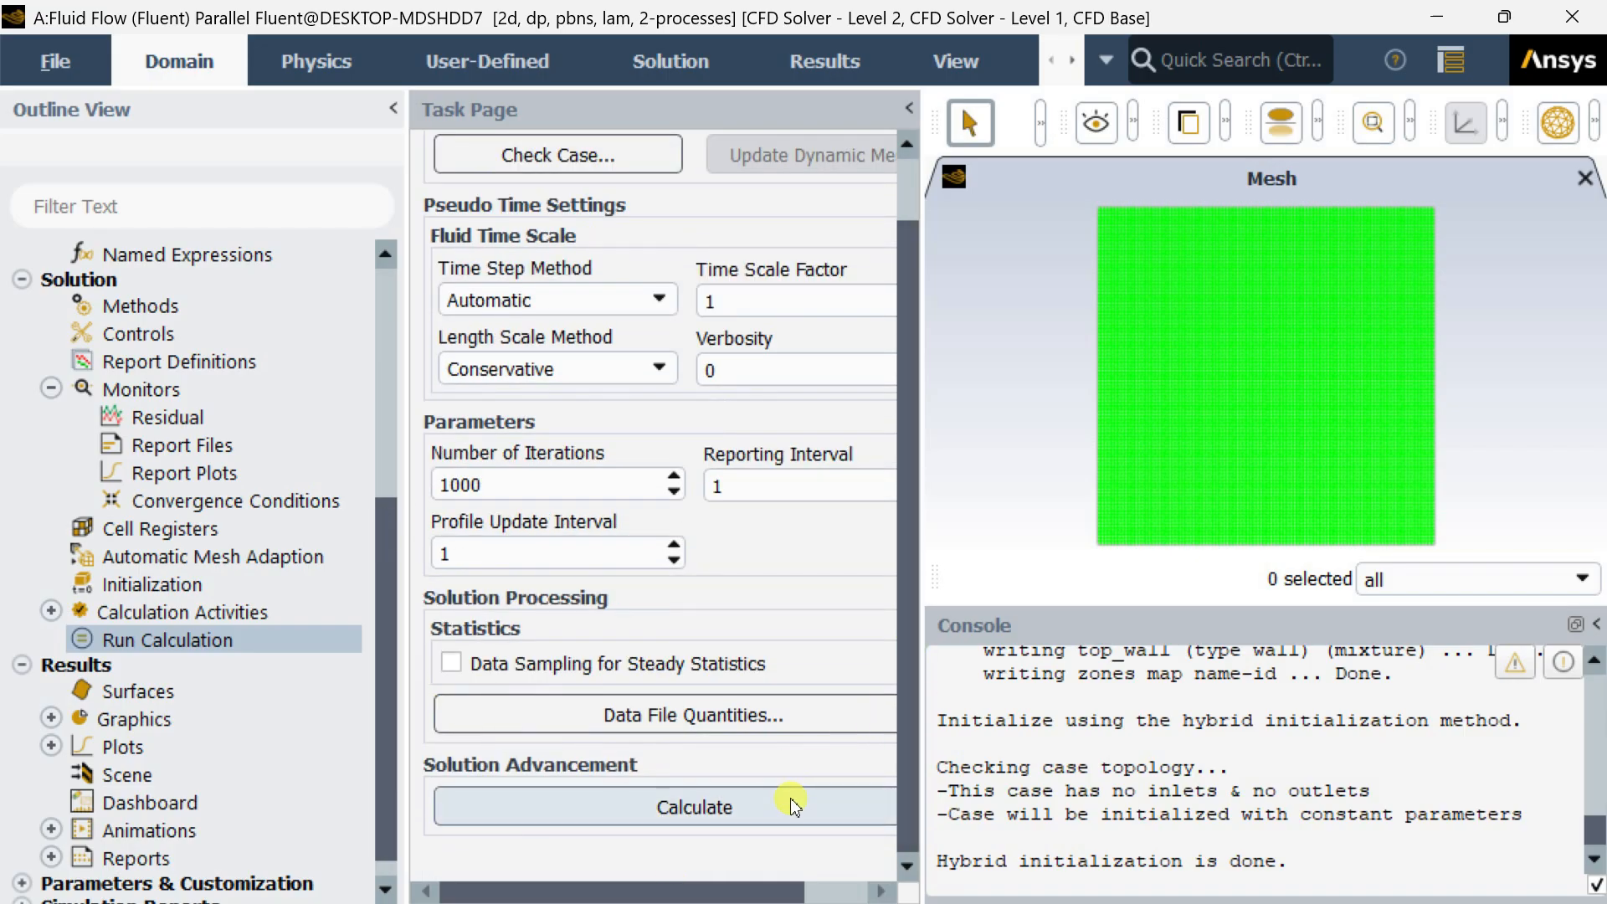
left_click(693, 807)
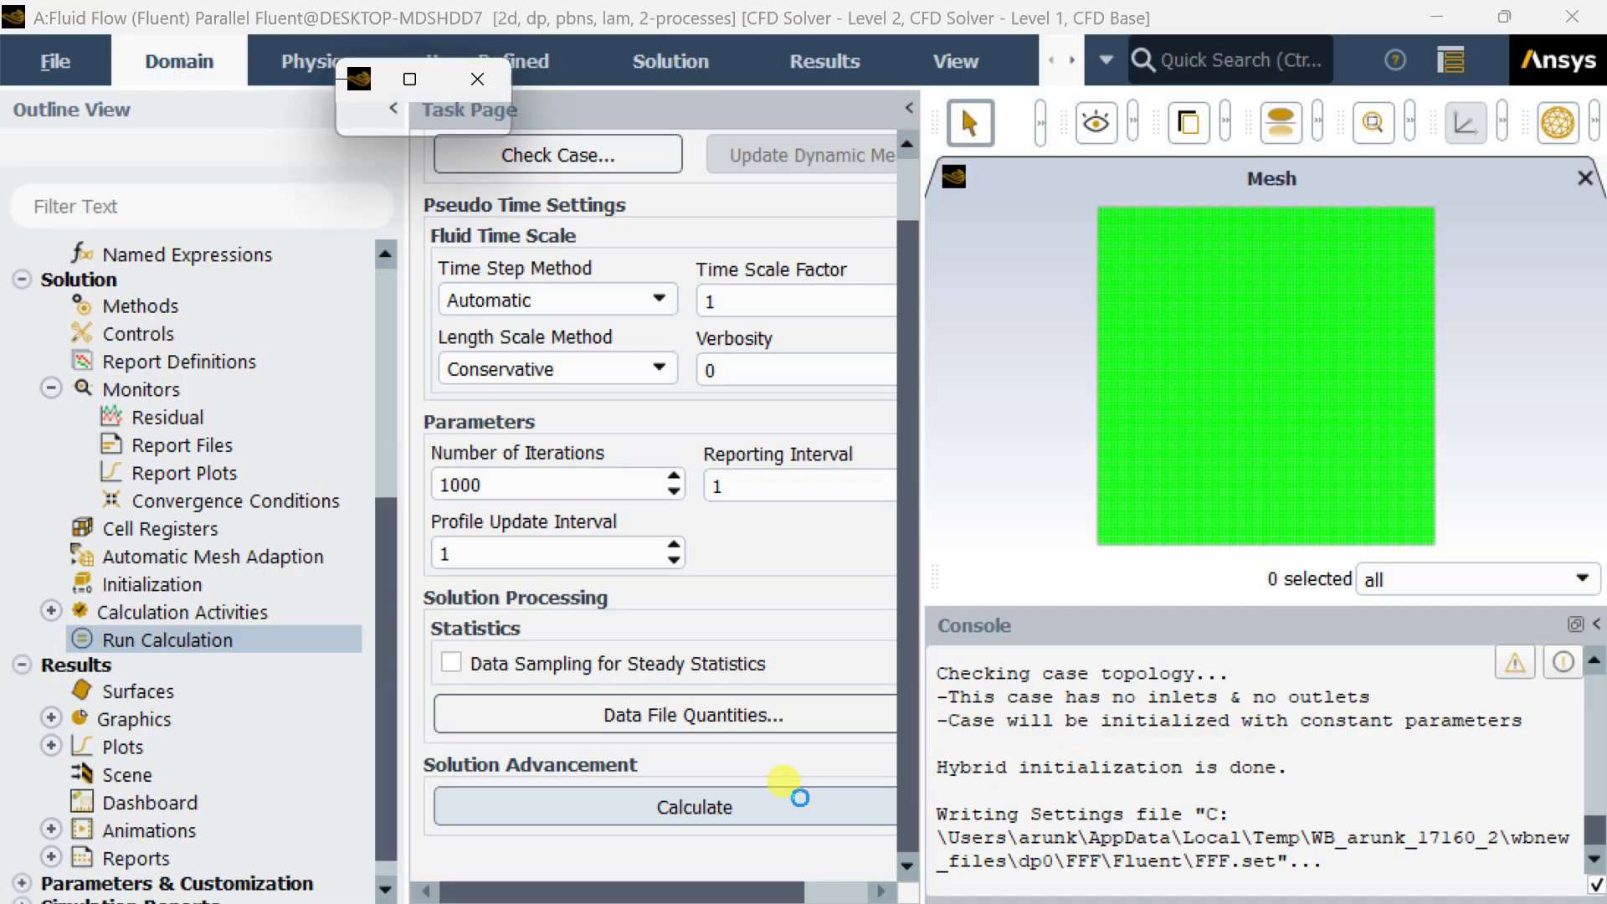
left_click(696, 807)
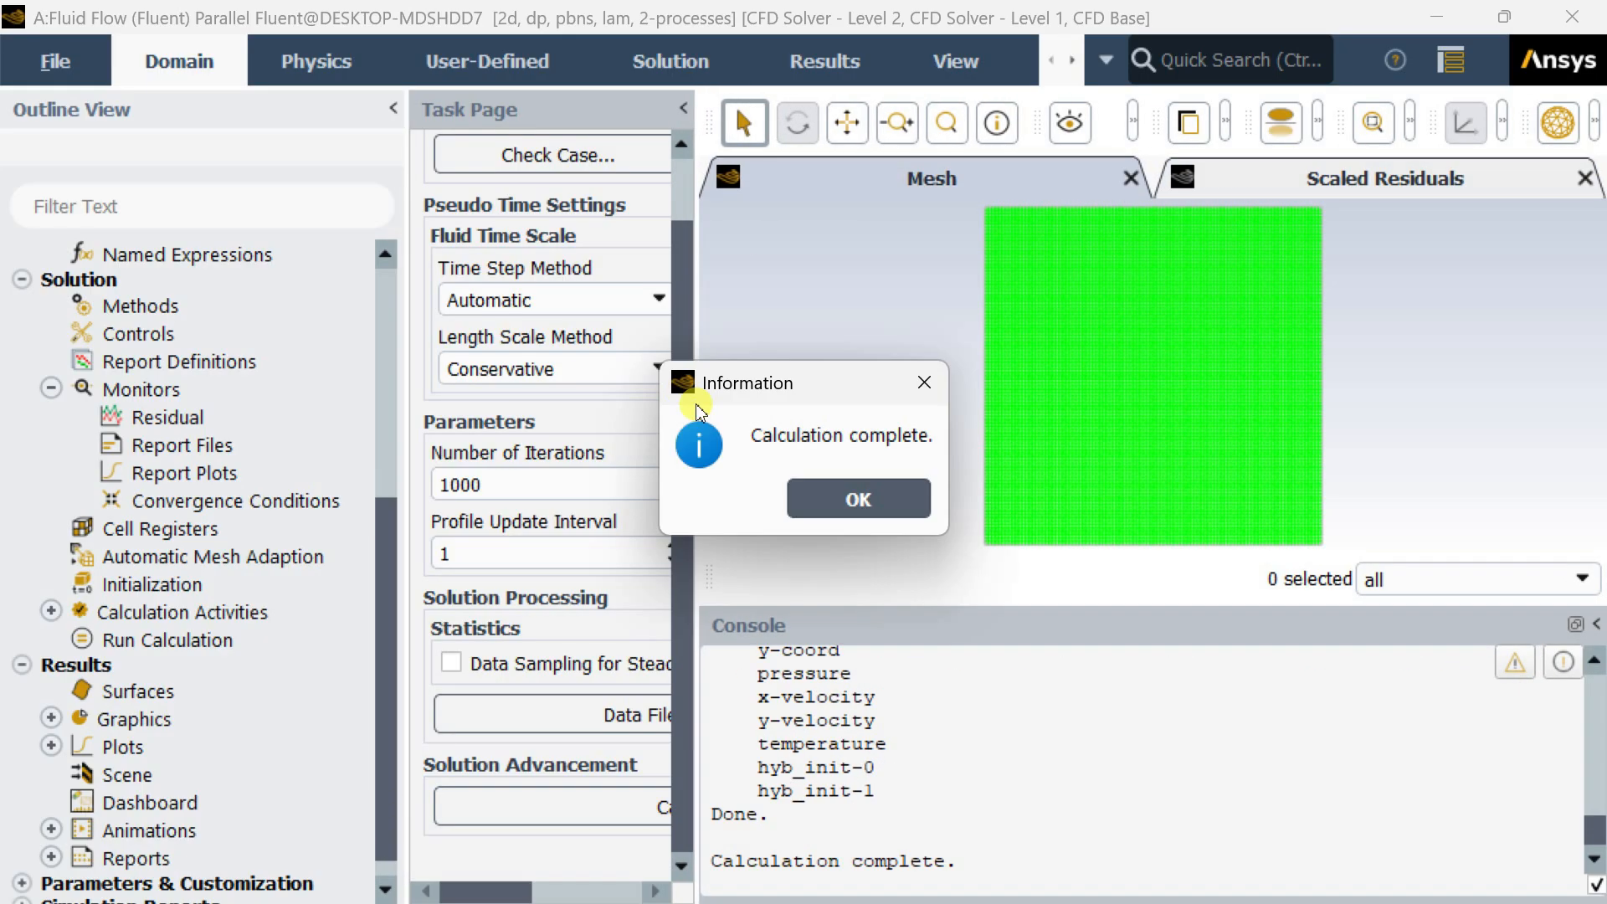
mouse_move(858, 499)
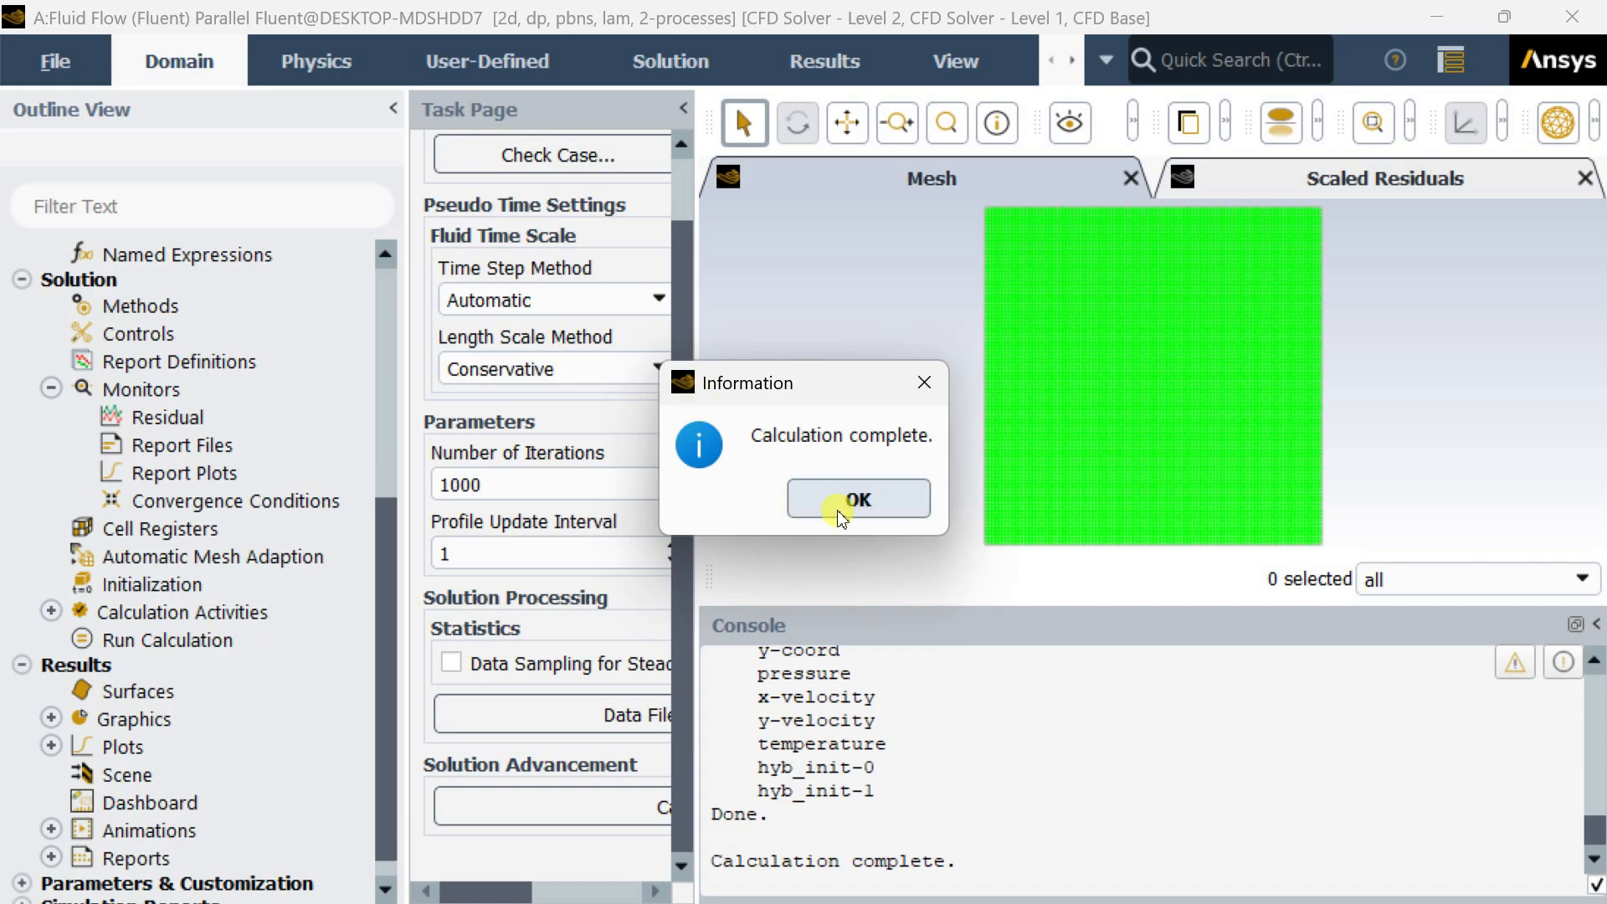
Dismiss the Calculation complete notice
left_click(857, 499)
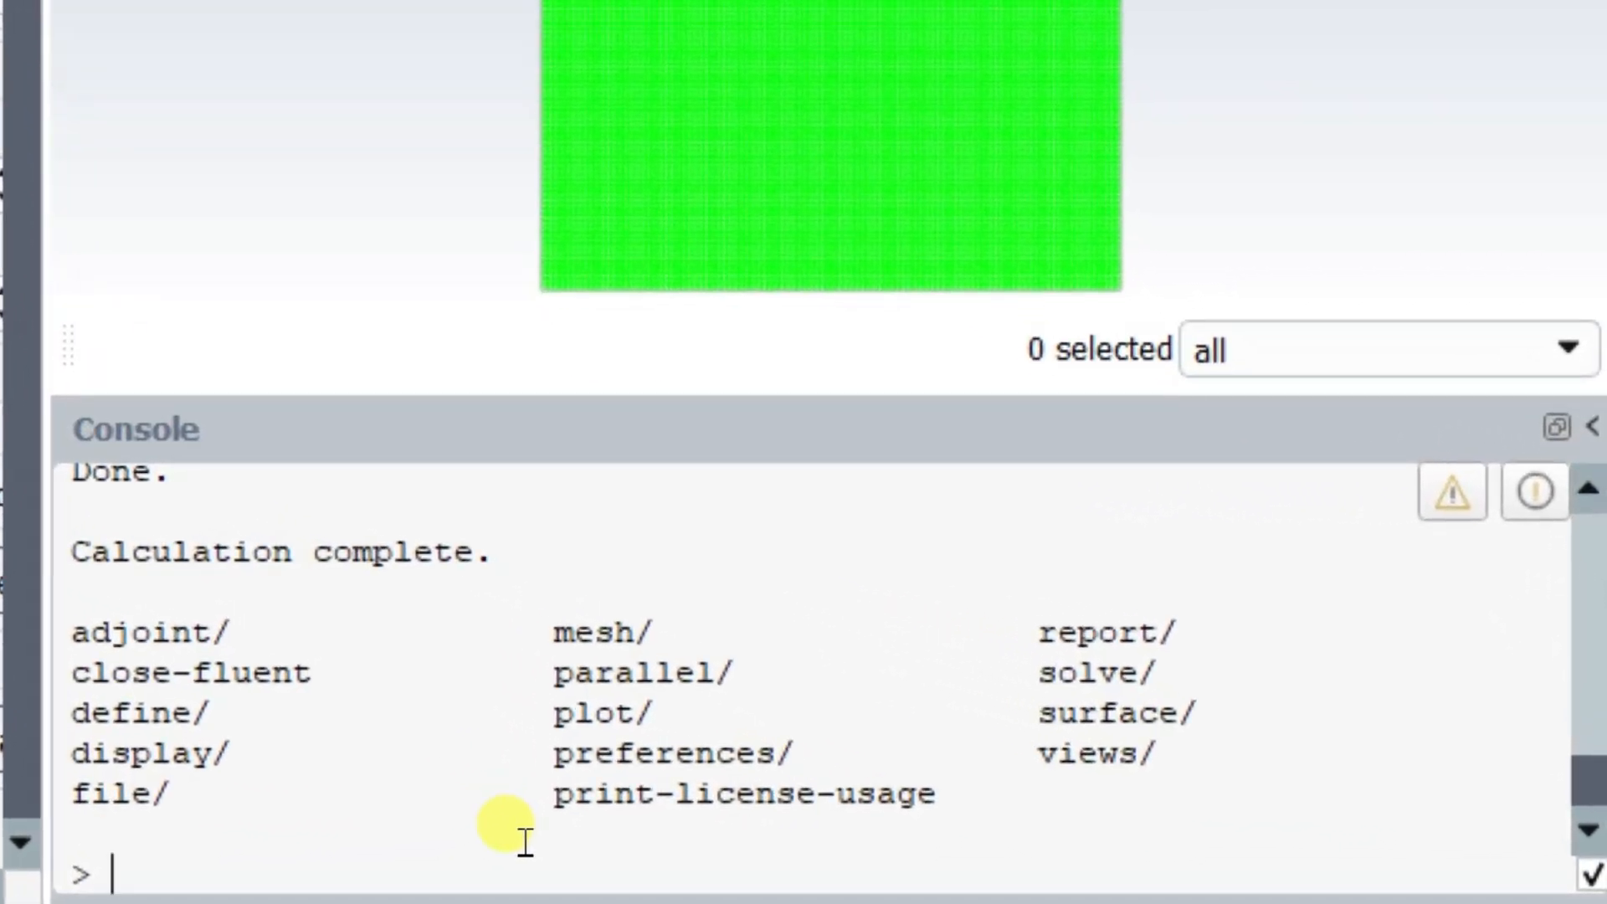
Enter solve/set/expert with defaults and answer yes to keeping temporary solver memory
type("solve")
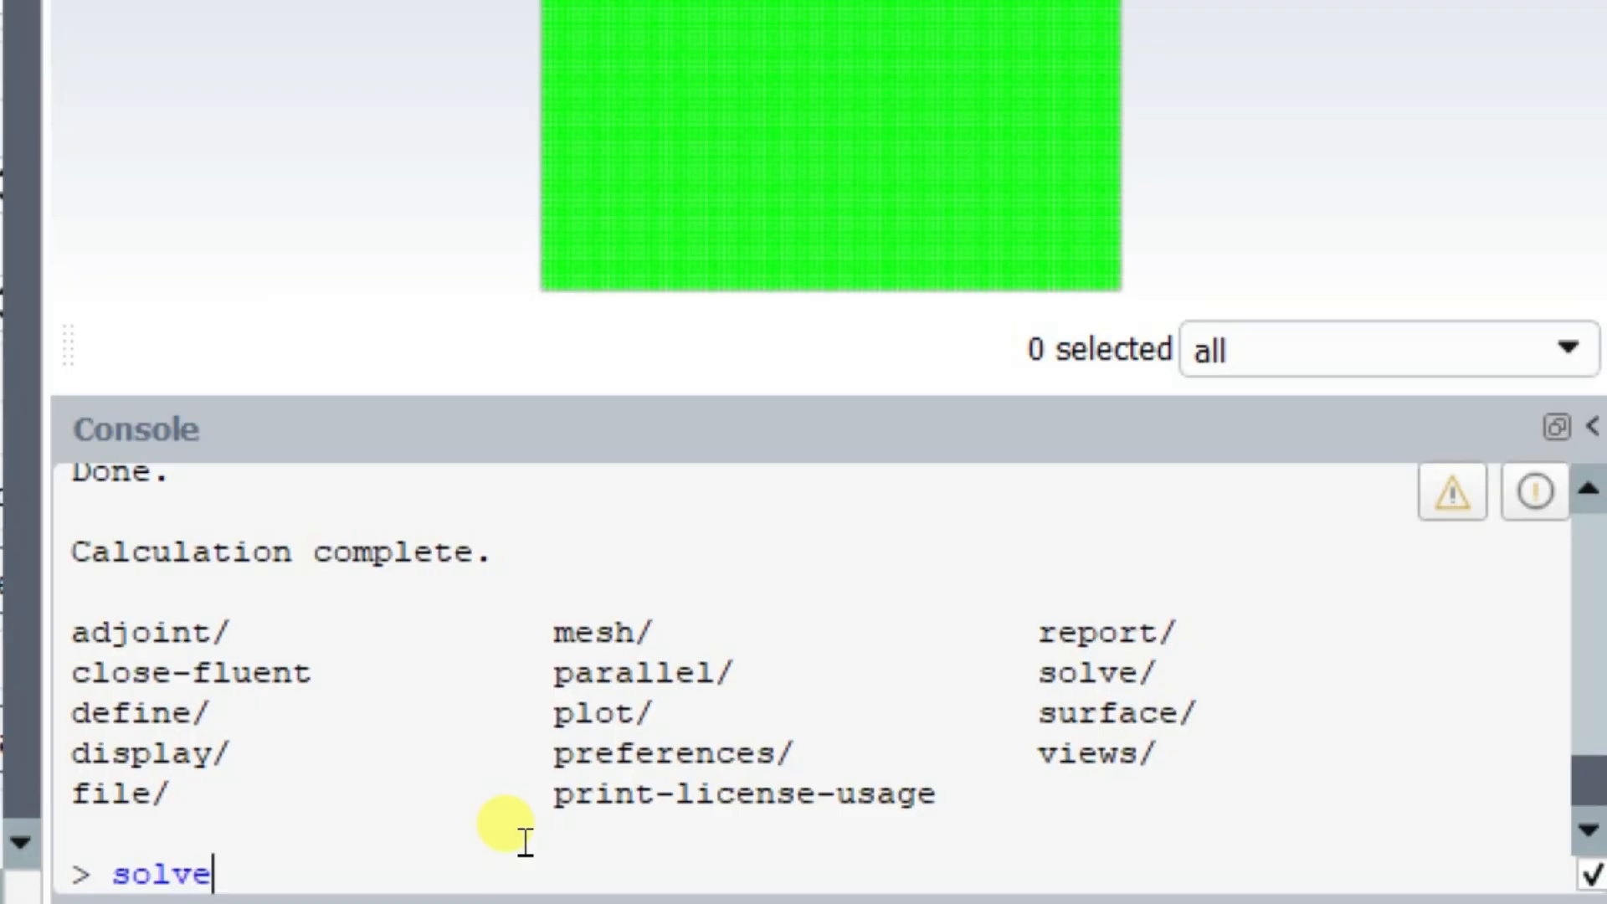
type("/set")
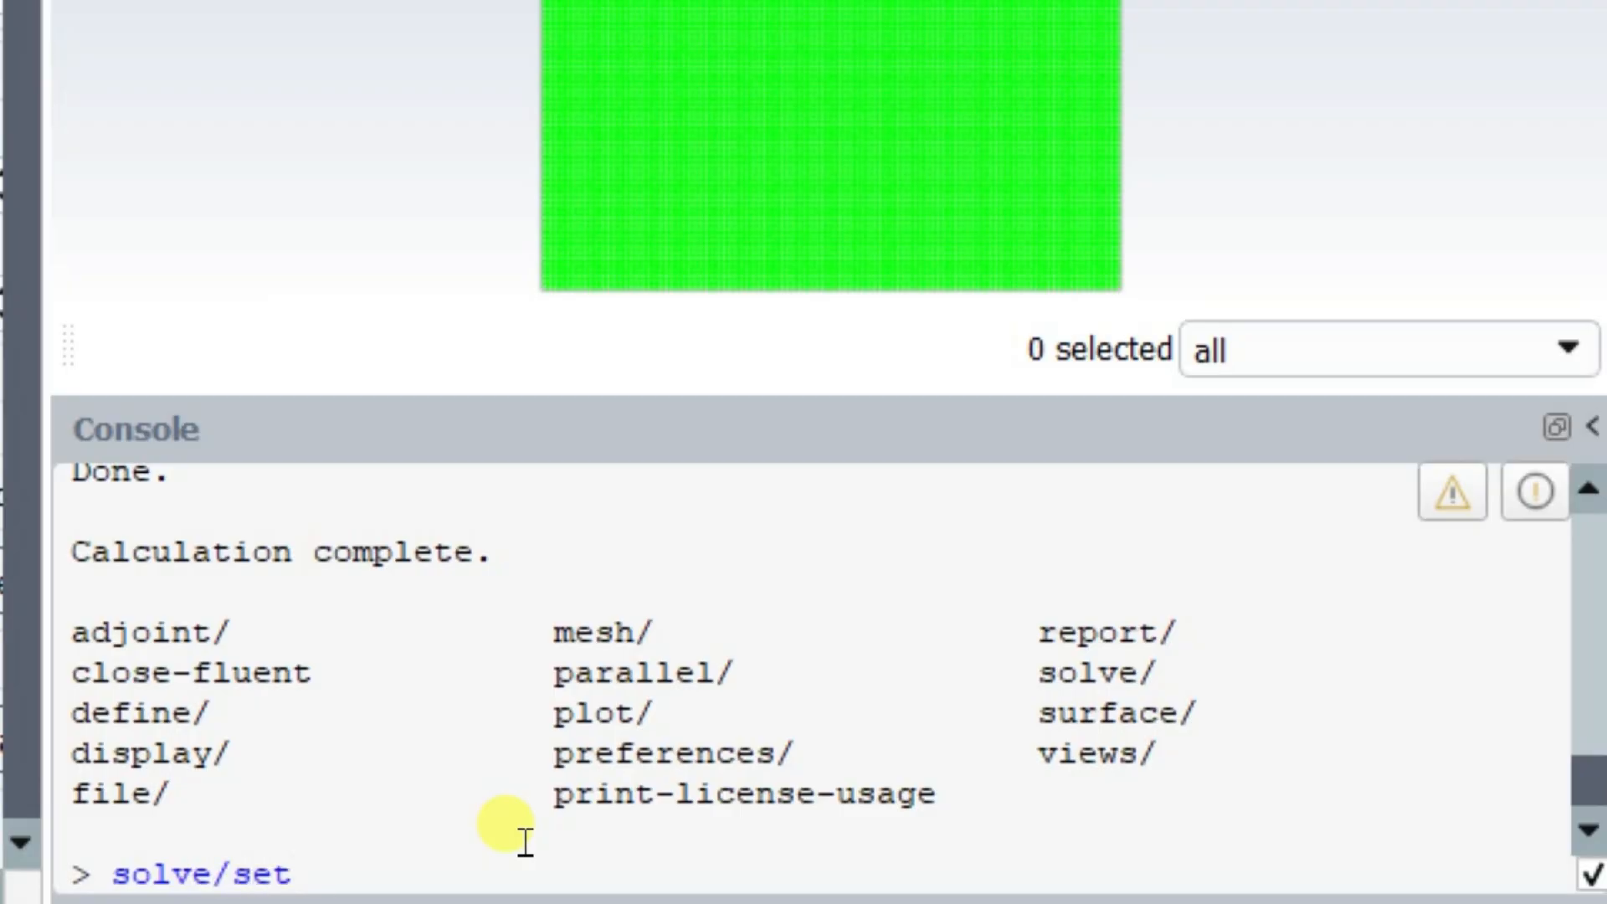
type("/ex")
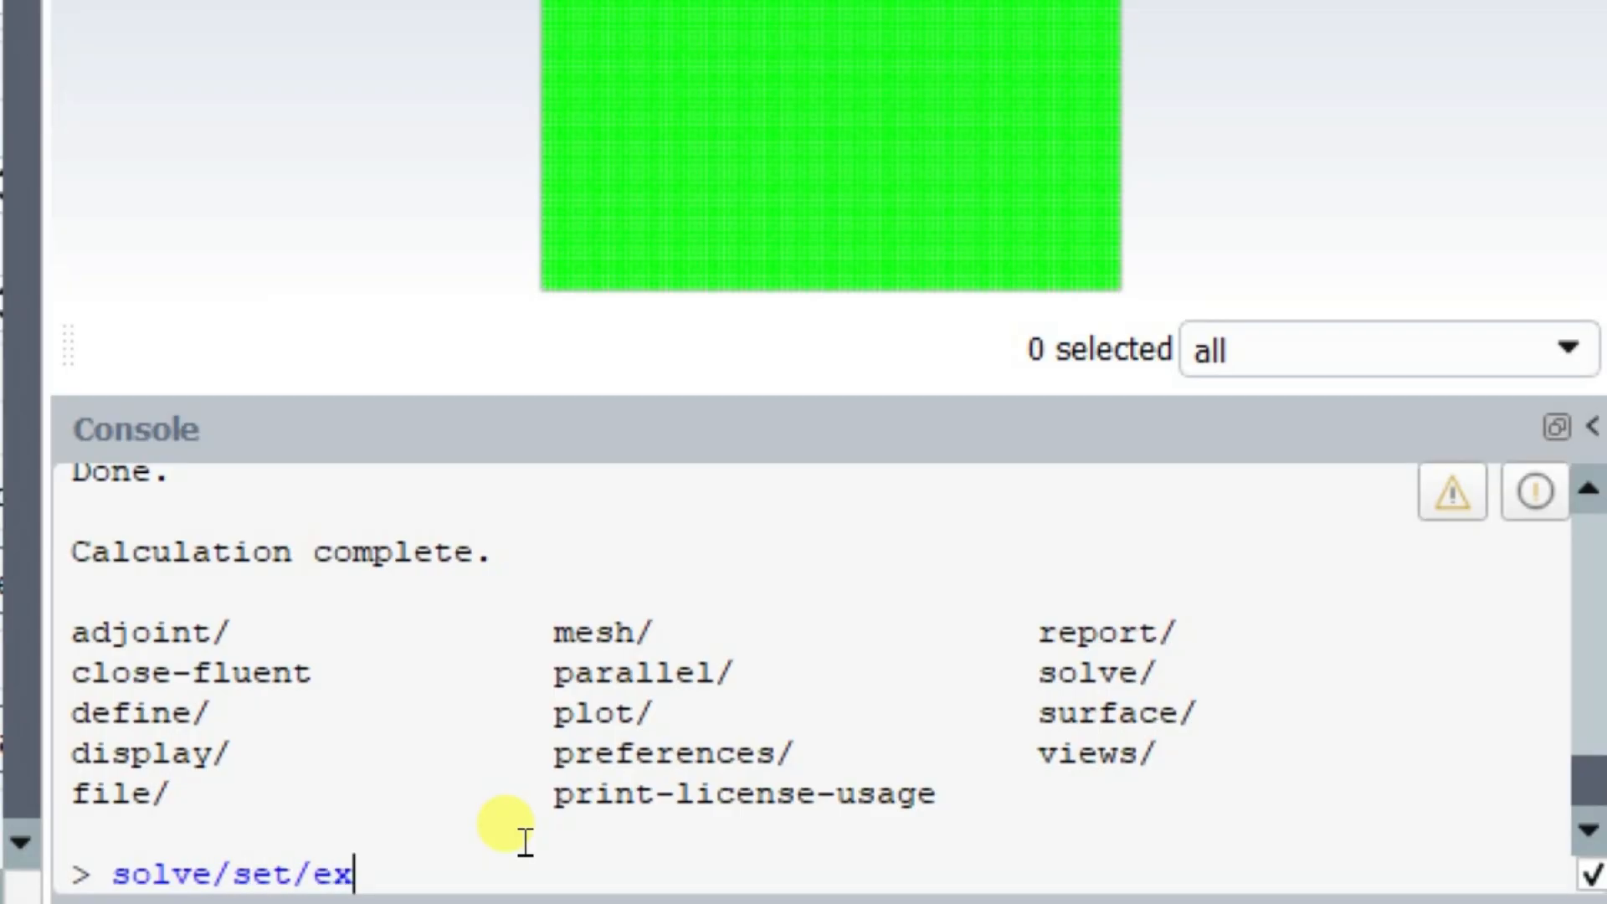
type("pert")
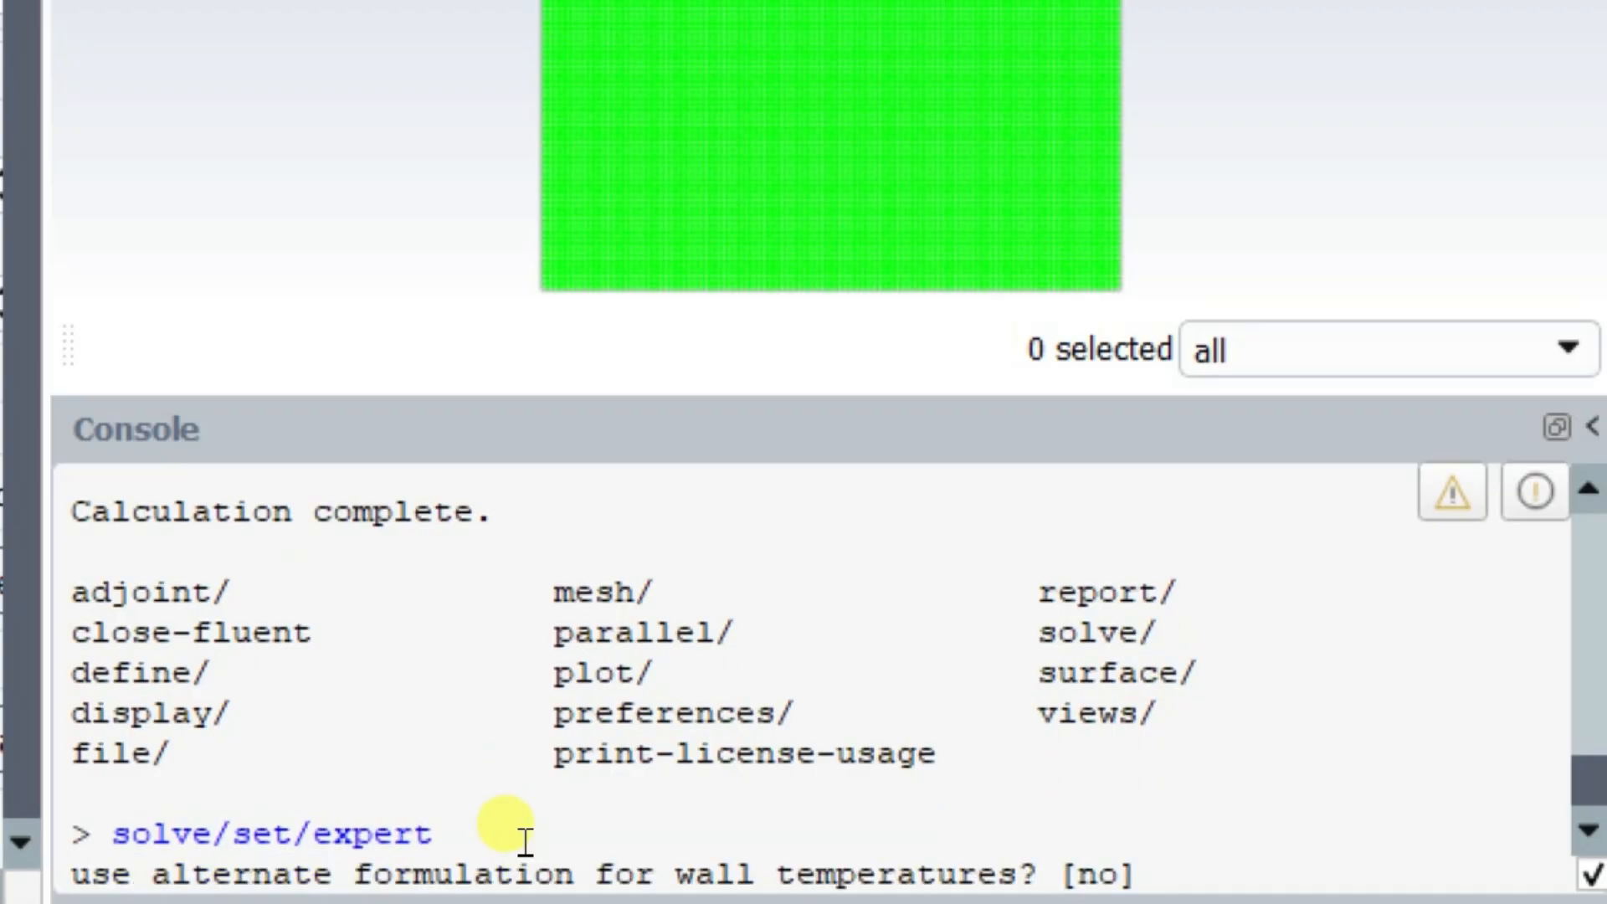
key("Return")
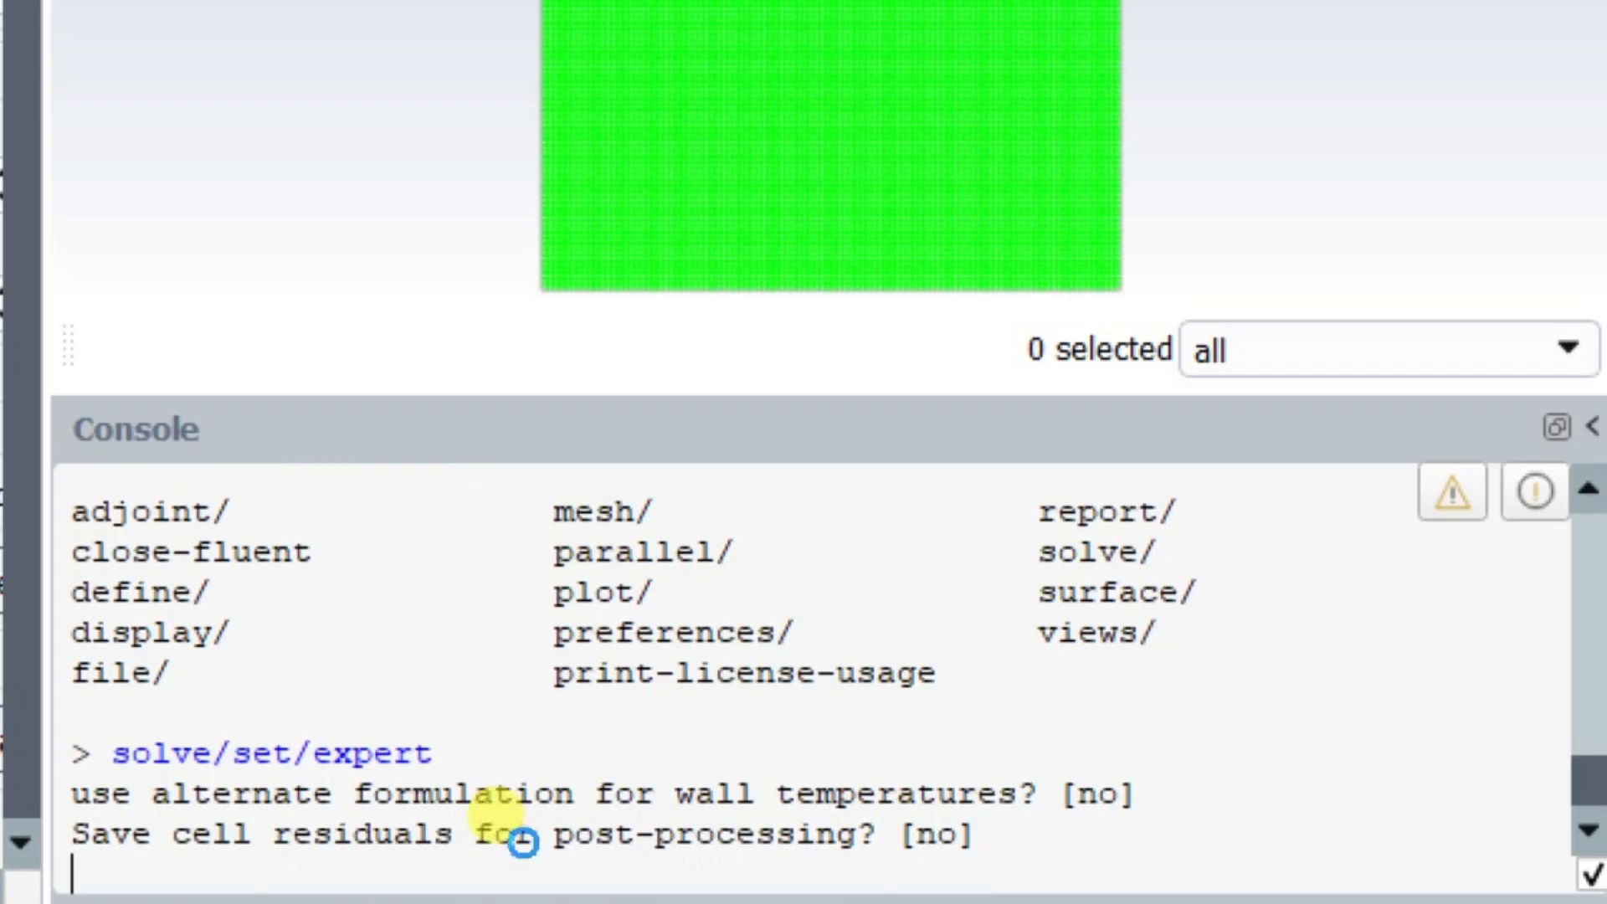
type("y")
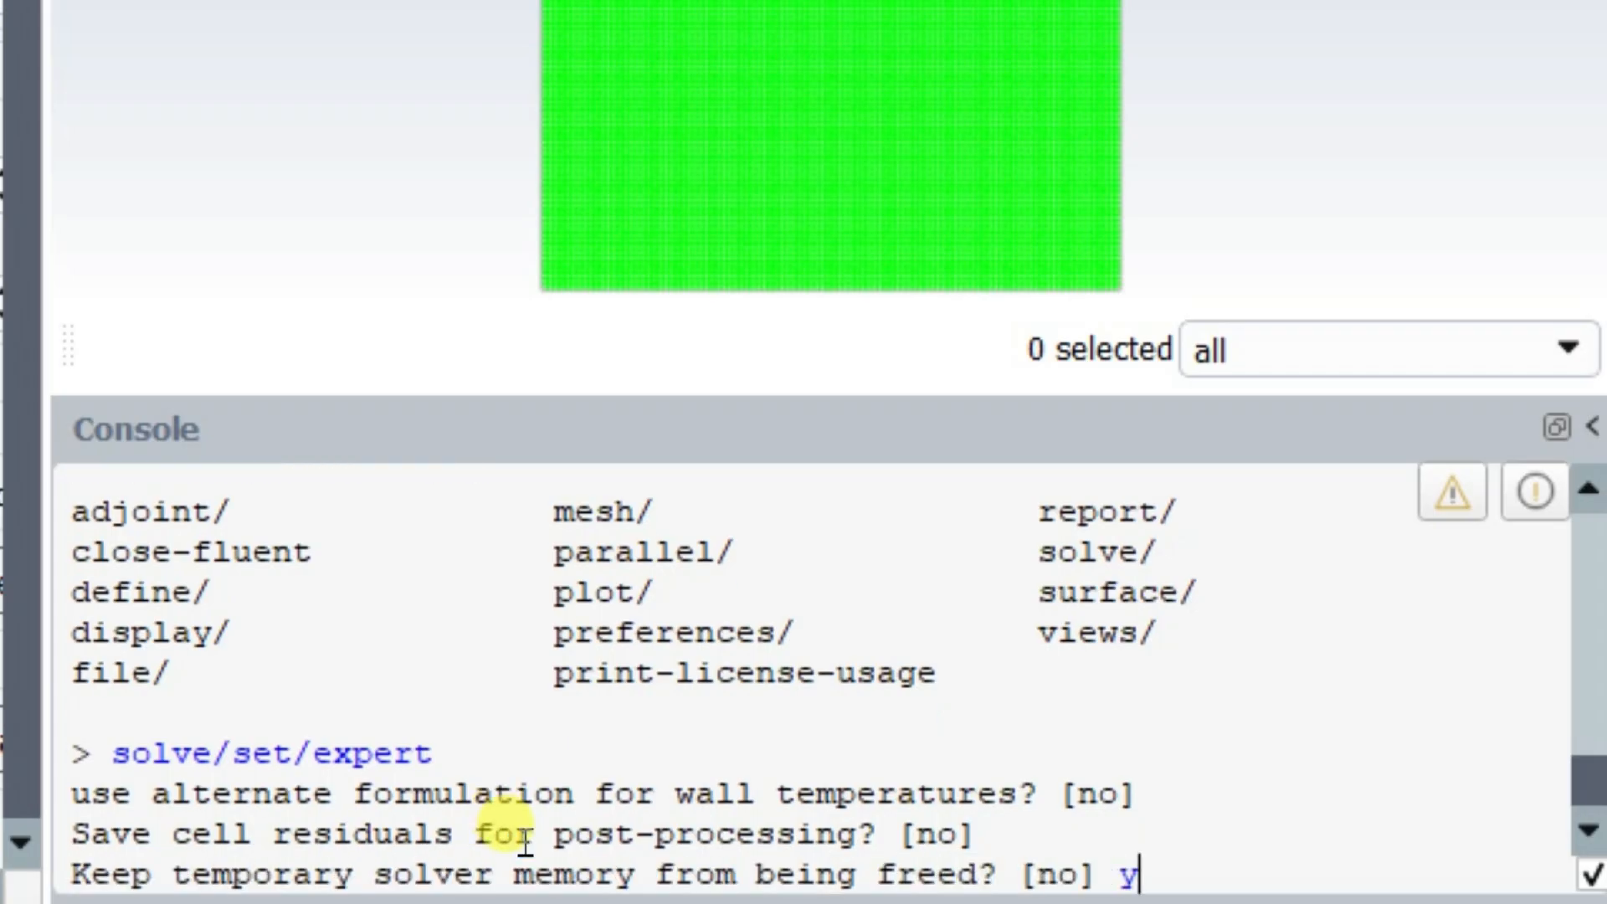
type("es")
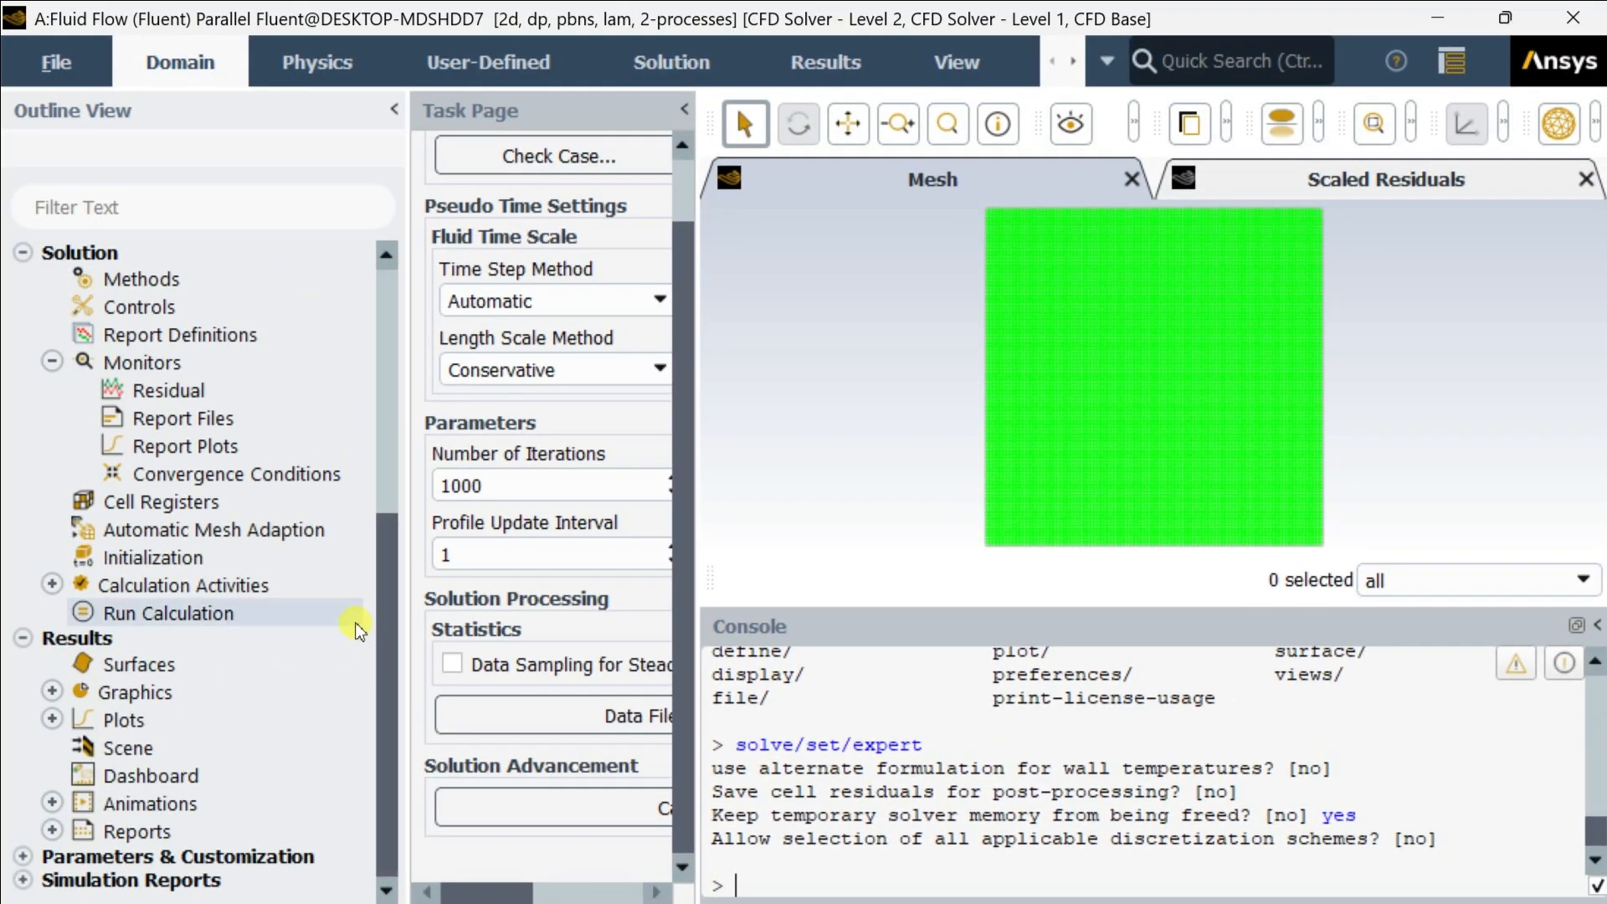
mouse_move(696, 541)
type("100")
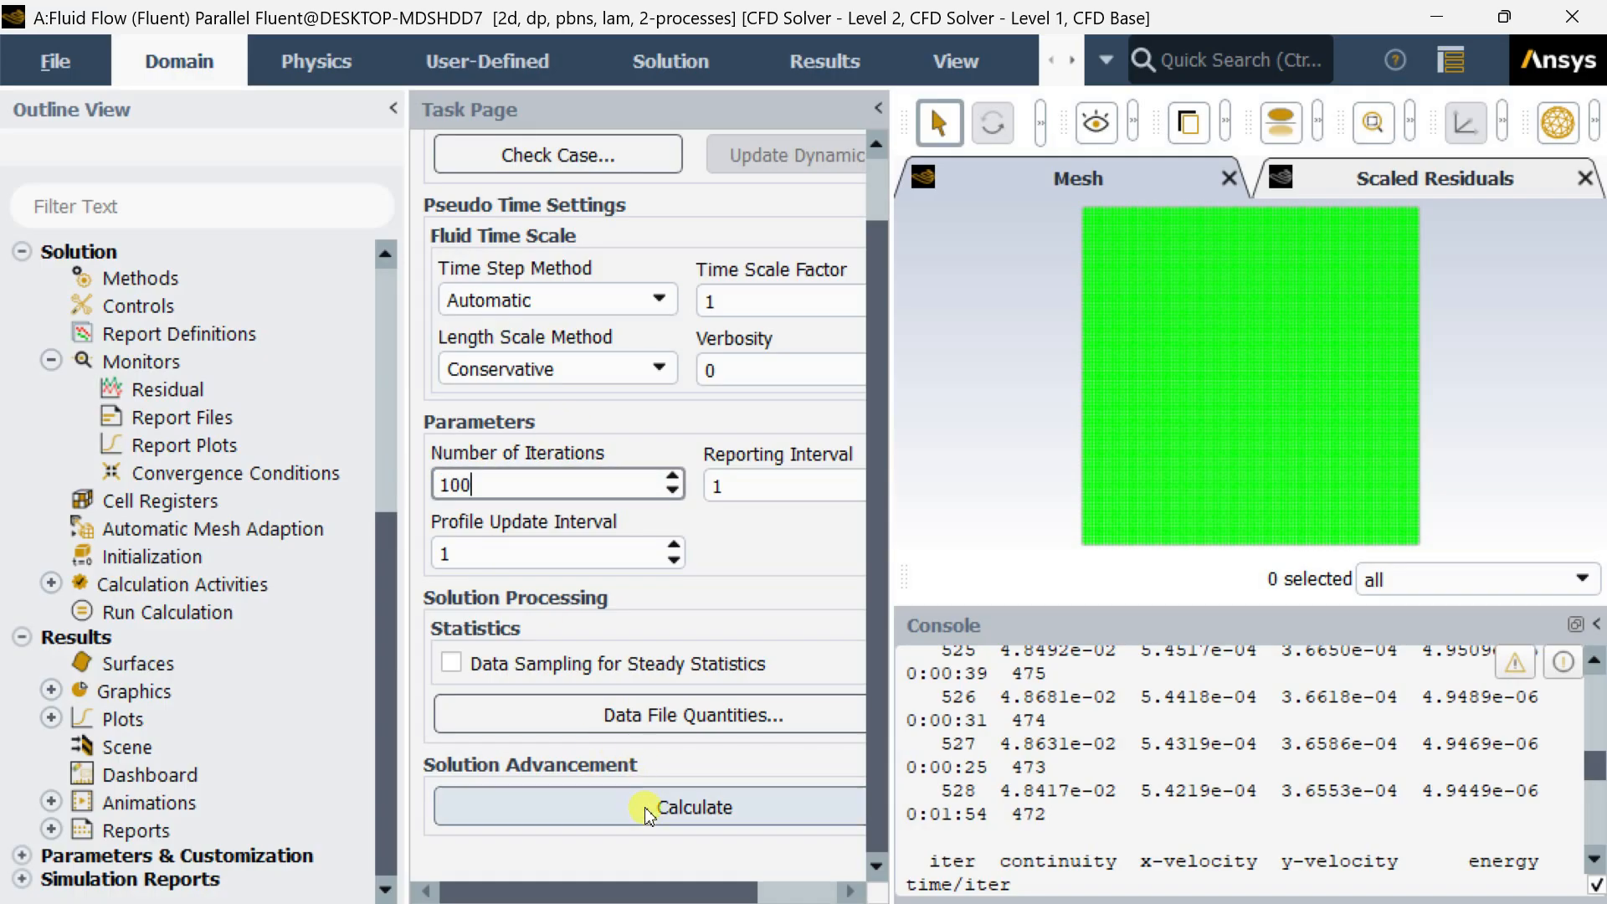
Run the 100-iteration calculation, applying changed settings, and dismiss the completion notice
left_click(692, 807)
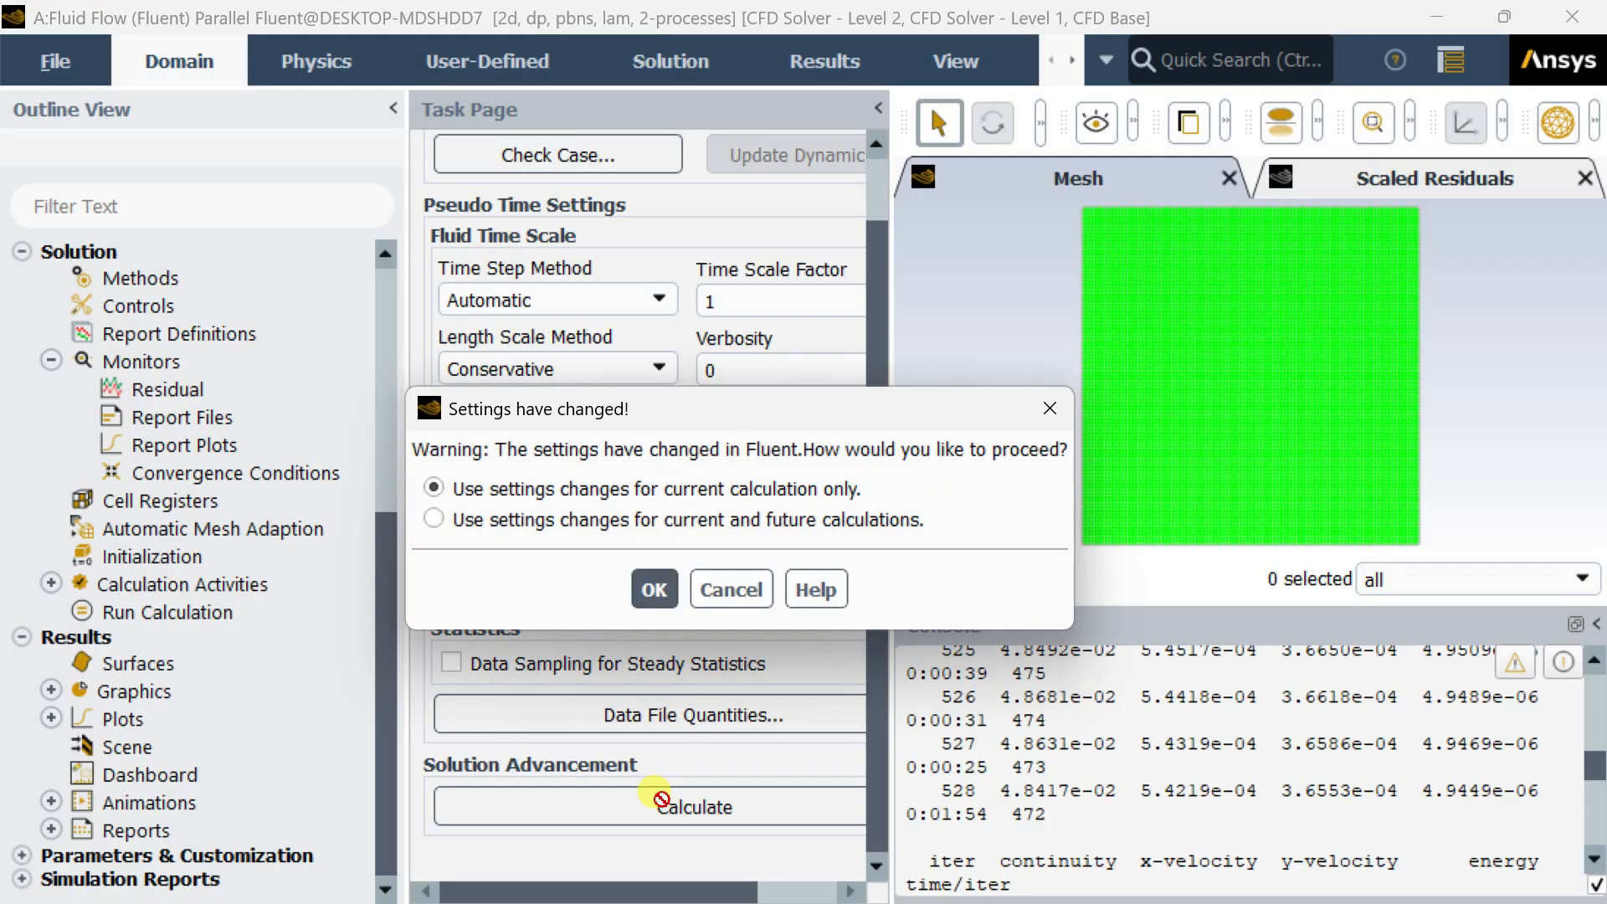
left_click(653, 587)
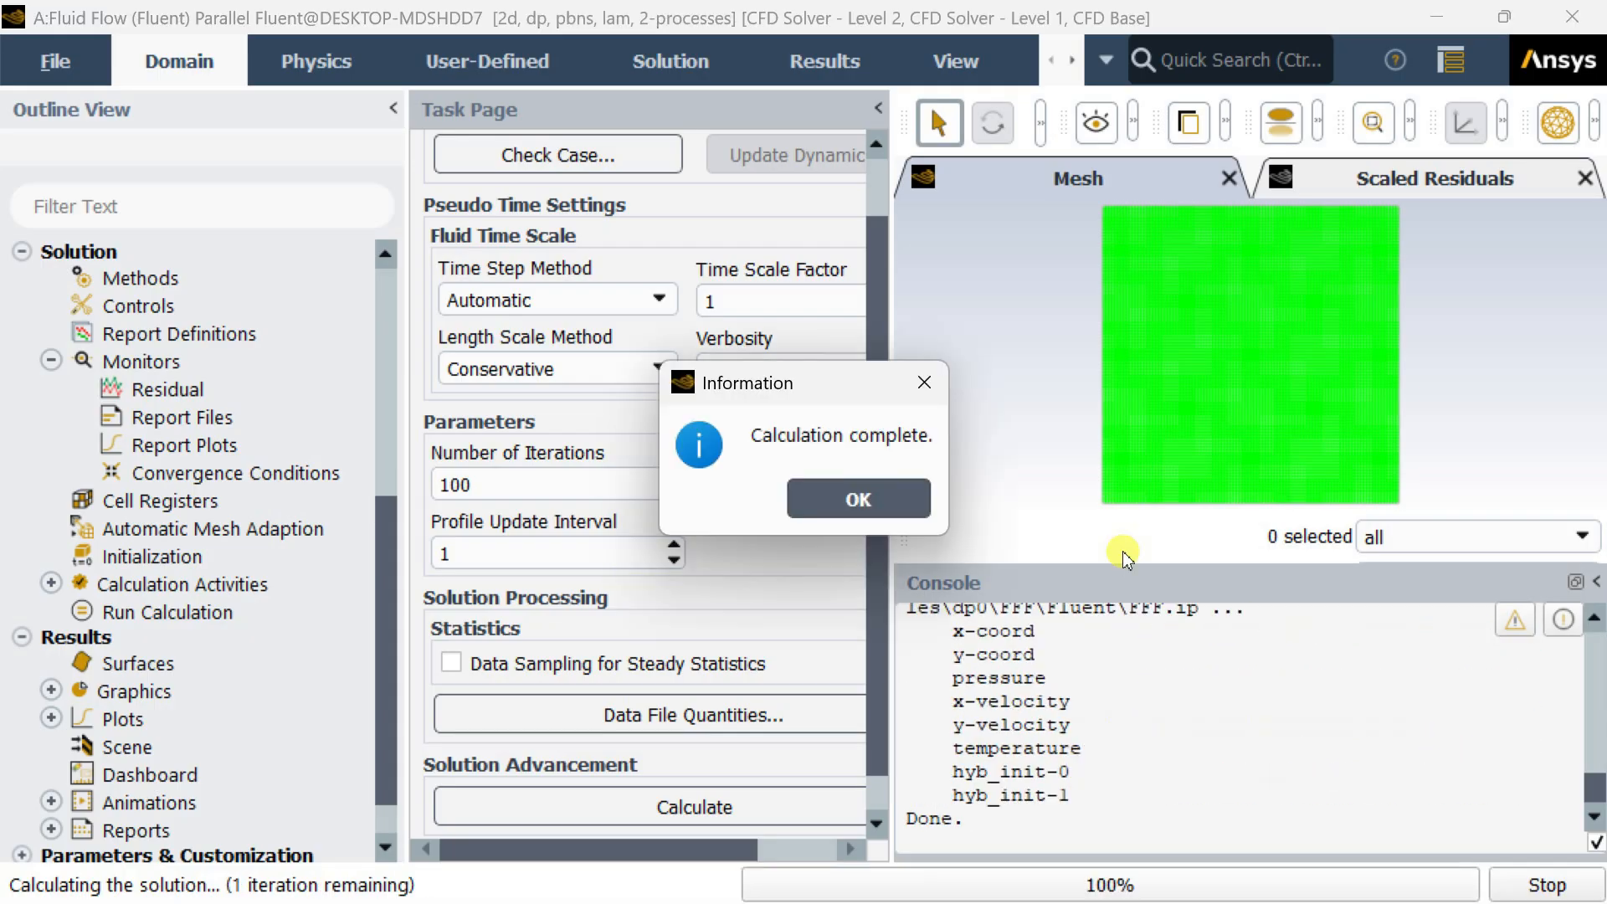
left_click(856, 500)
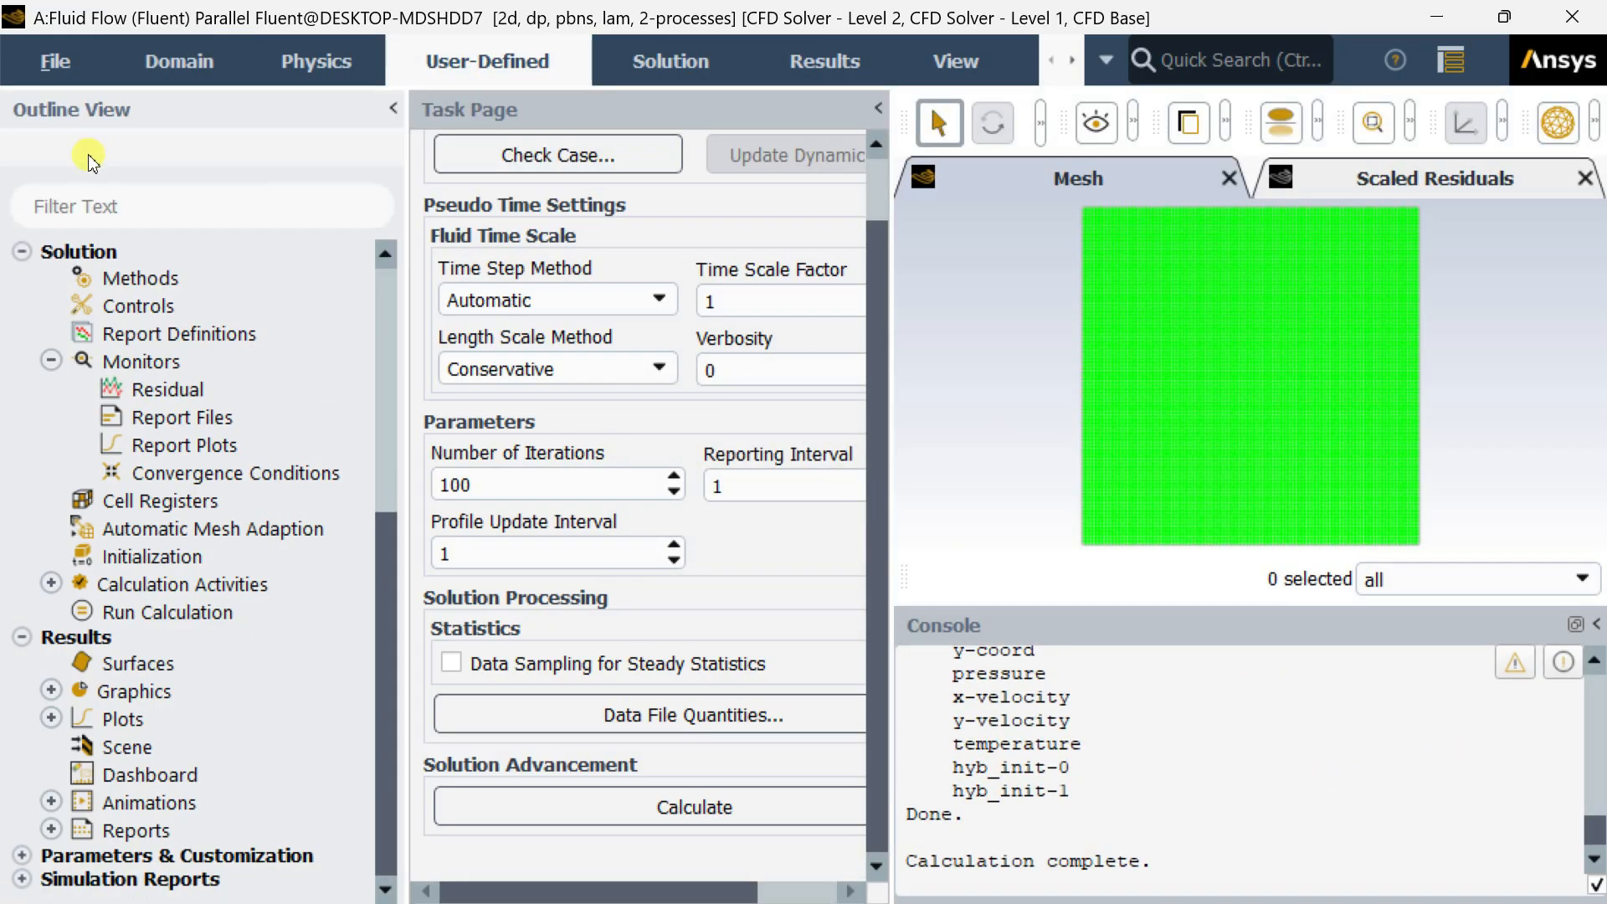
Start a new custom field function and begin its name as s_gen_
left_click(487, 60)
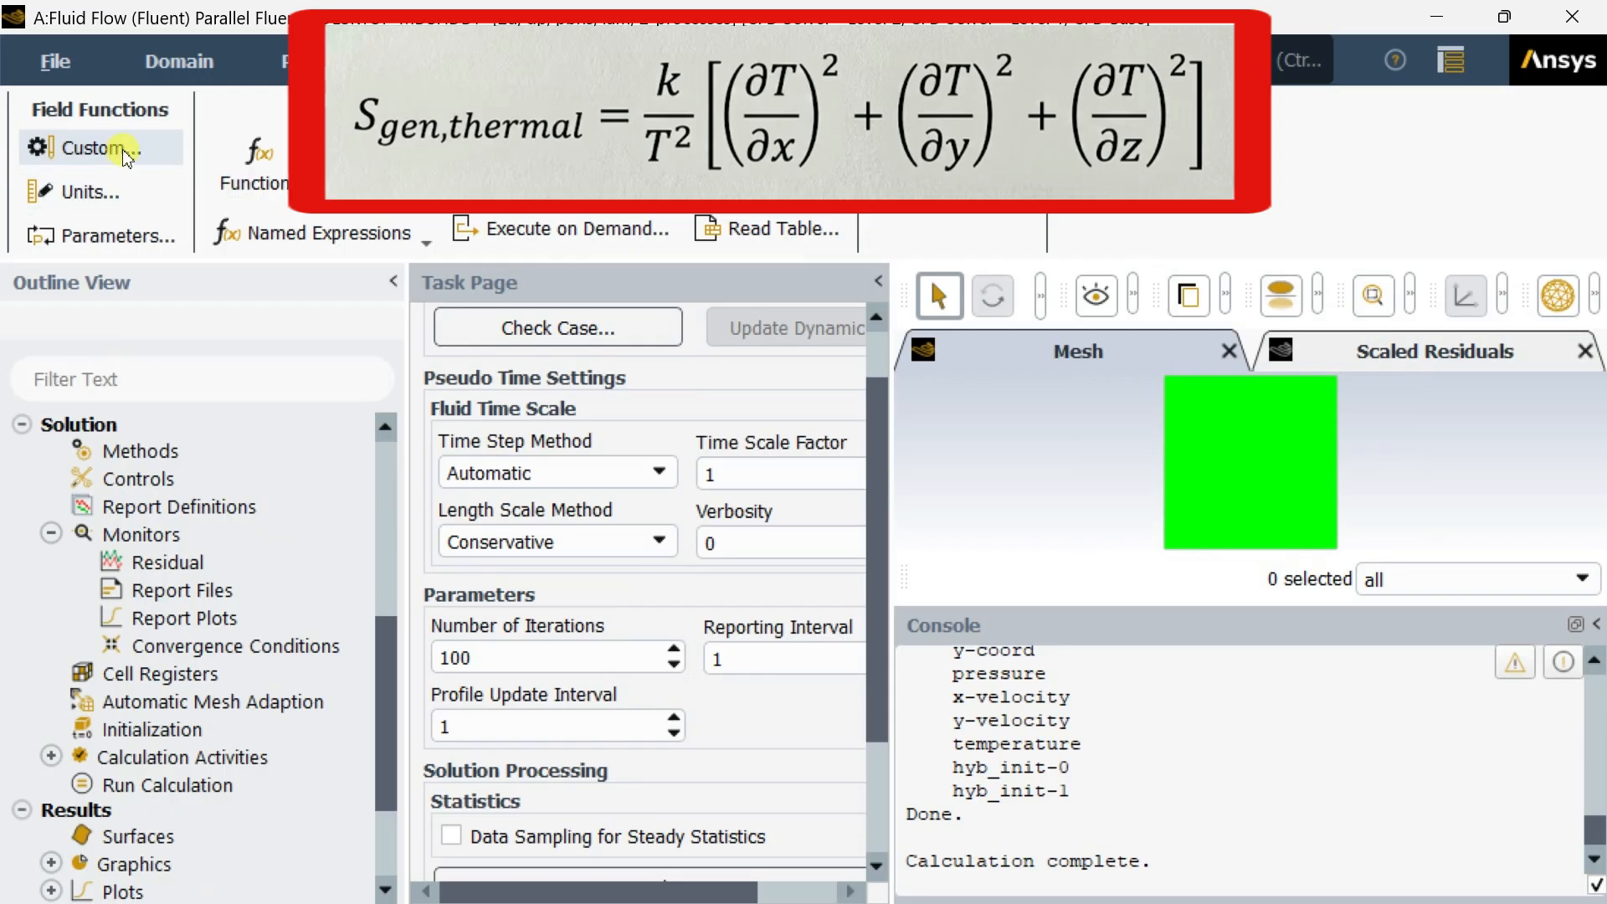
left_click(99, 147)
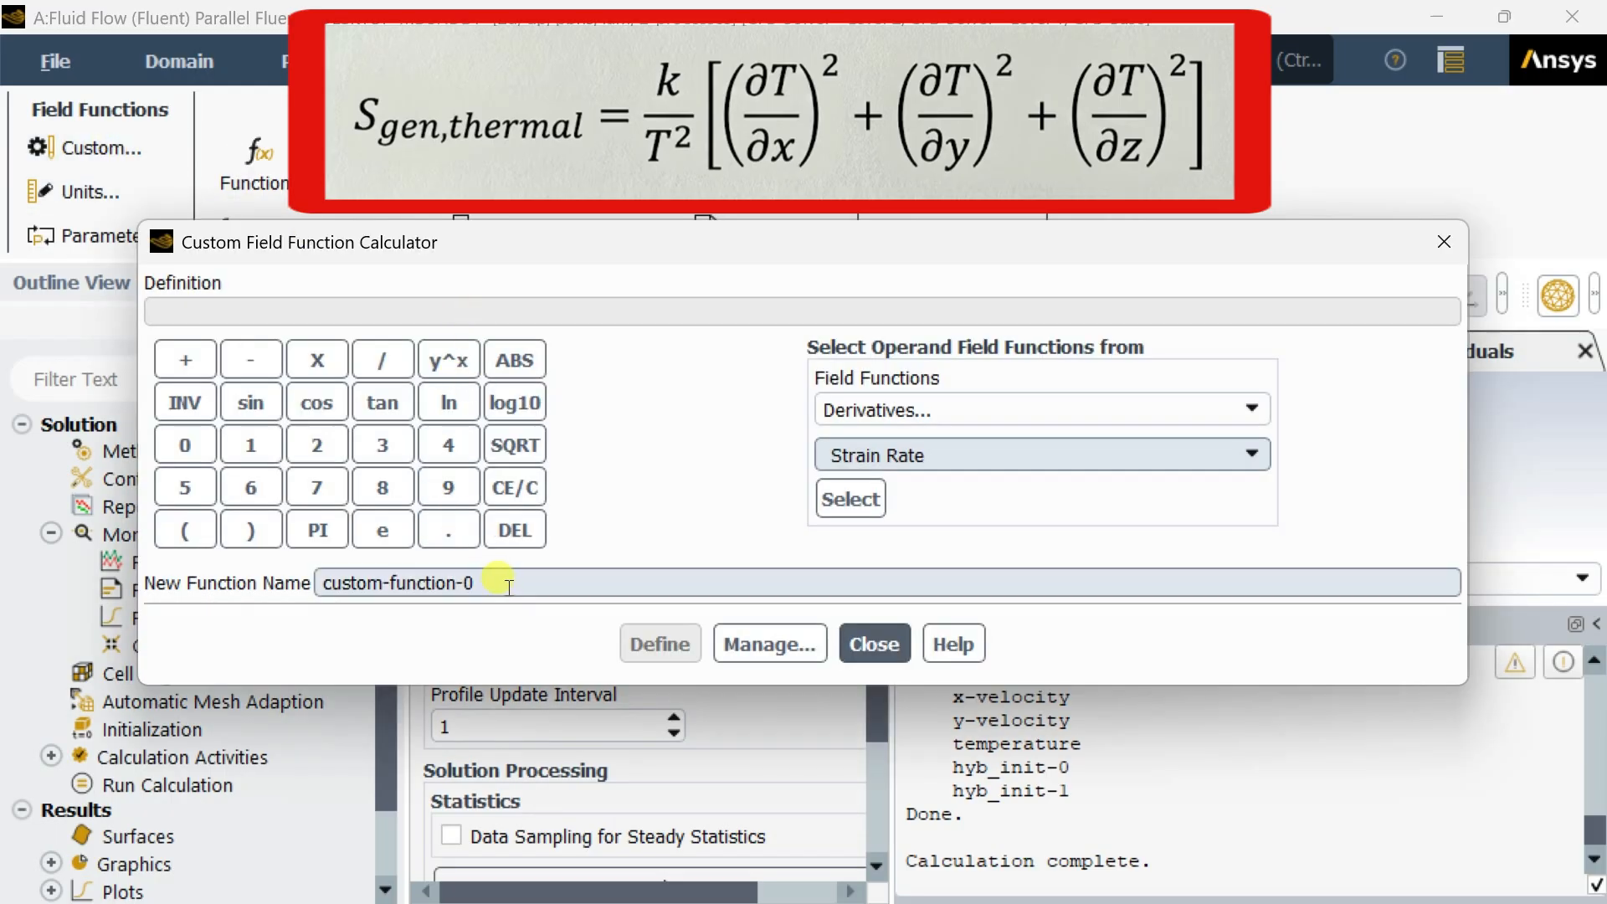
triple_click(395, 582)
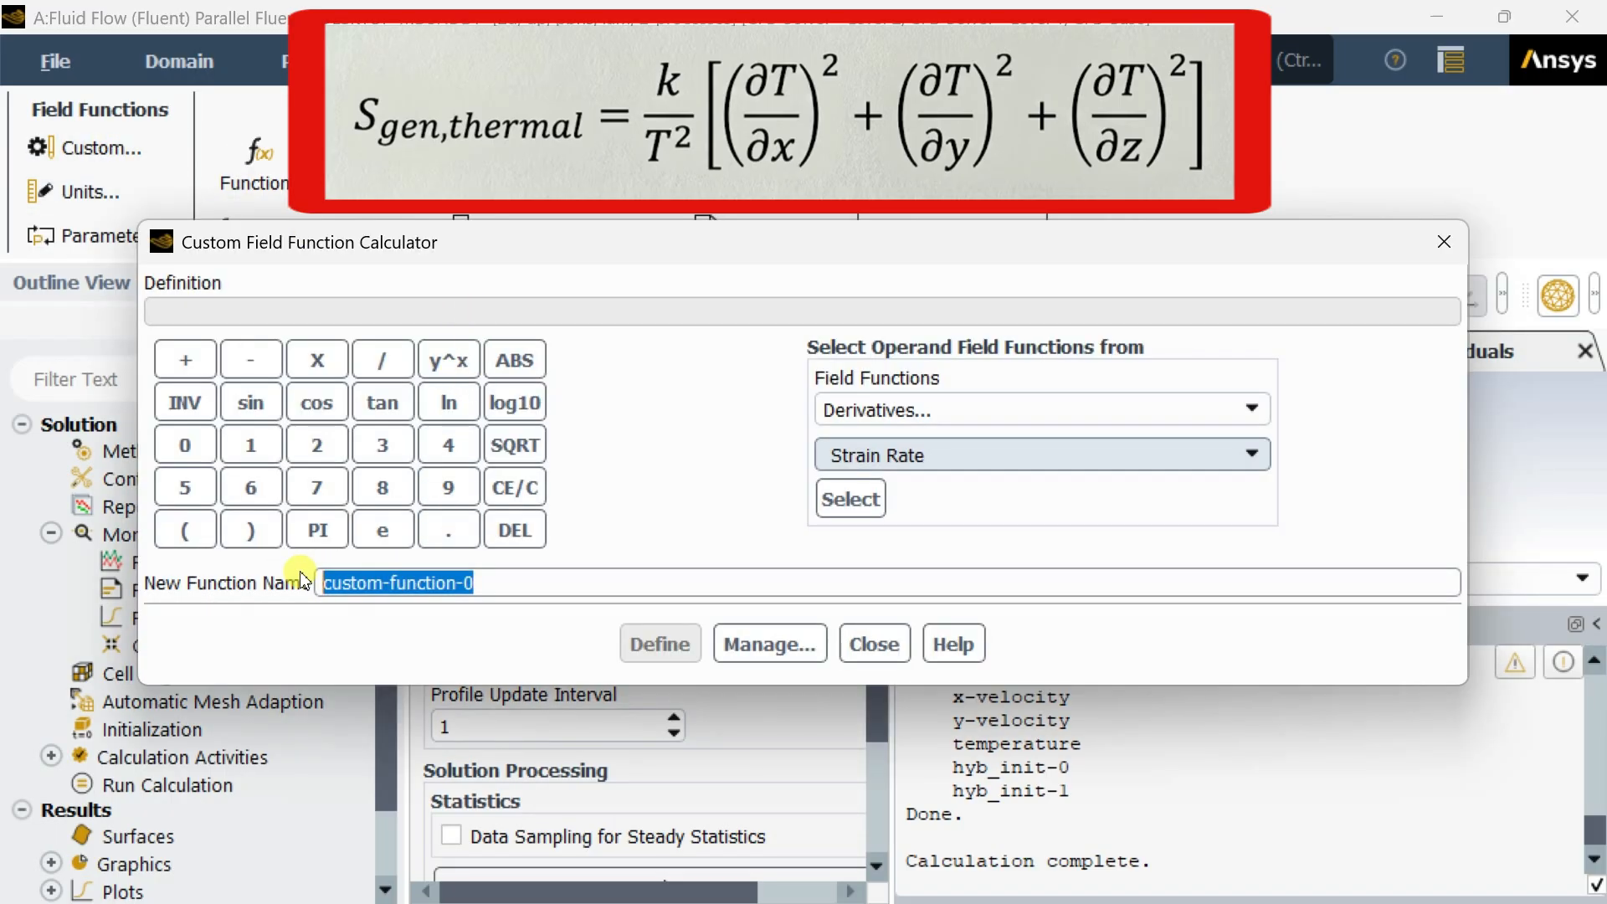
type("s_")
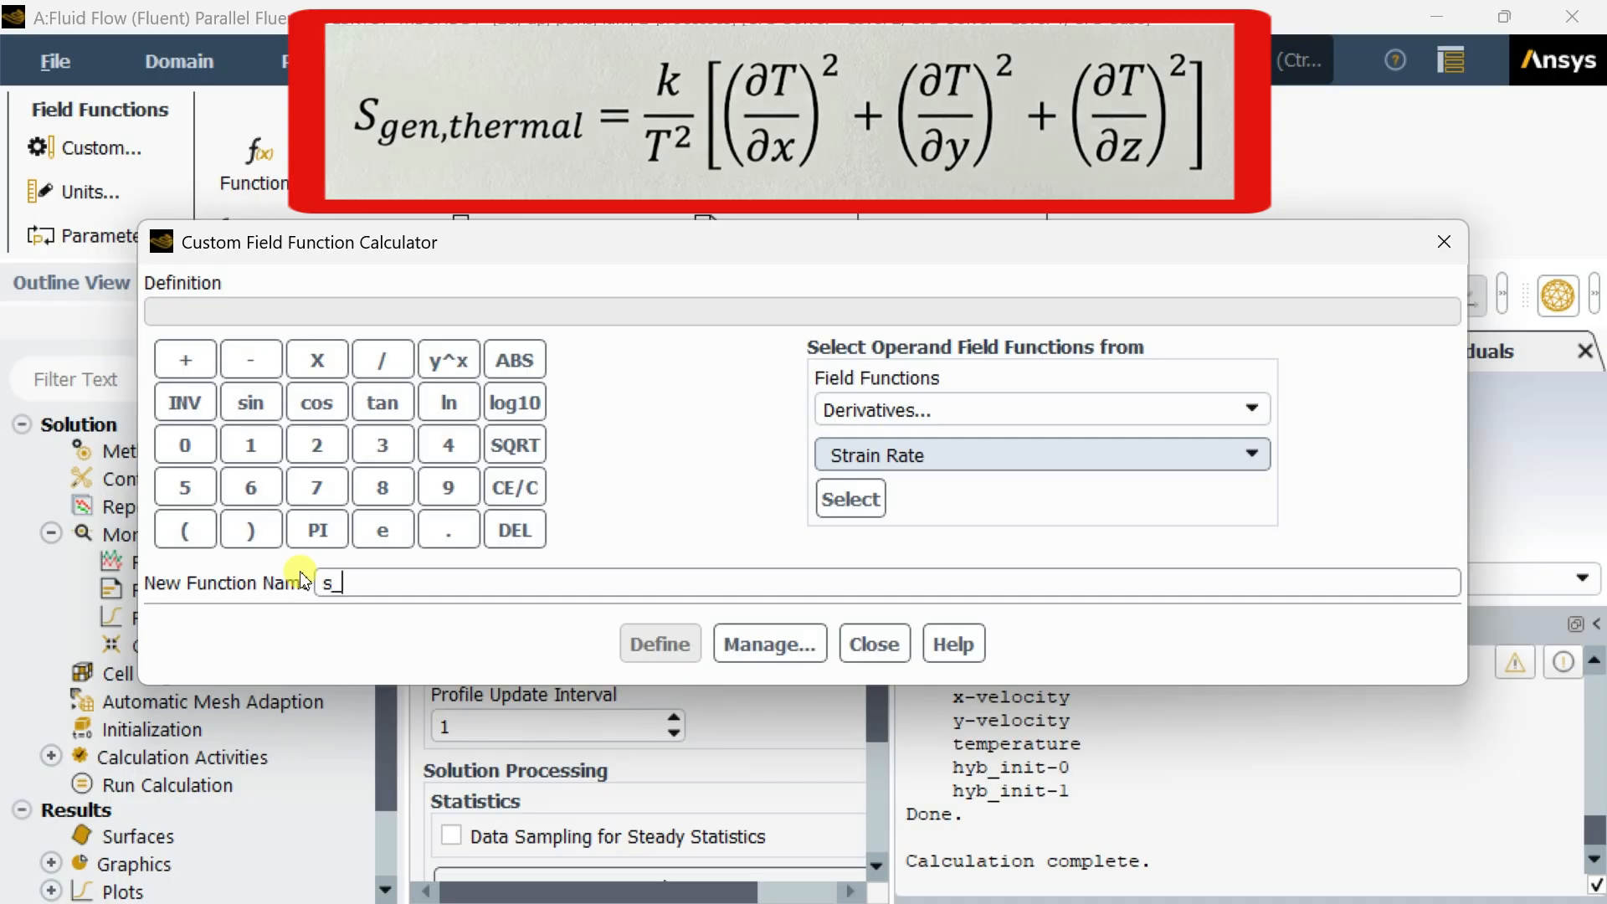
type("gen_thermak")
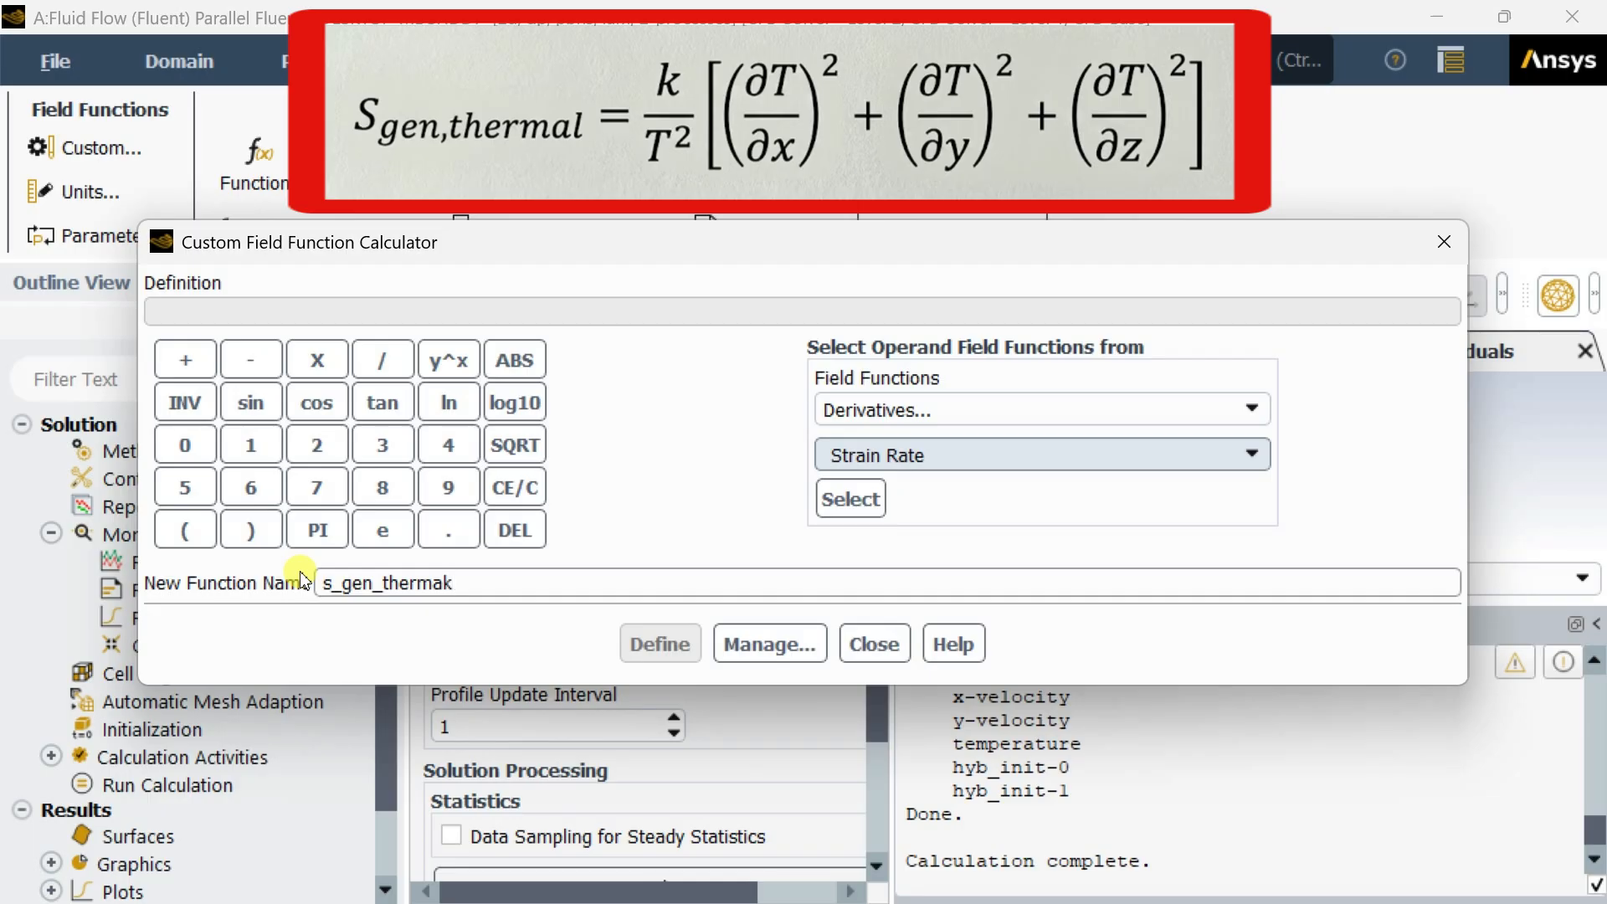
key("BackSpace")
type("l")
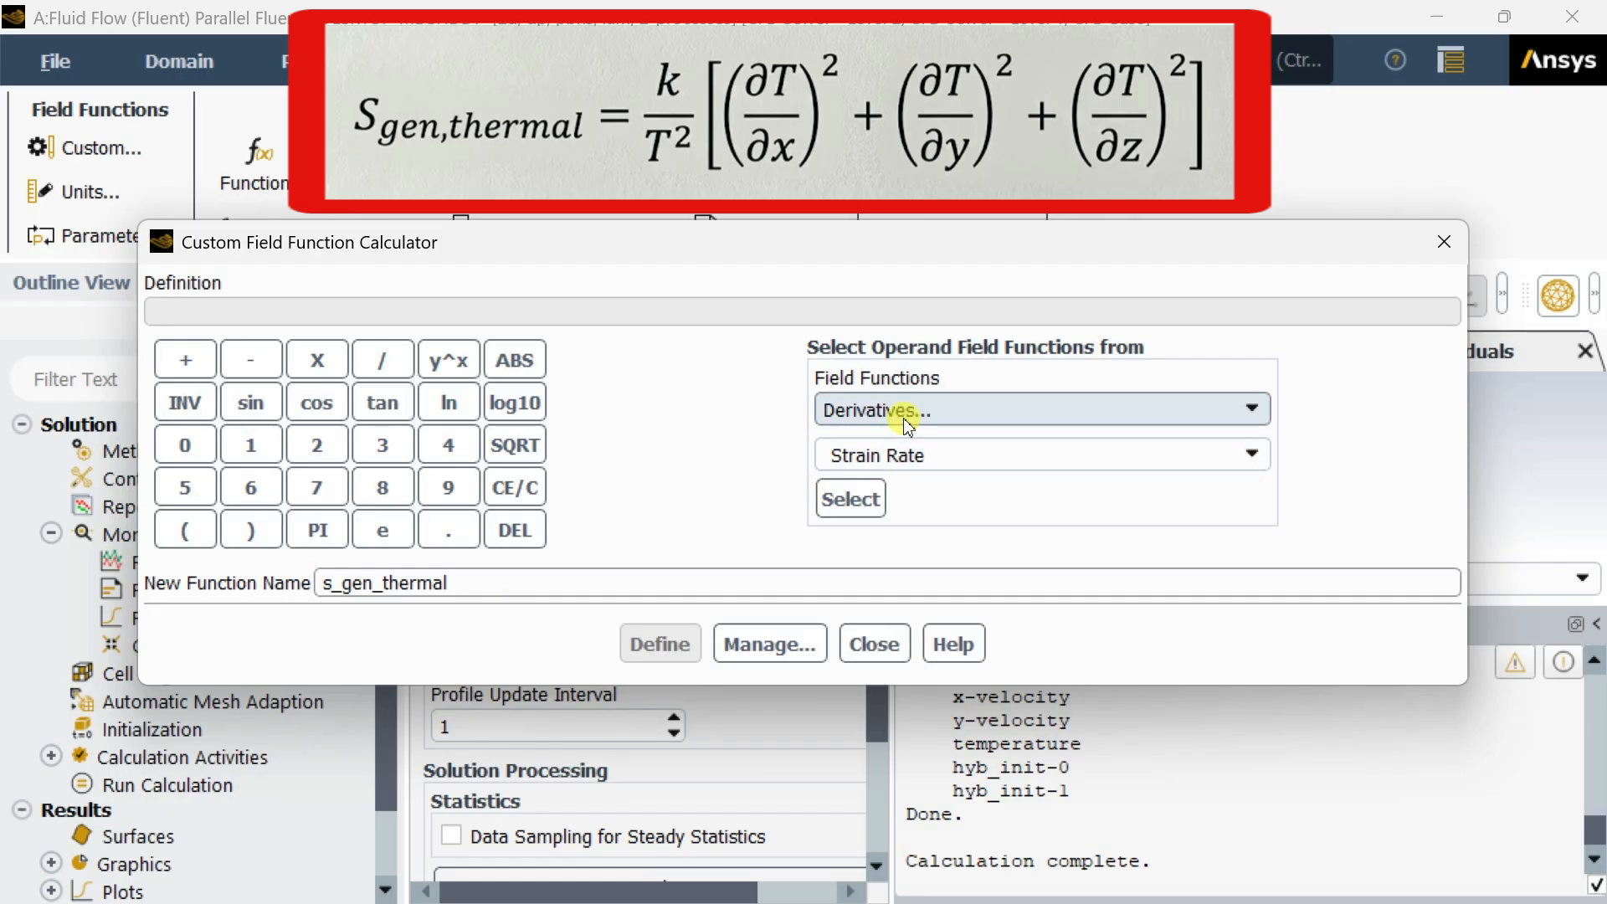
mouse_move(938, 425)
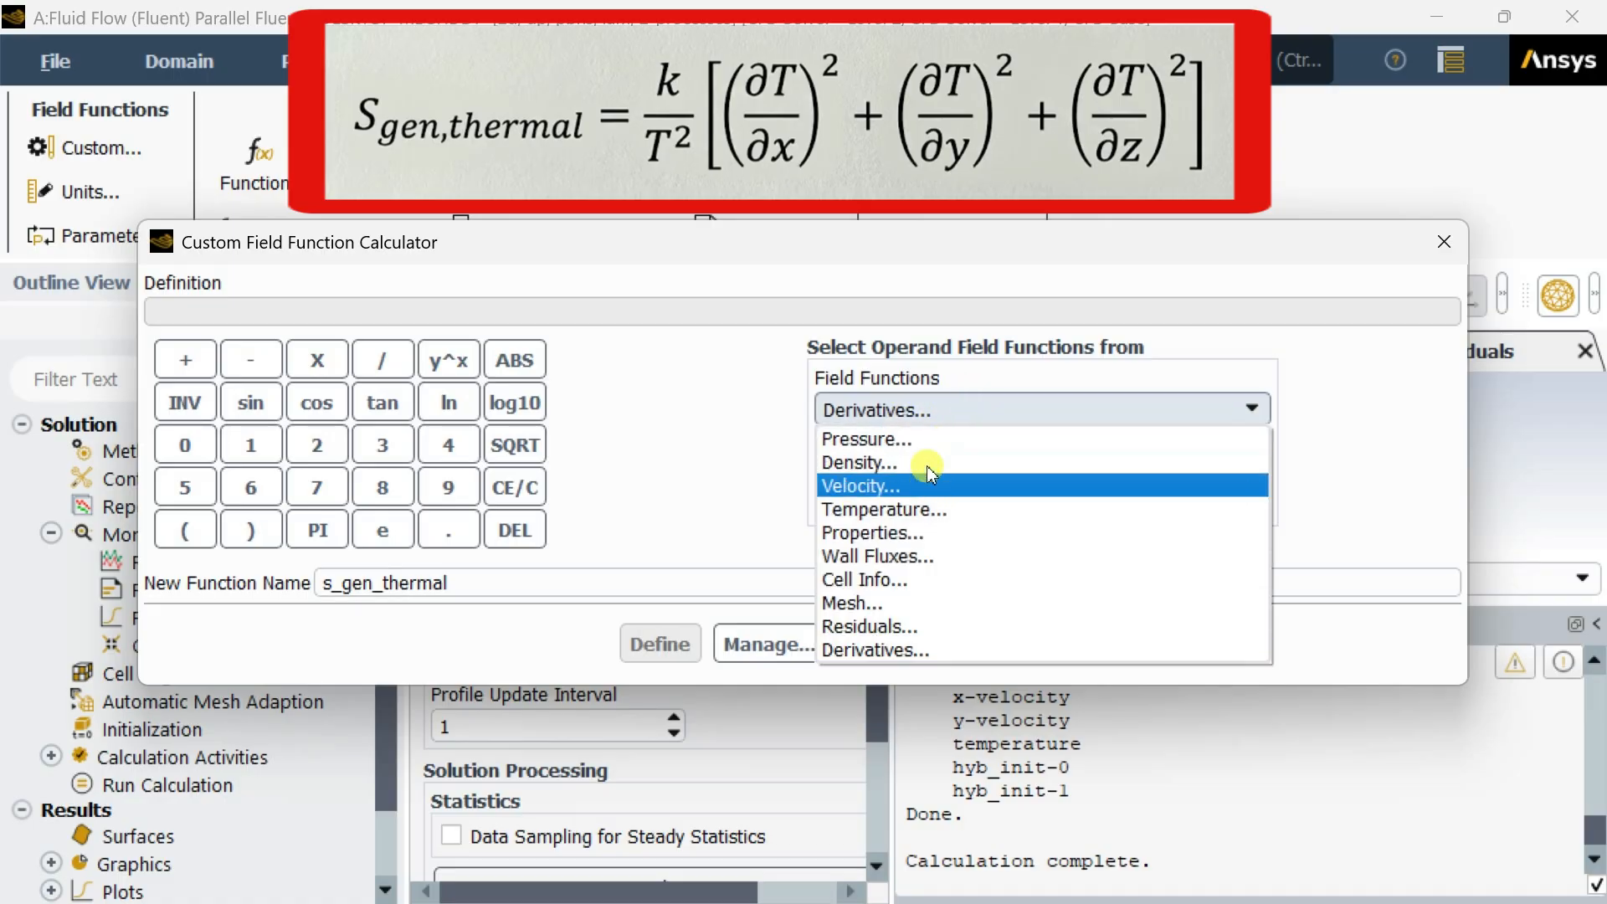
Build the definition start "(thermal-conductivity-lam * ((" from the Properties quantities
left_click(872, 533)
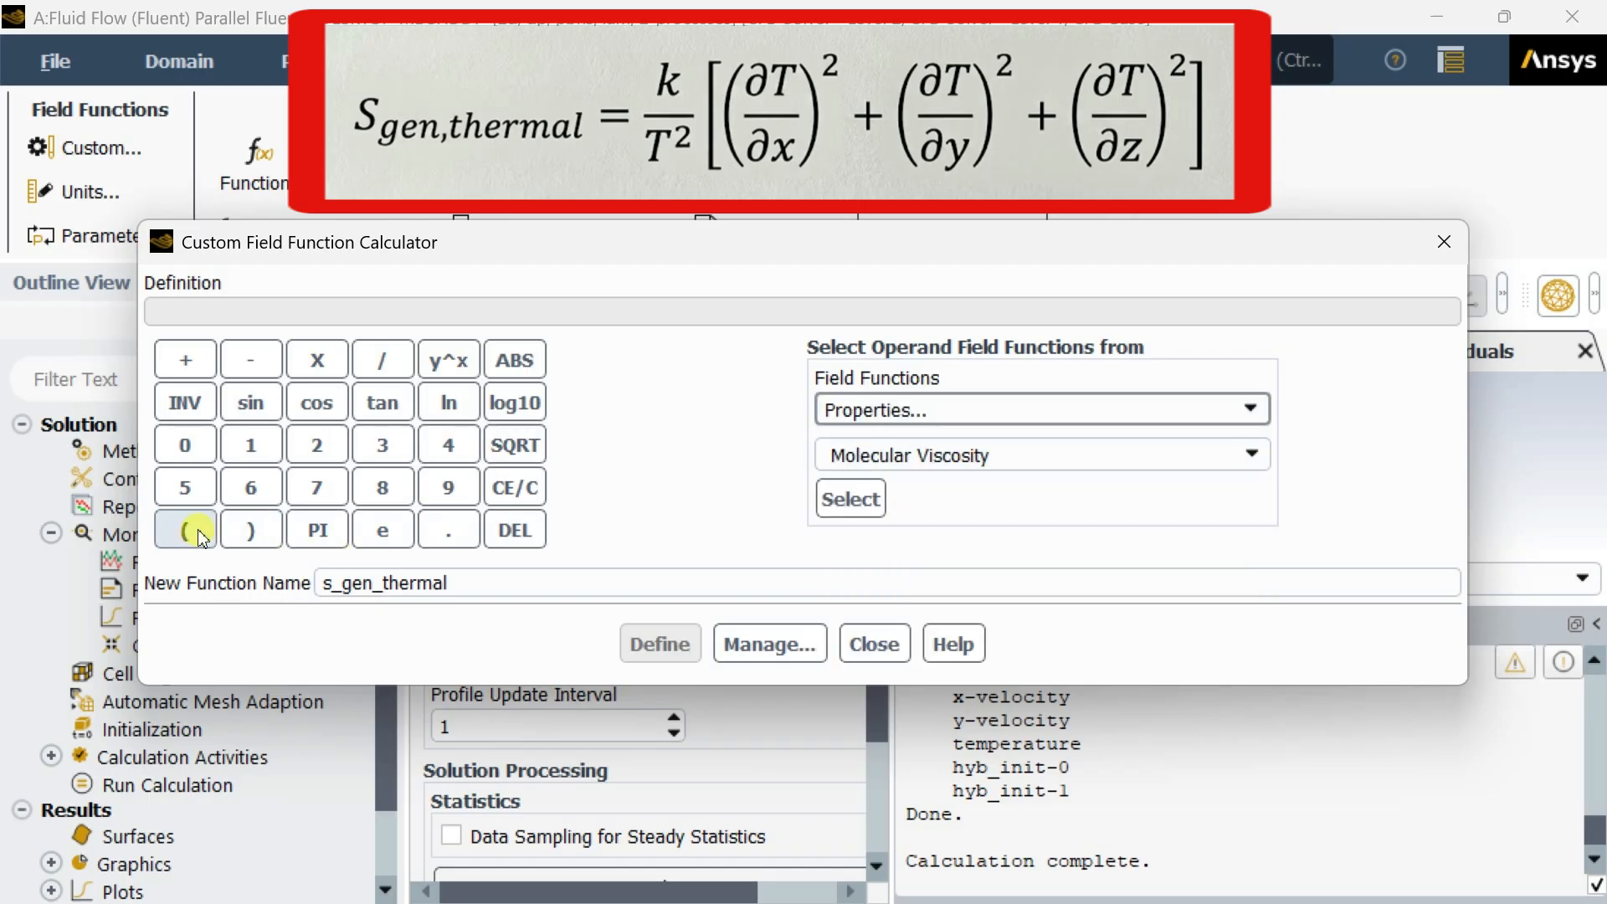
left_click(184, 528)
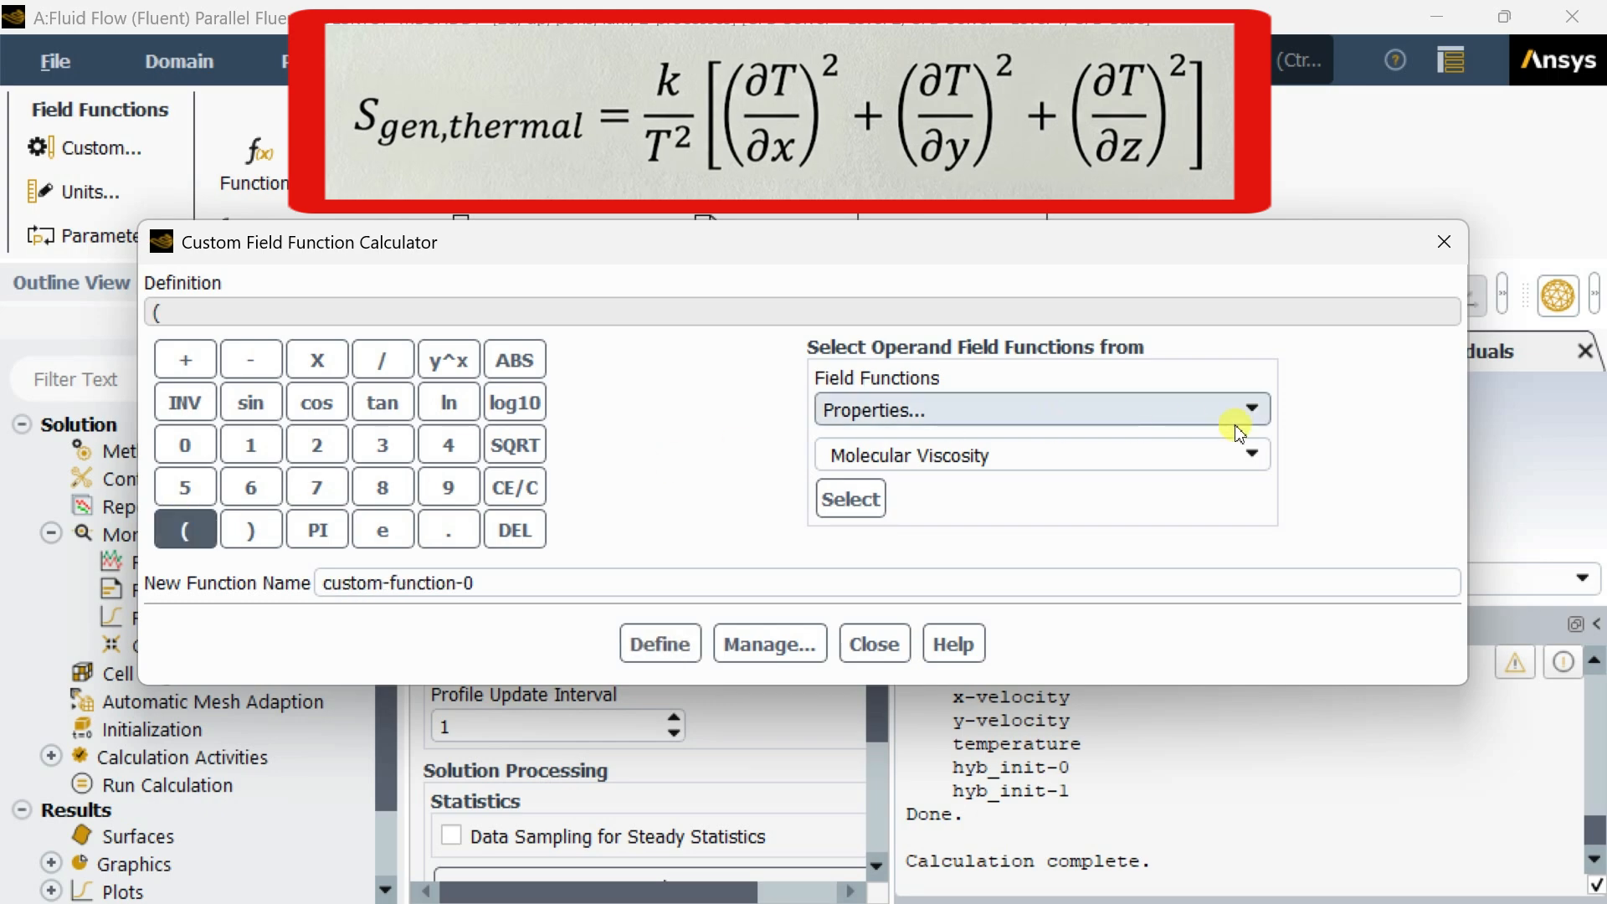
left_click(1249, 455)
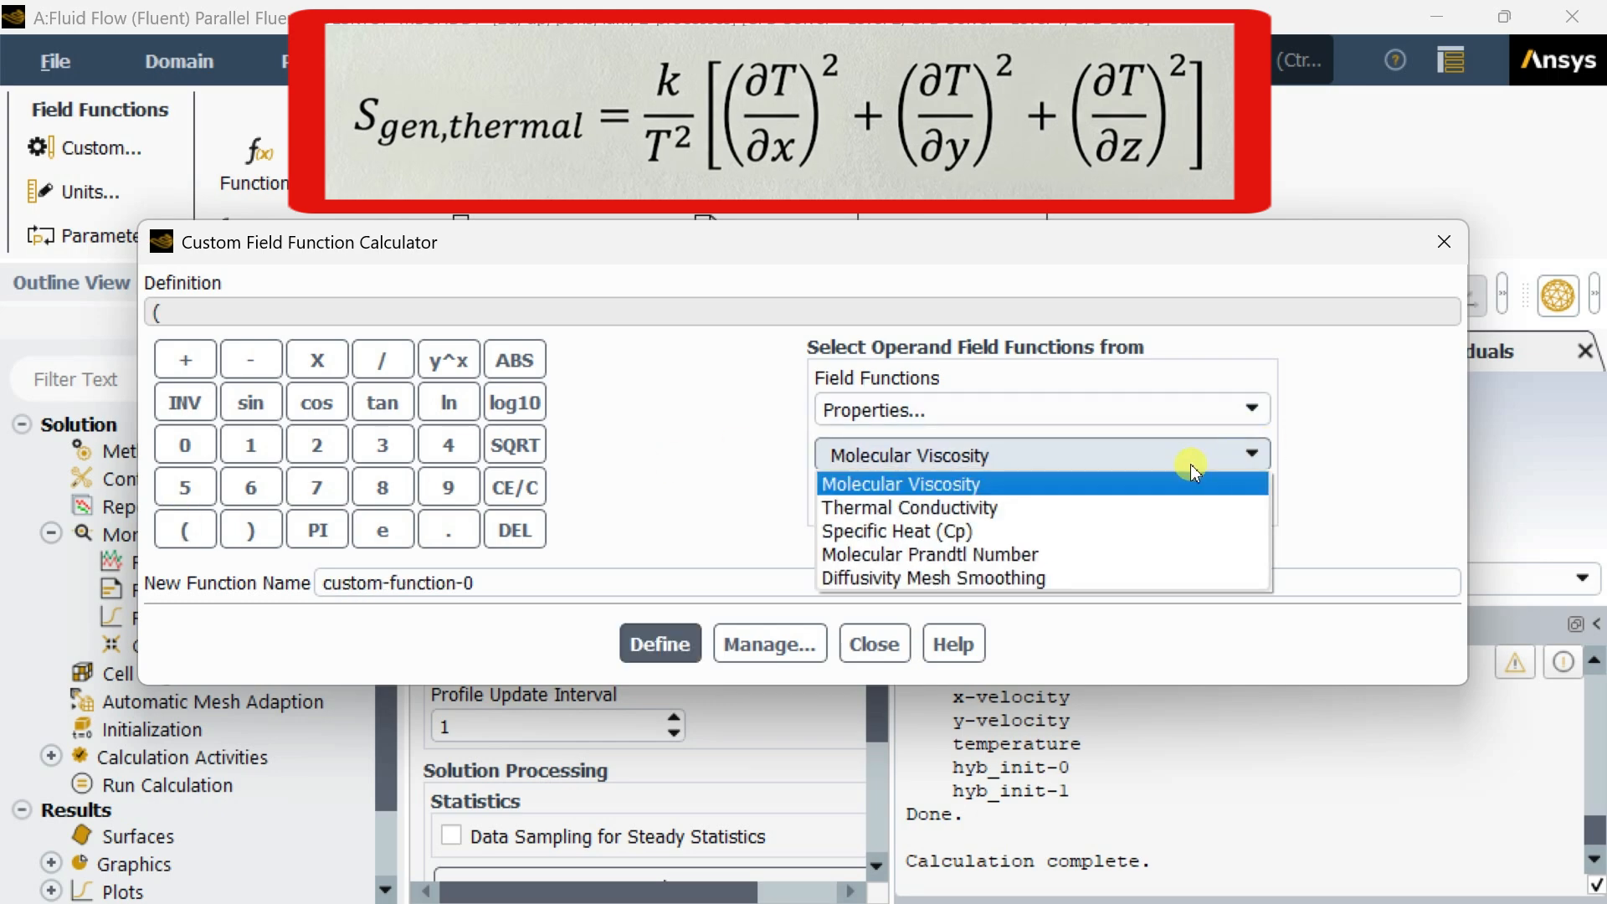
mouse_move(1097, 507)
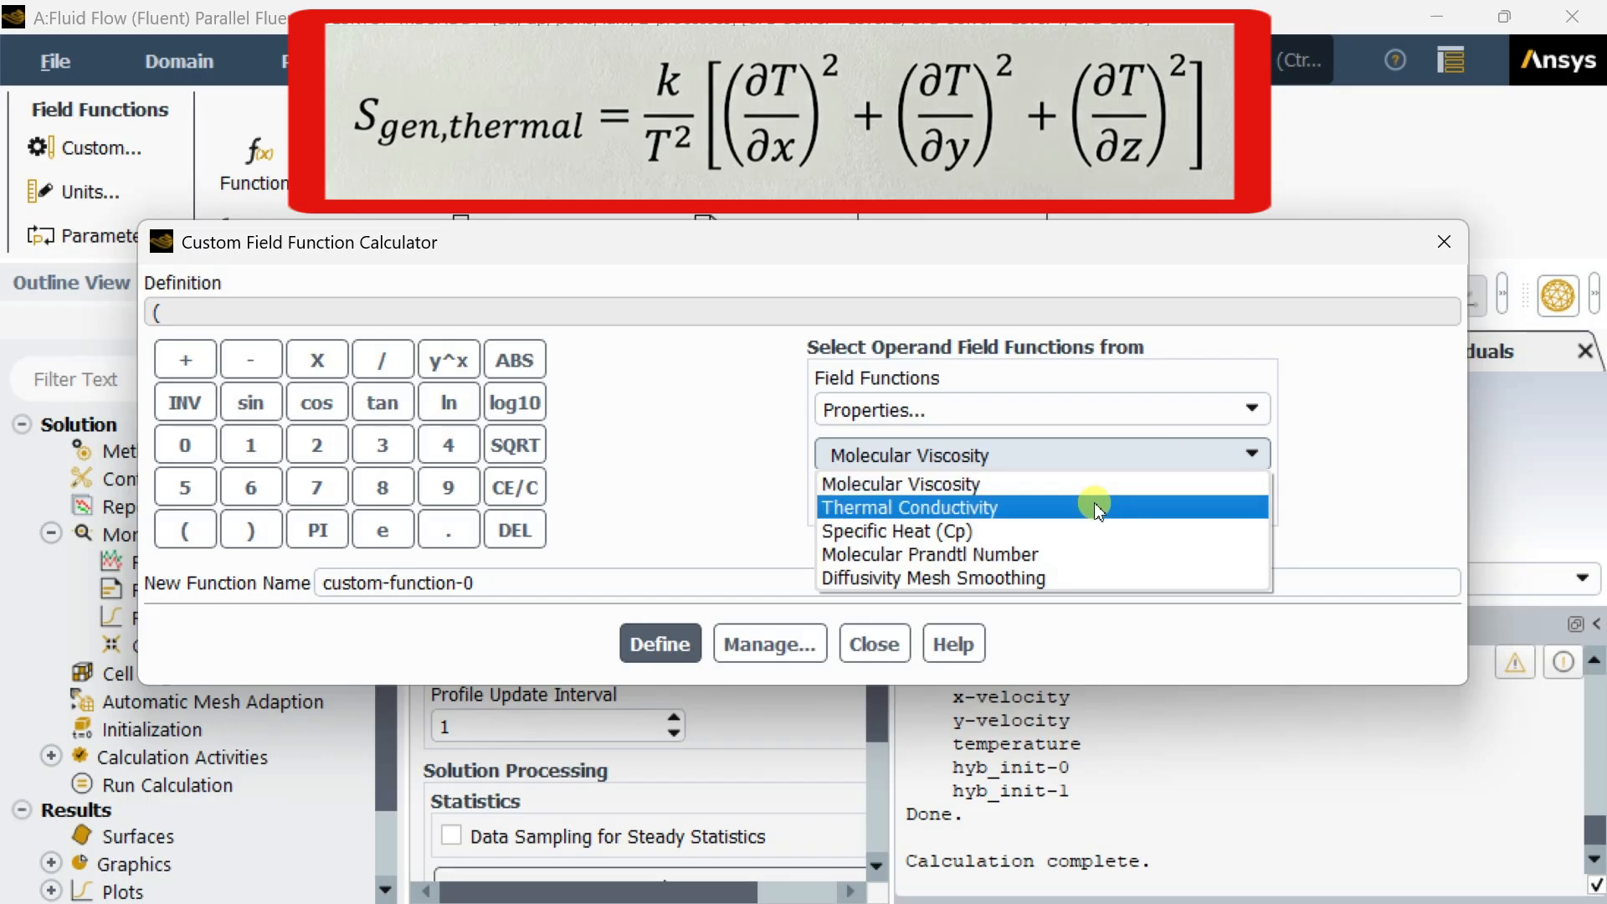
left_click(908, 507)
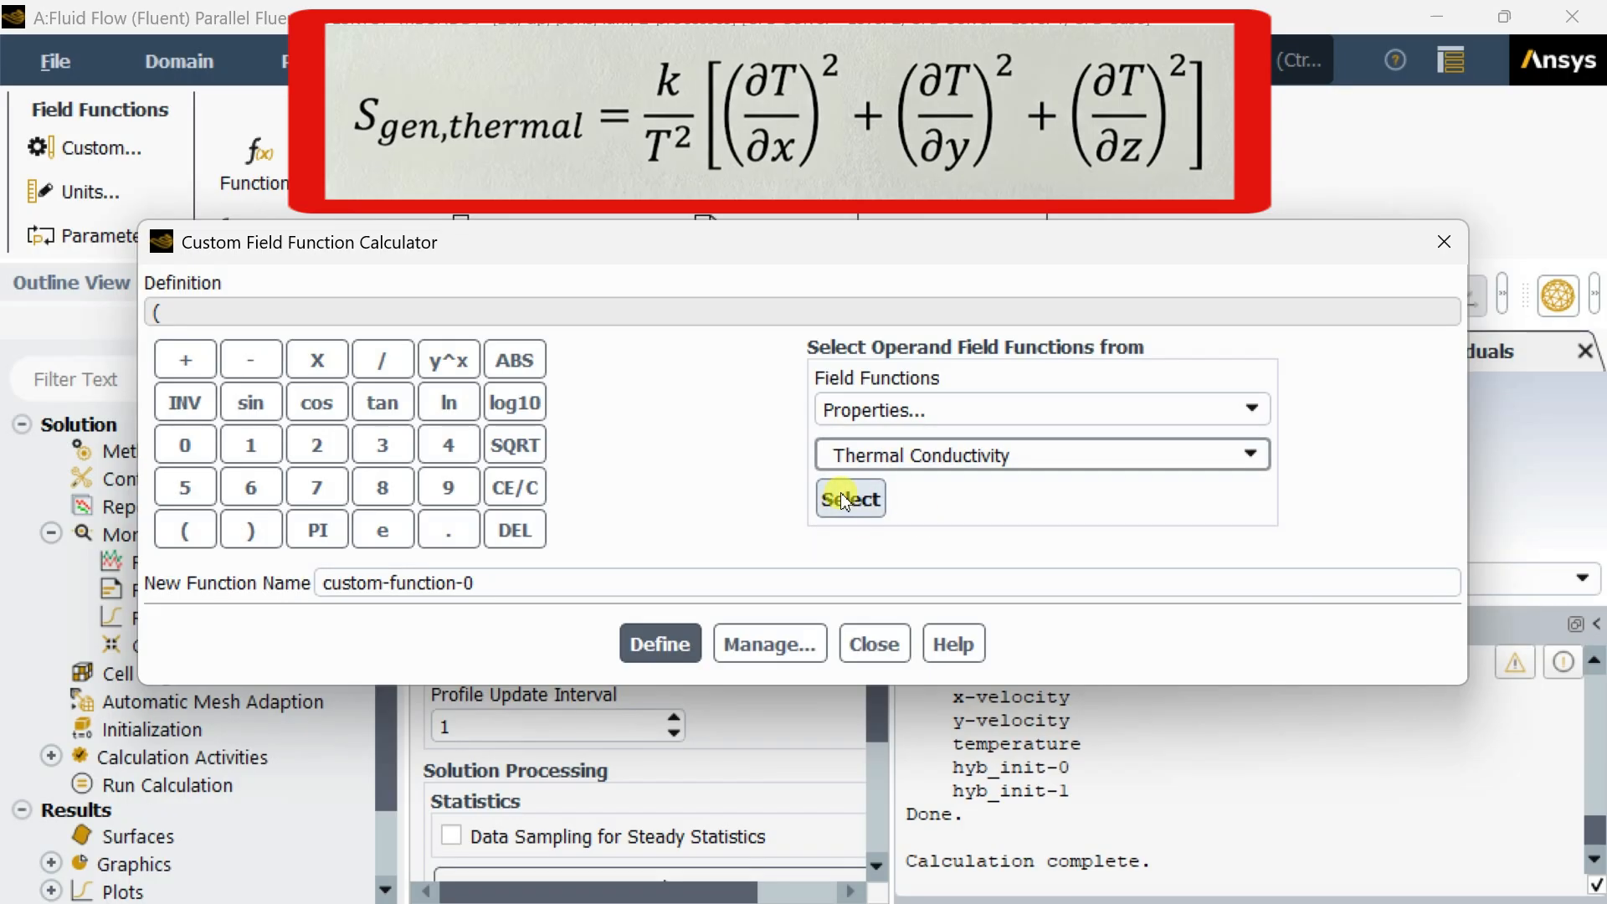
left_click(849, 499)
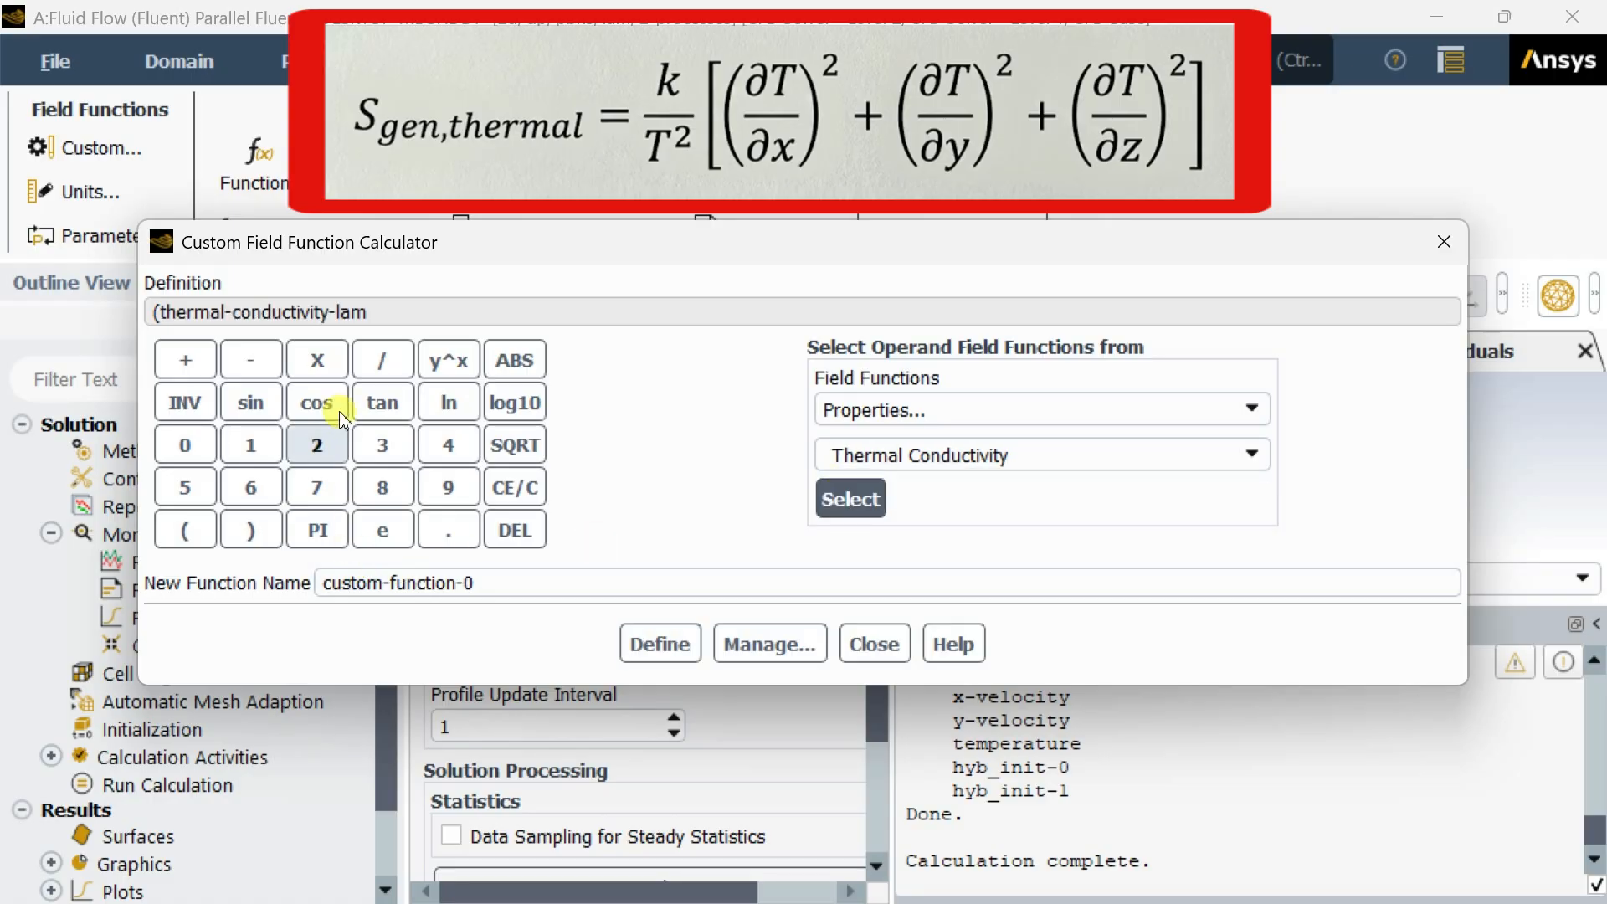
left_click(316, 358)
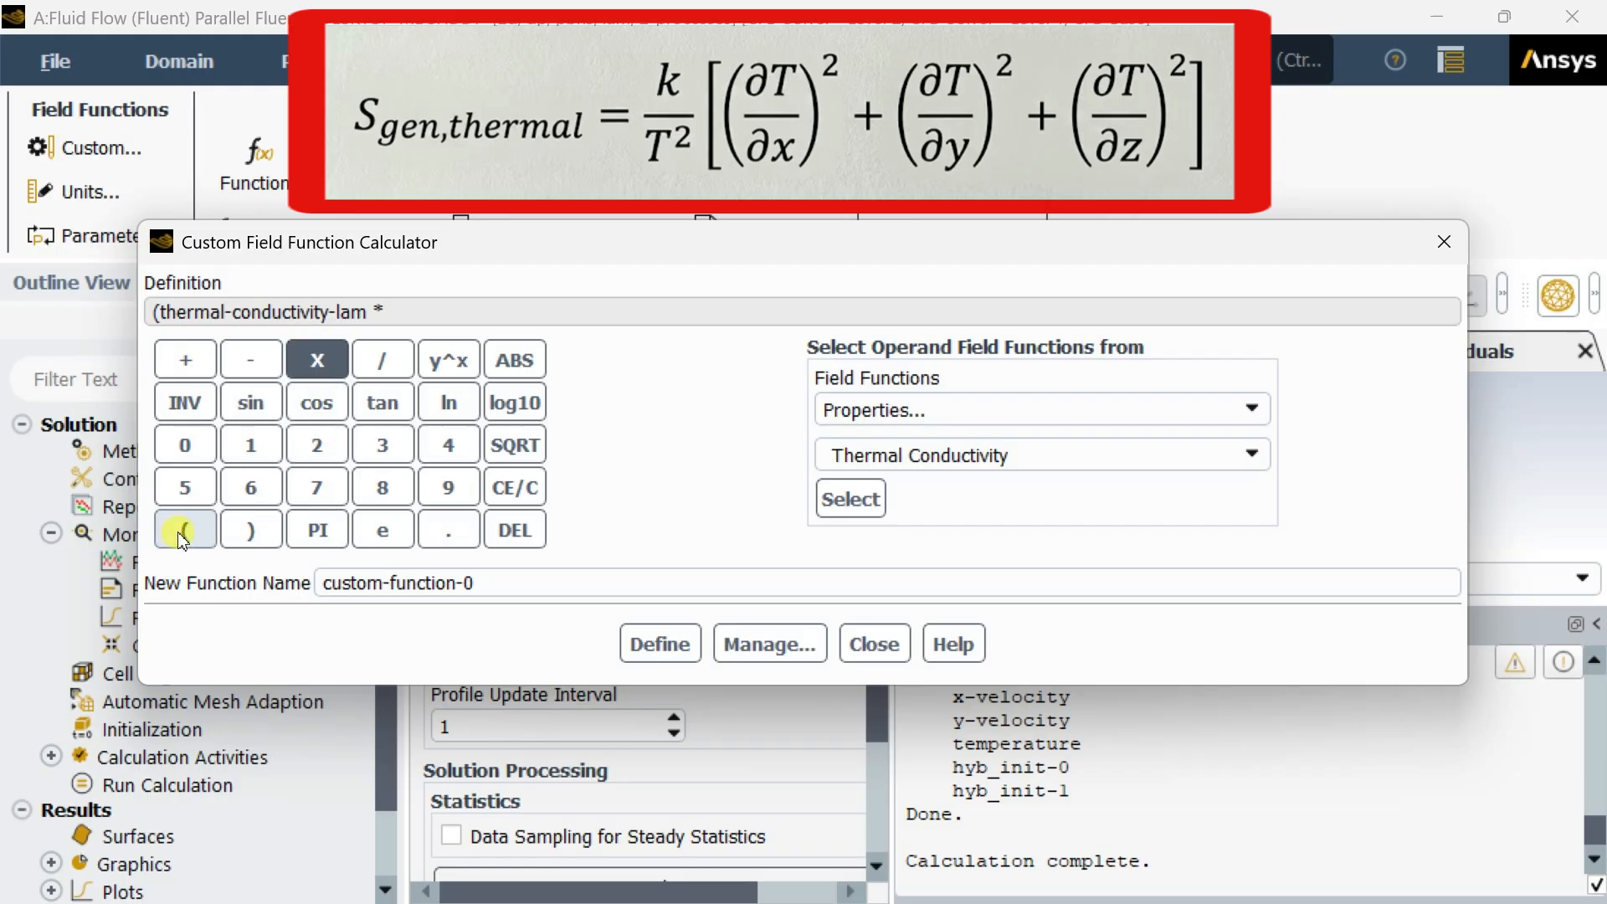
left_click(184, 528)
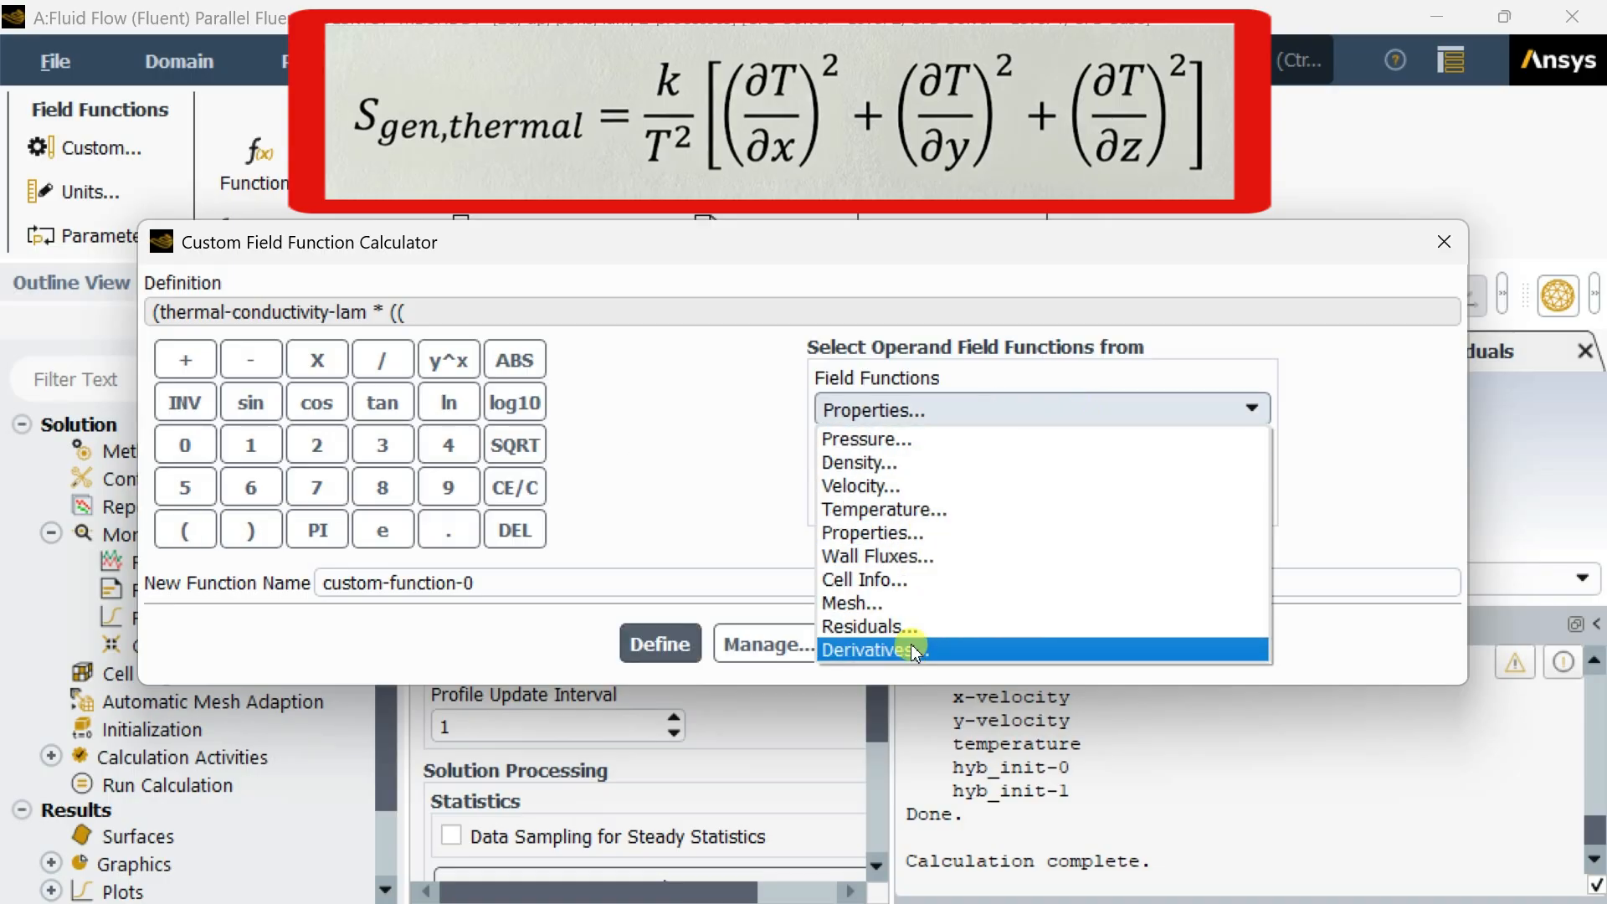
Add the squared x temperature gradient term (dt-dx ^ 2) from the Derivatives quantities
left_click(873, 649)
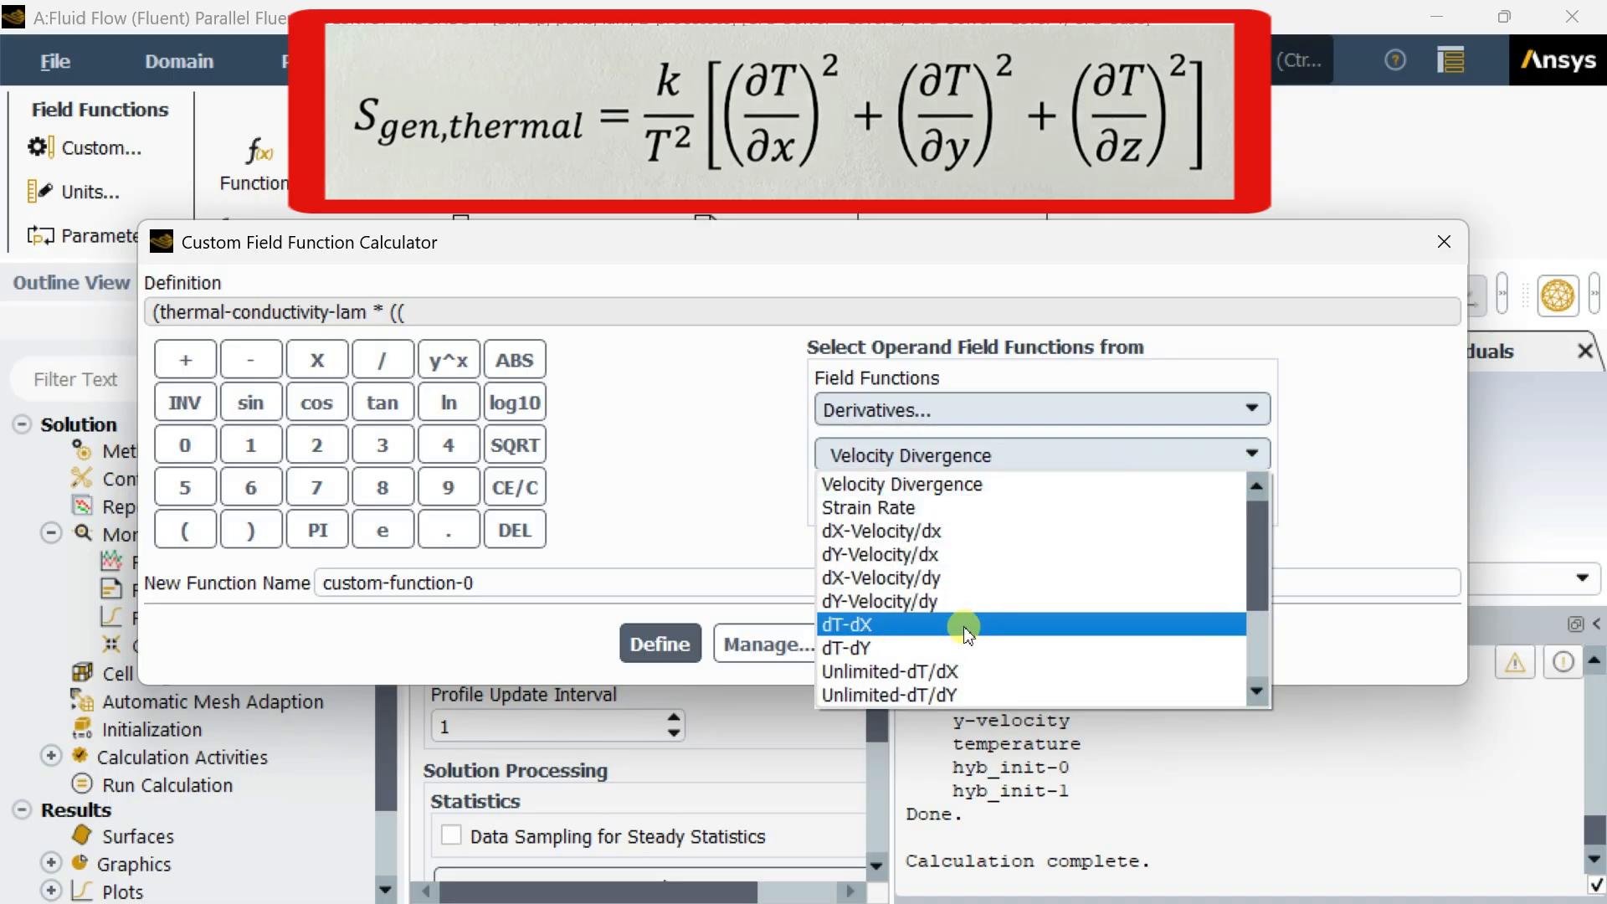
left_click(847, 623)
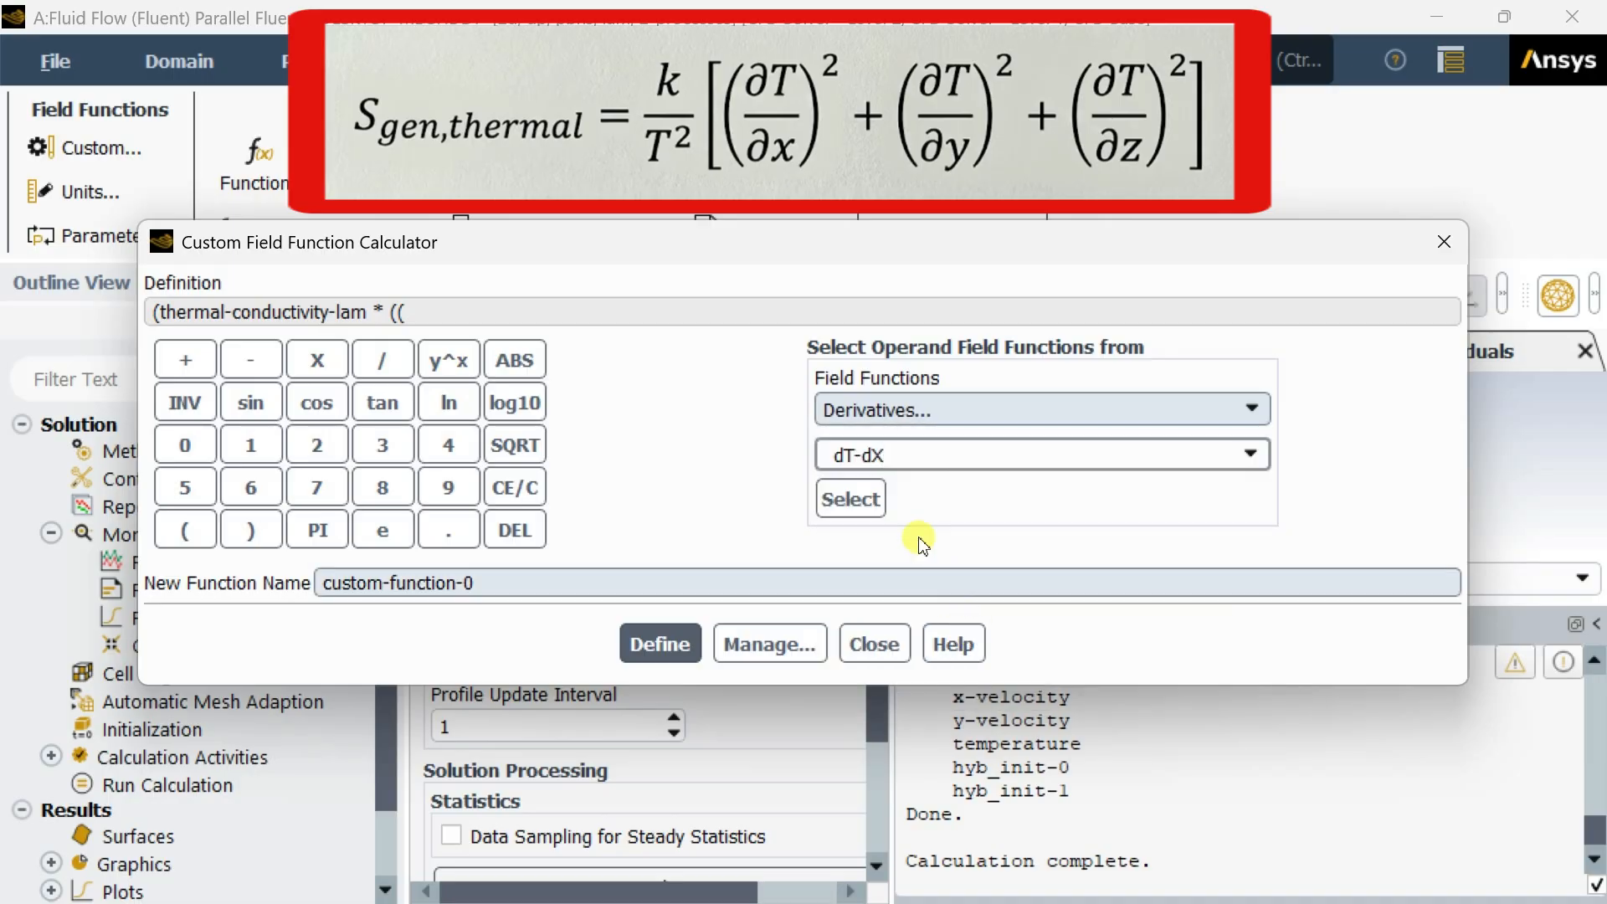
left_click(850, 499)
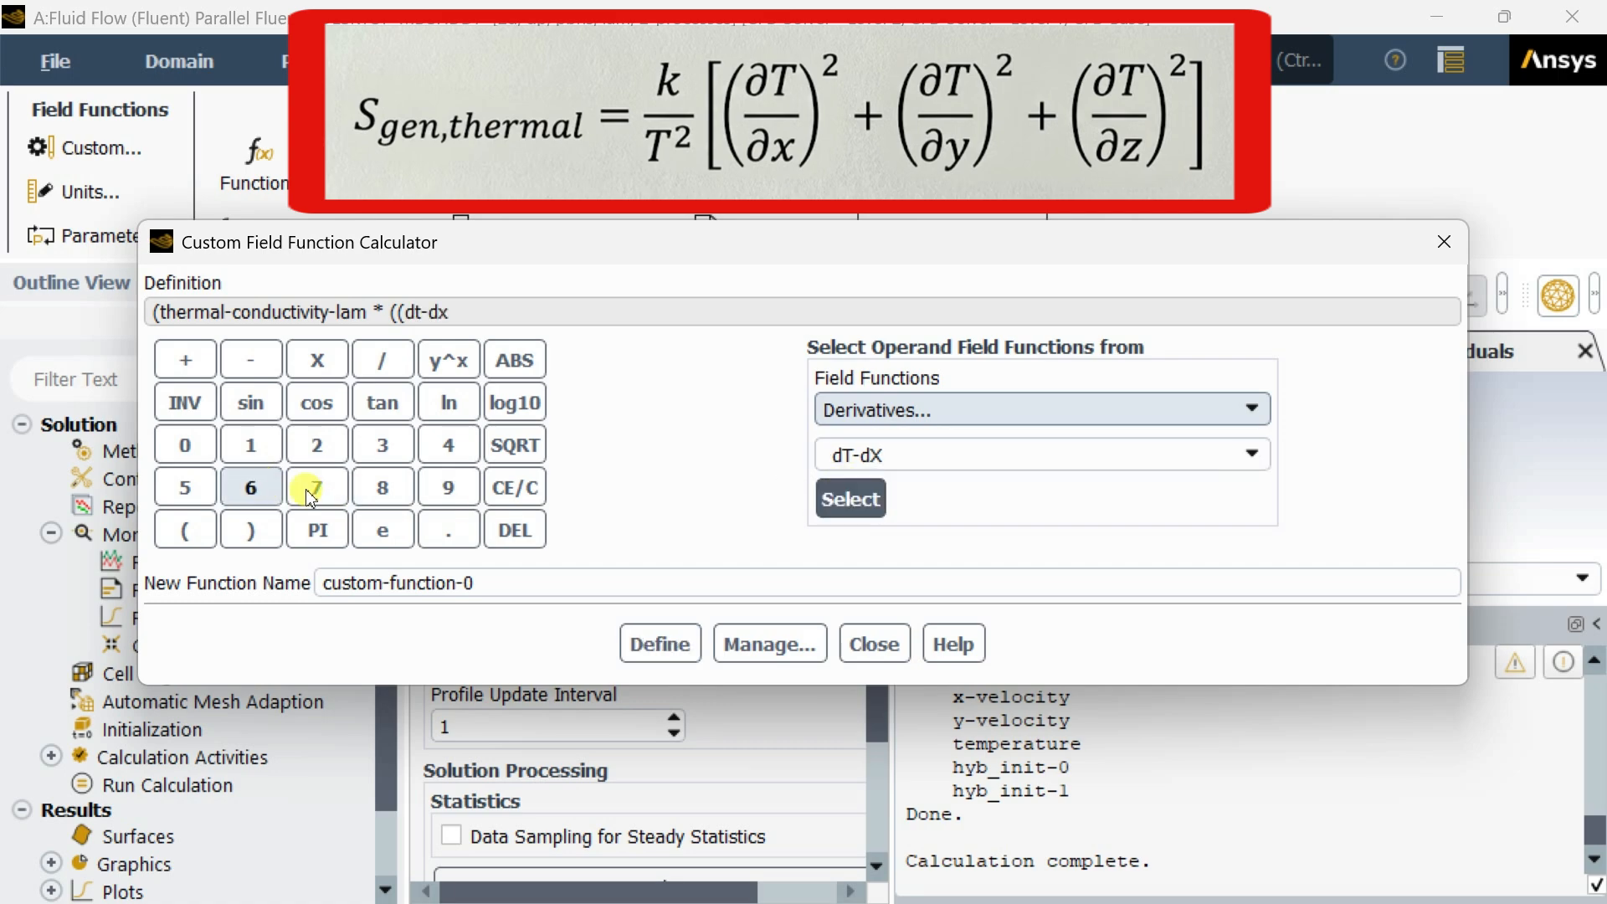
left_click(449, 359)
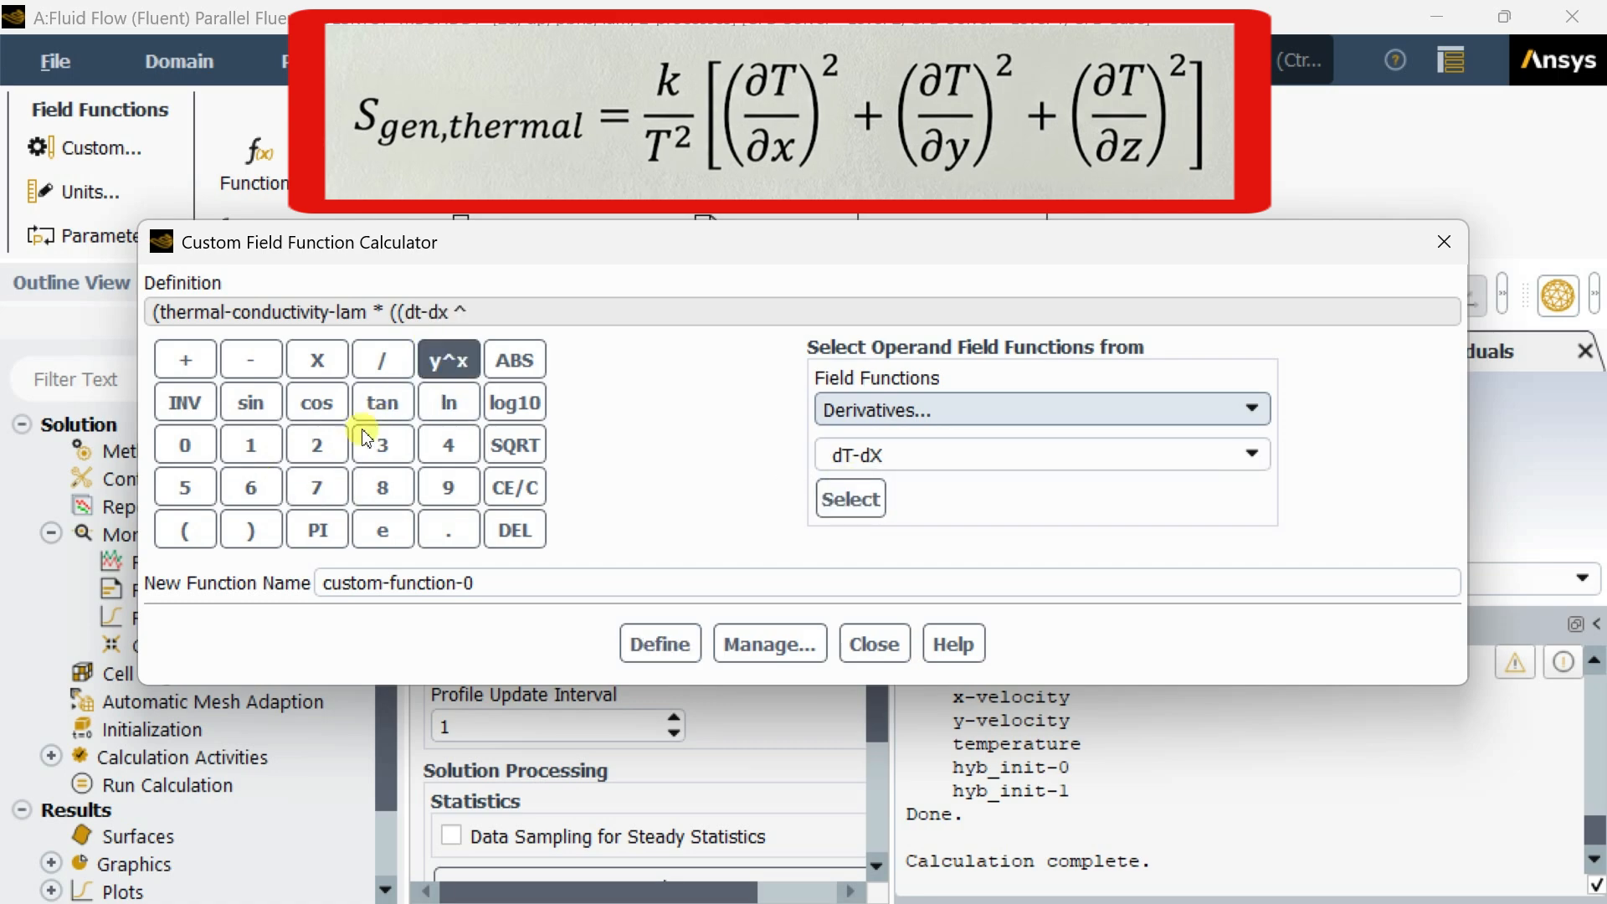
left_click(317, 445)
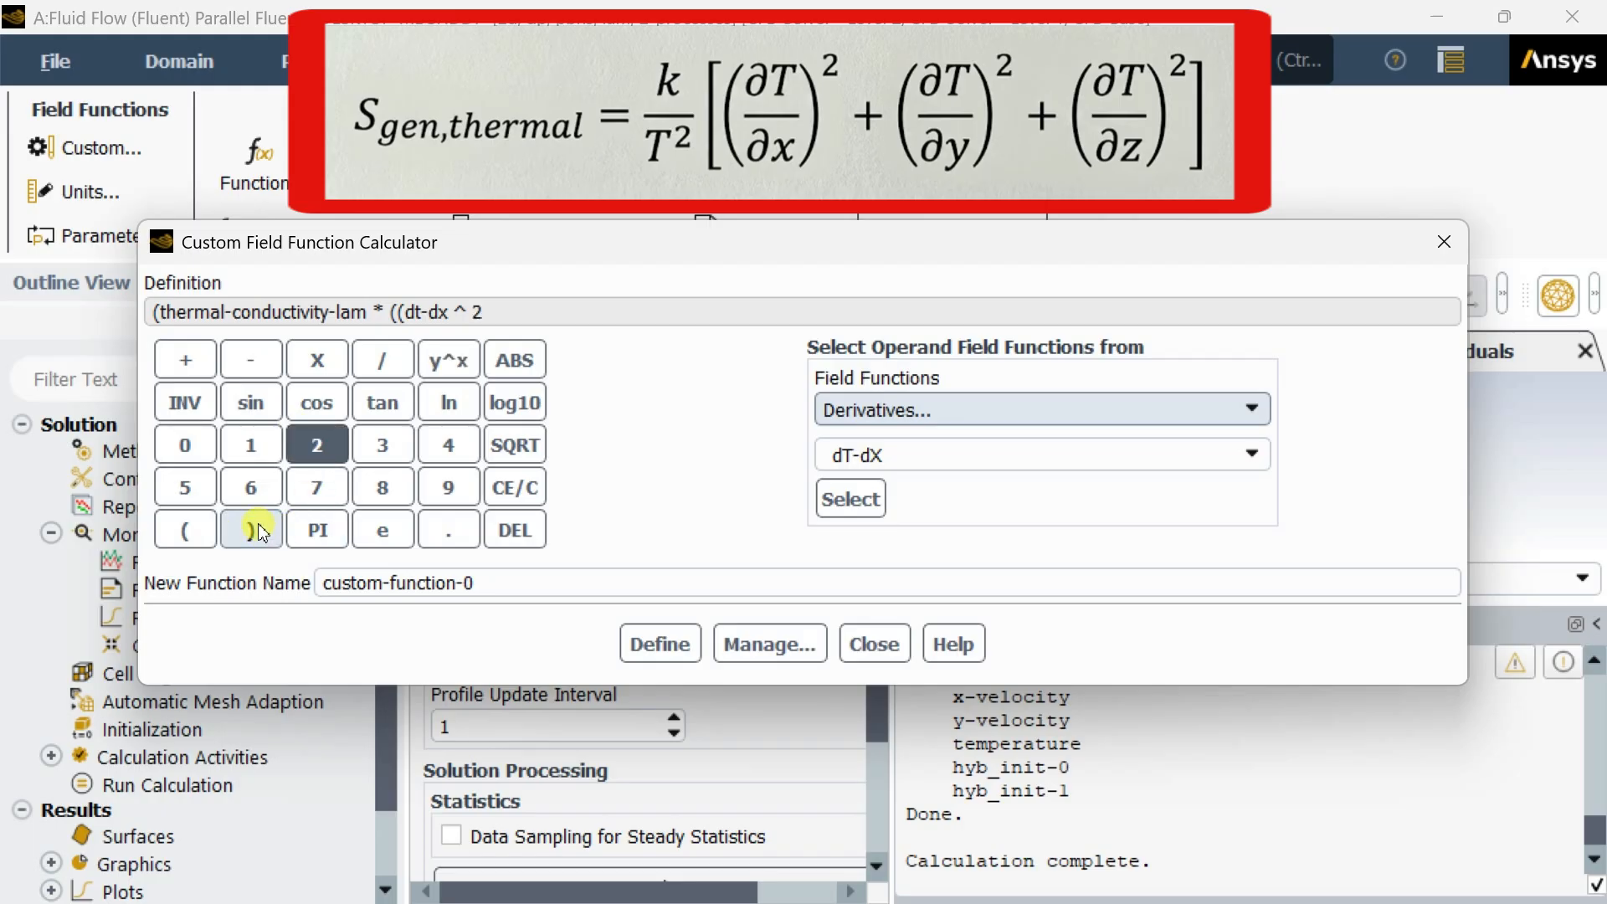
left_click(249, 531)
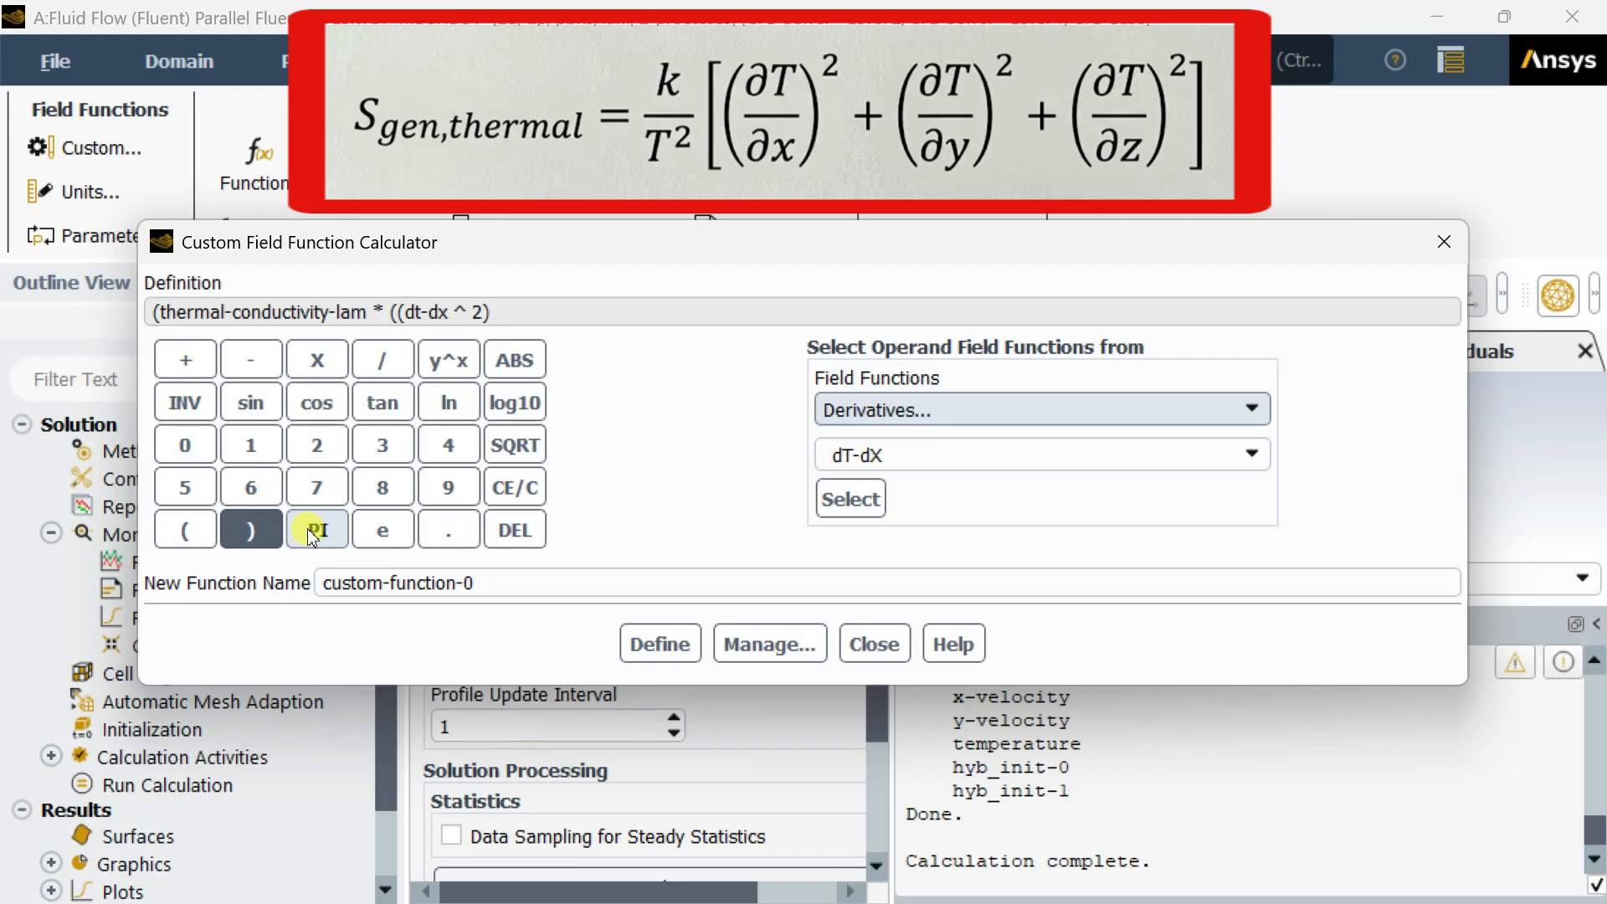
mouse_move(185, 358)
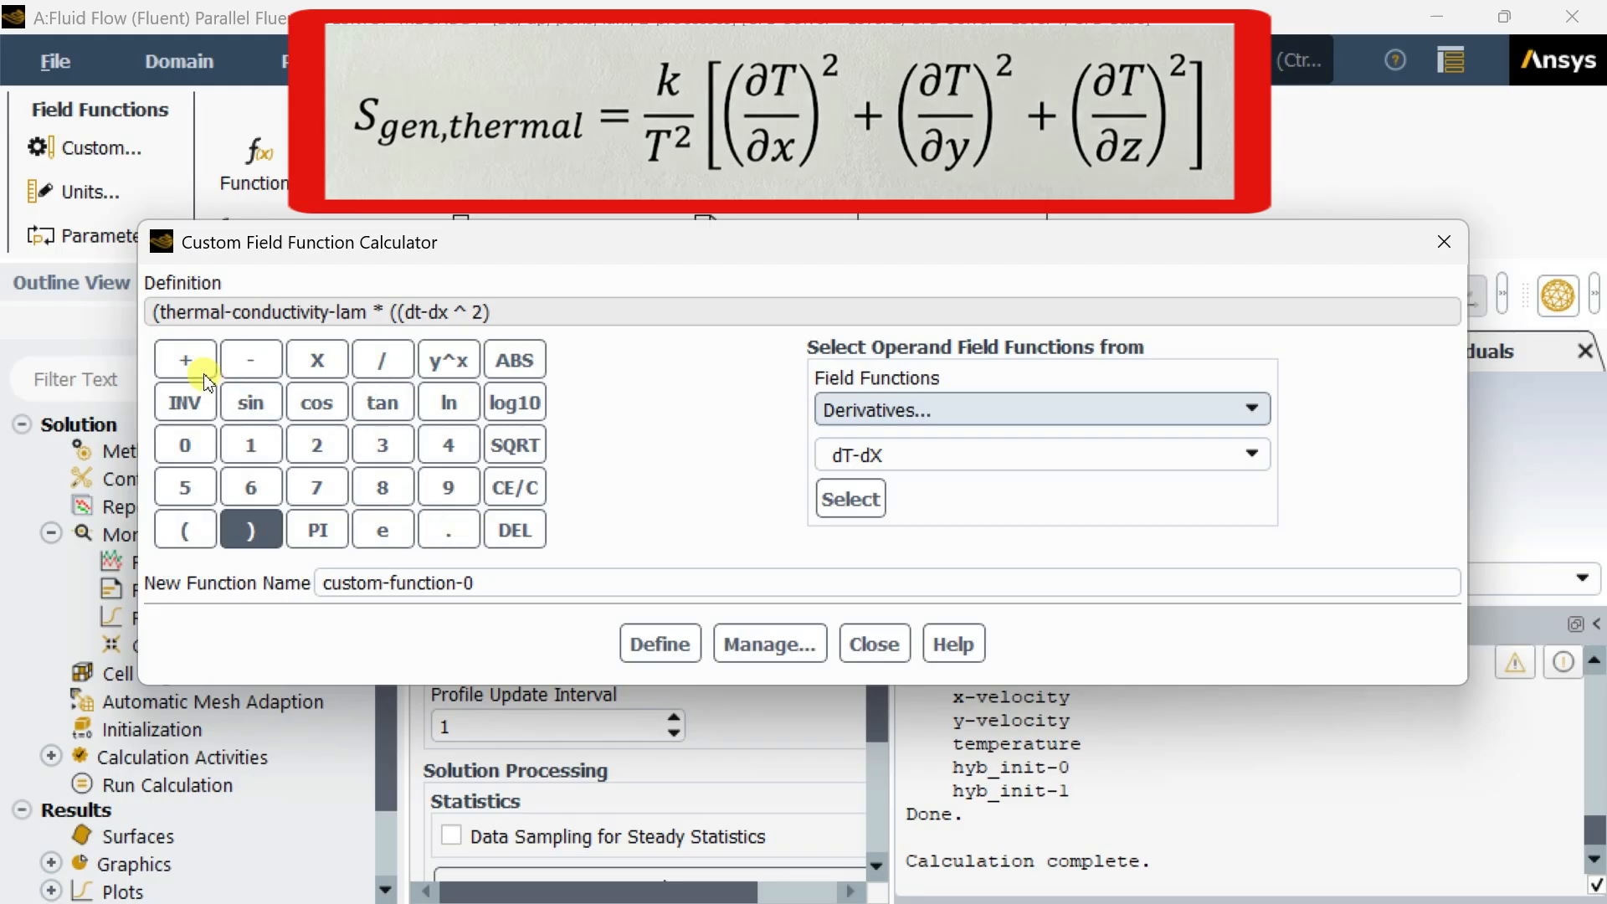
Add + (dt-dy ^ 2), close the numerator brackets and append a division with an open bracket
left_click(184, 358)
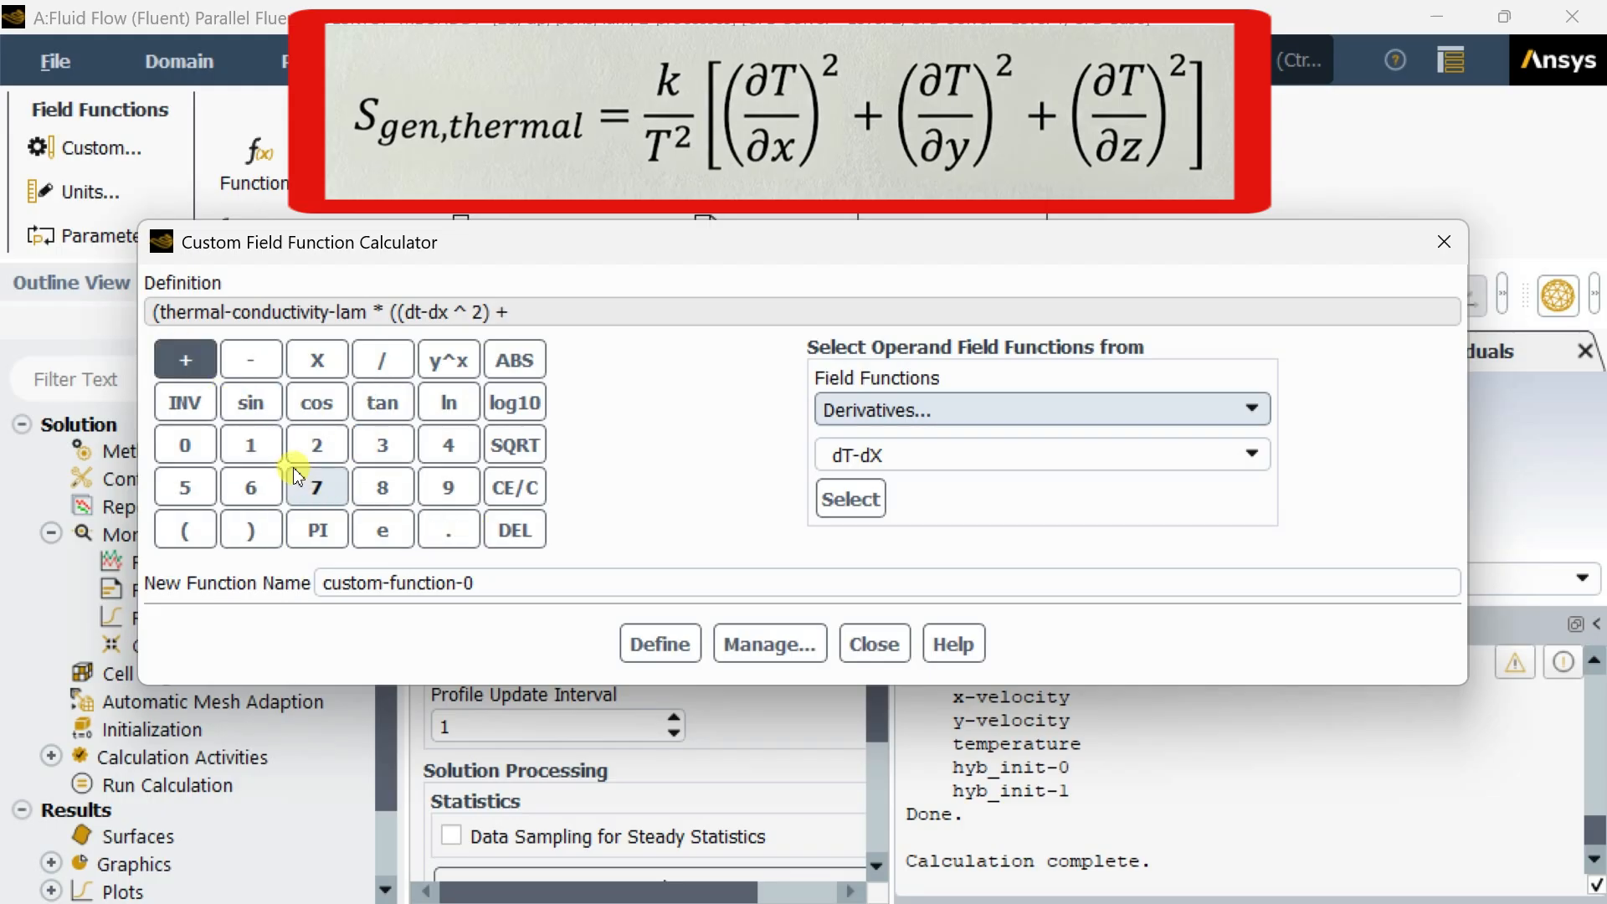
mouse_move(186, 530)
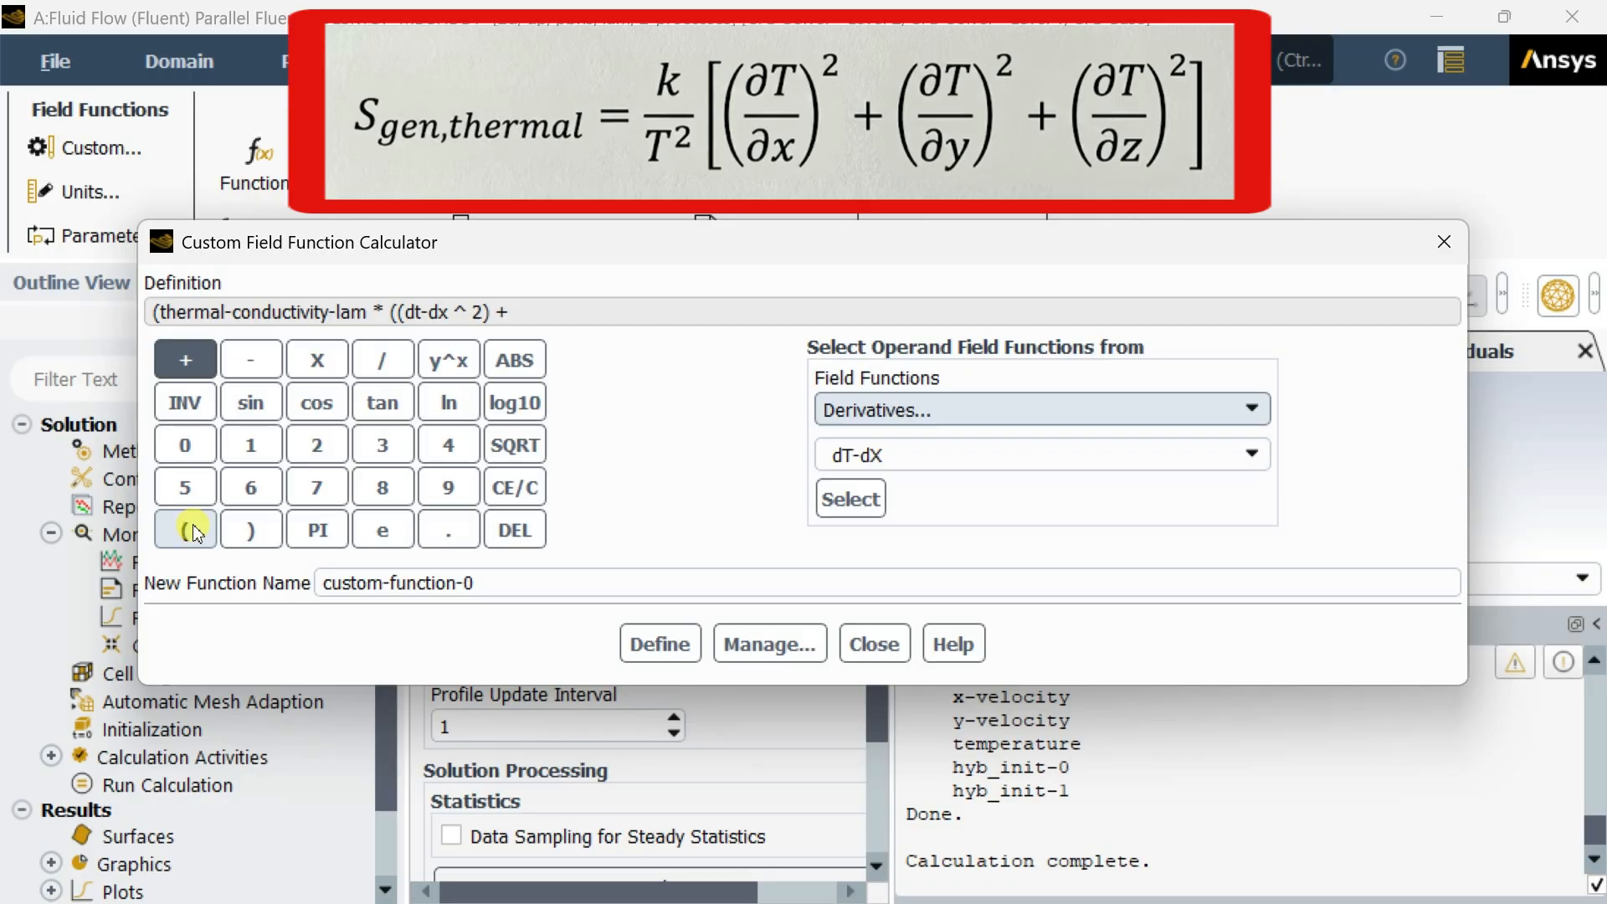
left_click(184, 529)
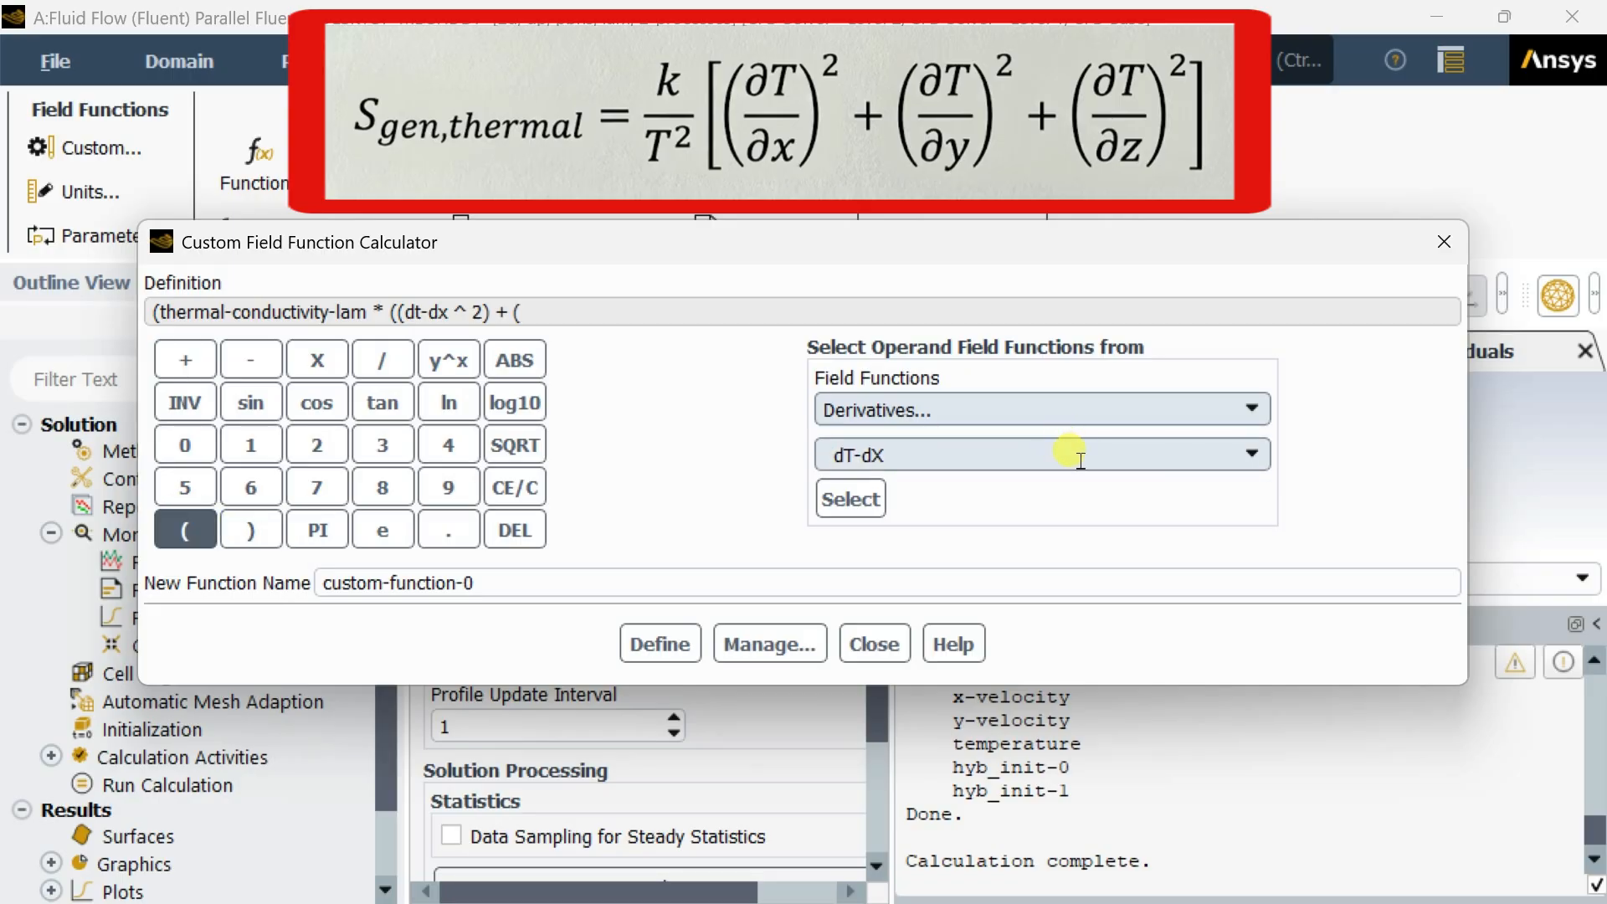
left_click(1242, 455)
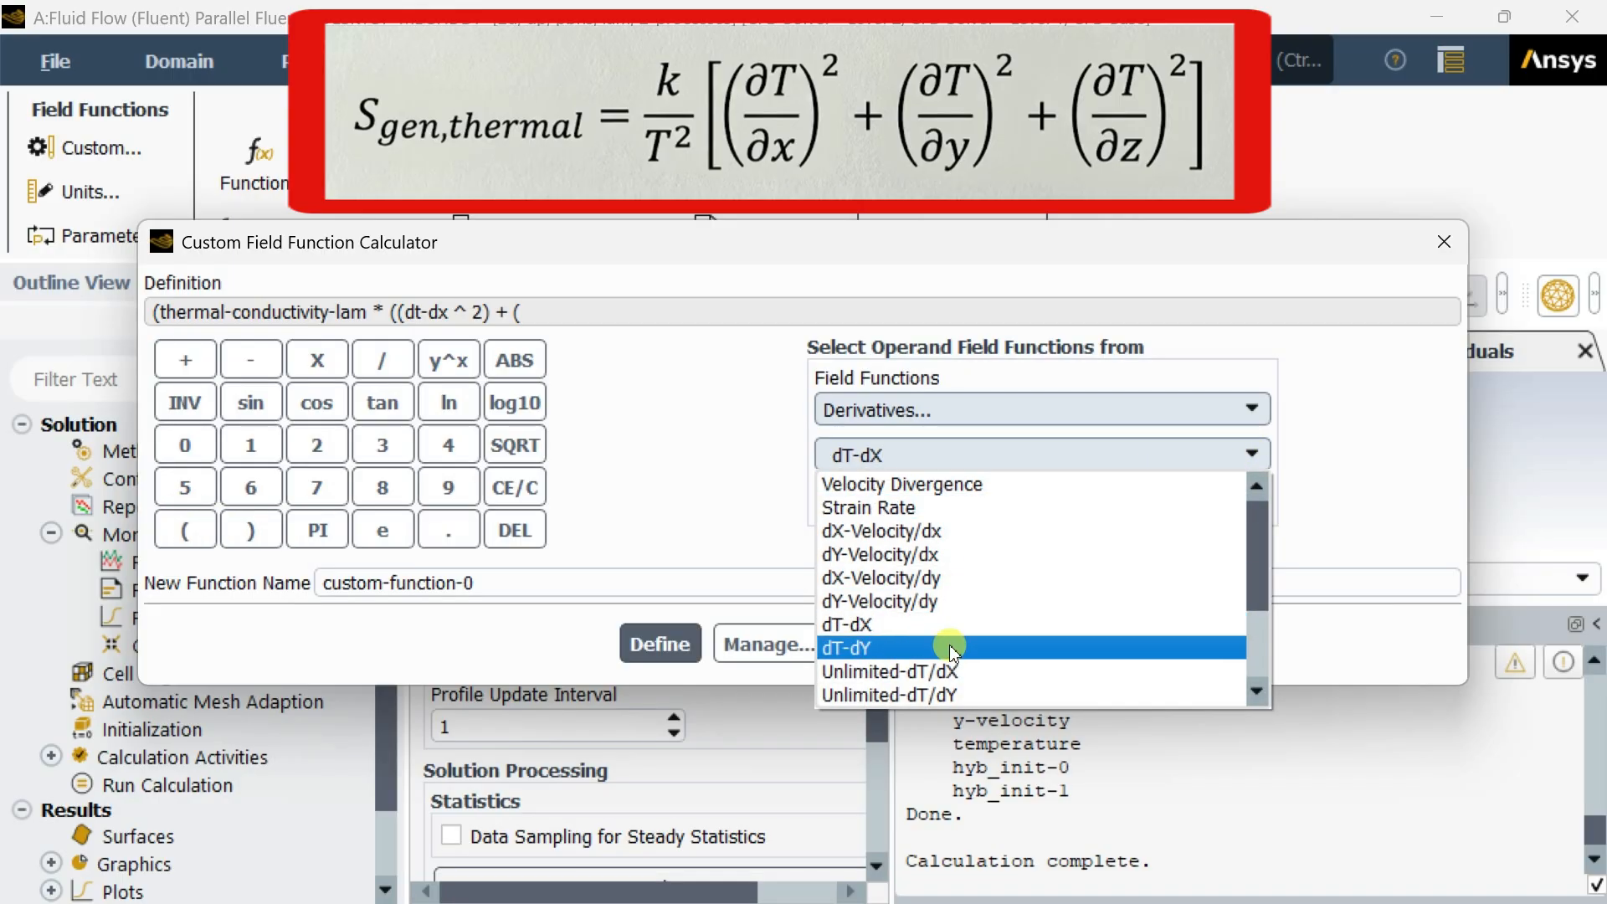
left_click(844, 646)
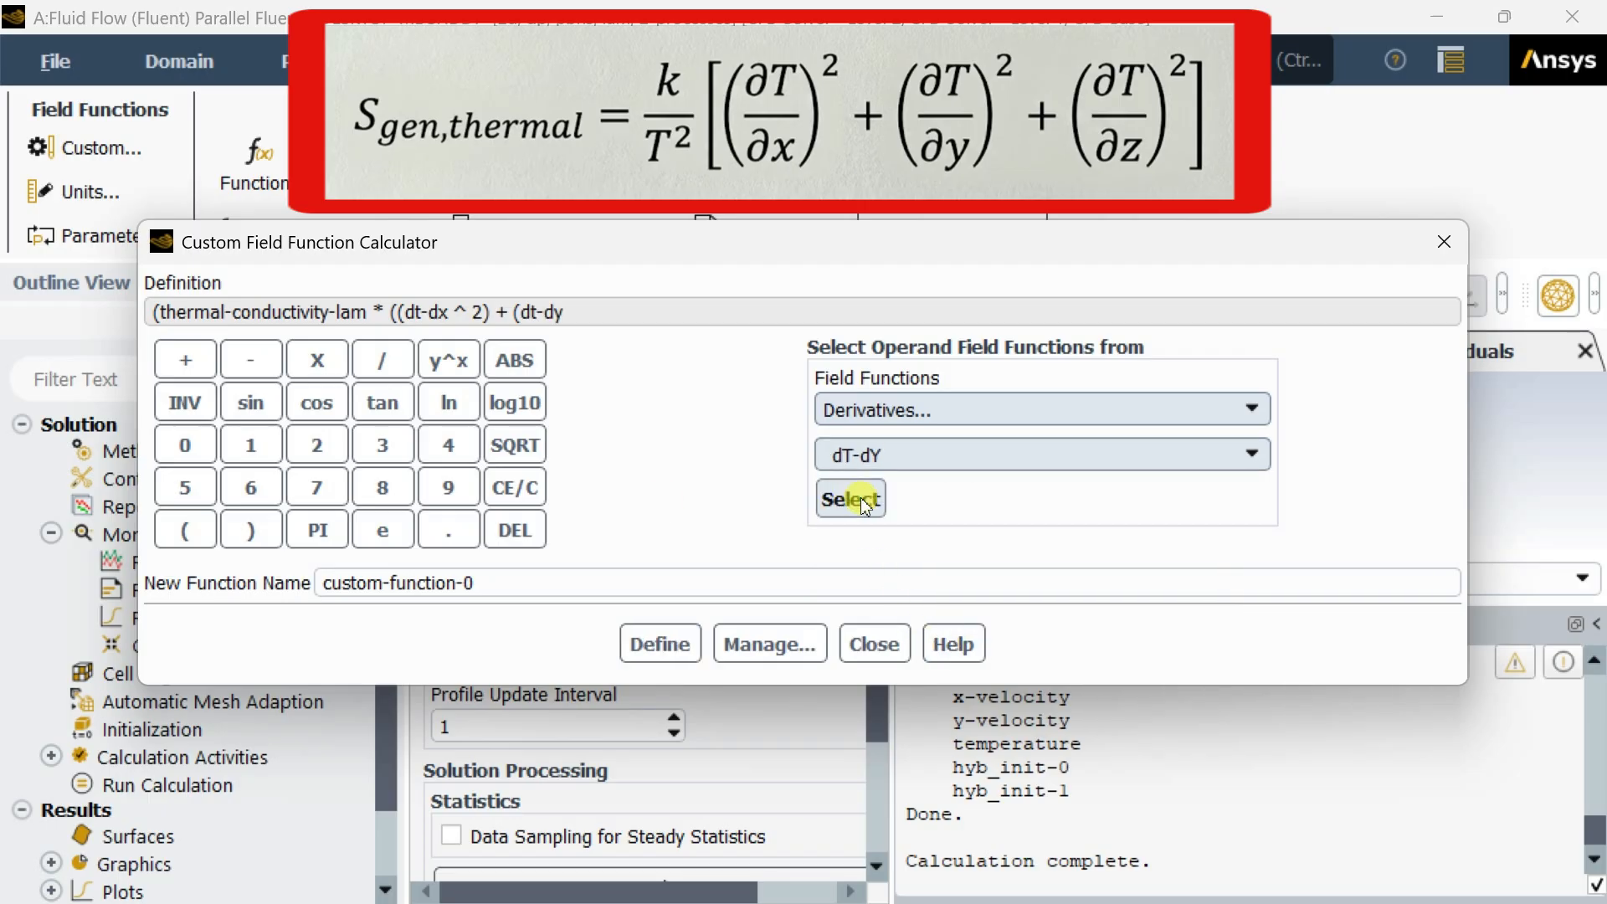
mouse_move(448, 360)
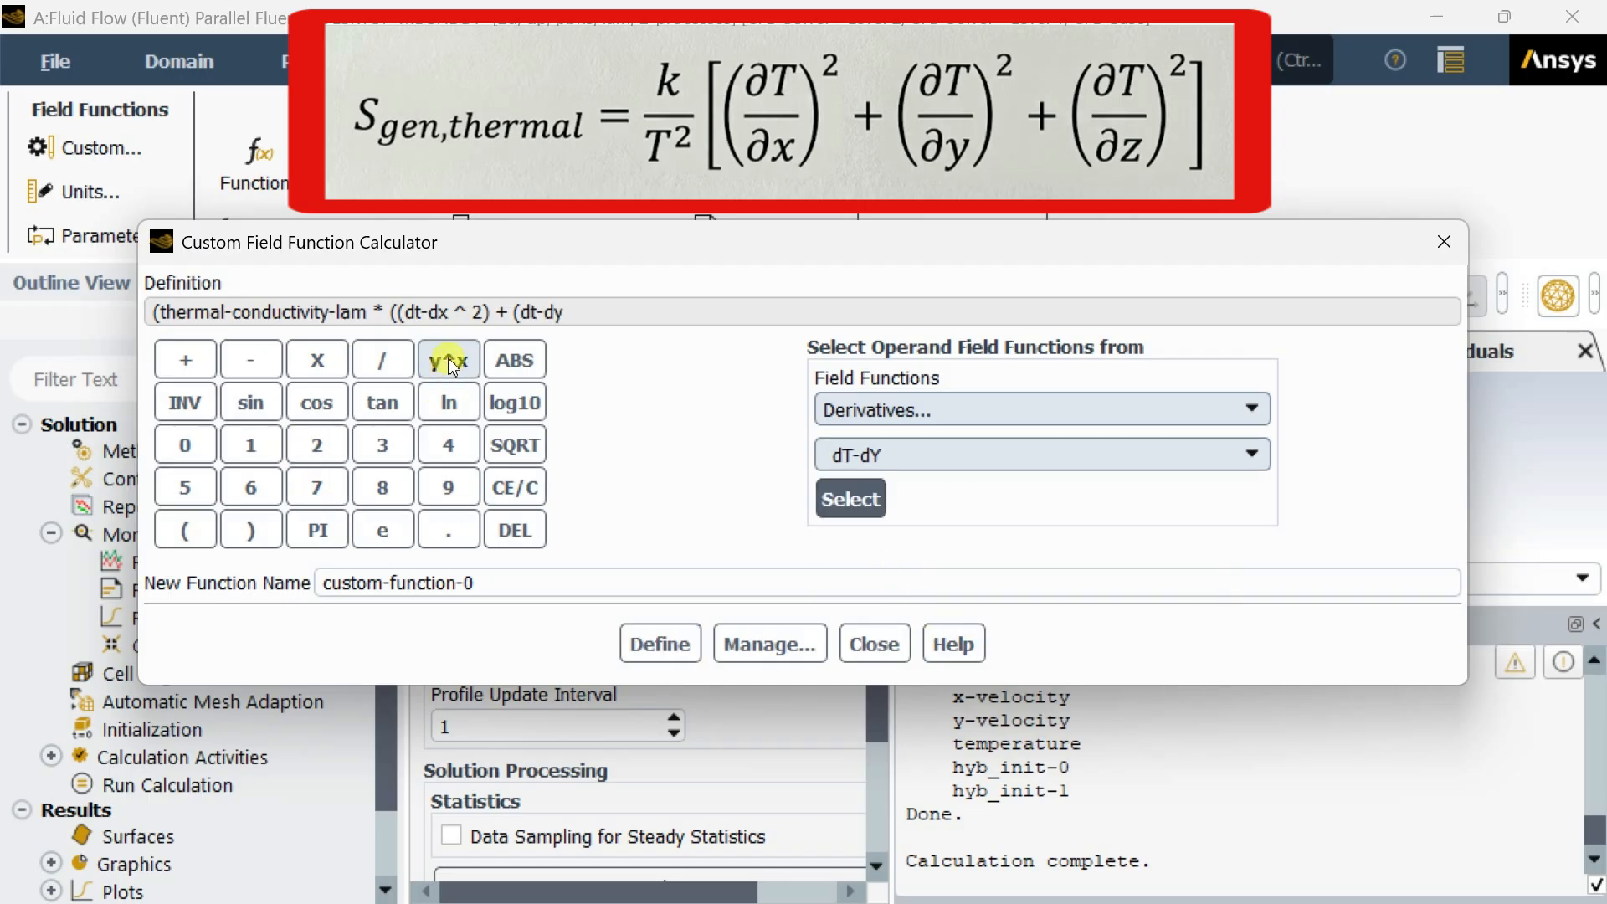
left_click(449, 358)
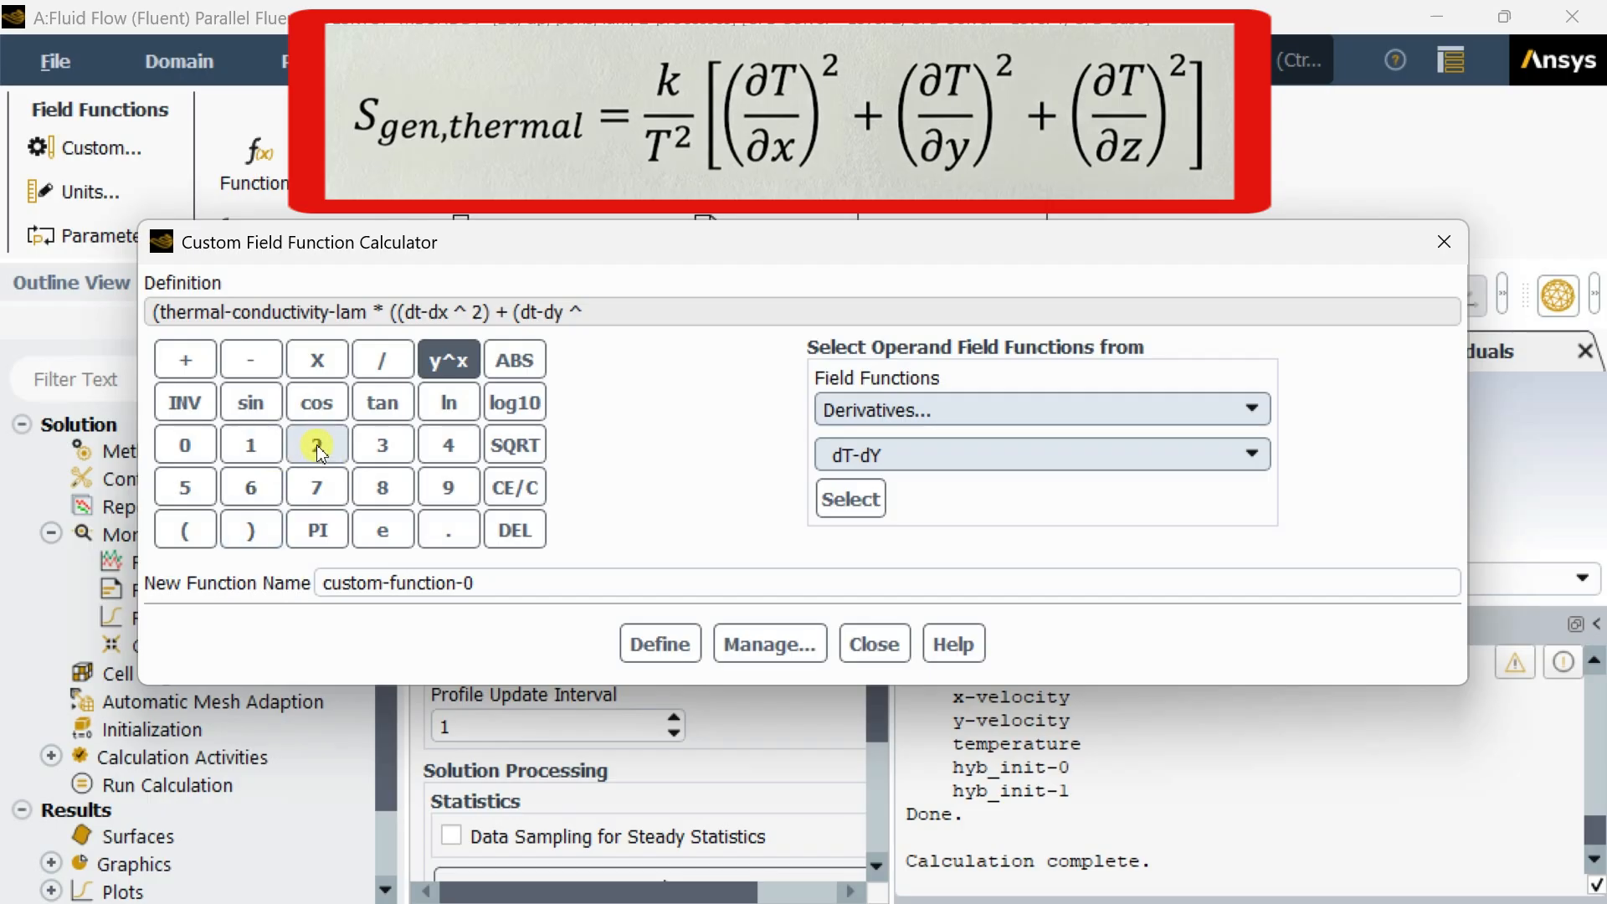
left_click(316, 445)
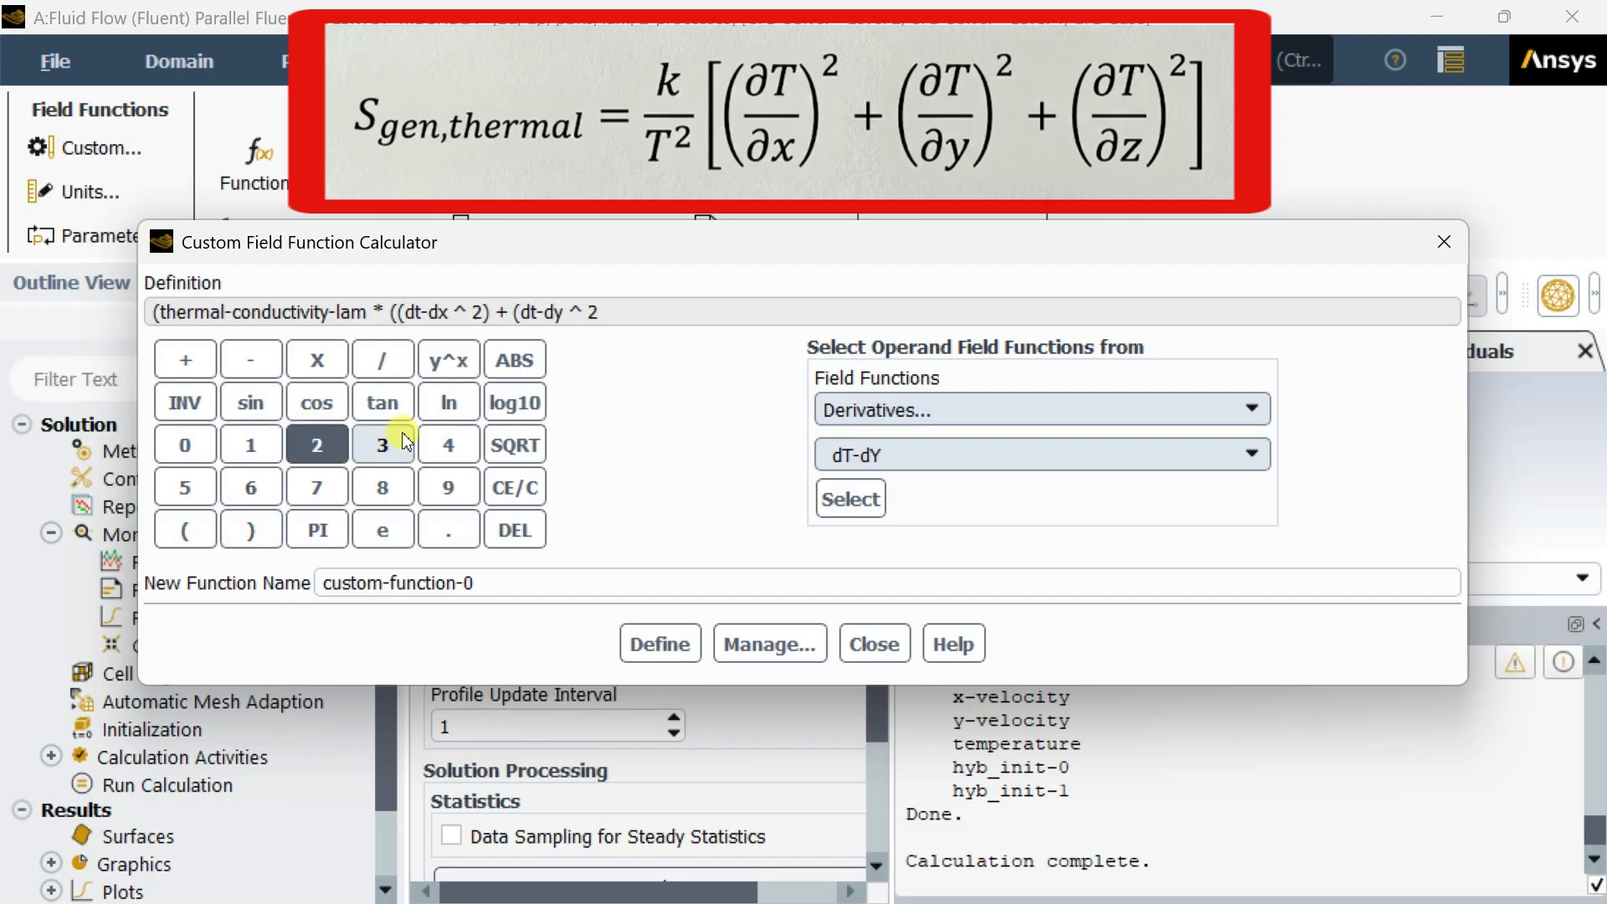
mouse_move(250, 531)
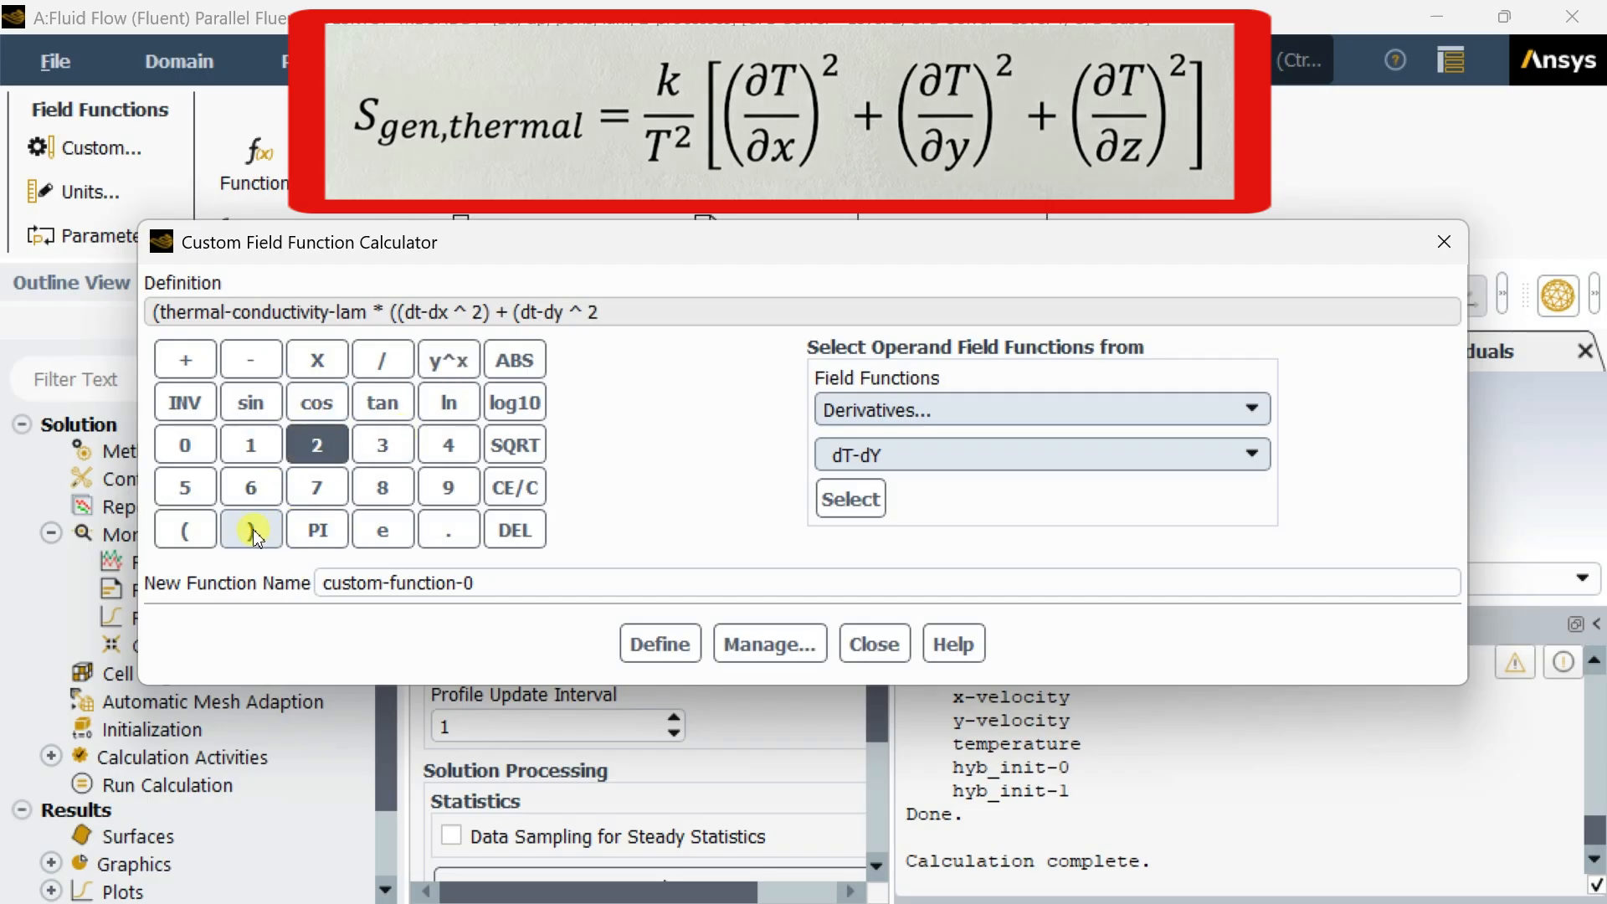
left_click(249, 531)
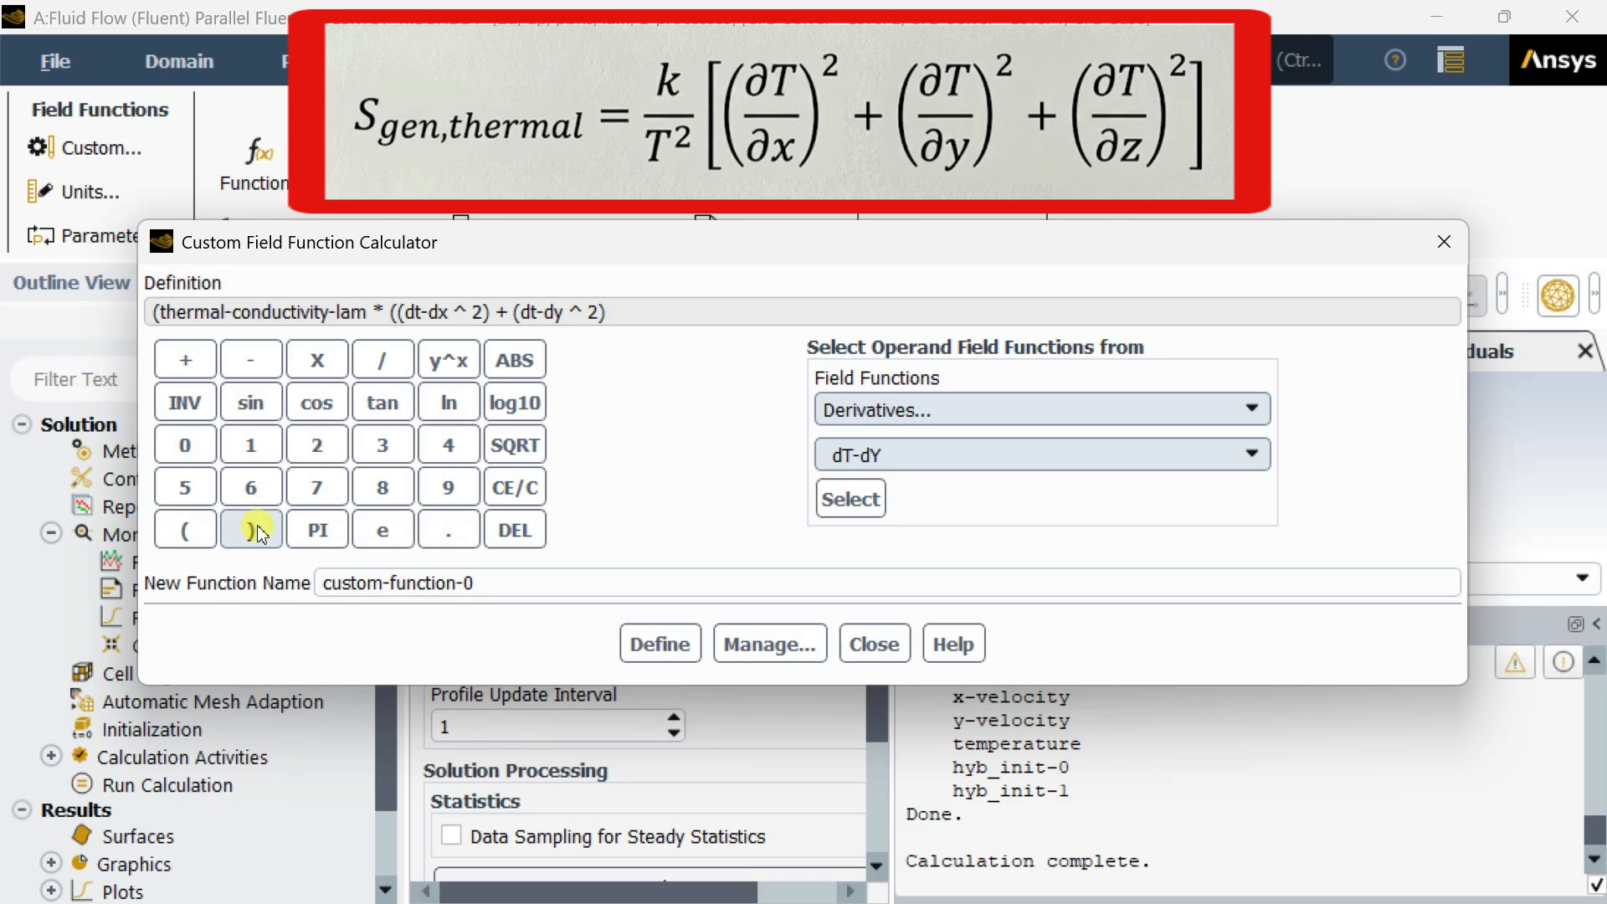
left_click(249, 531)
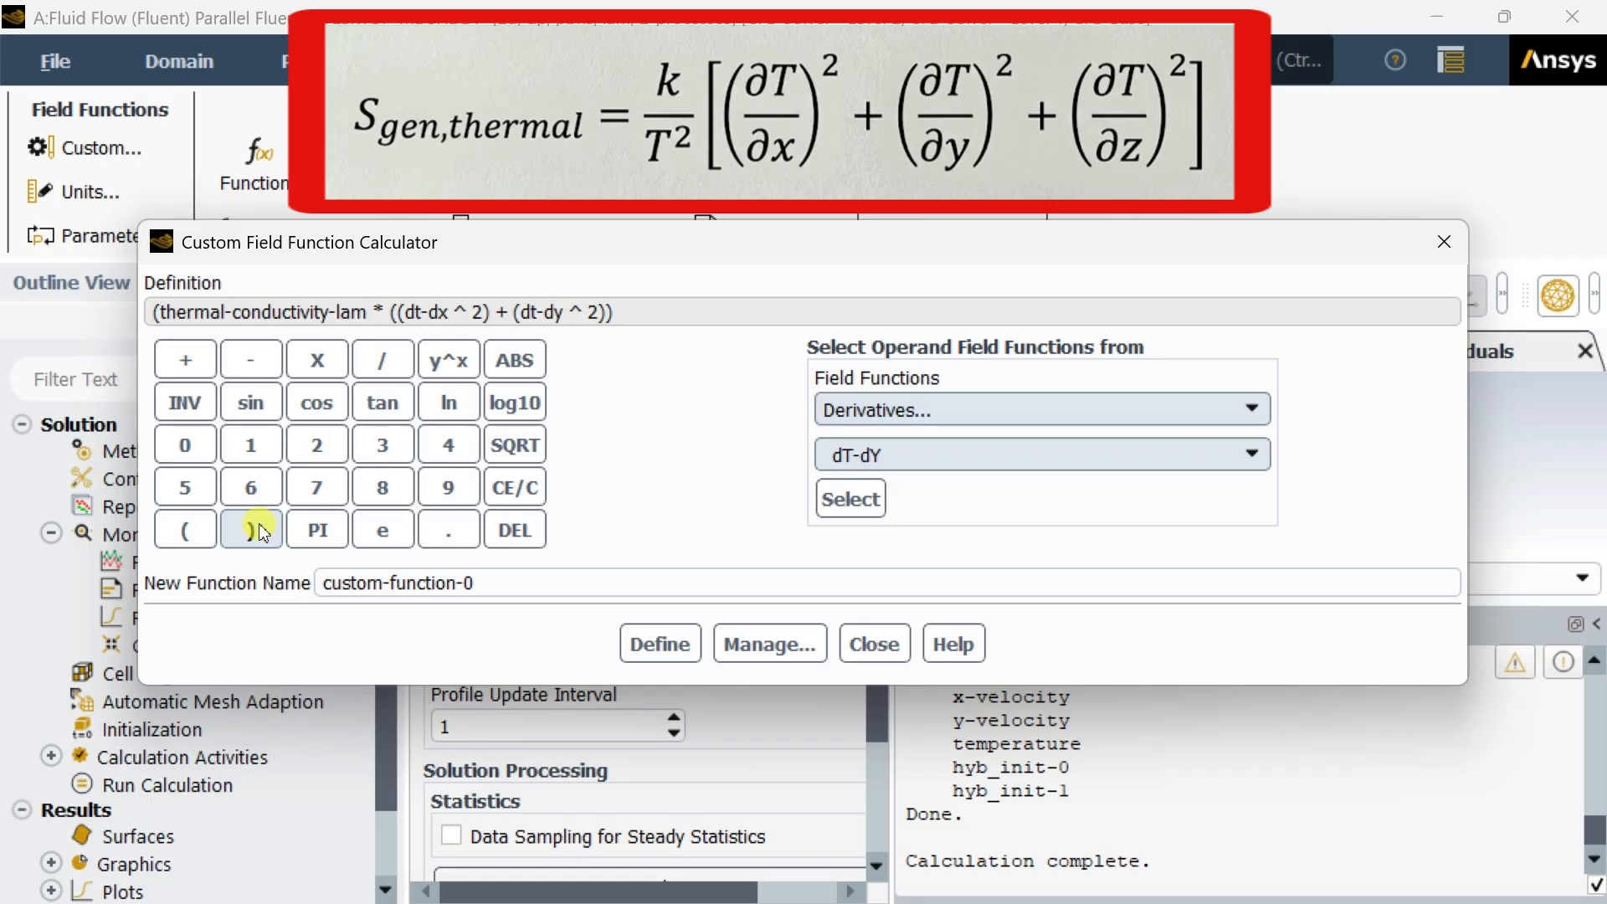
left_click(249, 530)
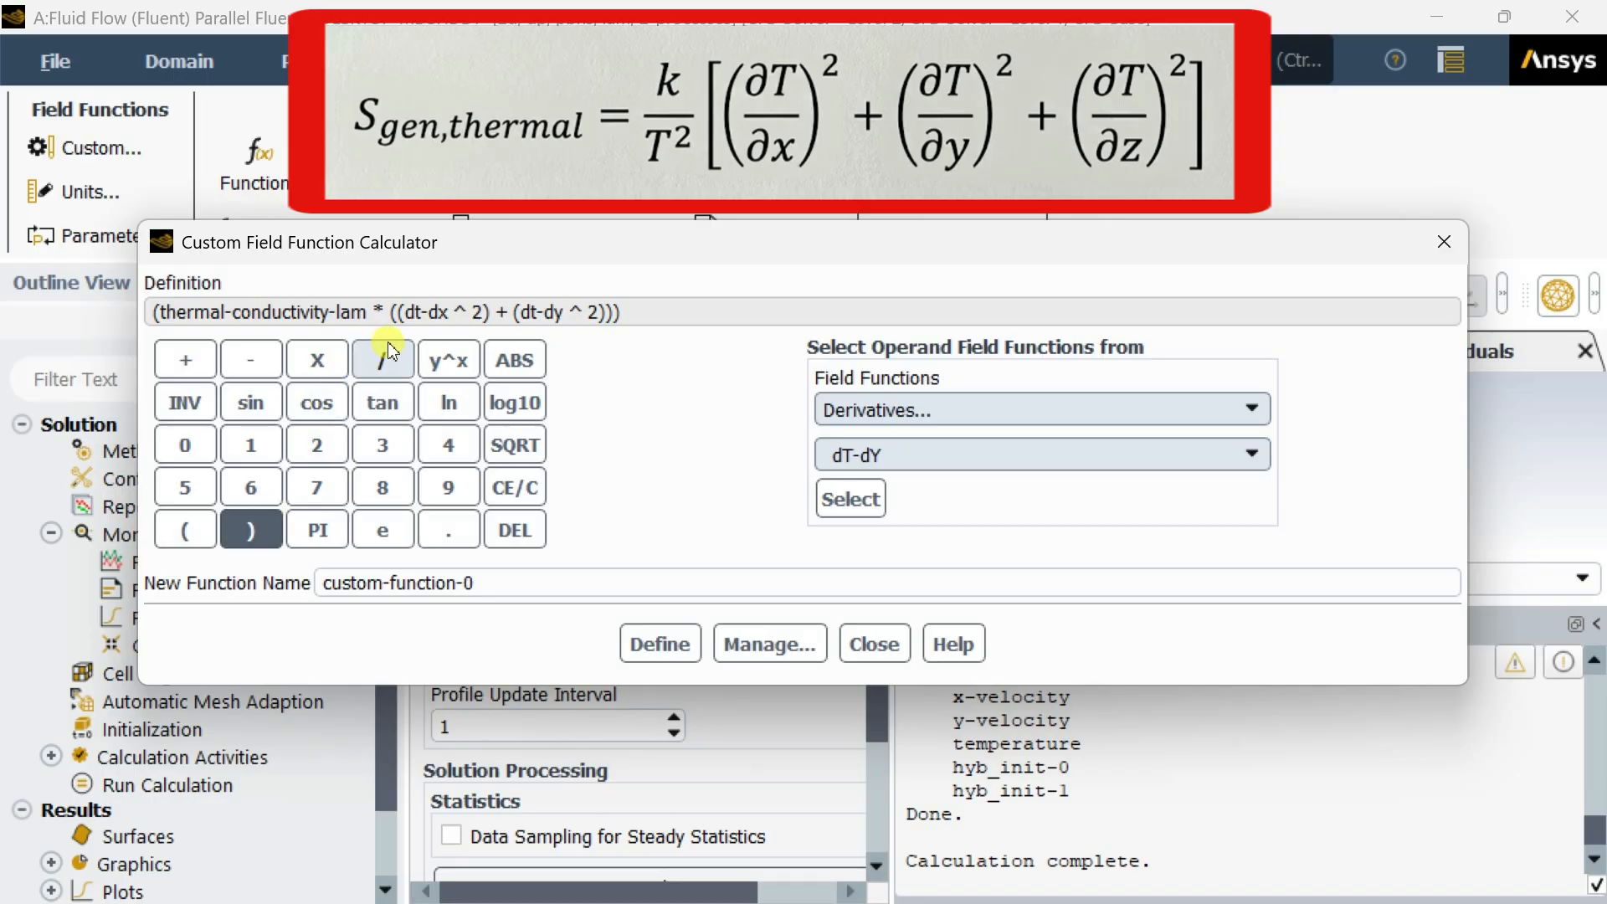
left_click(382, 358)
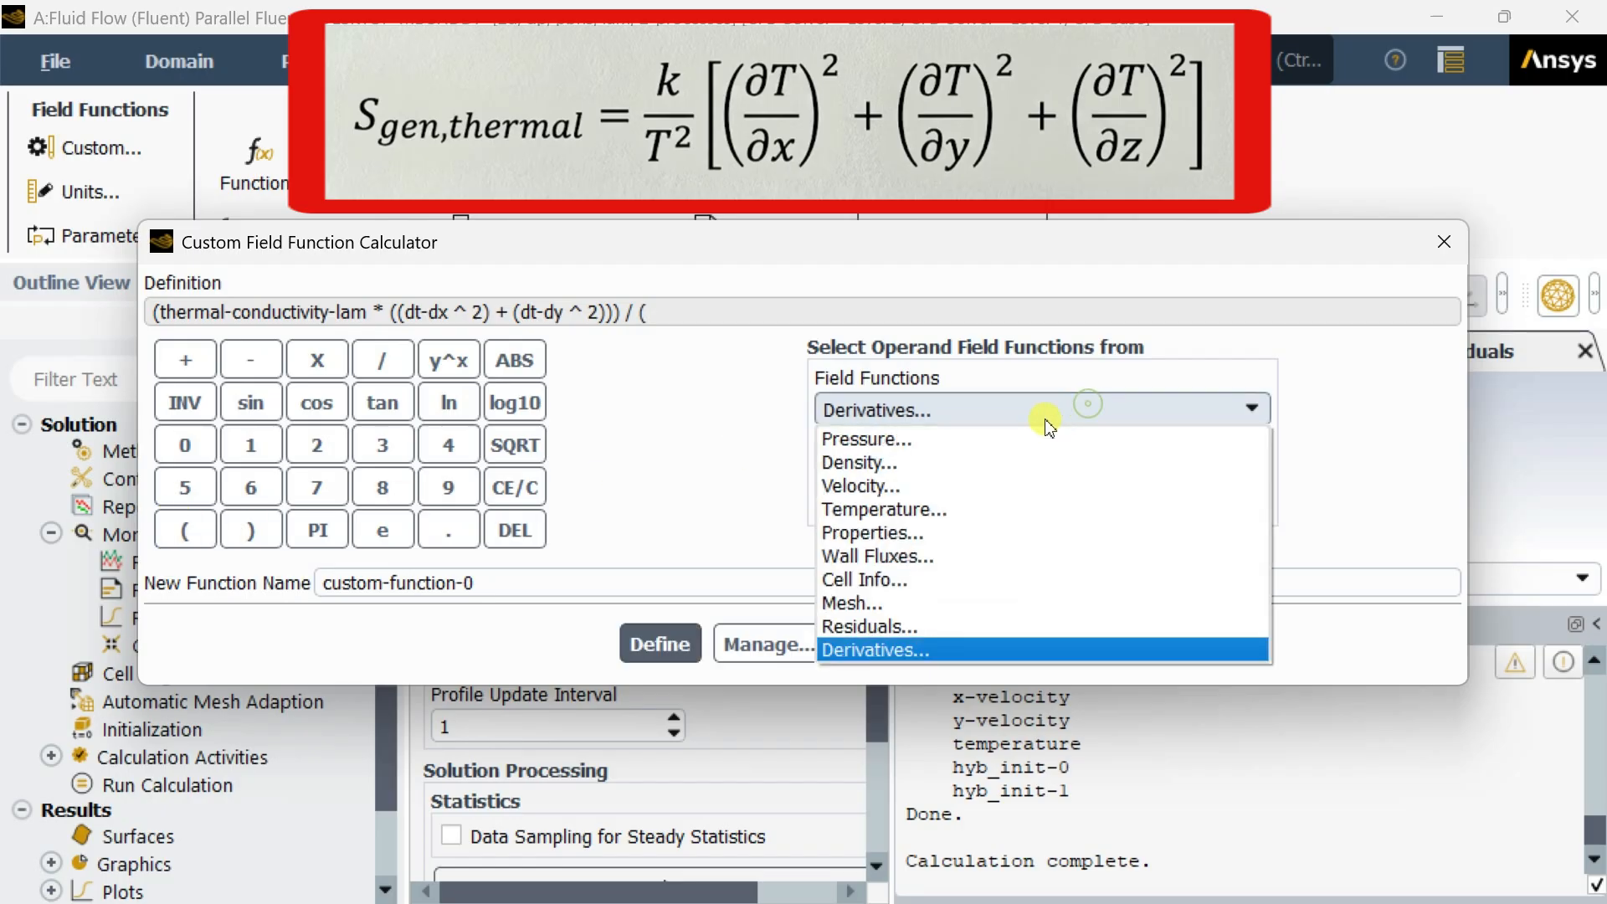
Complete the denominator as static temperature squared
left_click(883, 508)
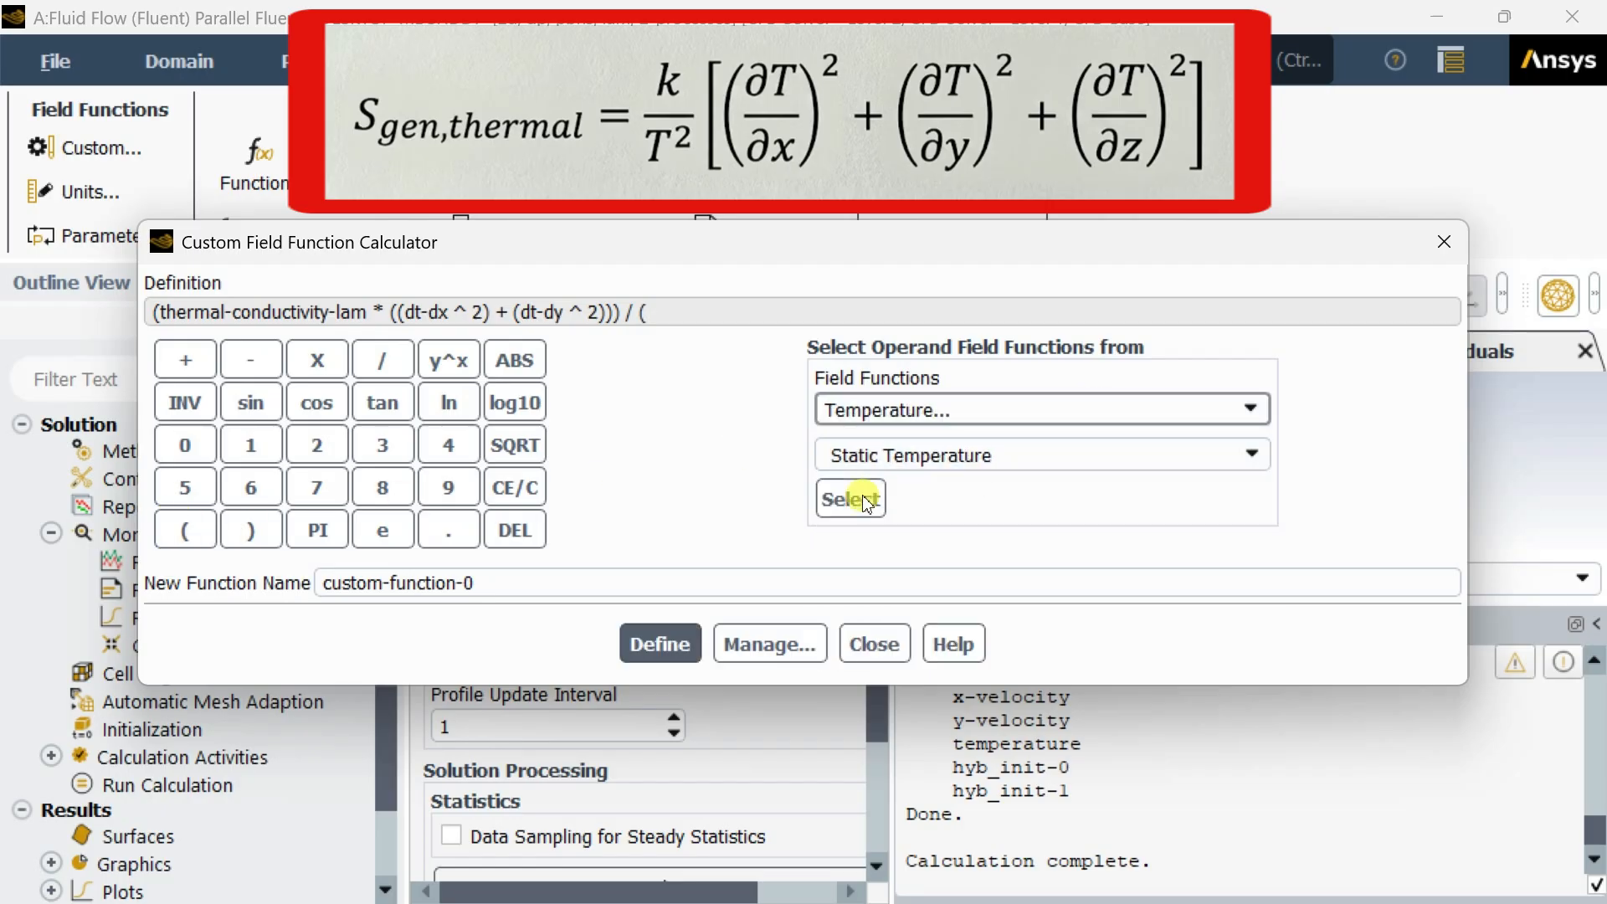
left_click(850, 498)
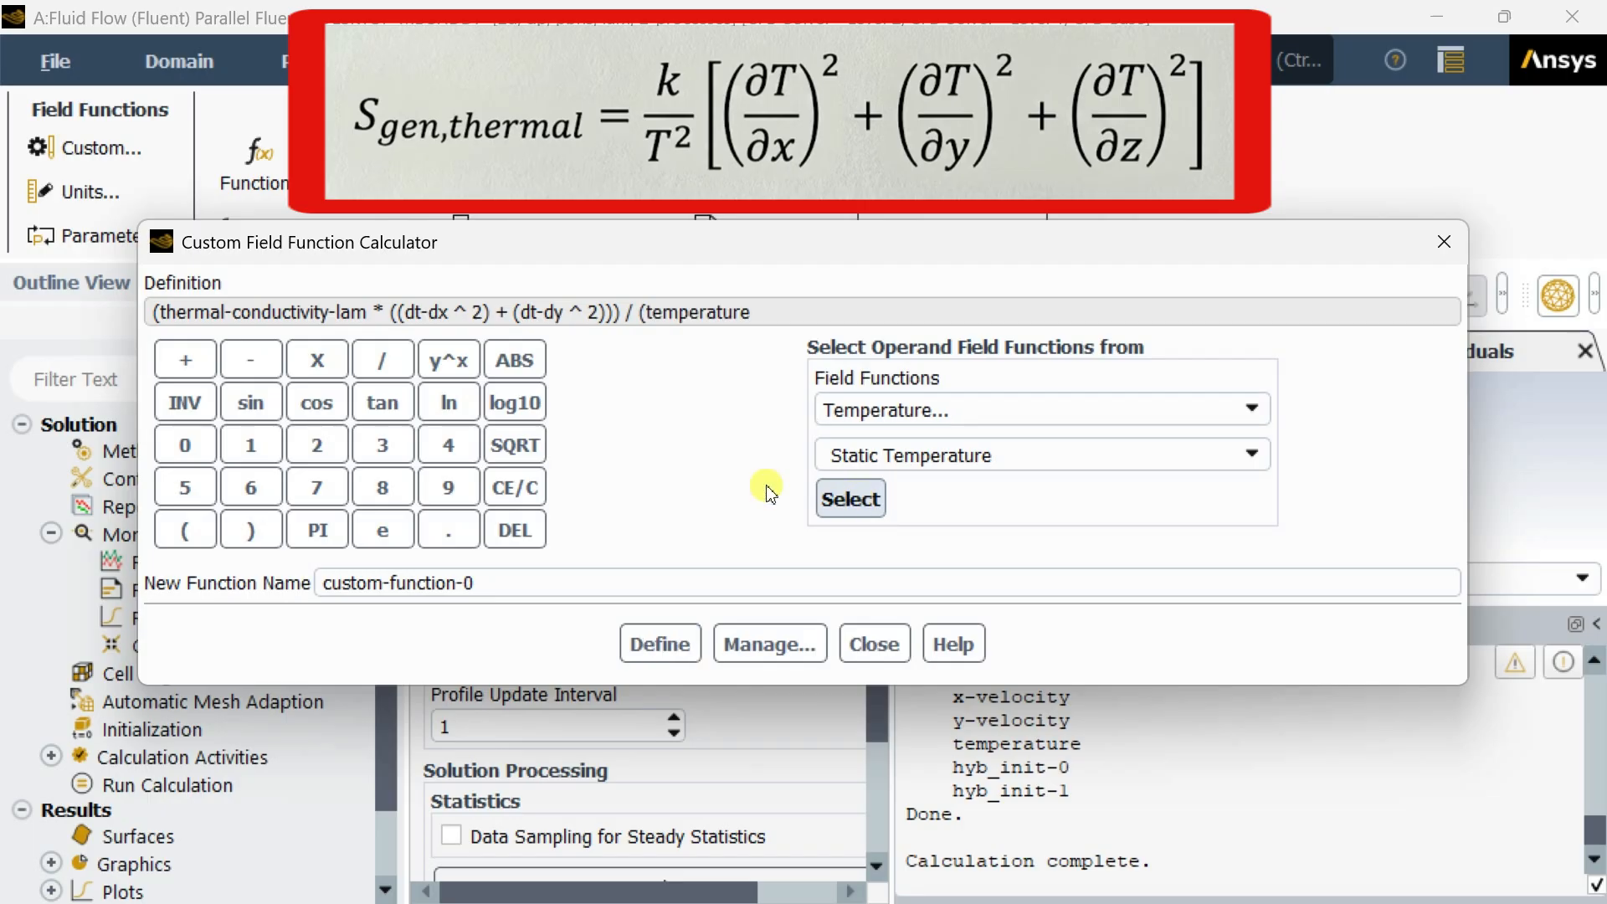
left_click(448, 358)
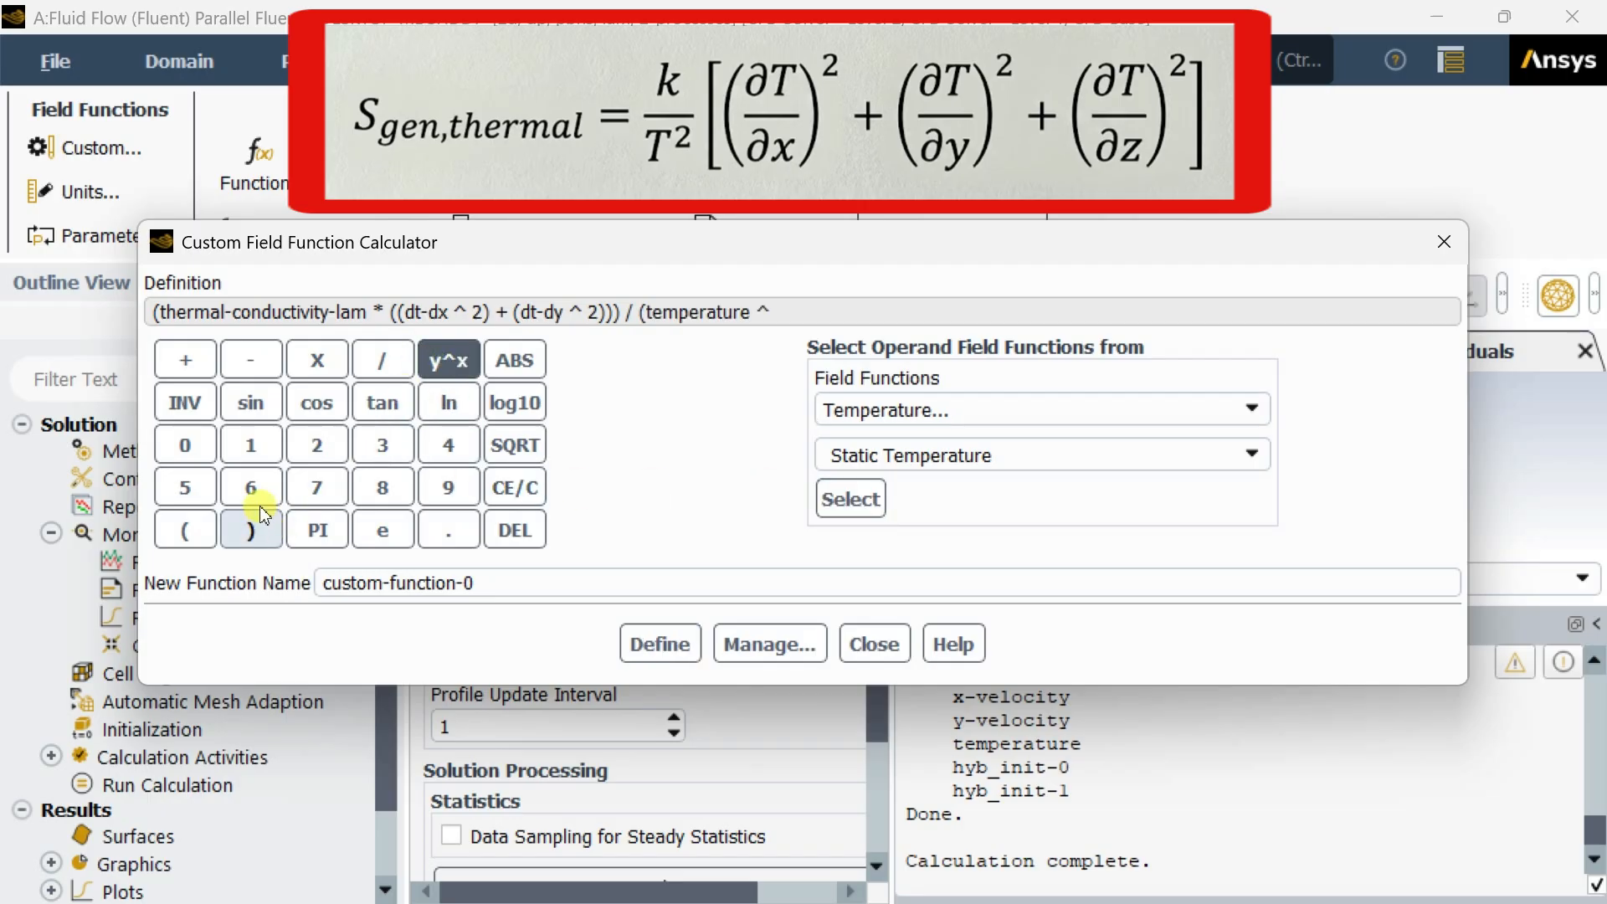
left_click(317, 445)
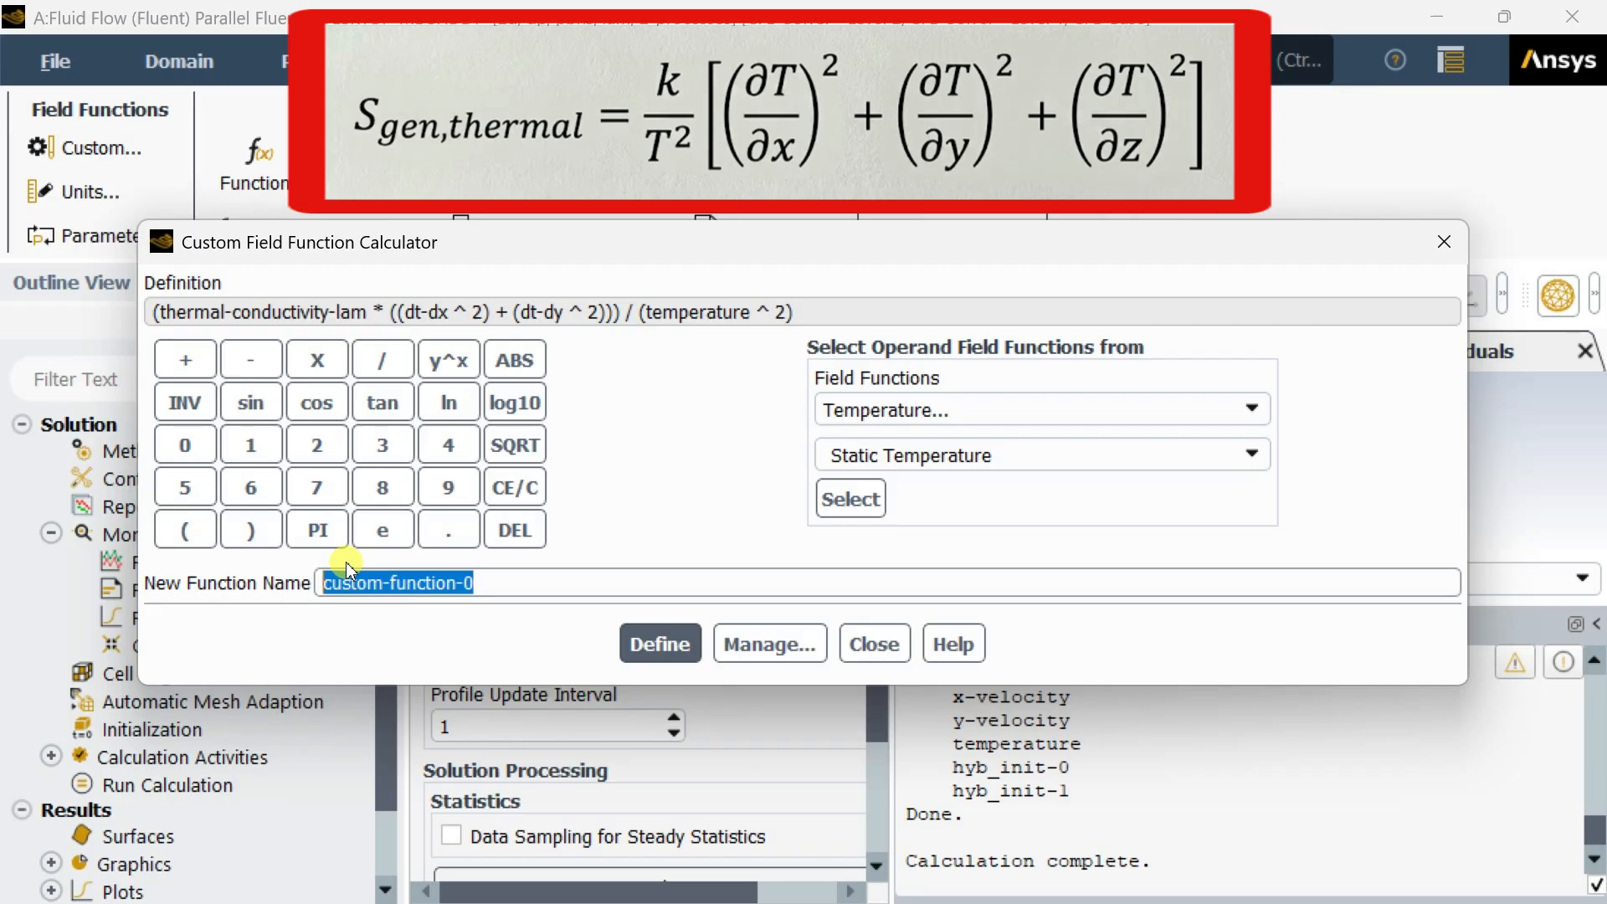
Name the custom field function s_gen_thermal
type("s_")
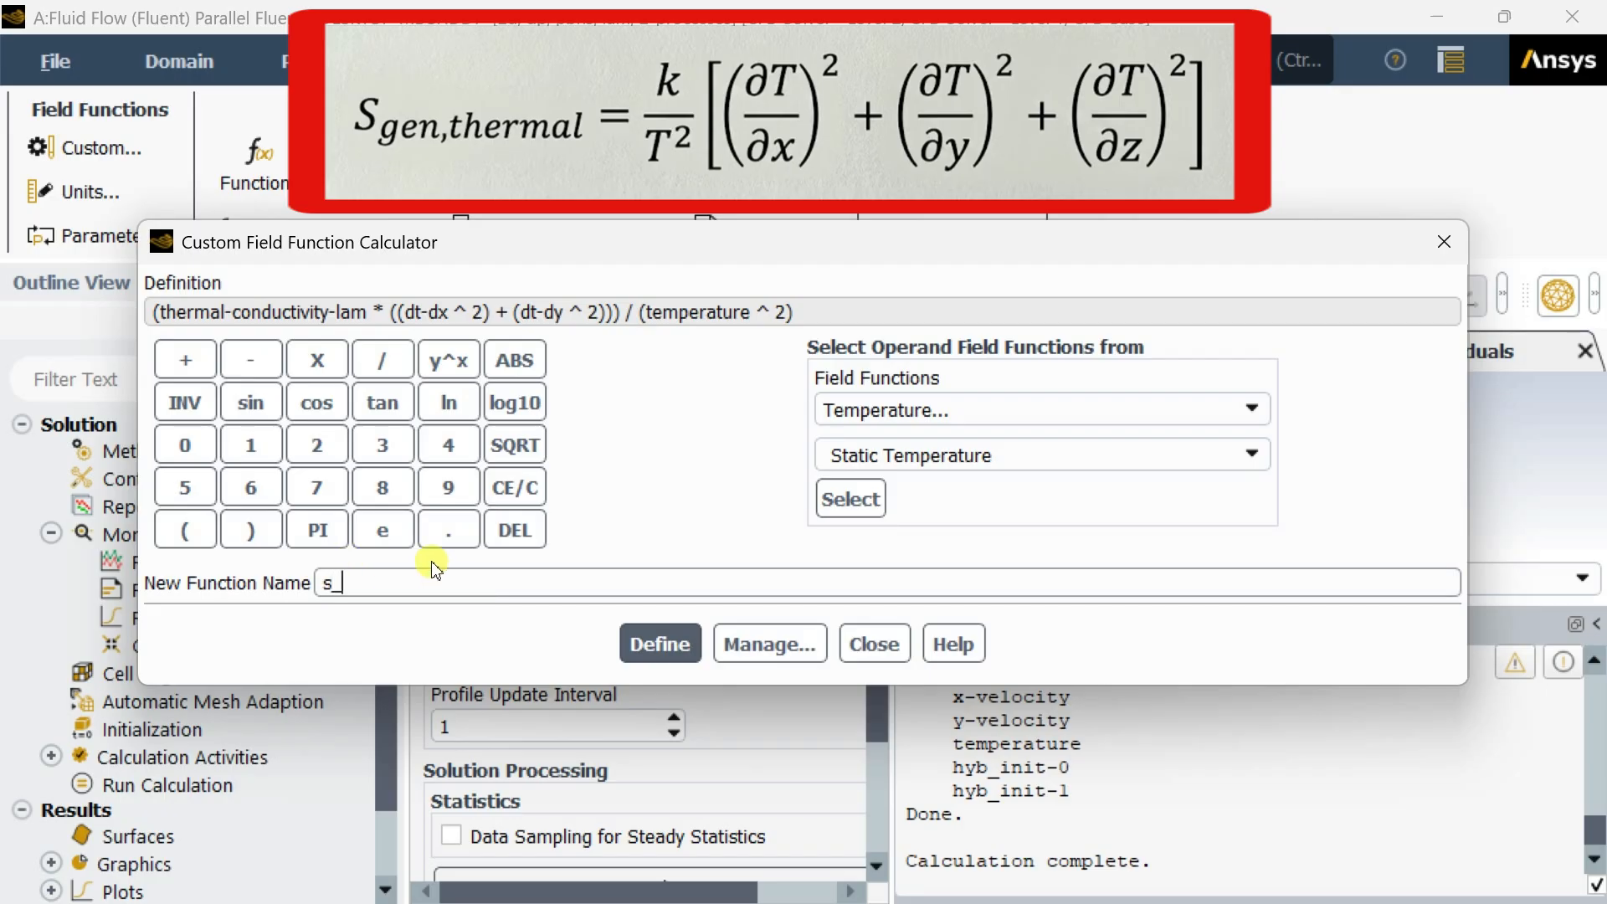
type("gen")
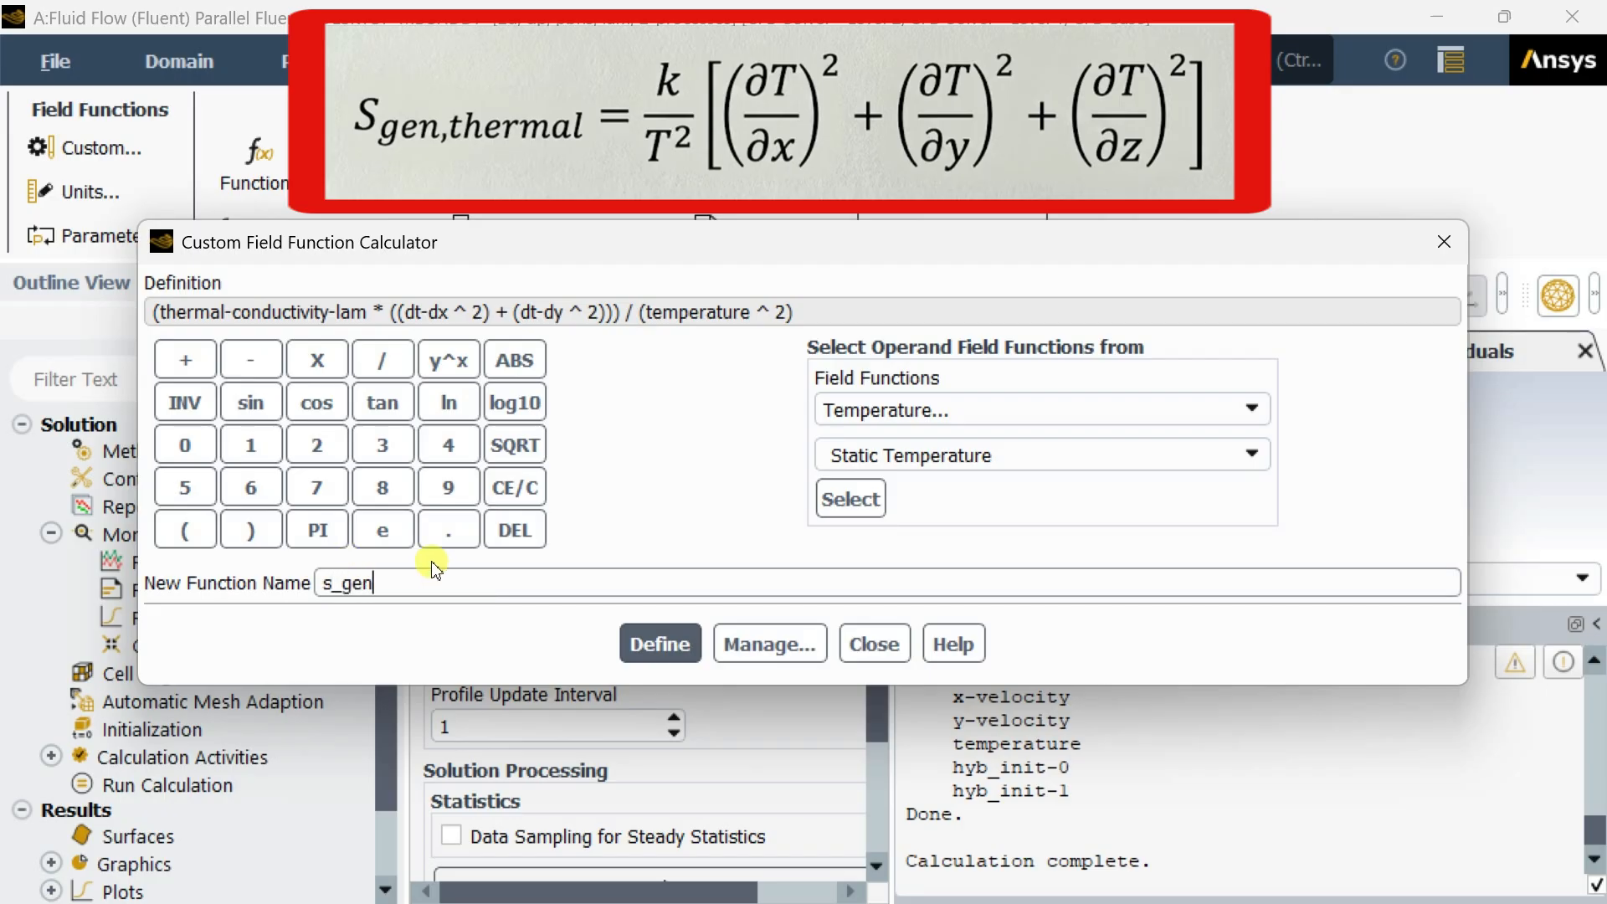
type("_")
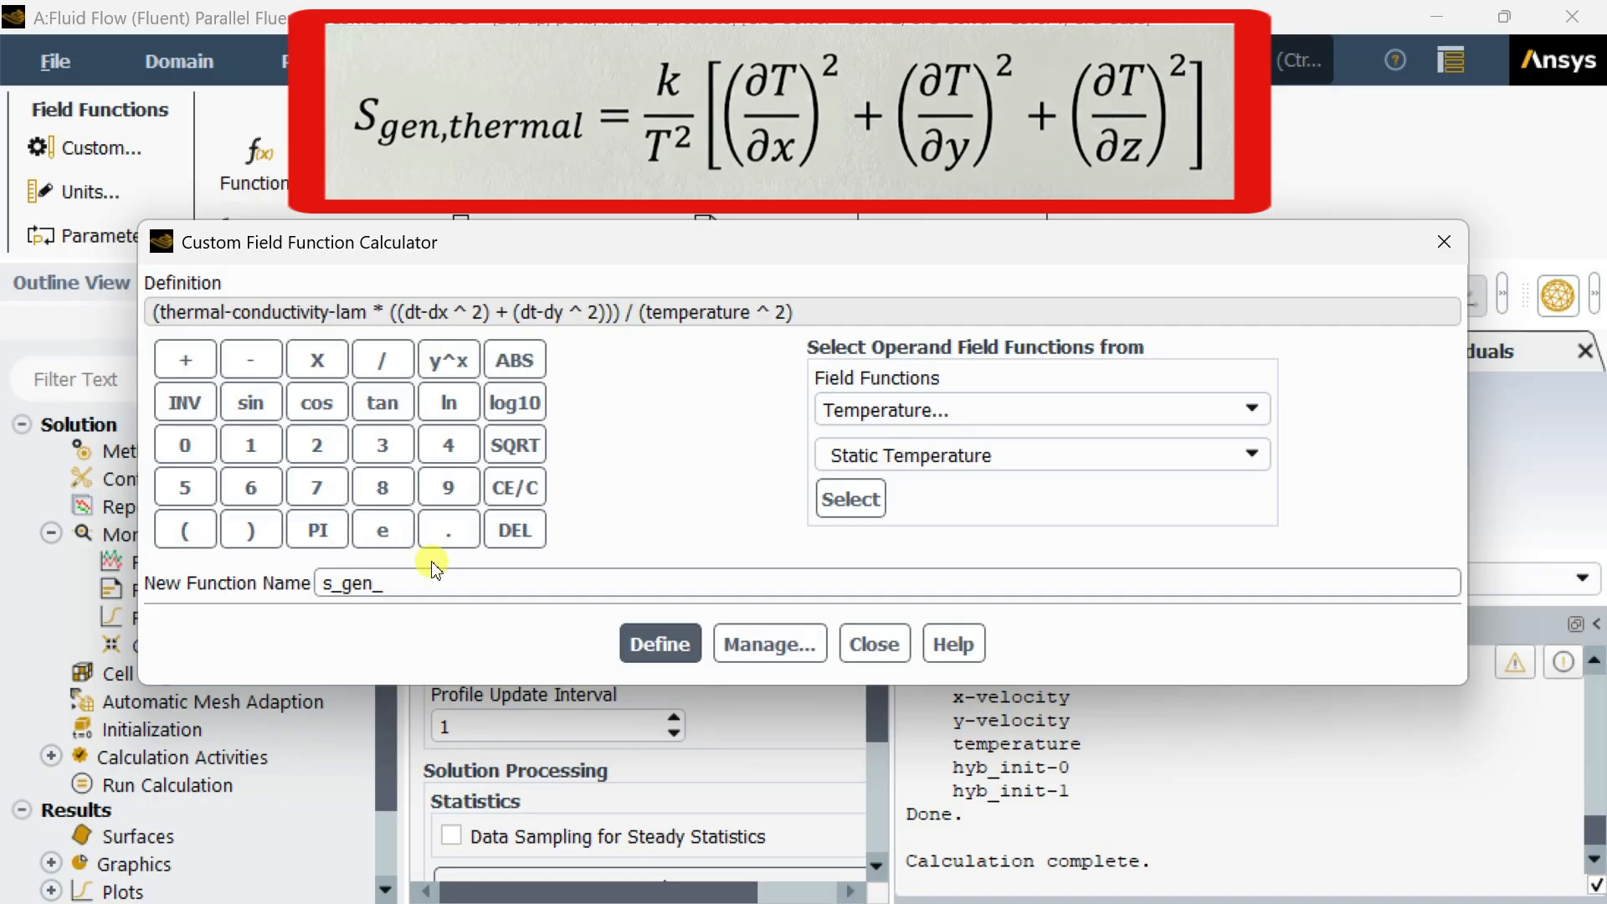
type("thermal")
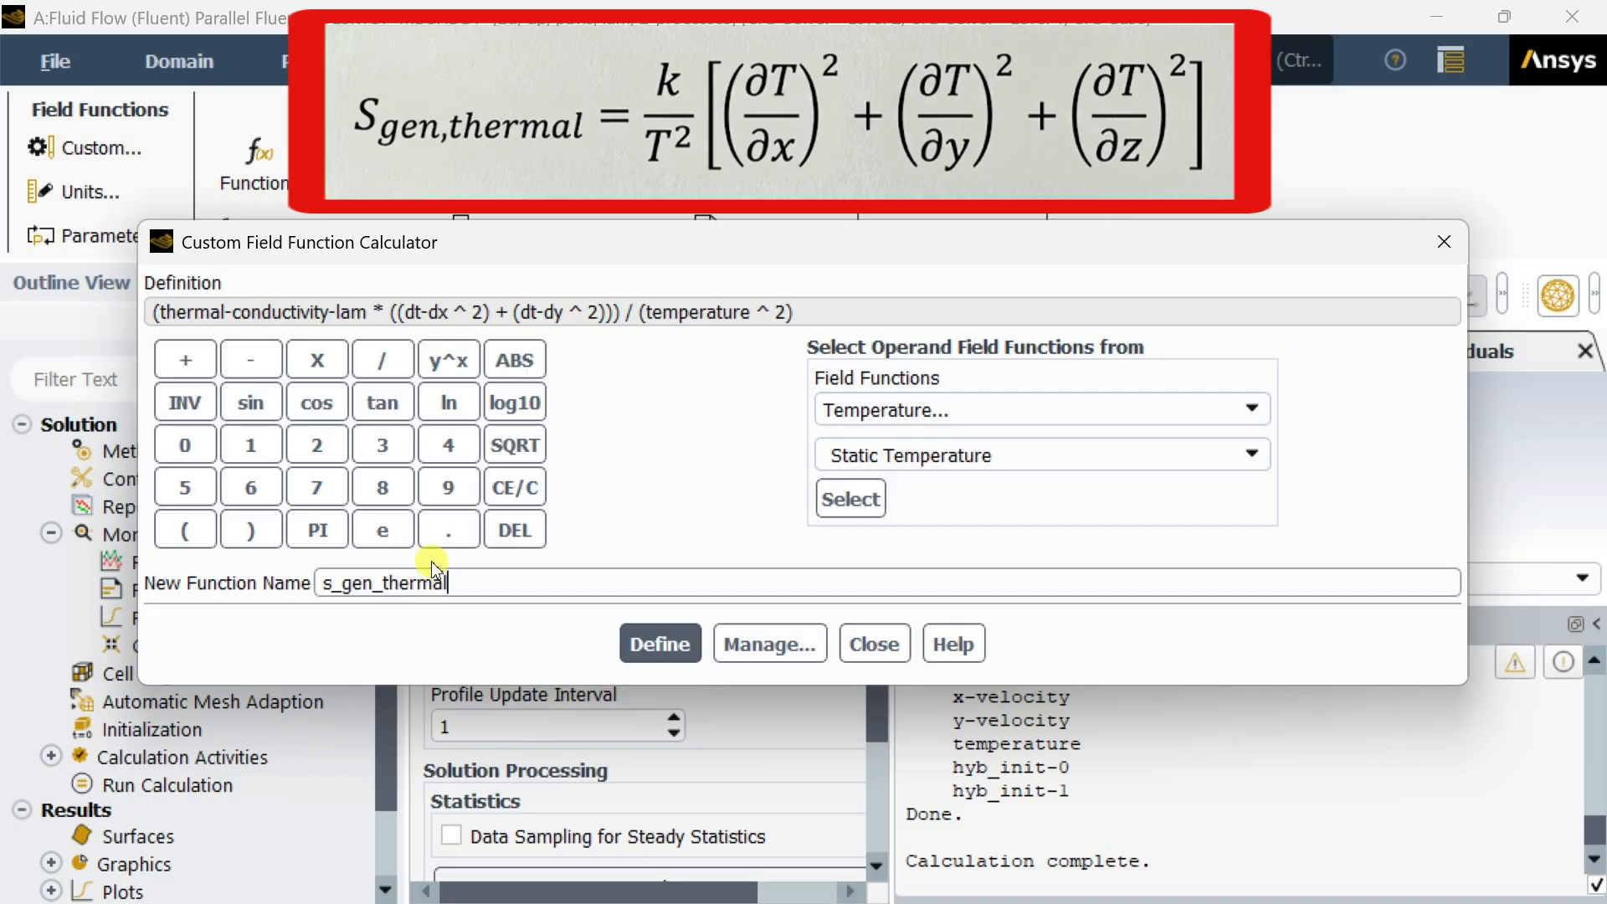
mouse_move(468, 575)
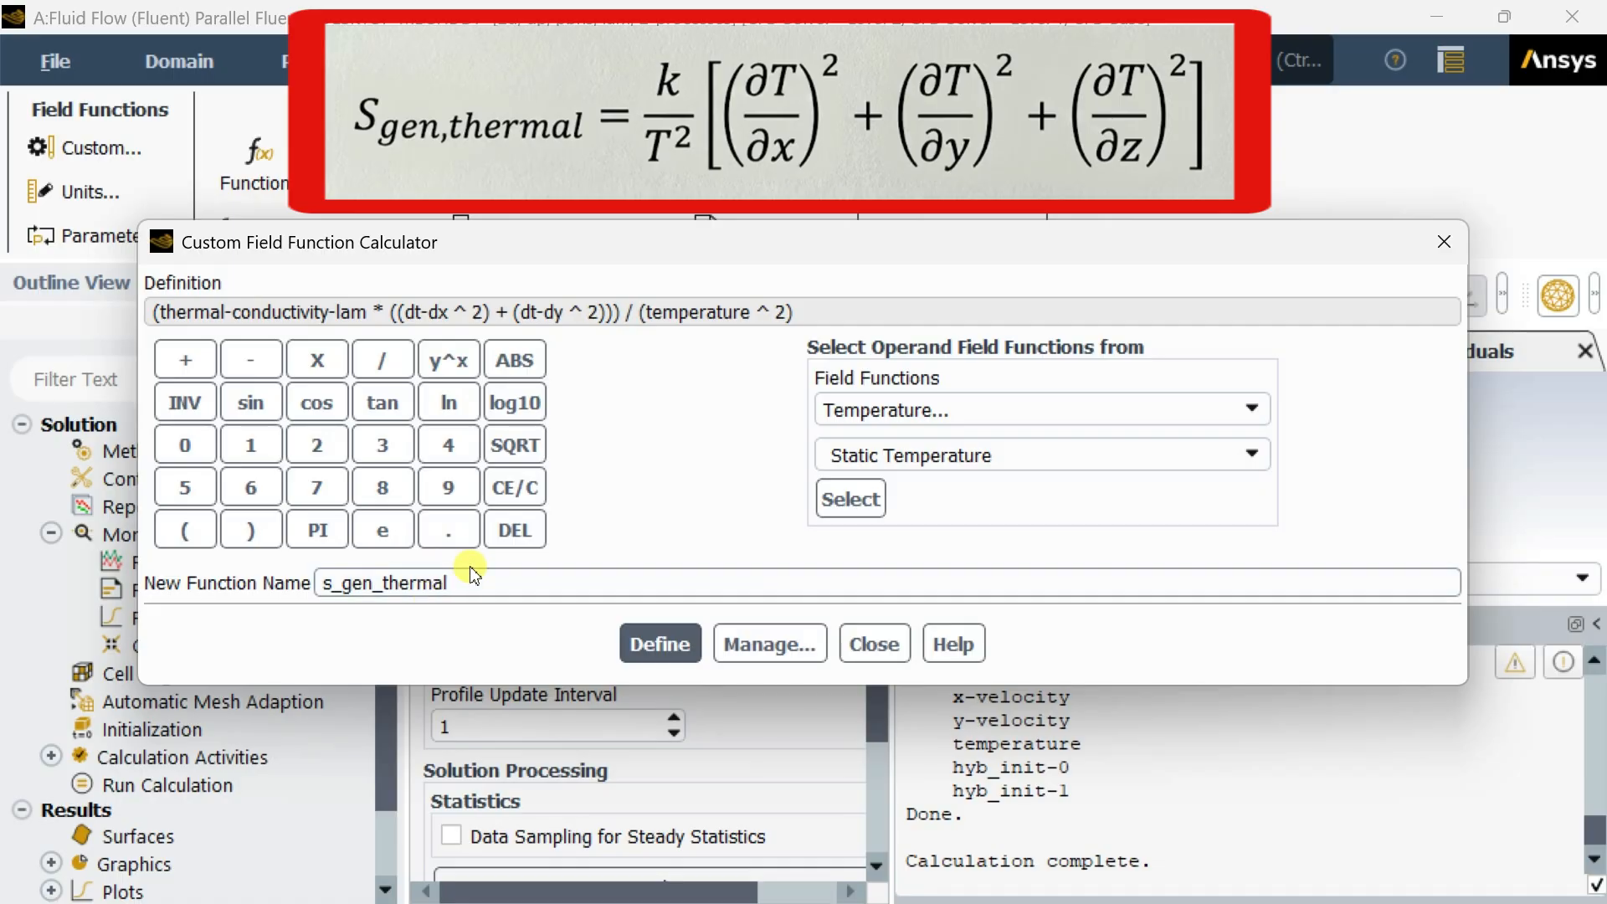
mouse_move(600, 643)
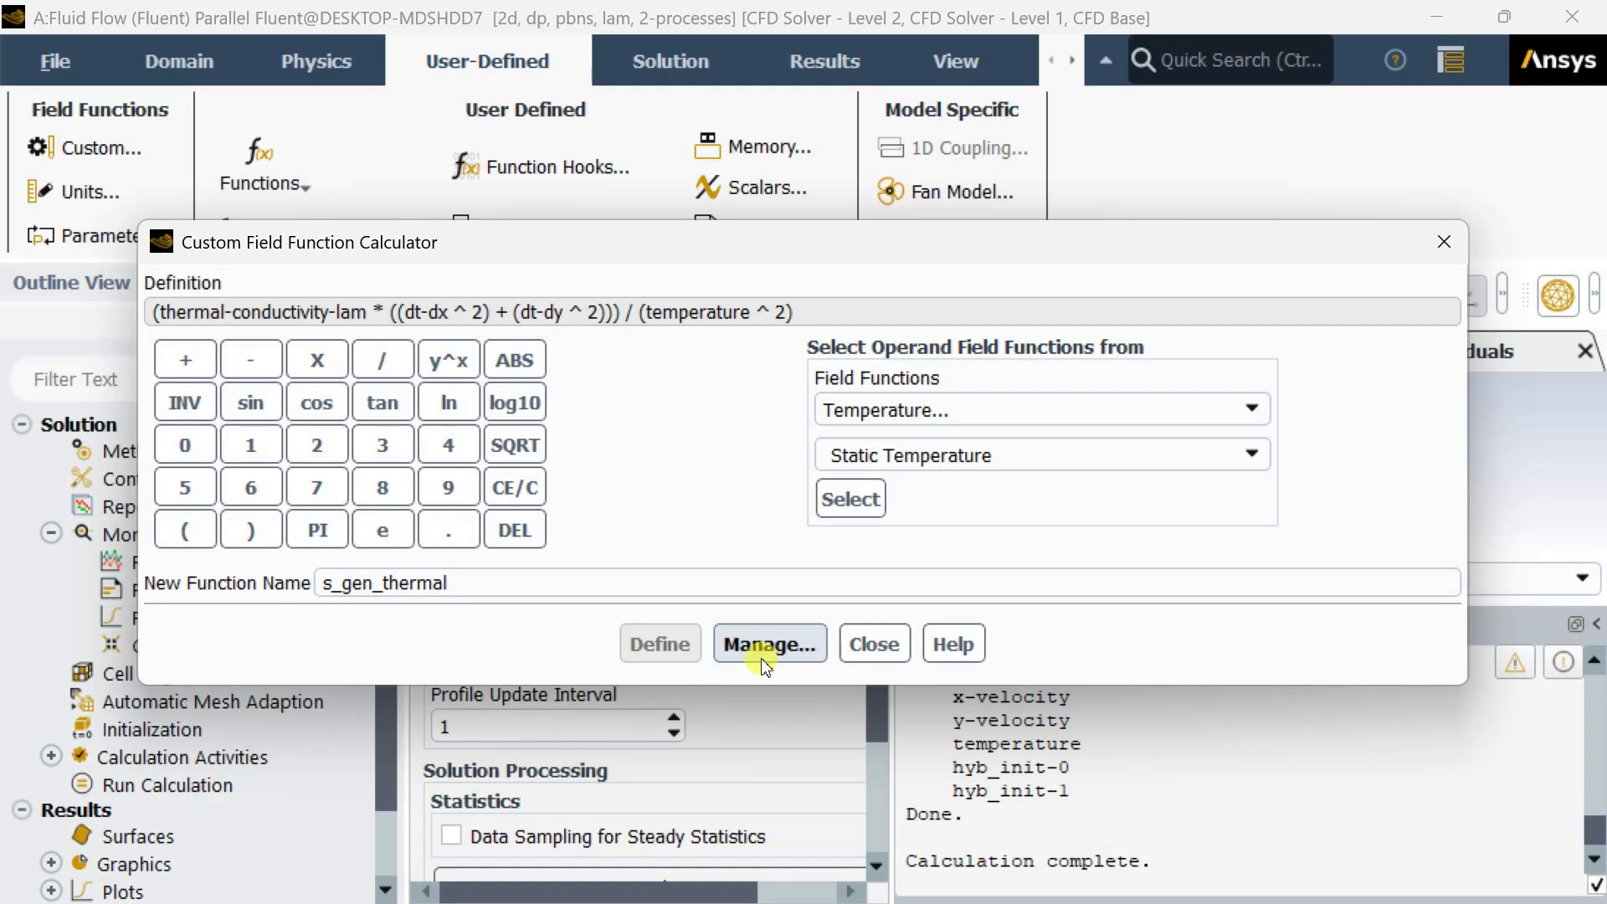
Check that s_gen_thermal appears in the field function list and close it
left_click(768, 643)
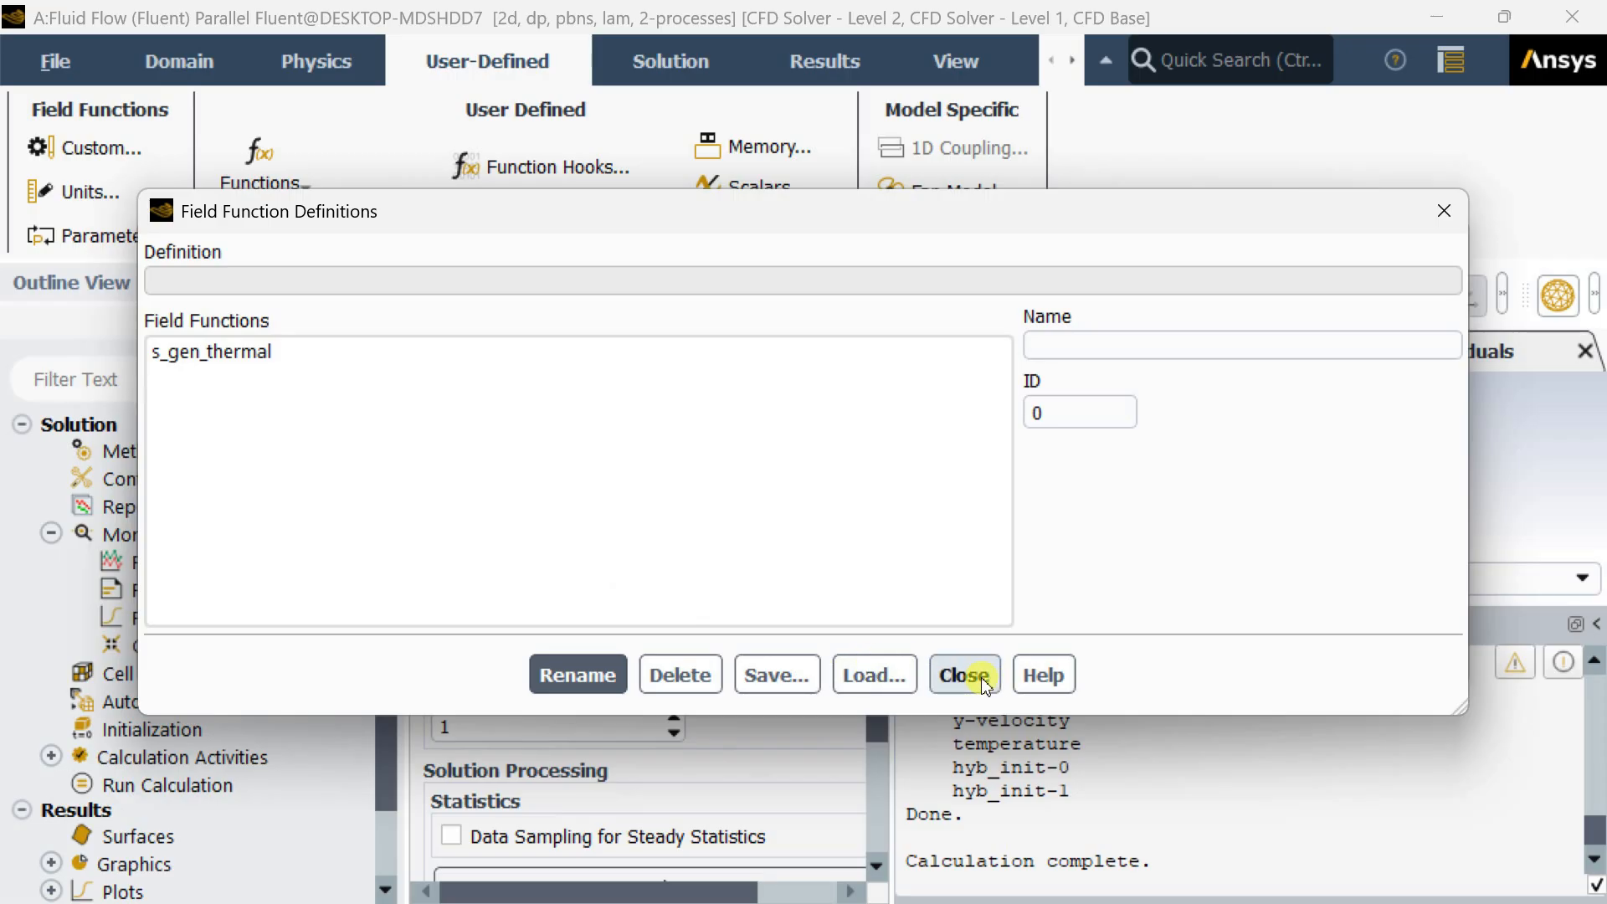
left_click(961, 674)
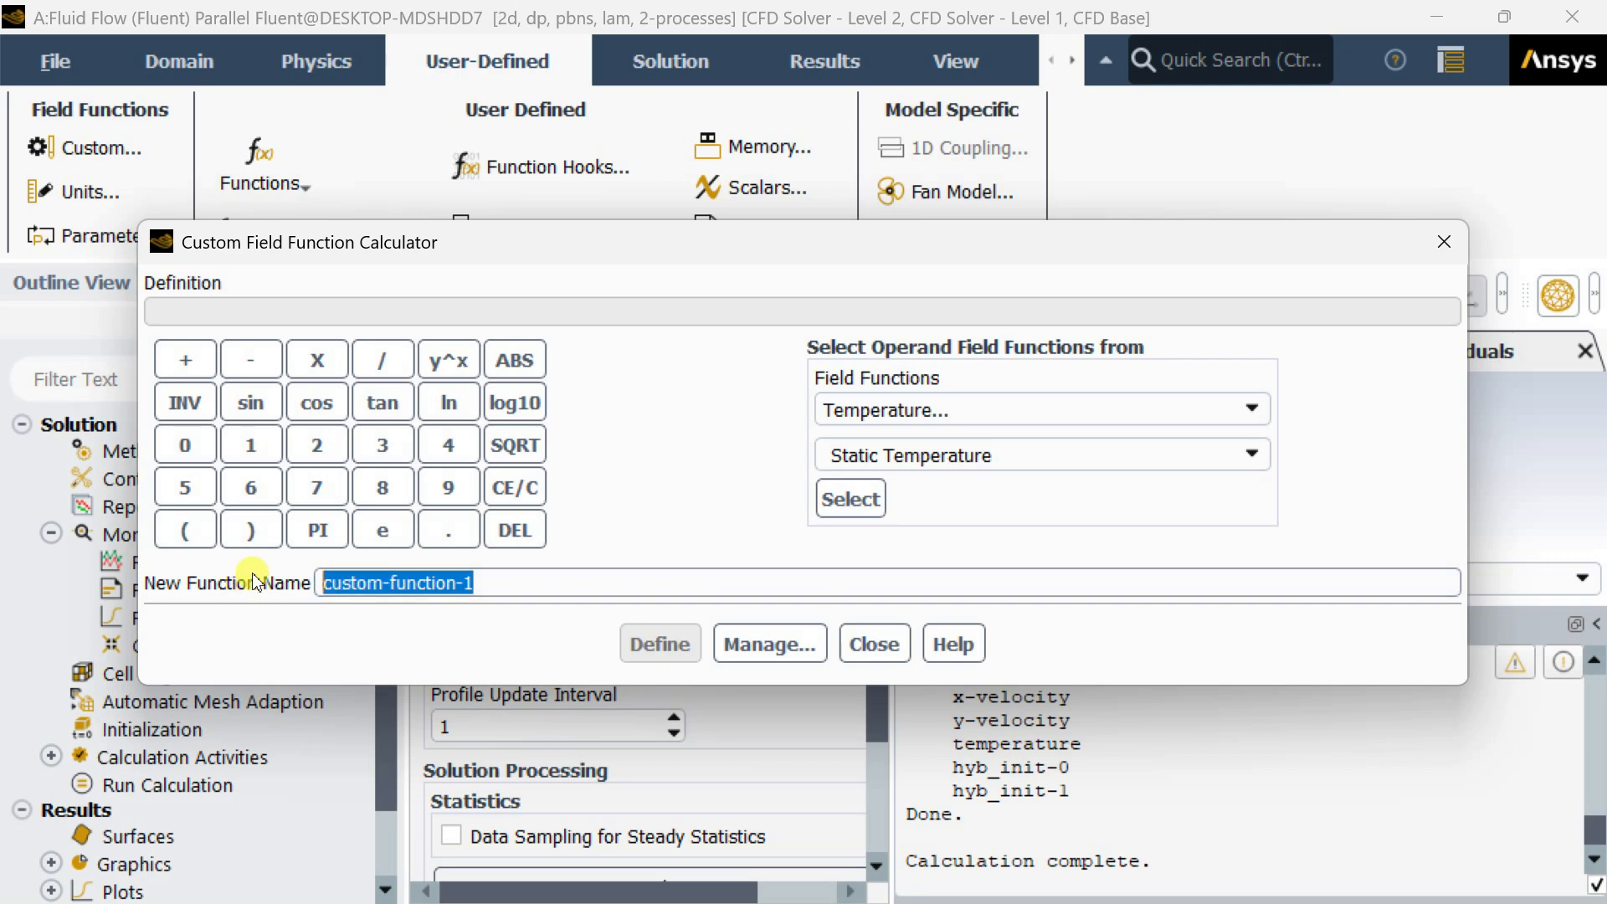
Name the next custom field function s_gen_viscous
type("s_")
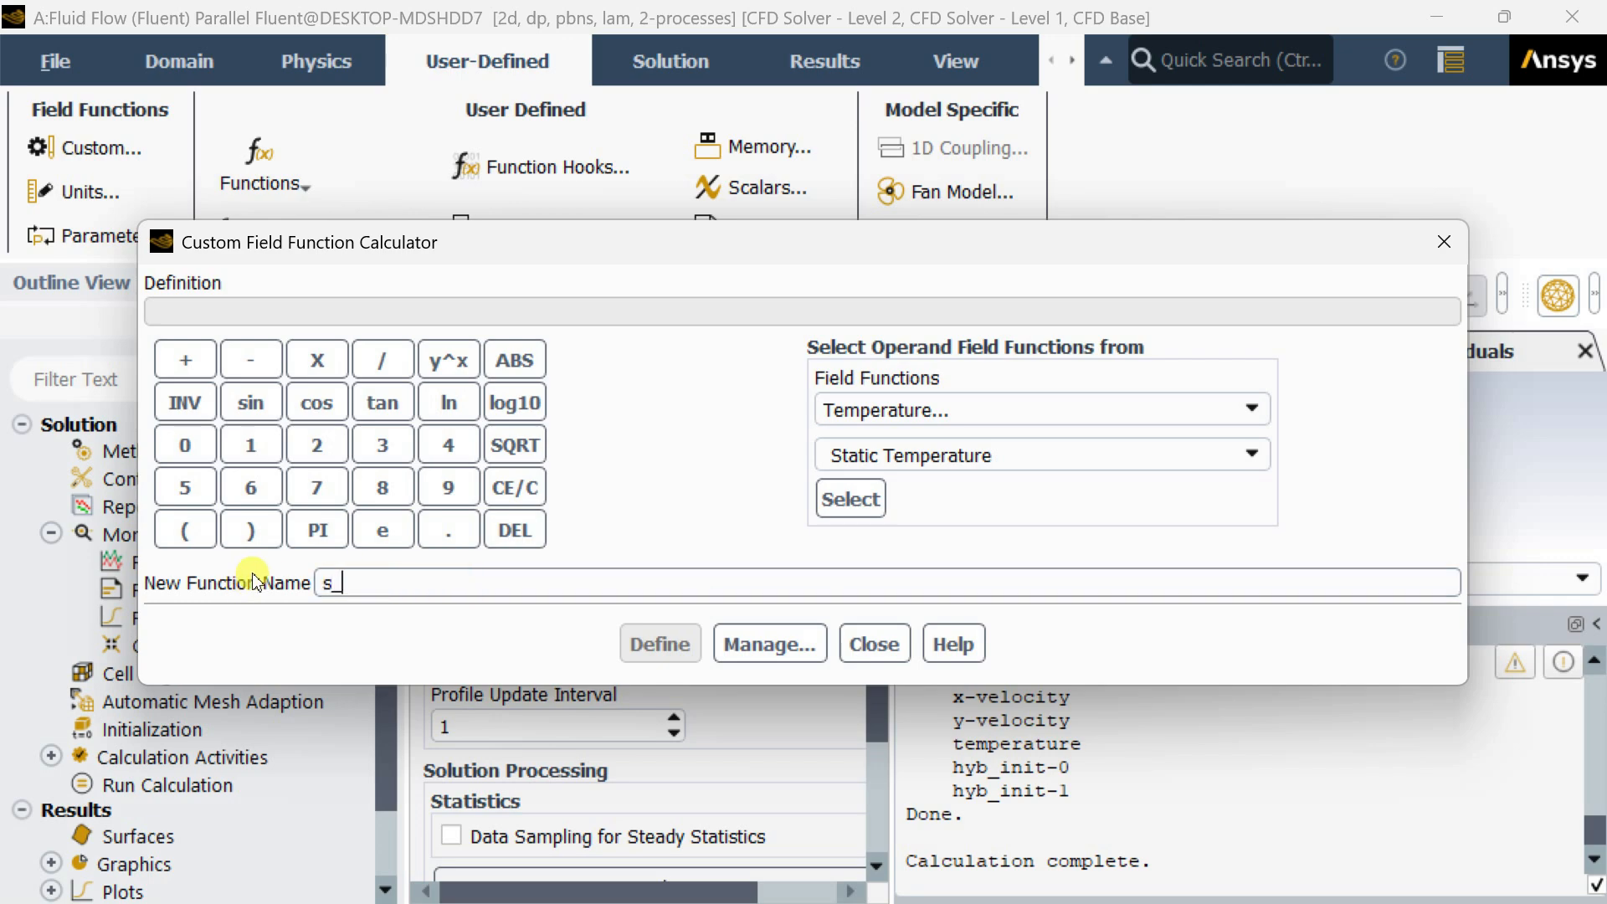
type("gen_")
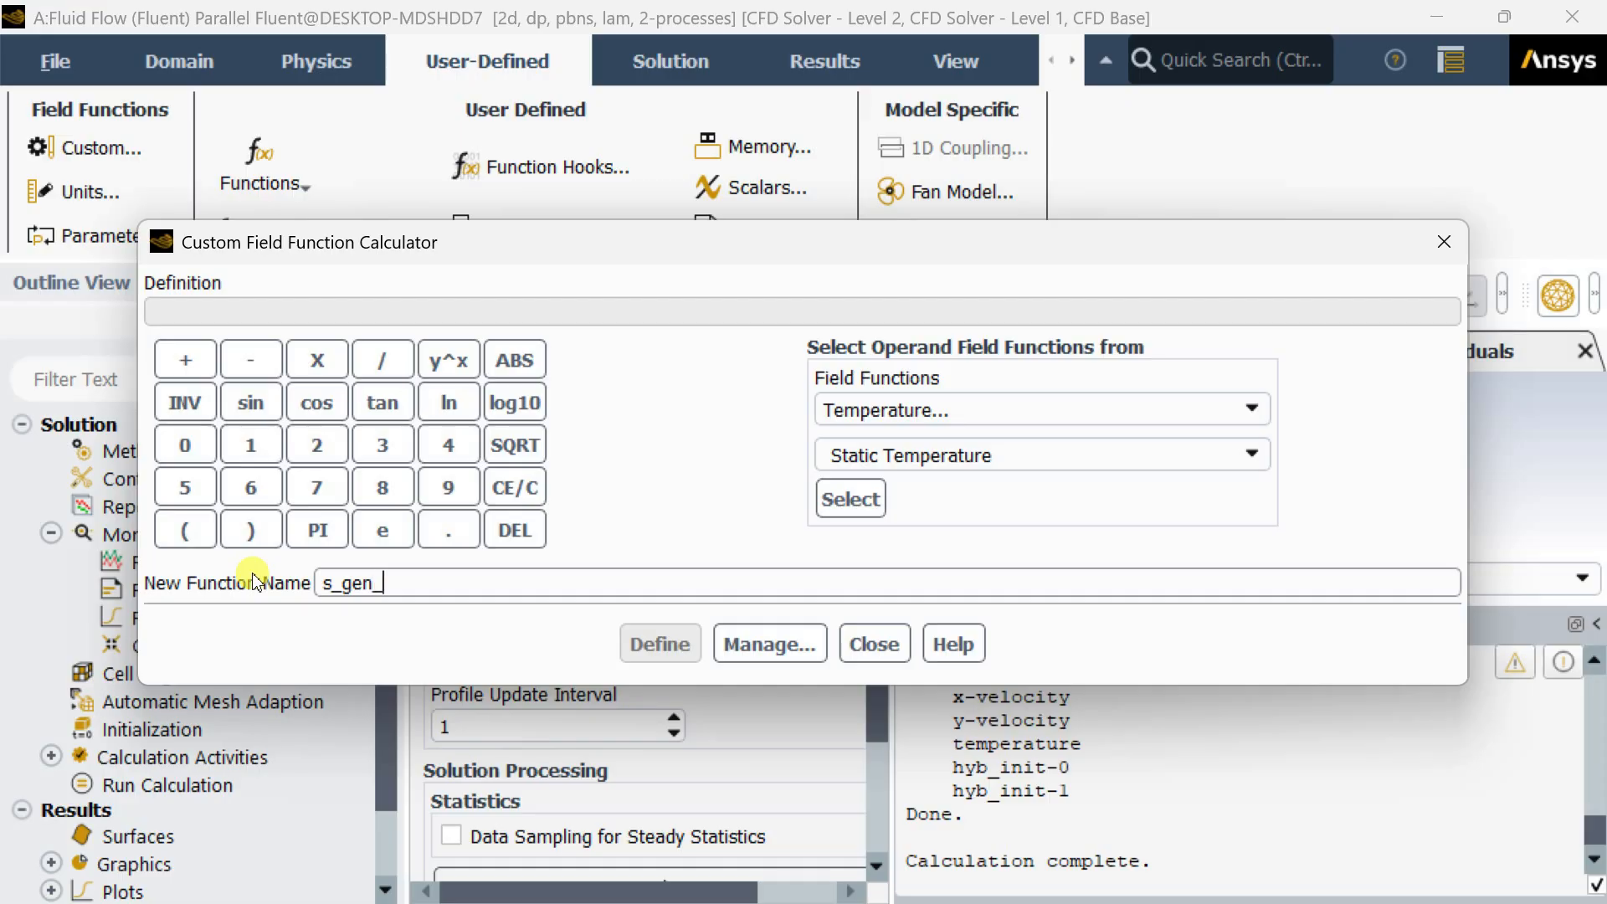
type("viscous")
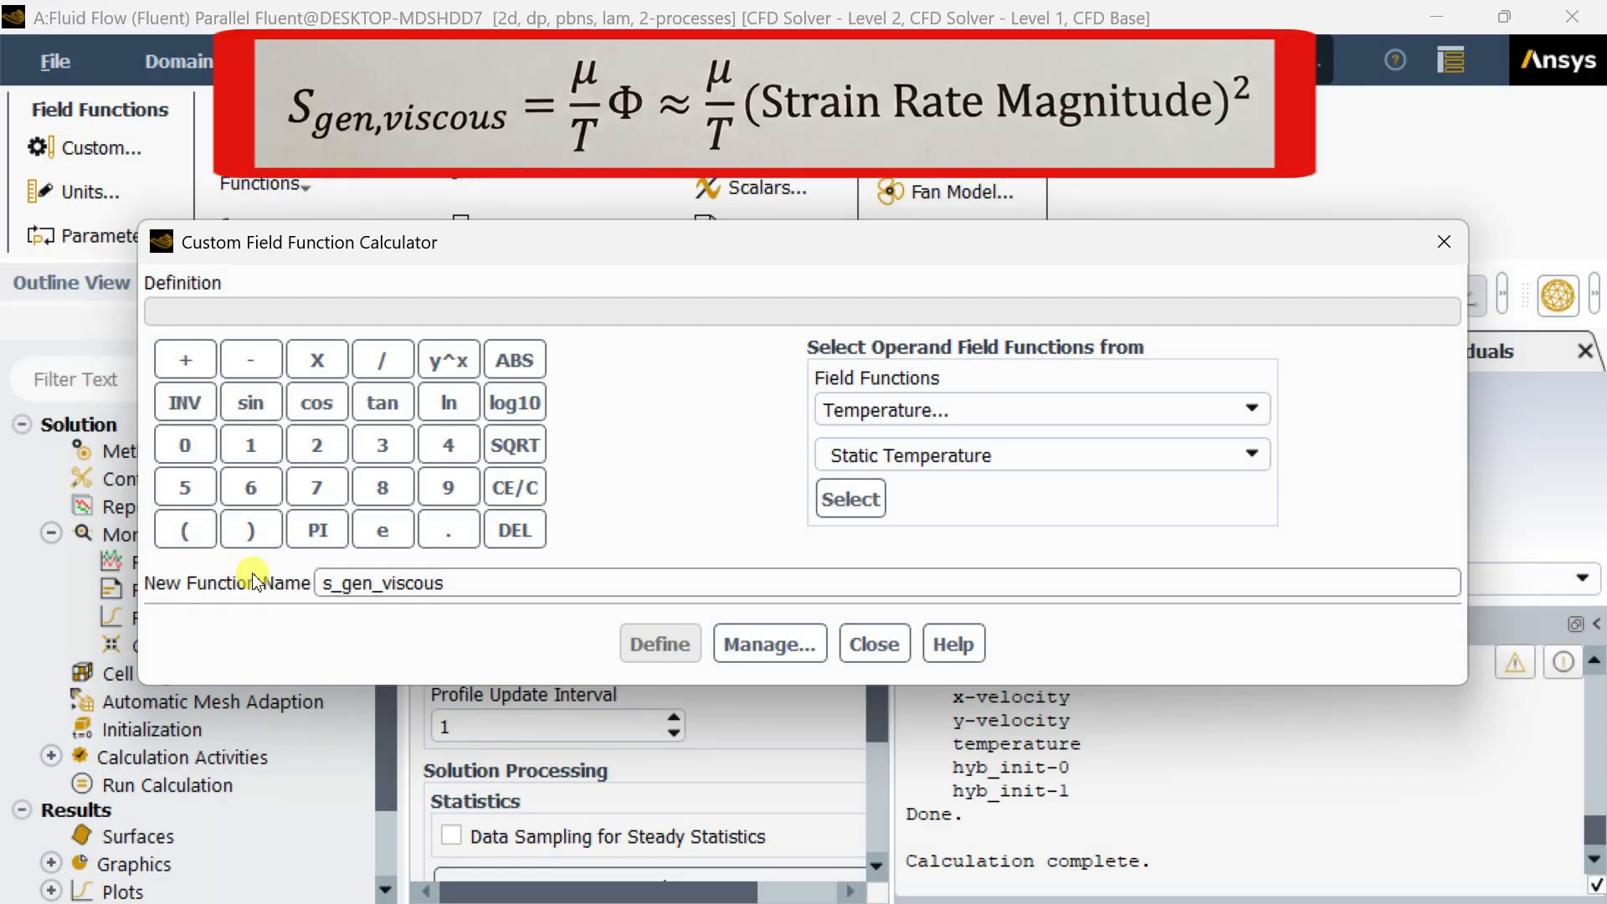
mouse_move(567, 534)
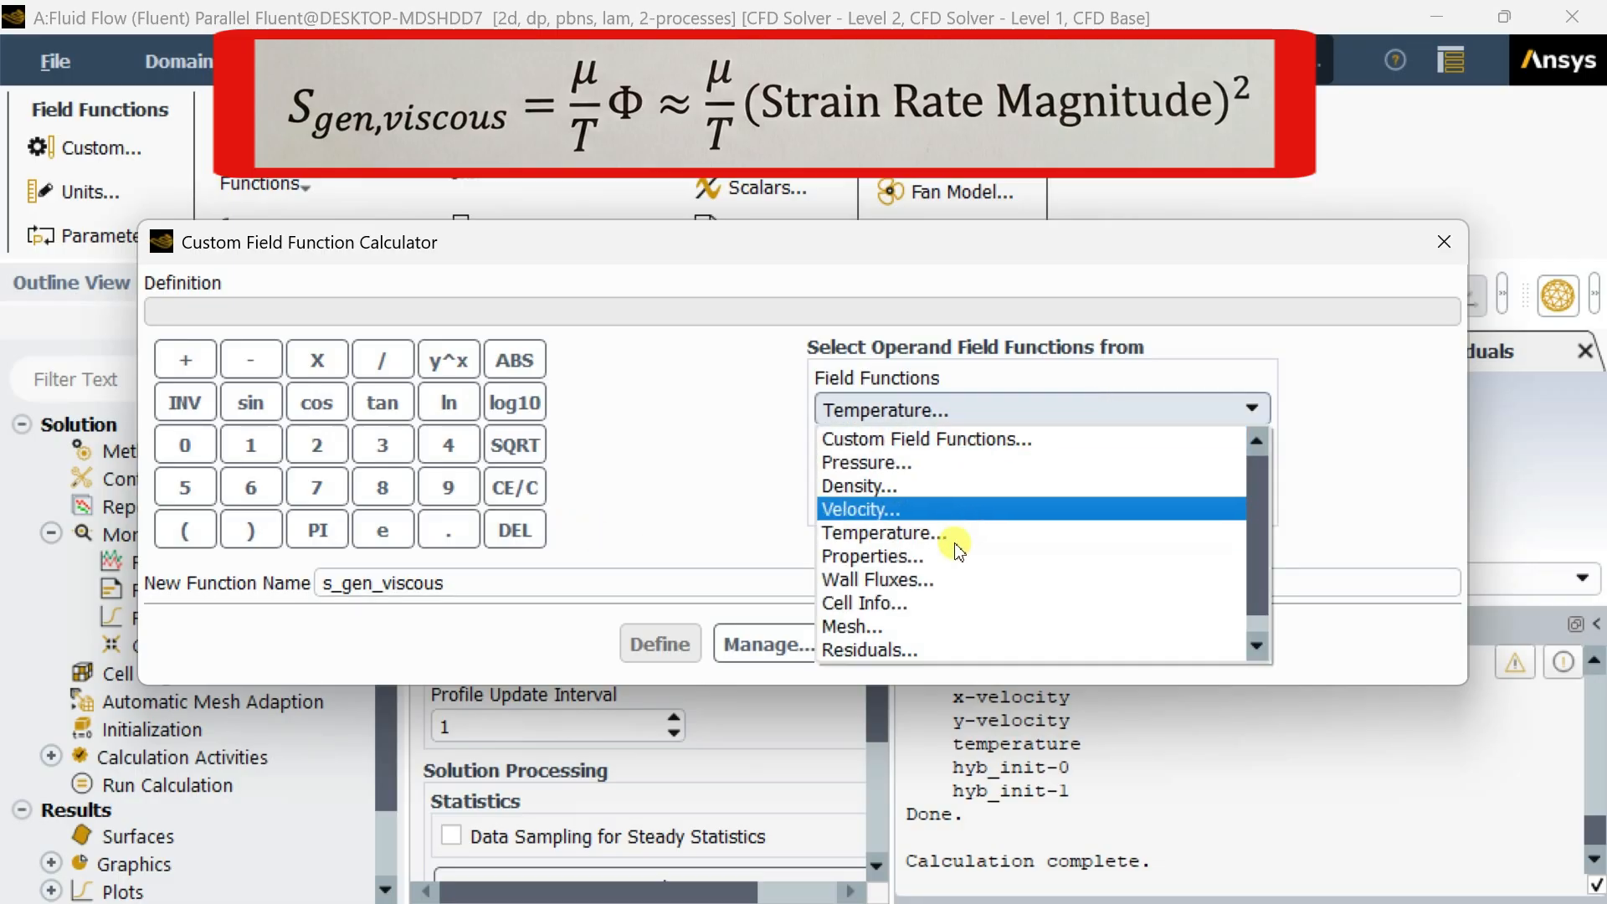
mouse_move(931, 628)
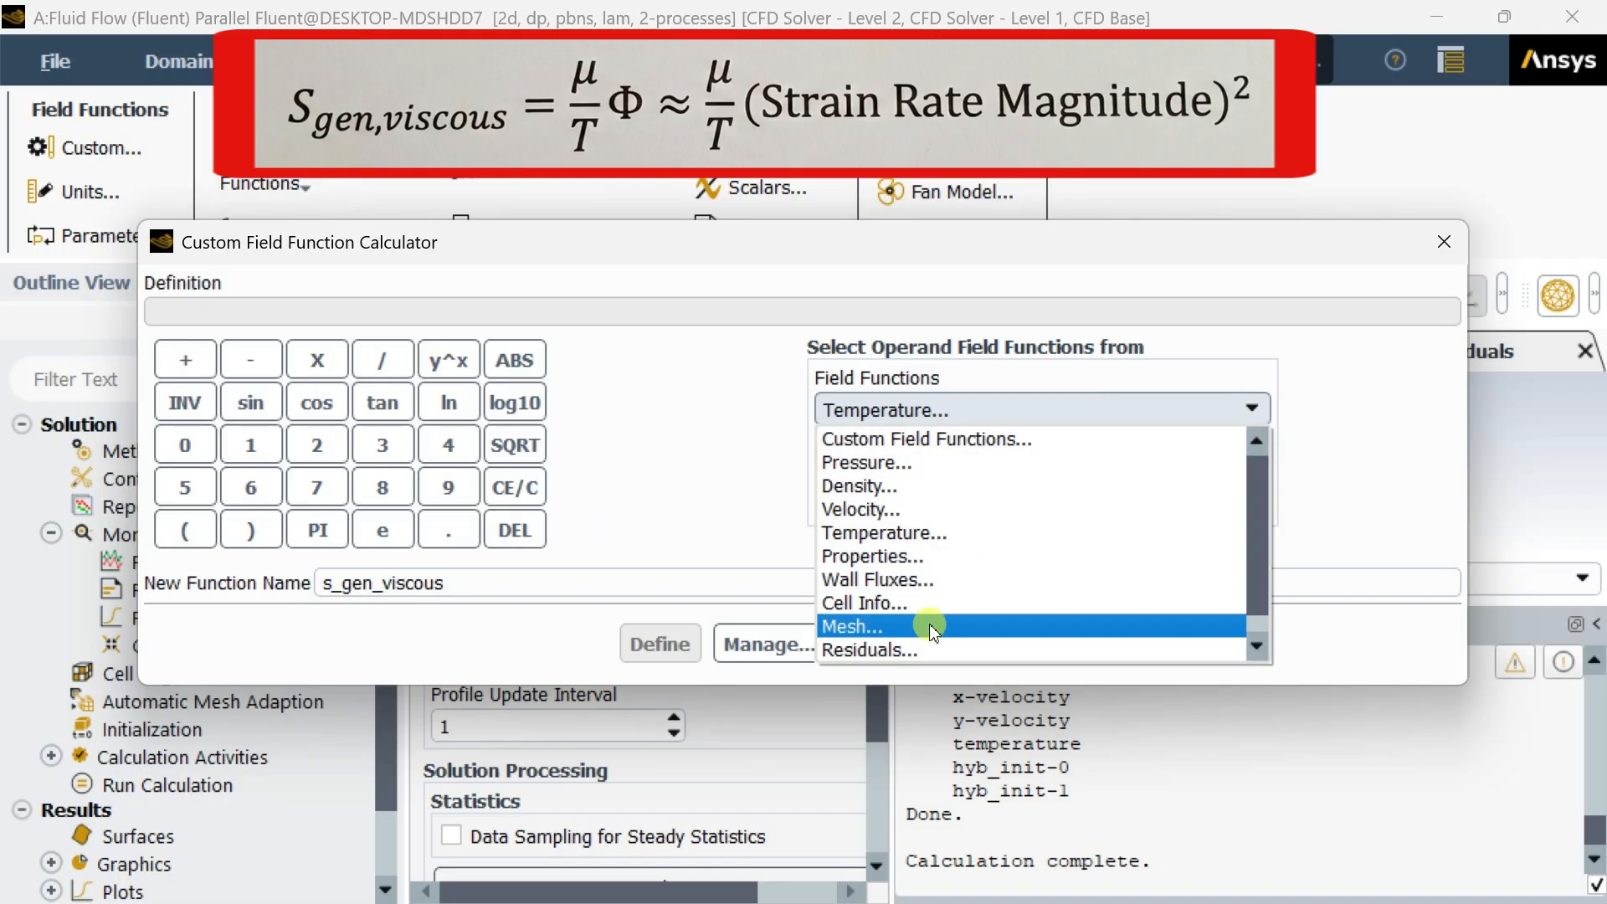
Begin the viscous term as (viscosity-lam * ( using the molecular viscosity property
left_click(872, 556)
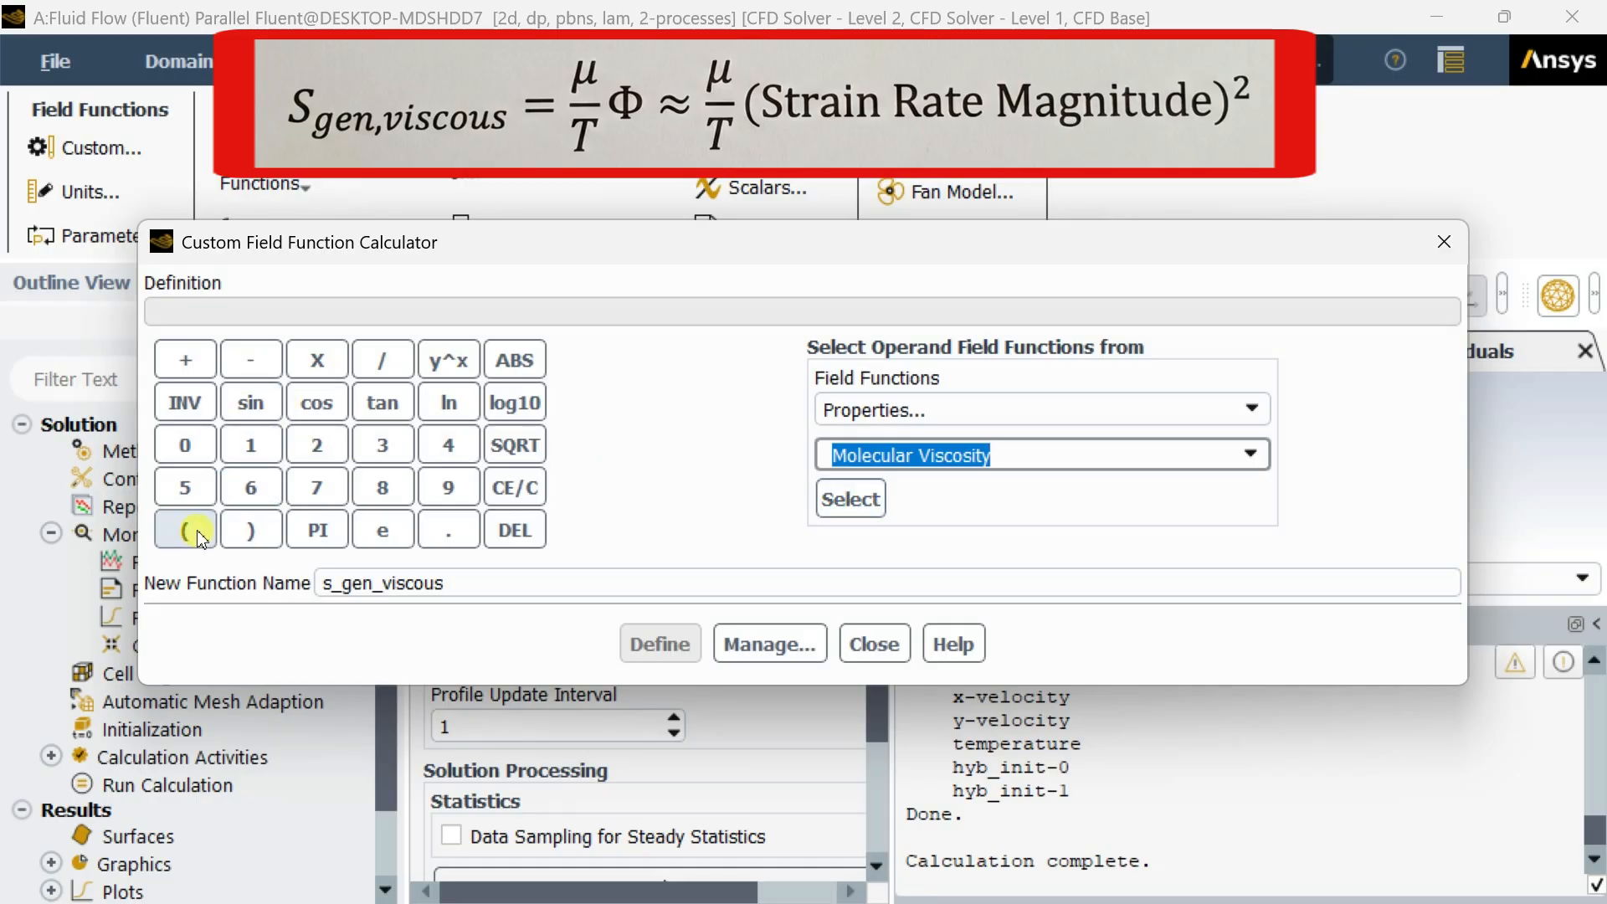
left_click(184, 531)
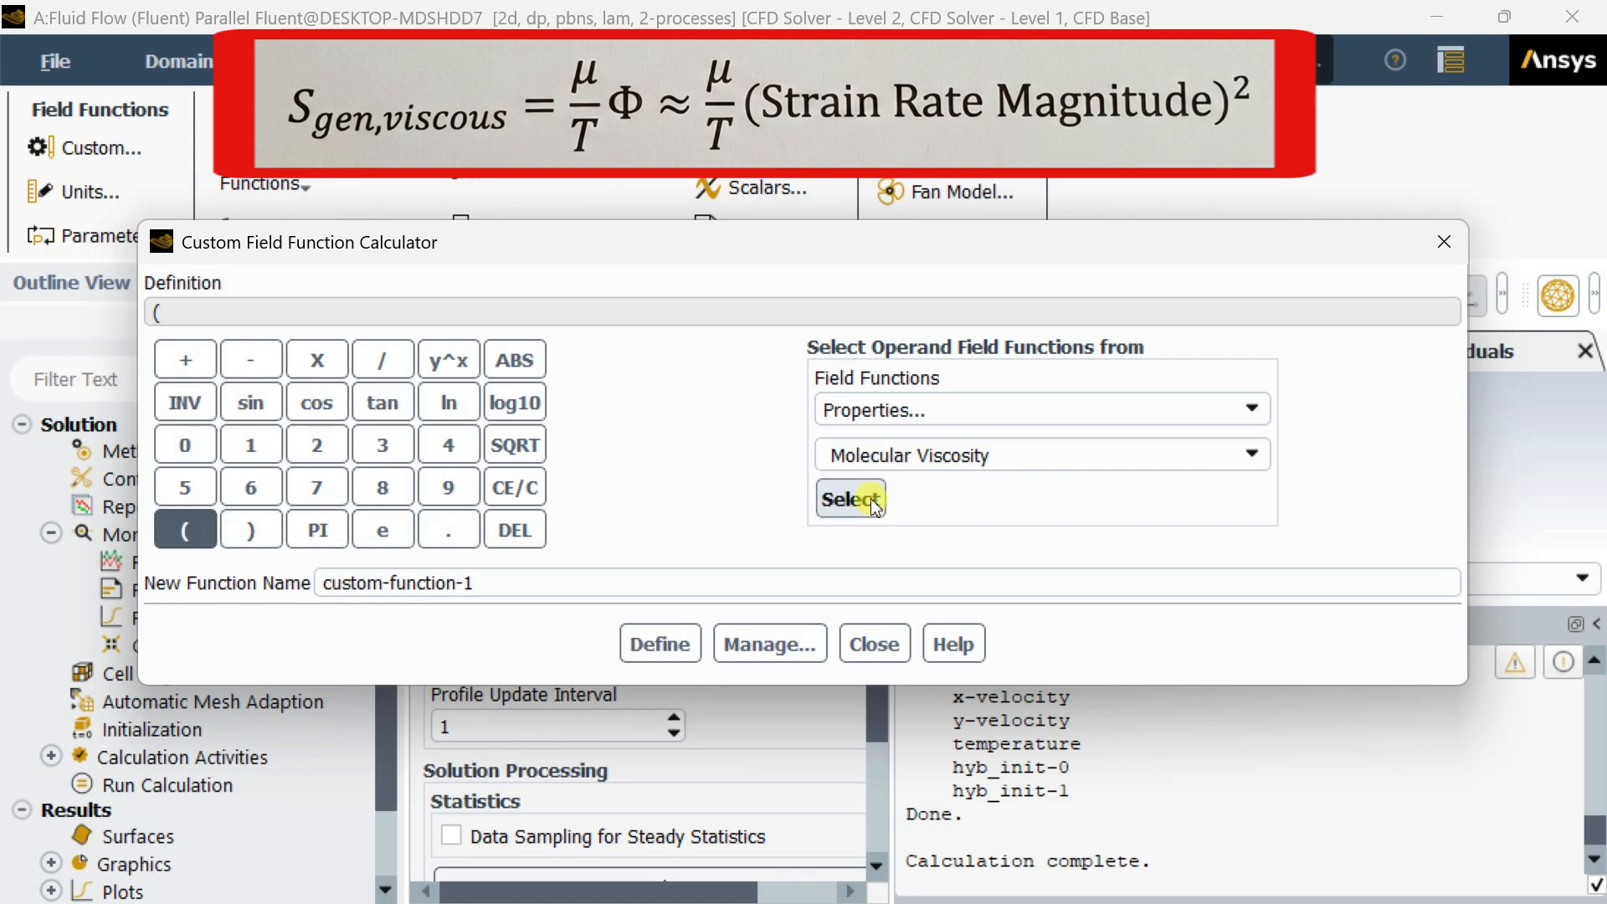
left_click(850, 499)
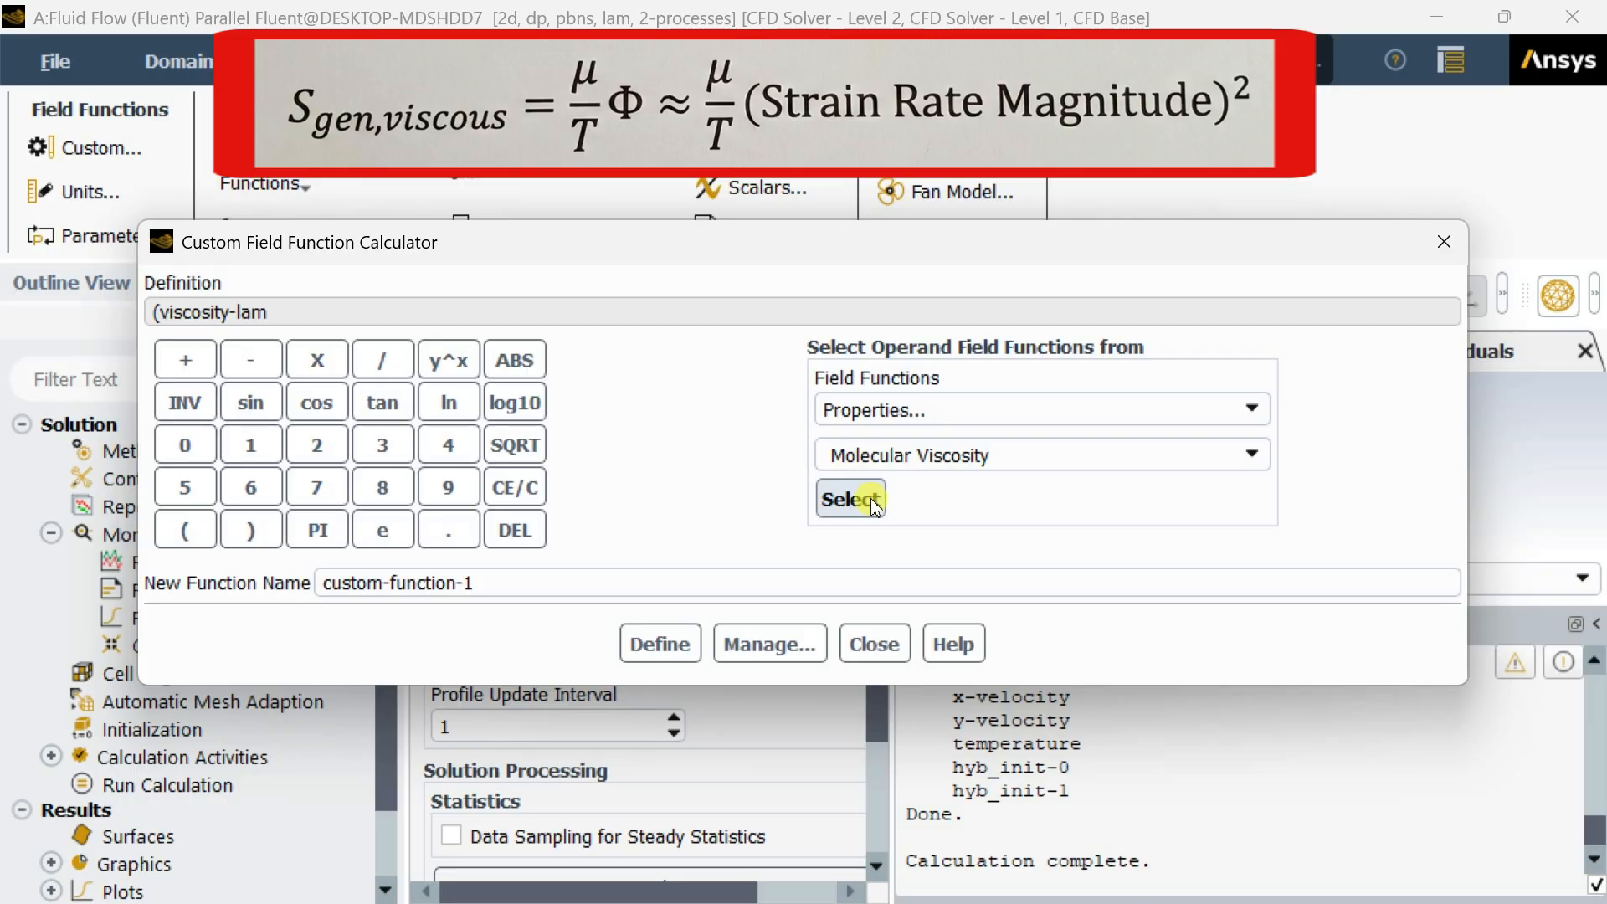
mouse_move(316, 360)
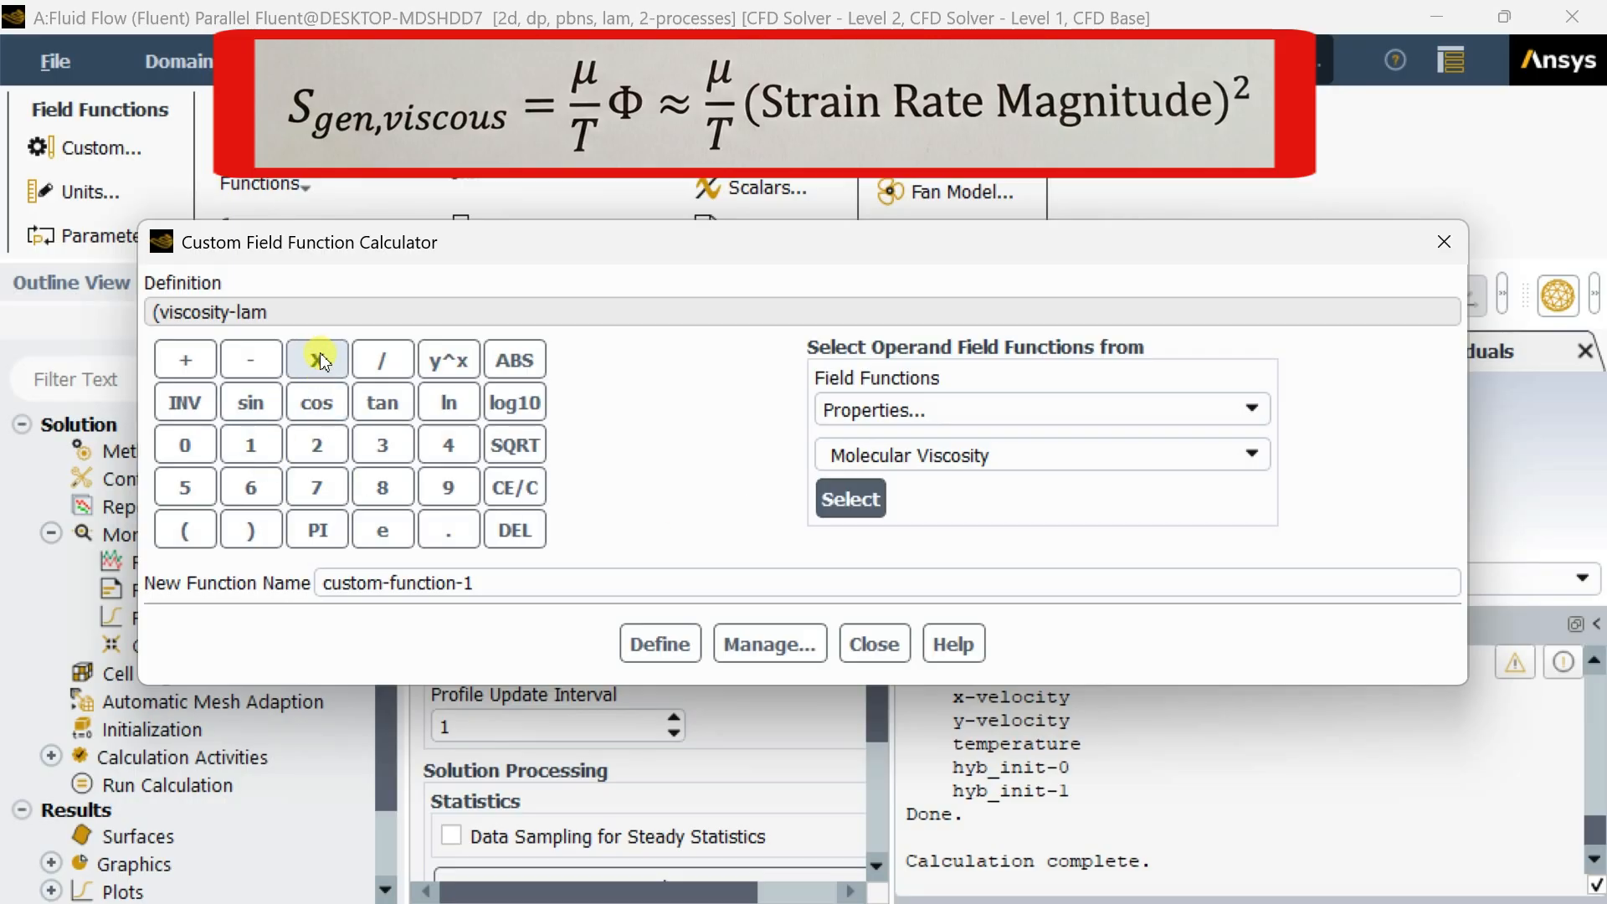
left_click(316, 359)
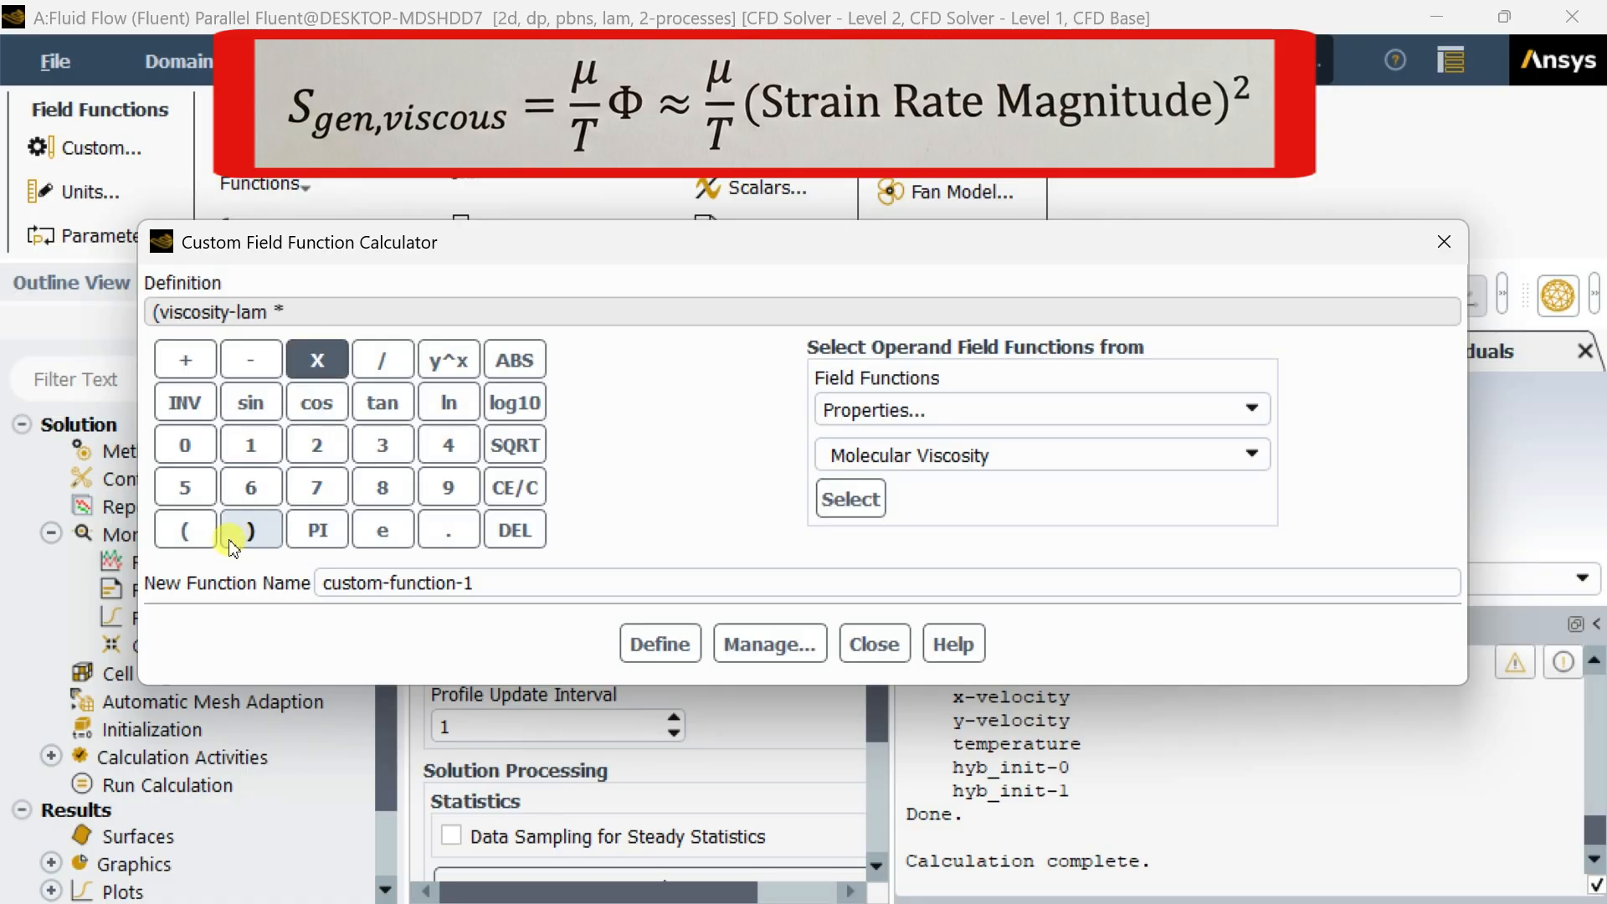
left_click(184, 530)
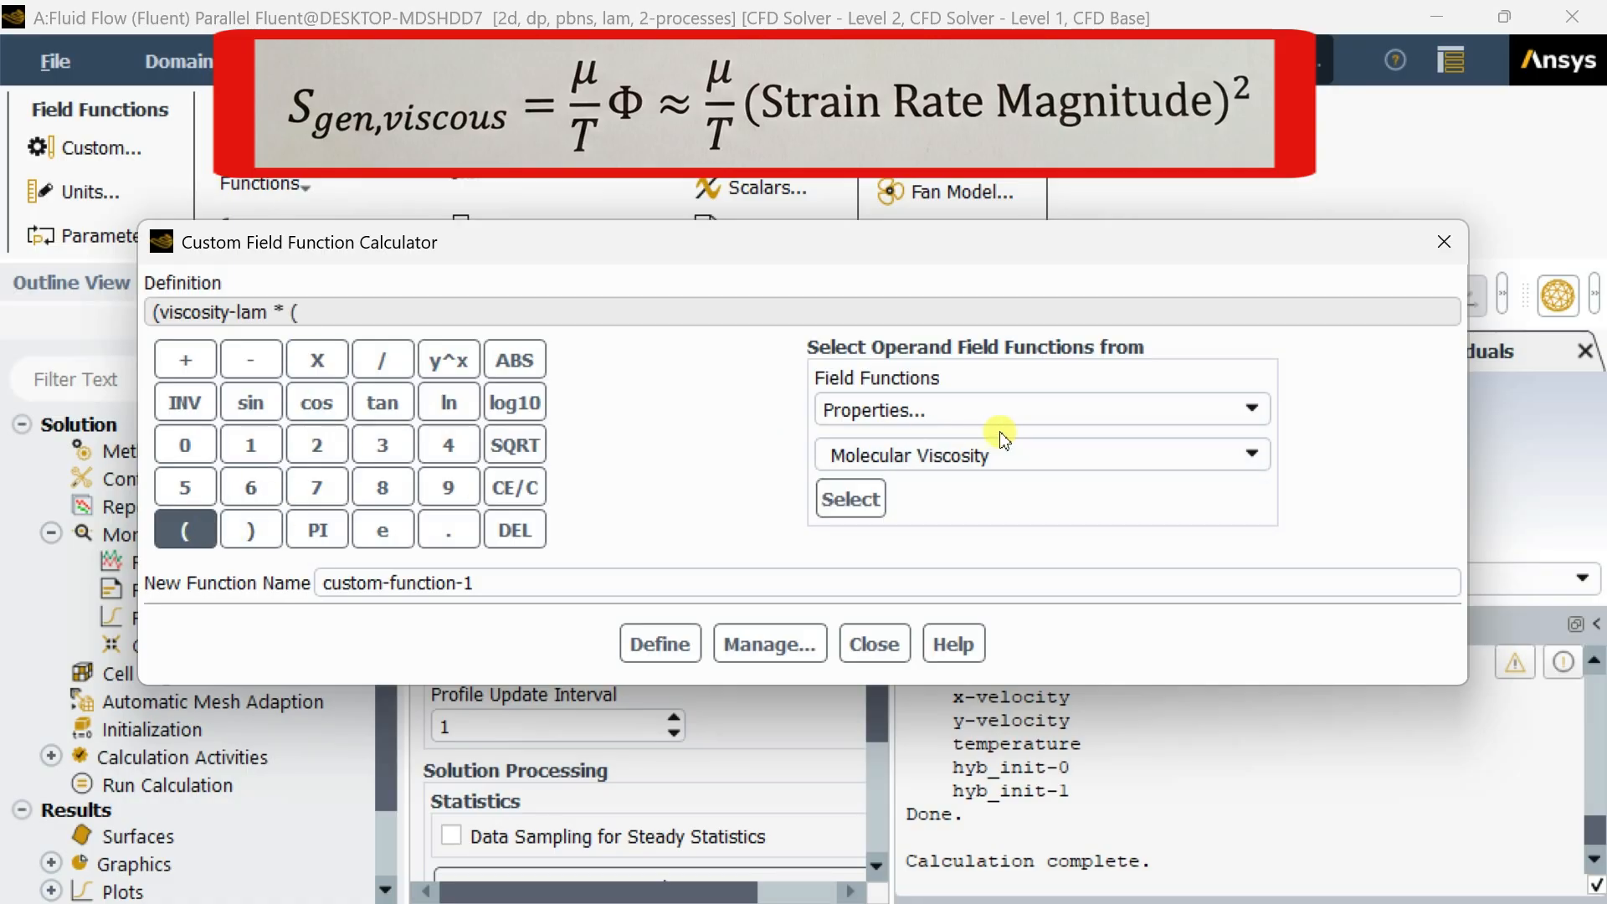
Complete the numerator with strain-rate-mag ^ 2, divide it, and queue static temperature as divisor
left_click(1240, 411)
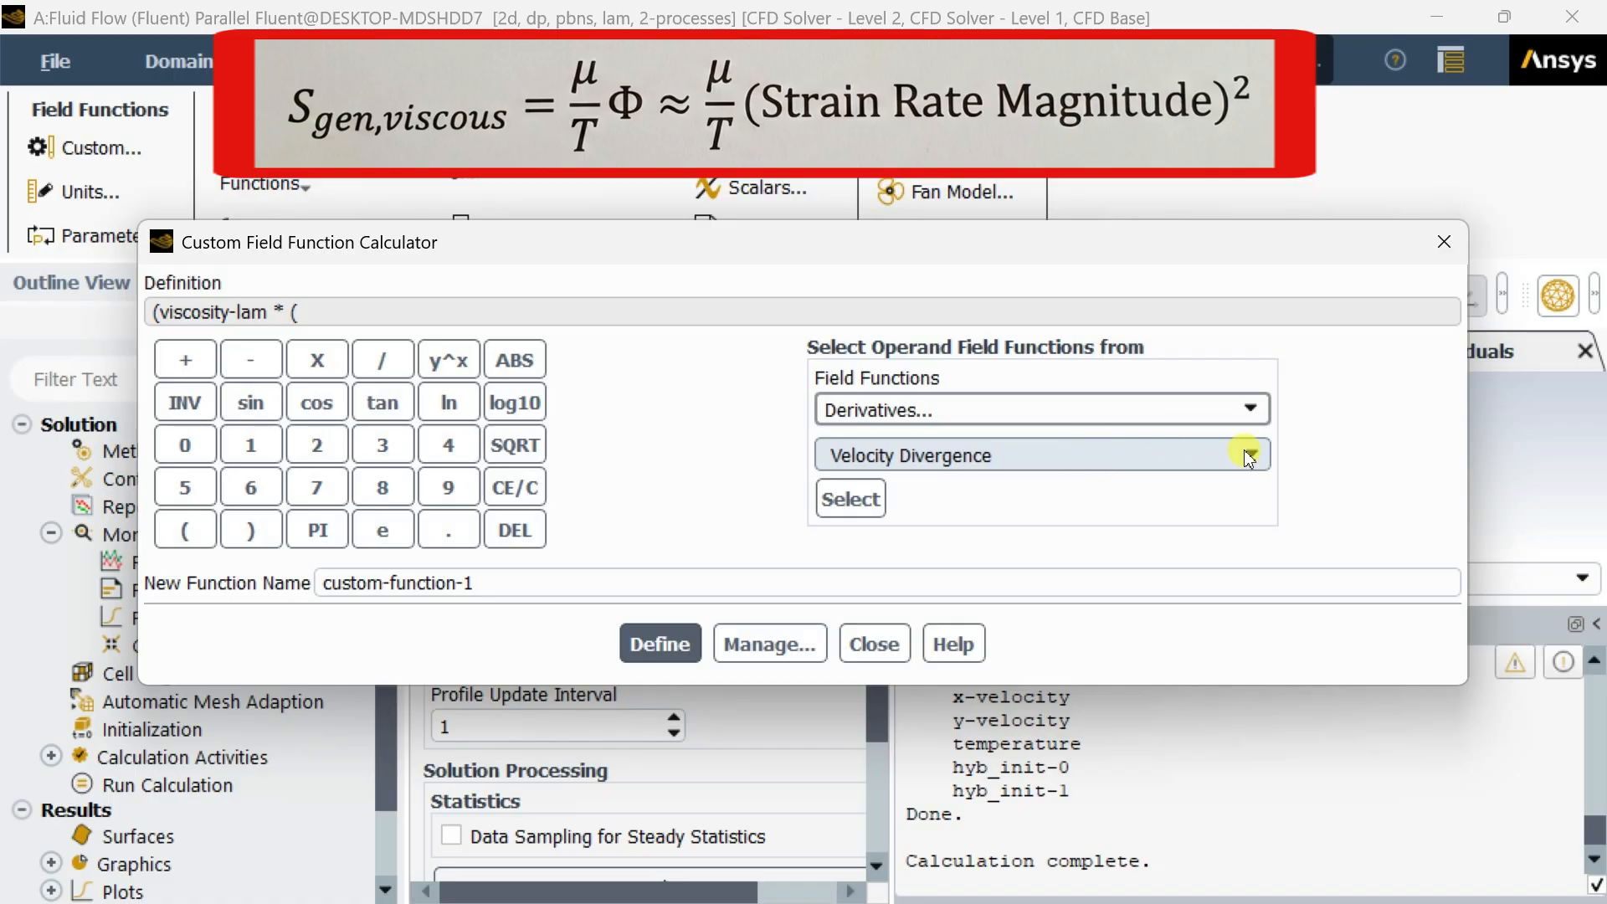
left_click(1244, 455)
type("Strain Rate")
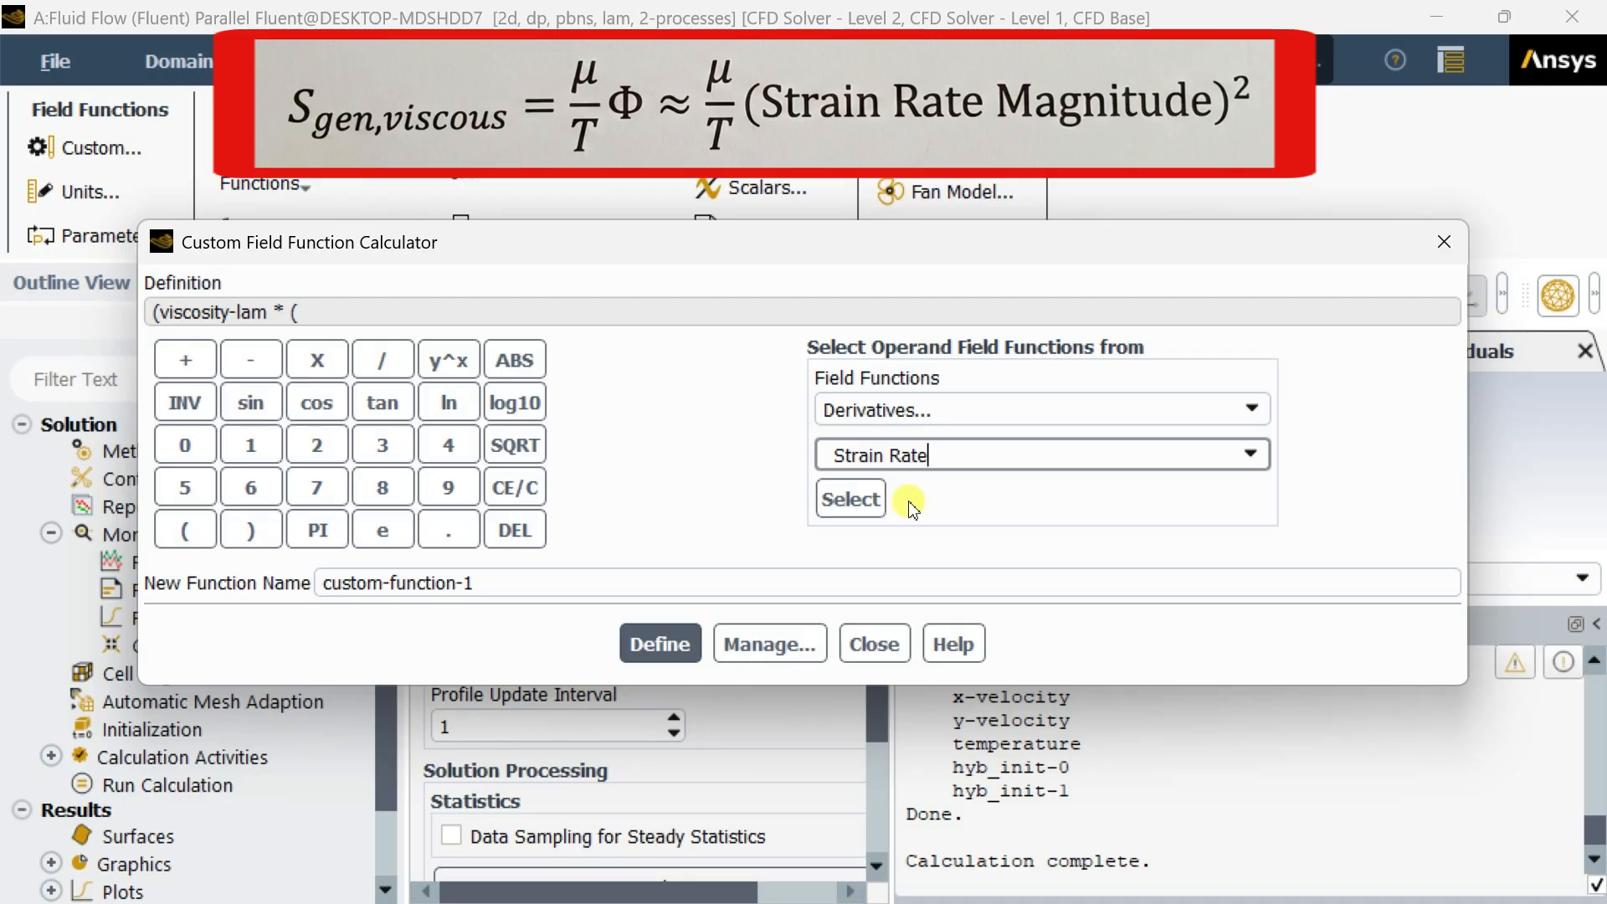
left_click(850, 498)
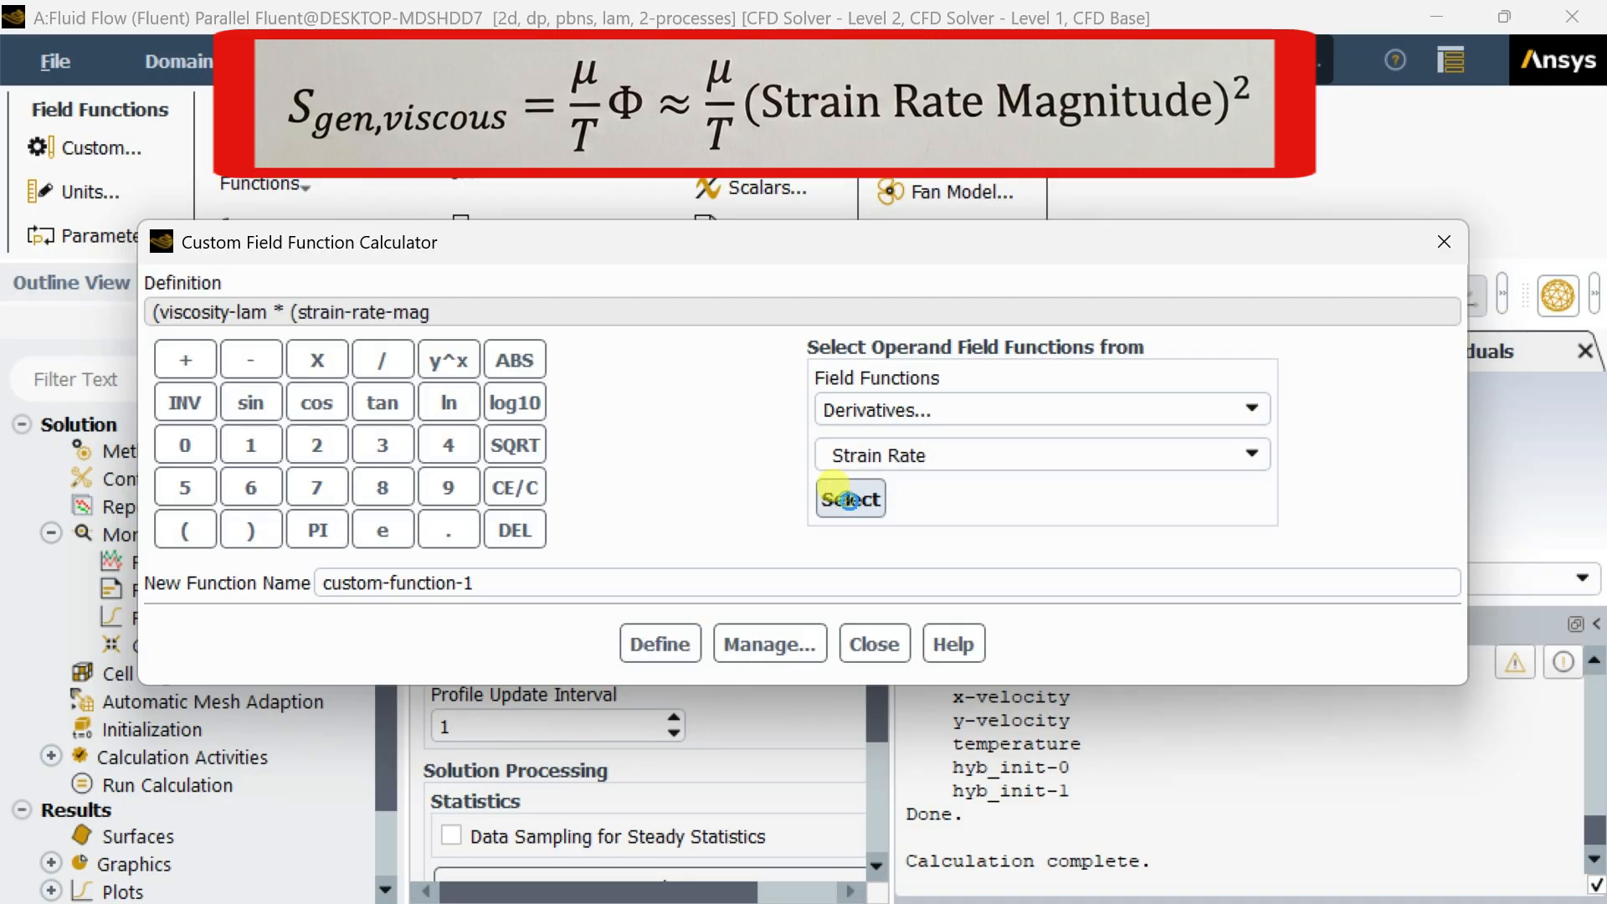
left_click(448, 360)
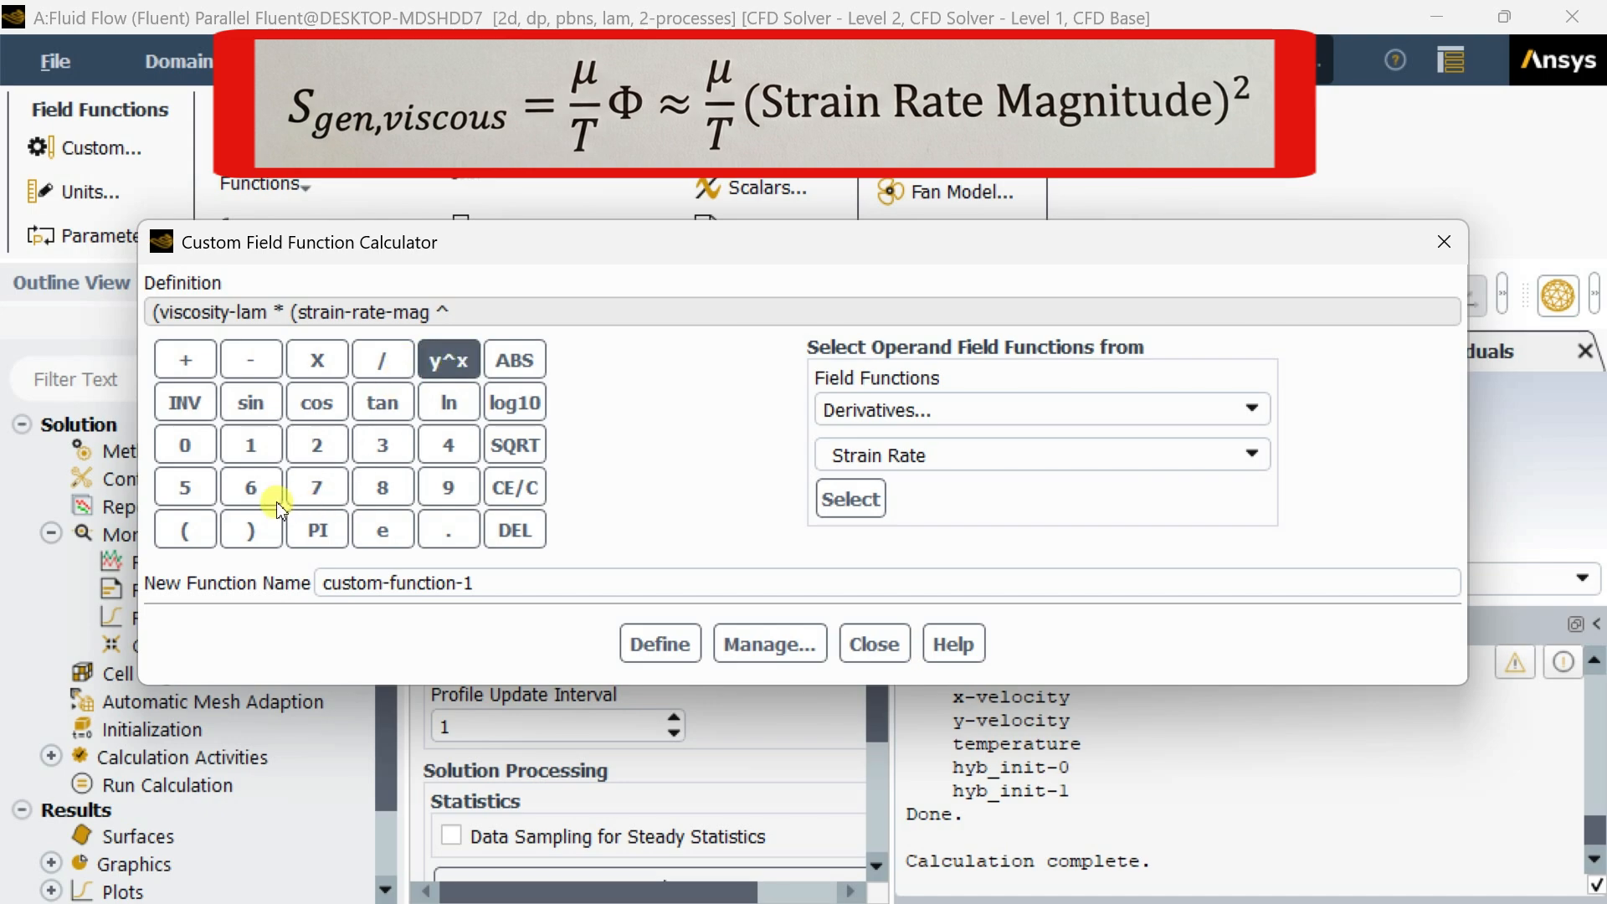
left_click(316, 443)
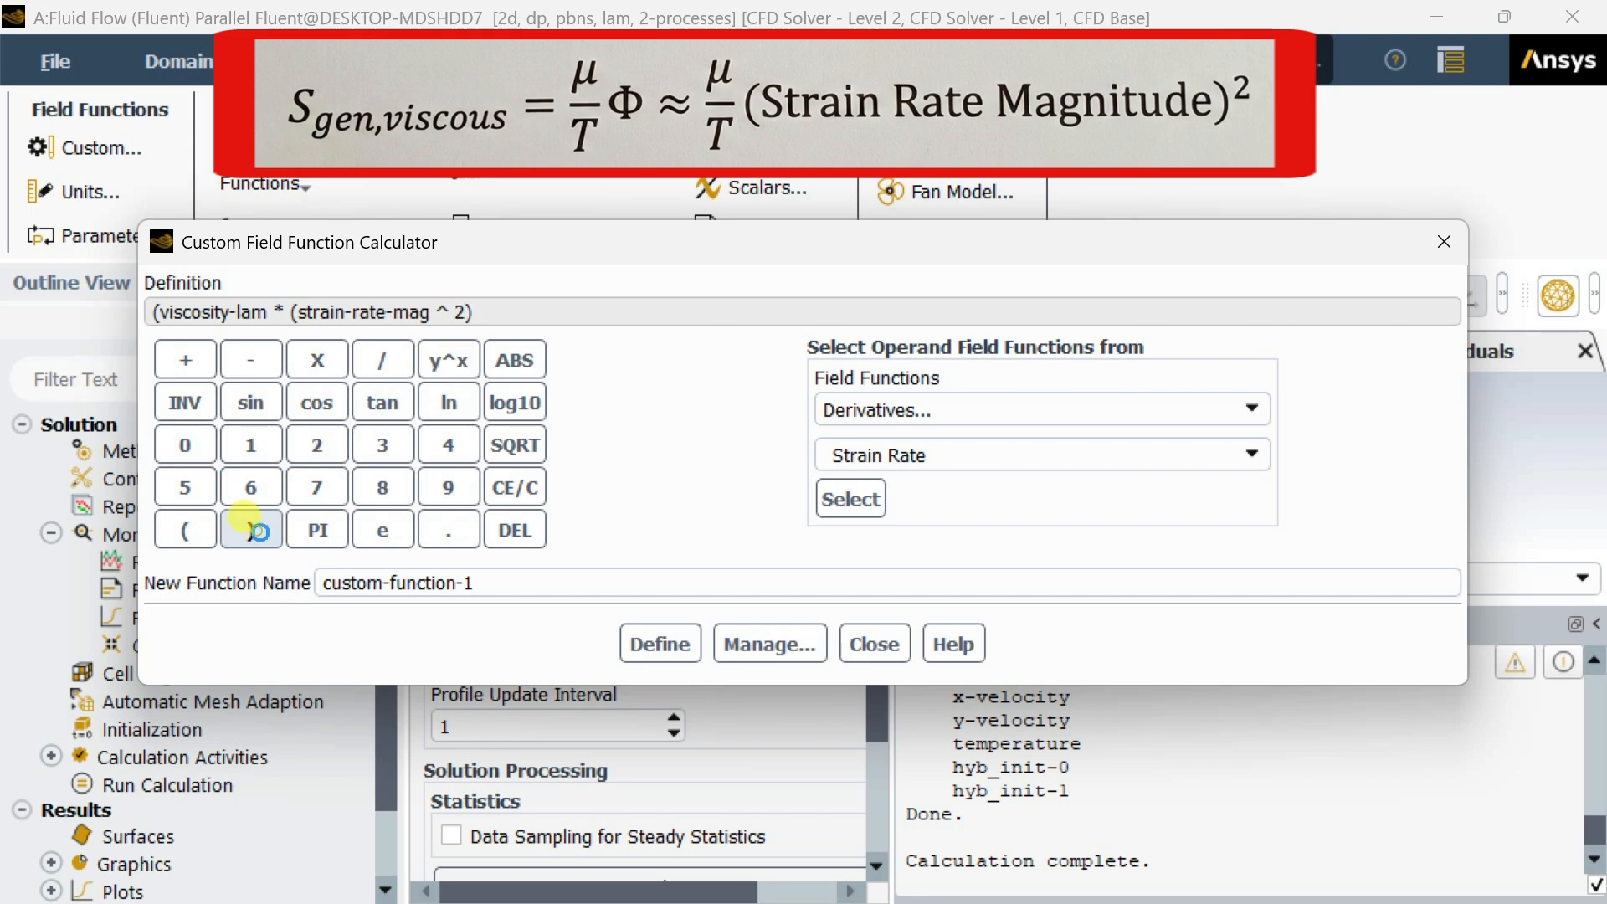
mouse_move(249, 530)
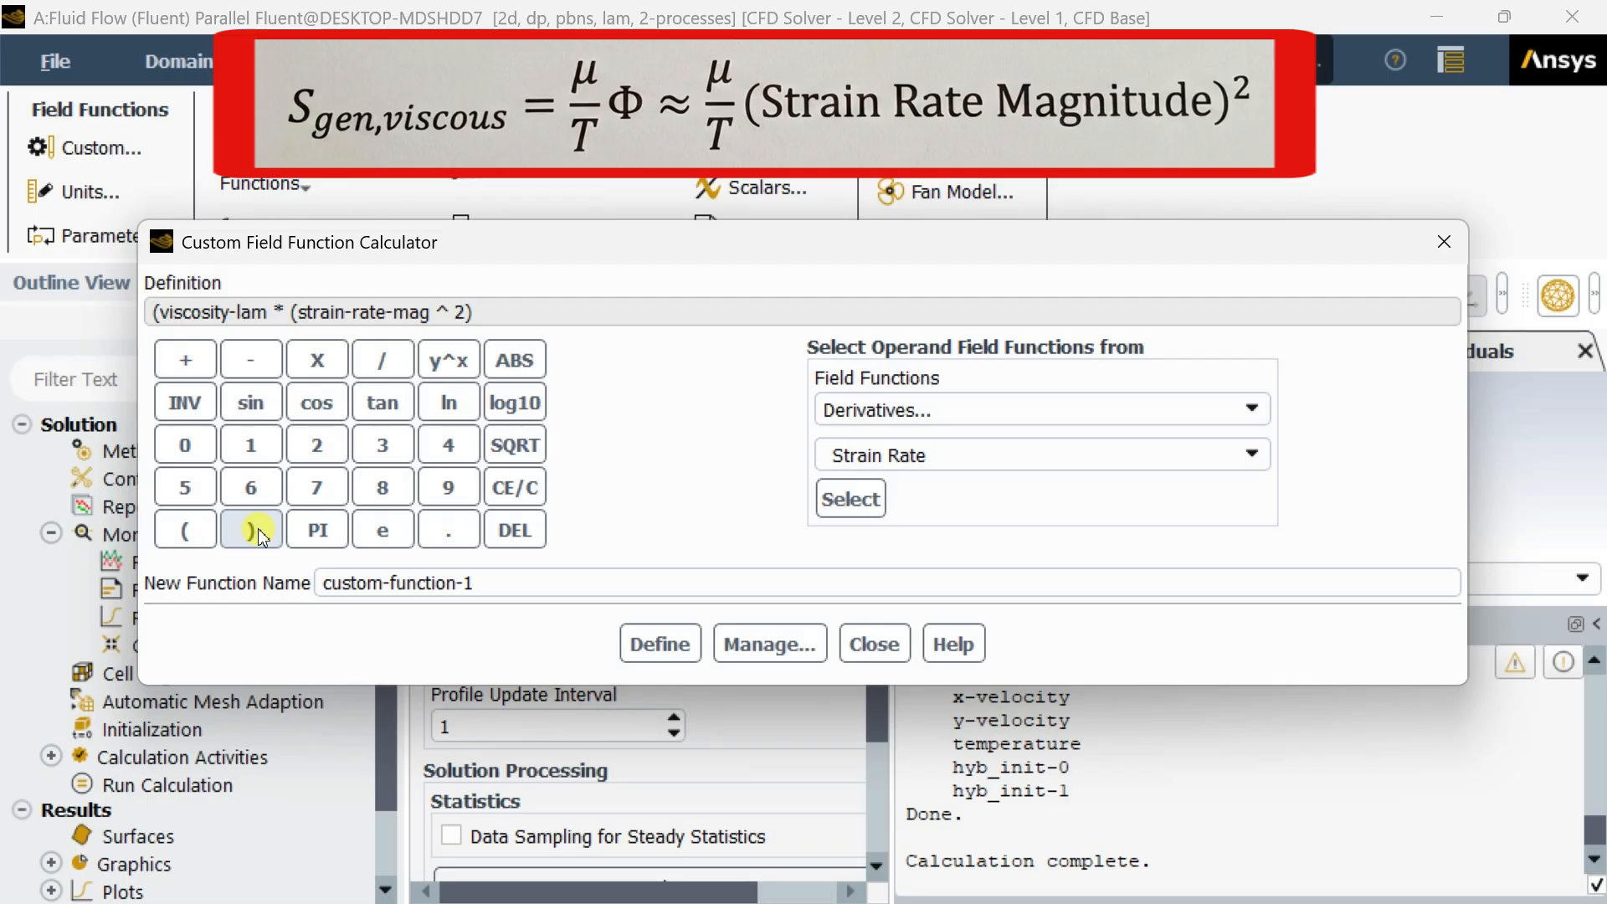
left_click(251, 530)
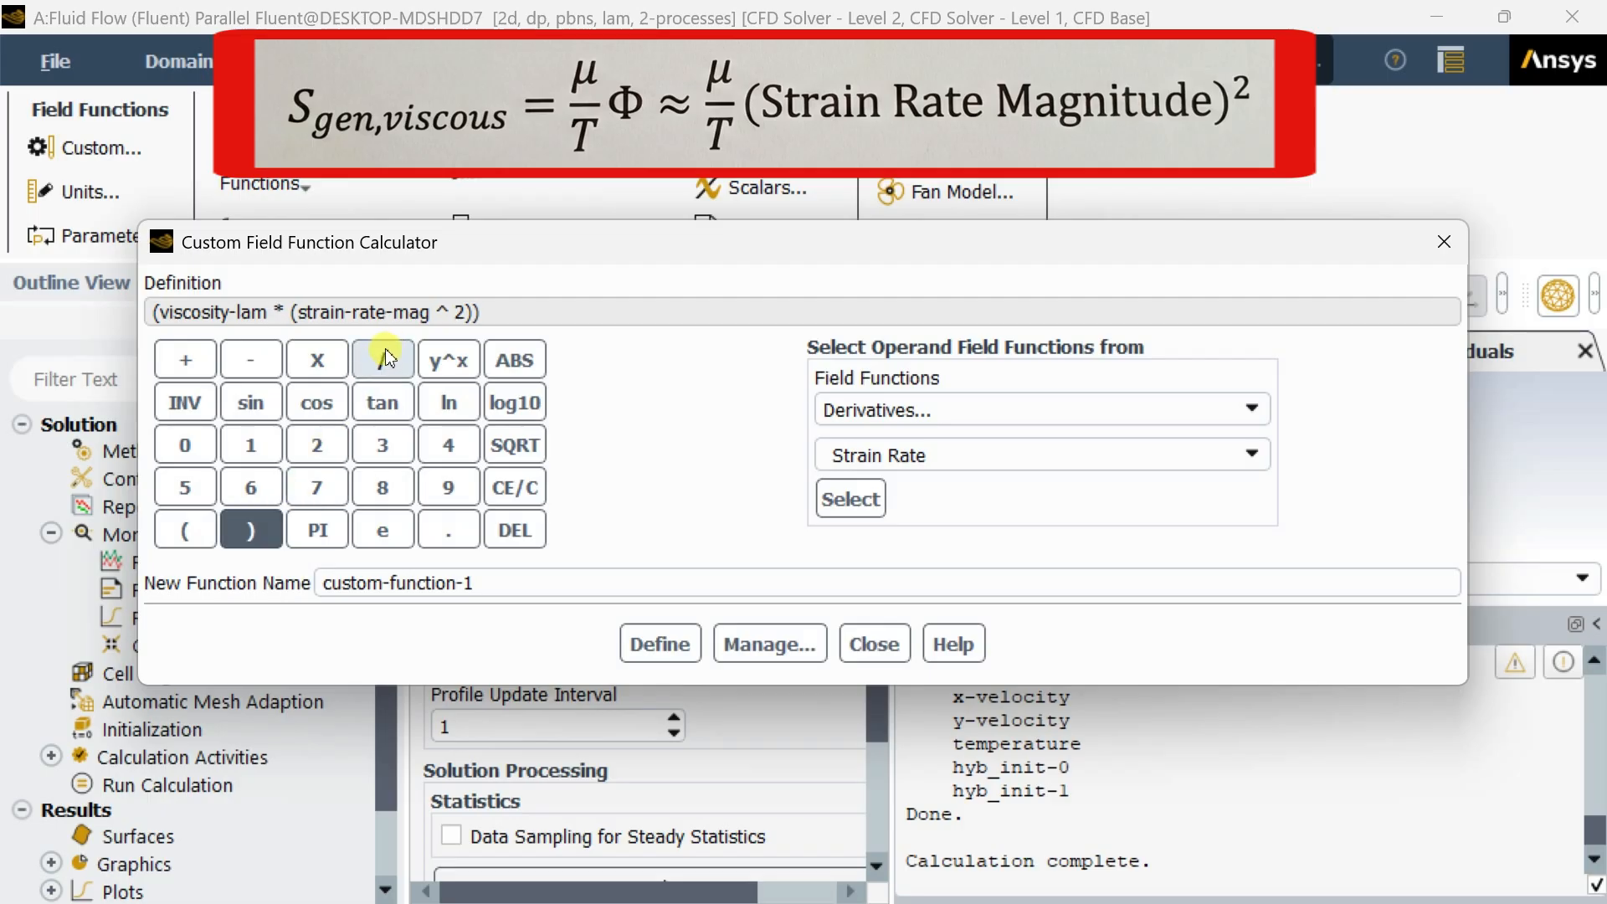
left_click(381, 358)
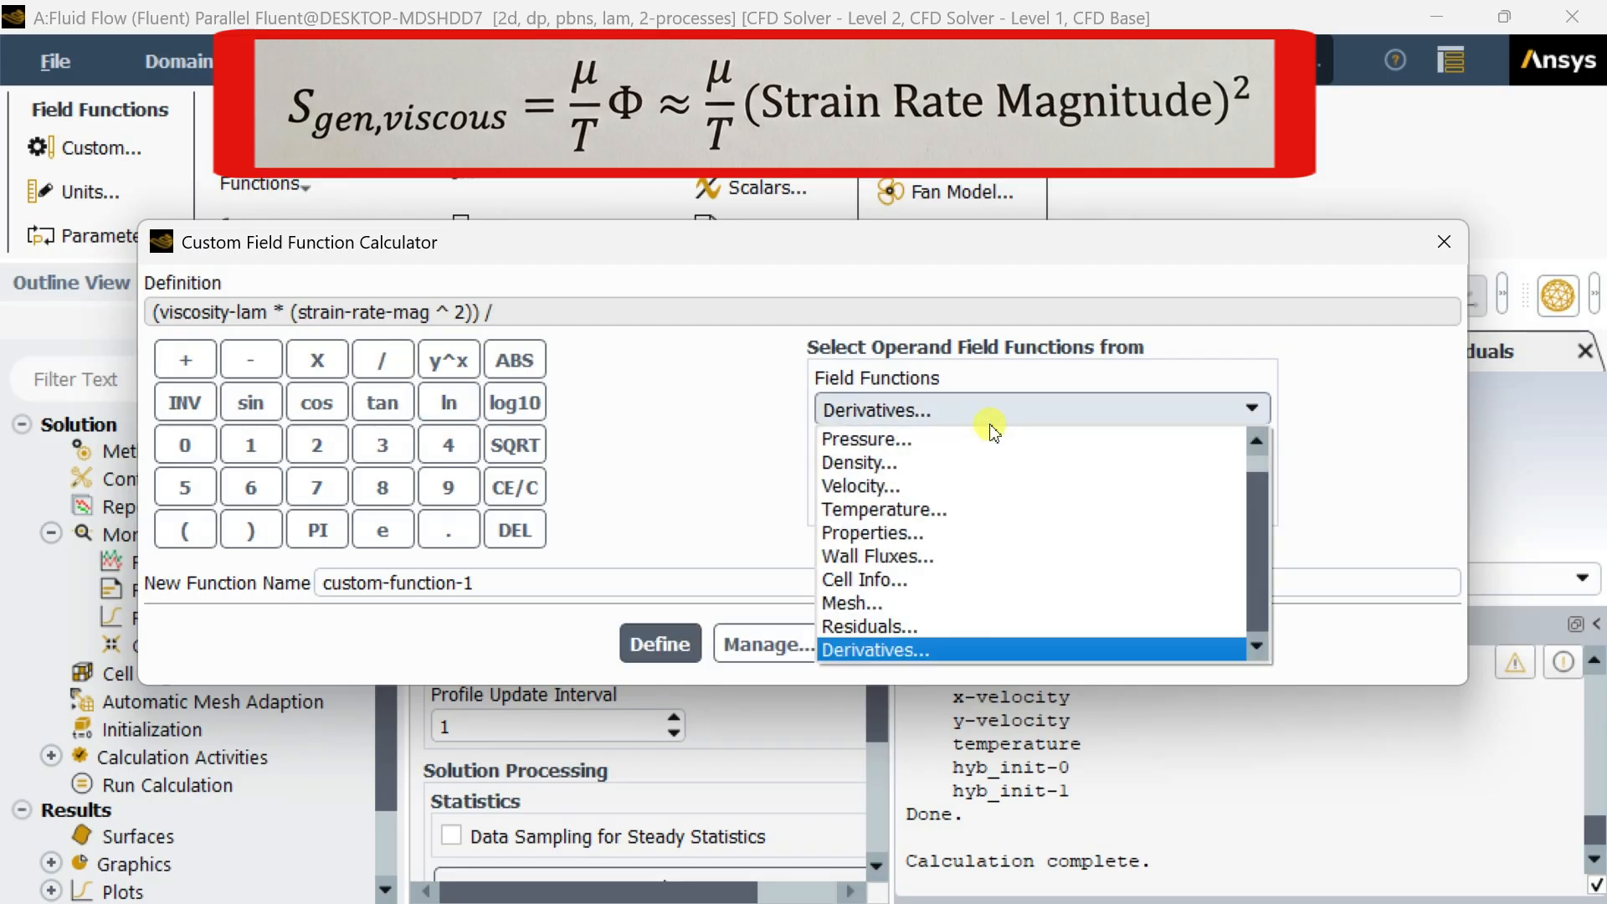
left_click(884, 509)
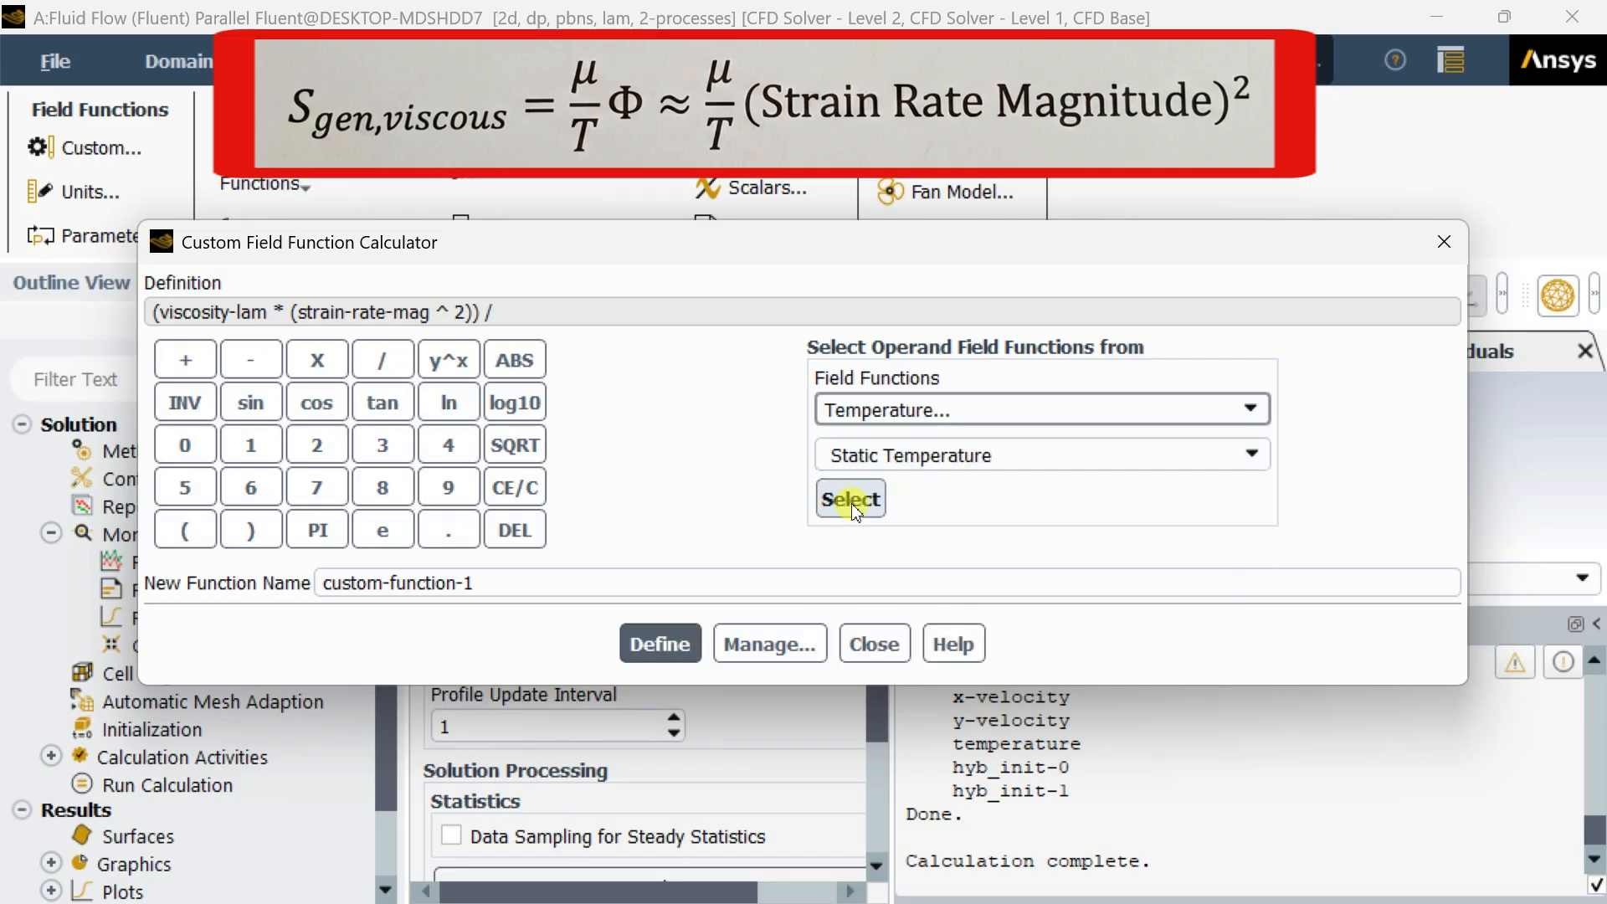
Finish the definition with / temperature and name the function s_gen_viscous
left_click(850, 499)
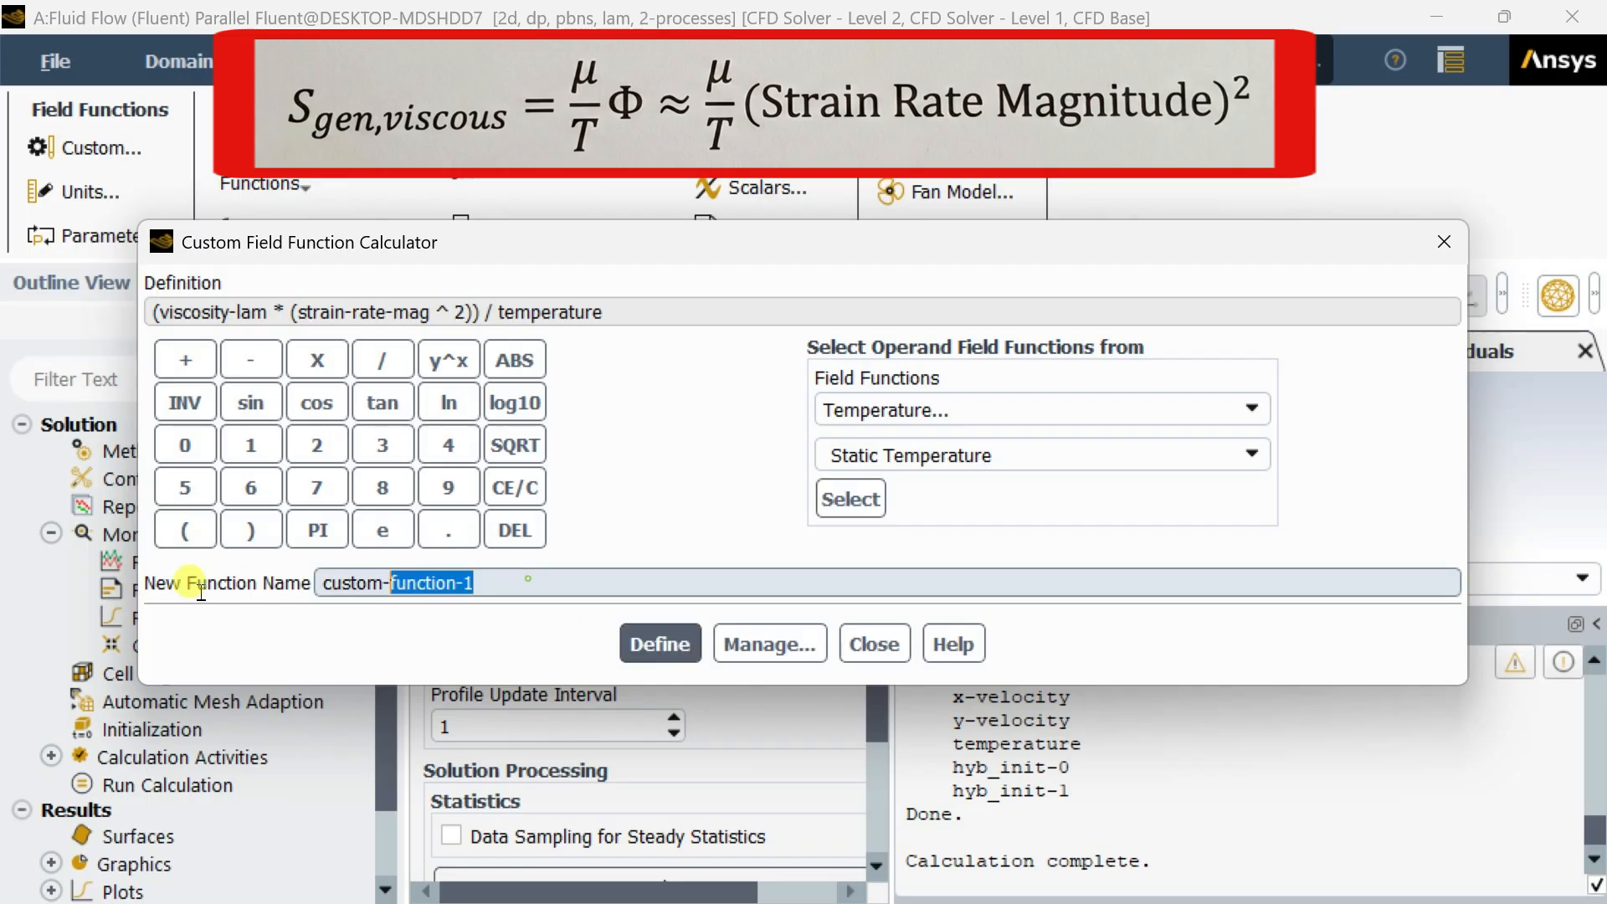
type("s")
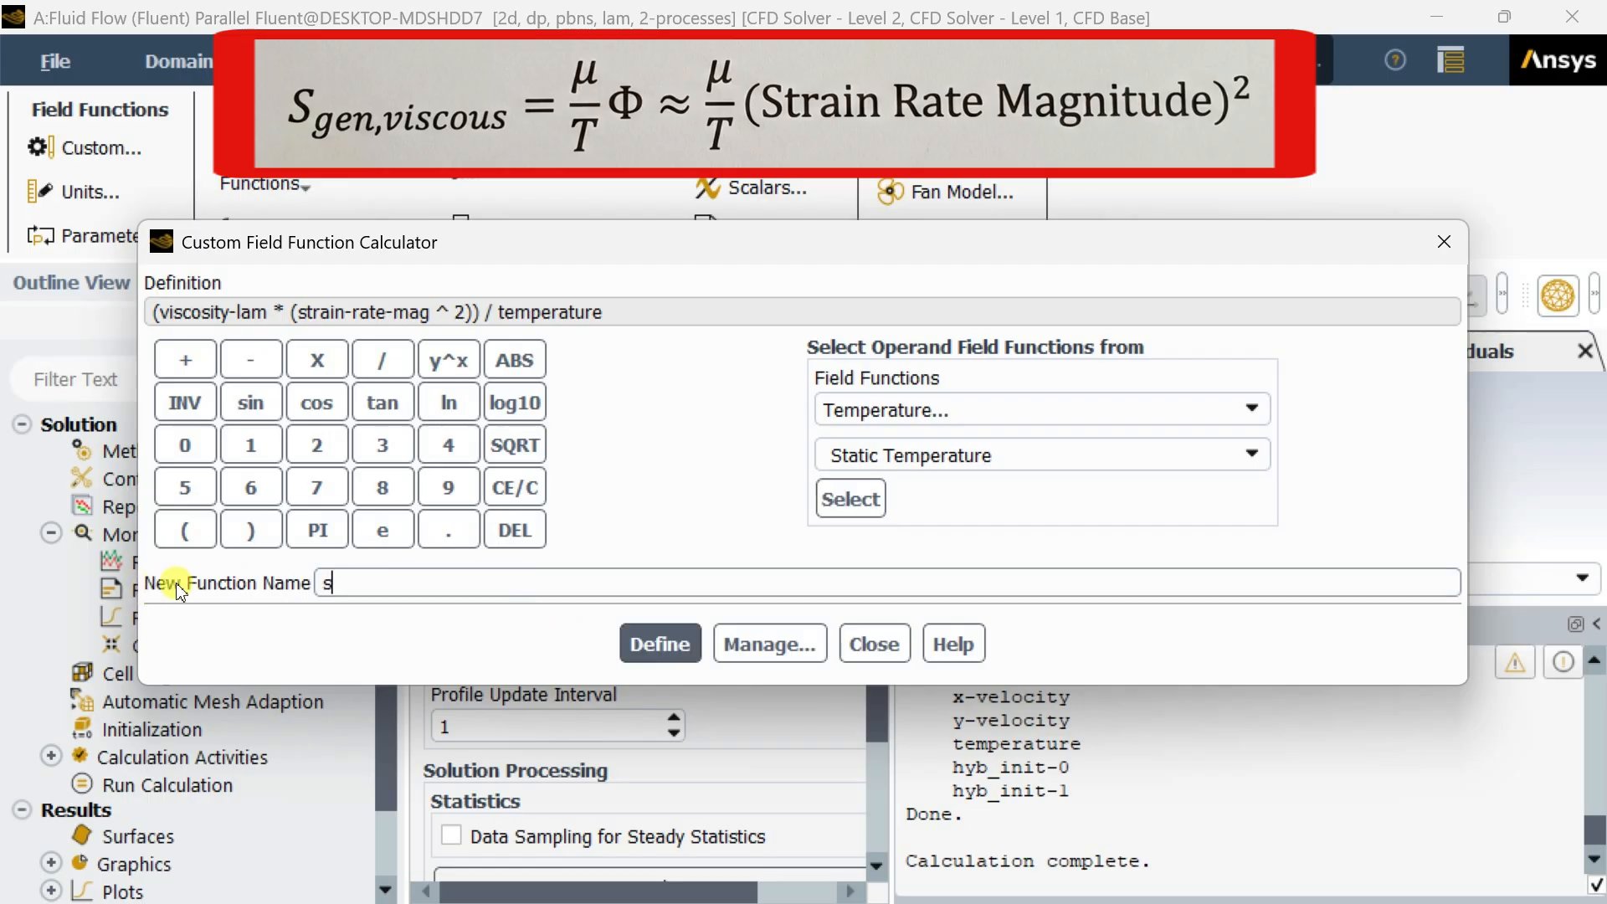
type("_gen")
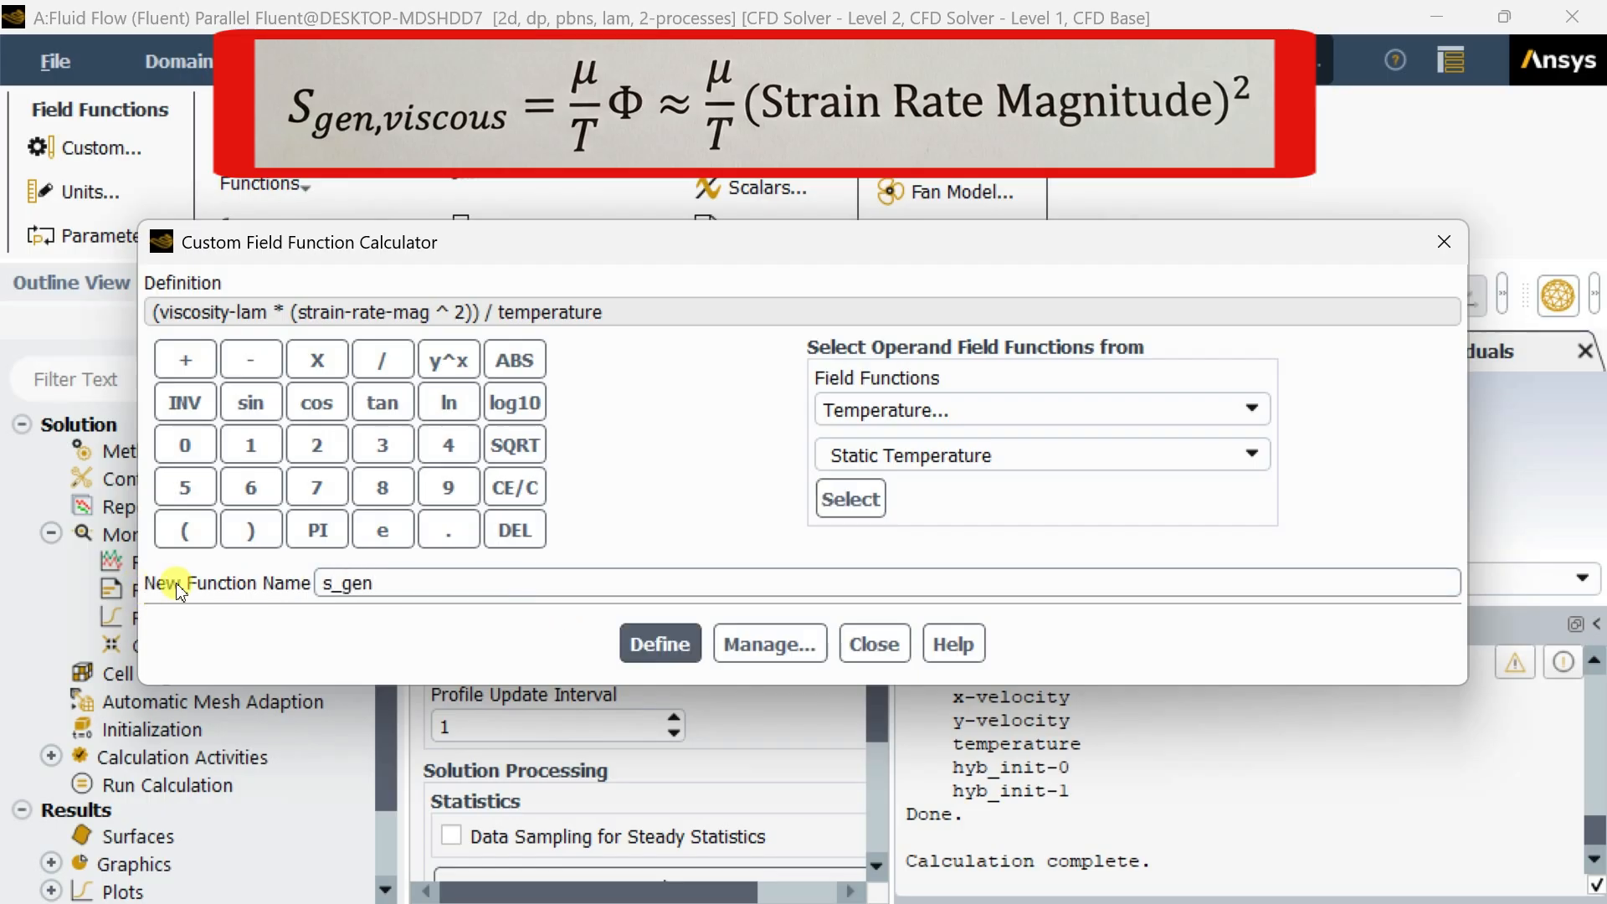
type("_visc")
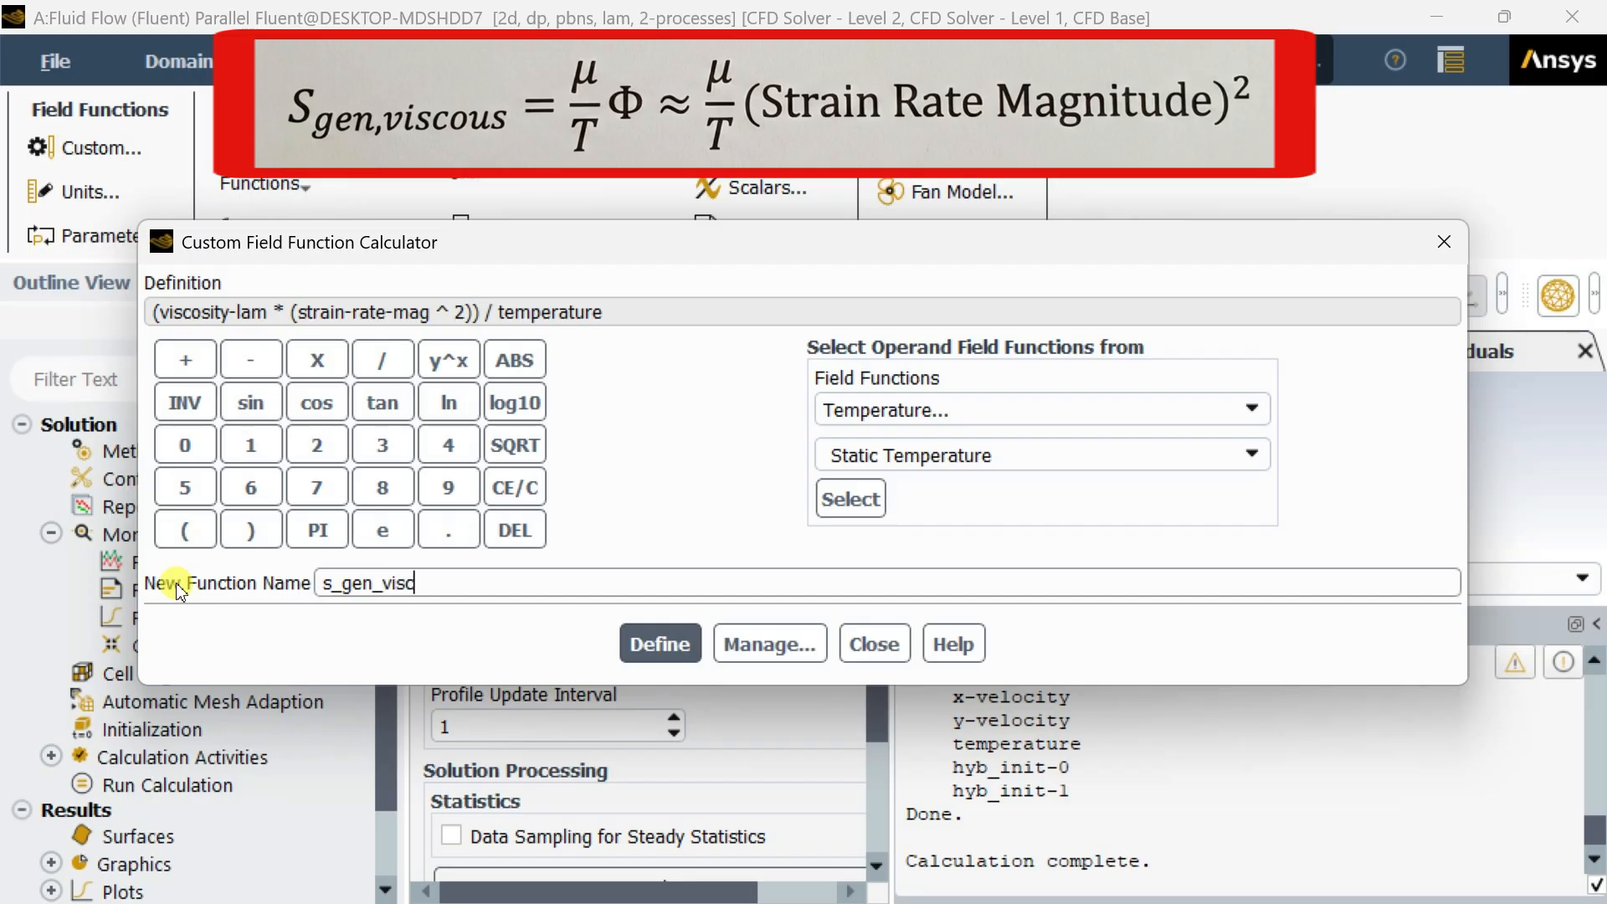
type("ous")
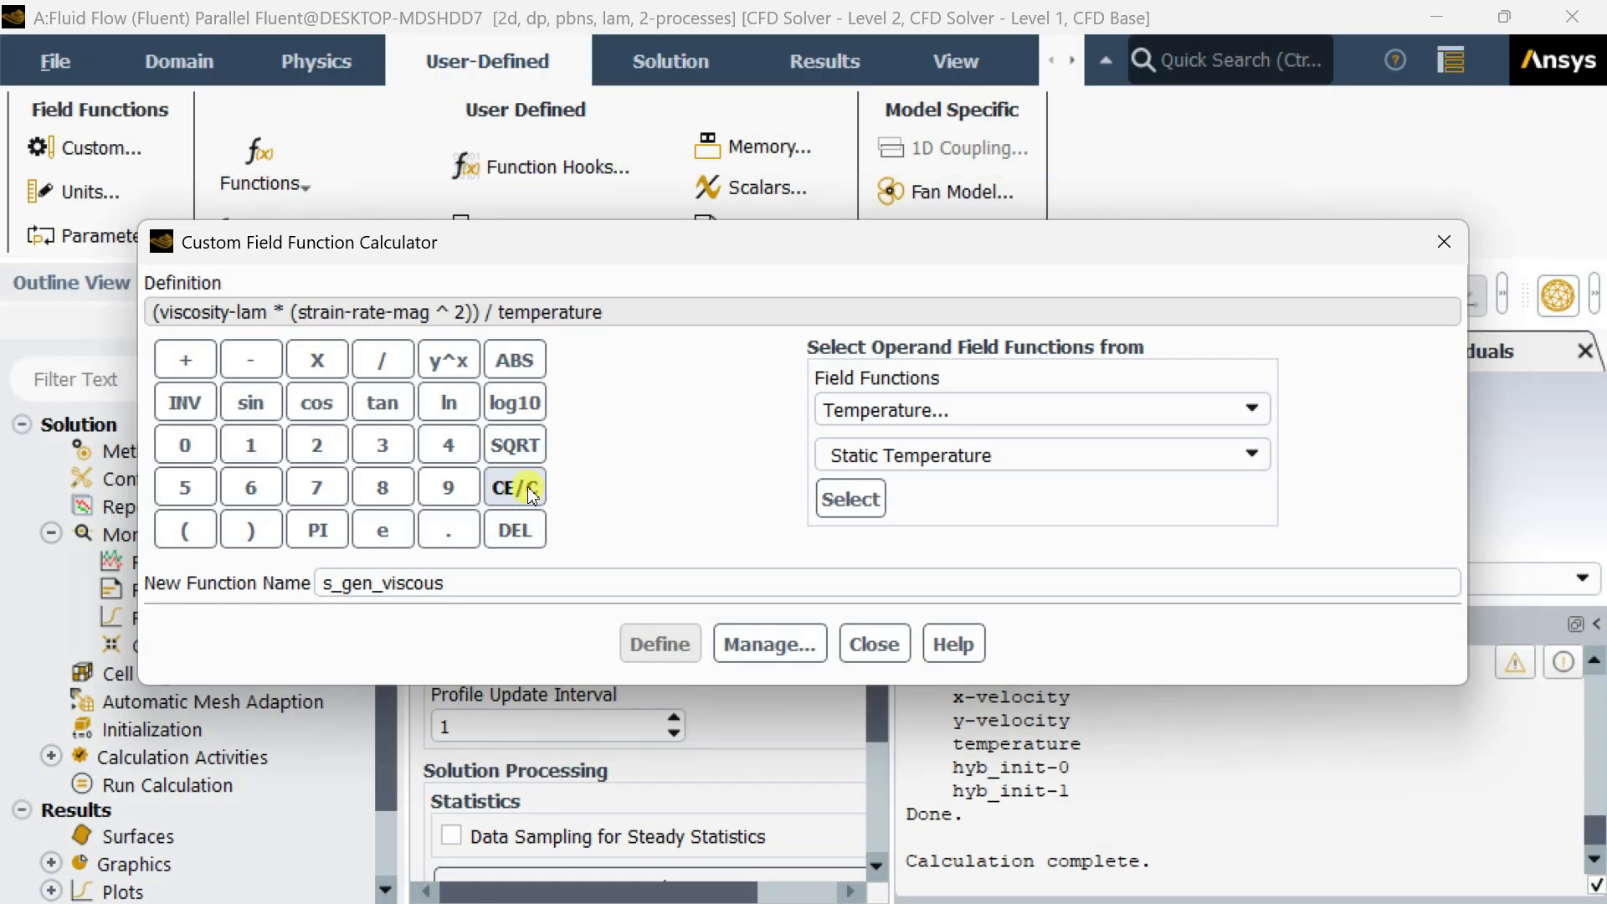
Clear the calculator and name the next function bejan_number
left_click(513, 487)
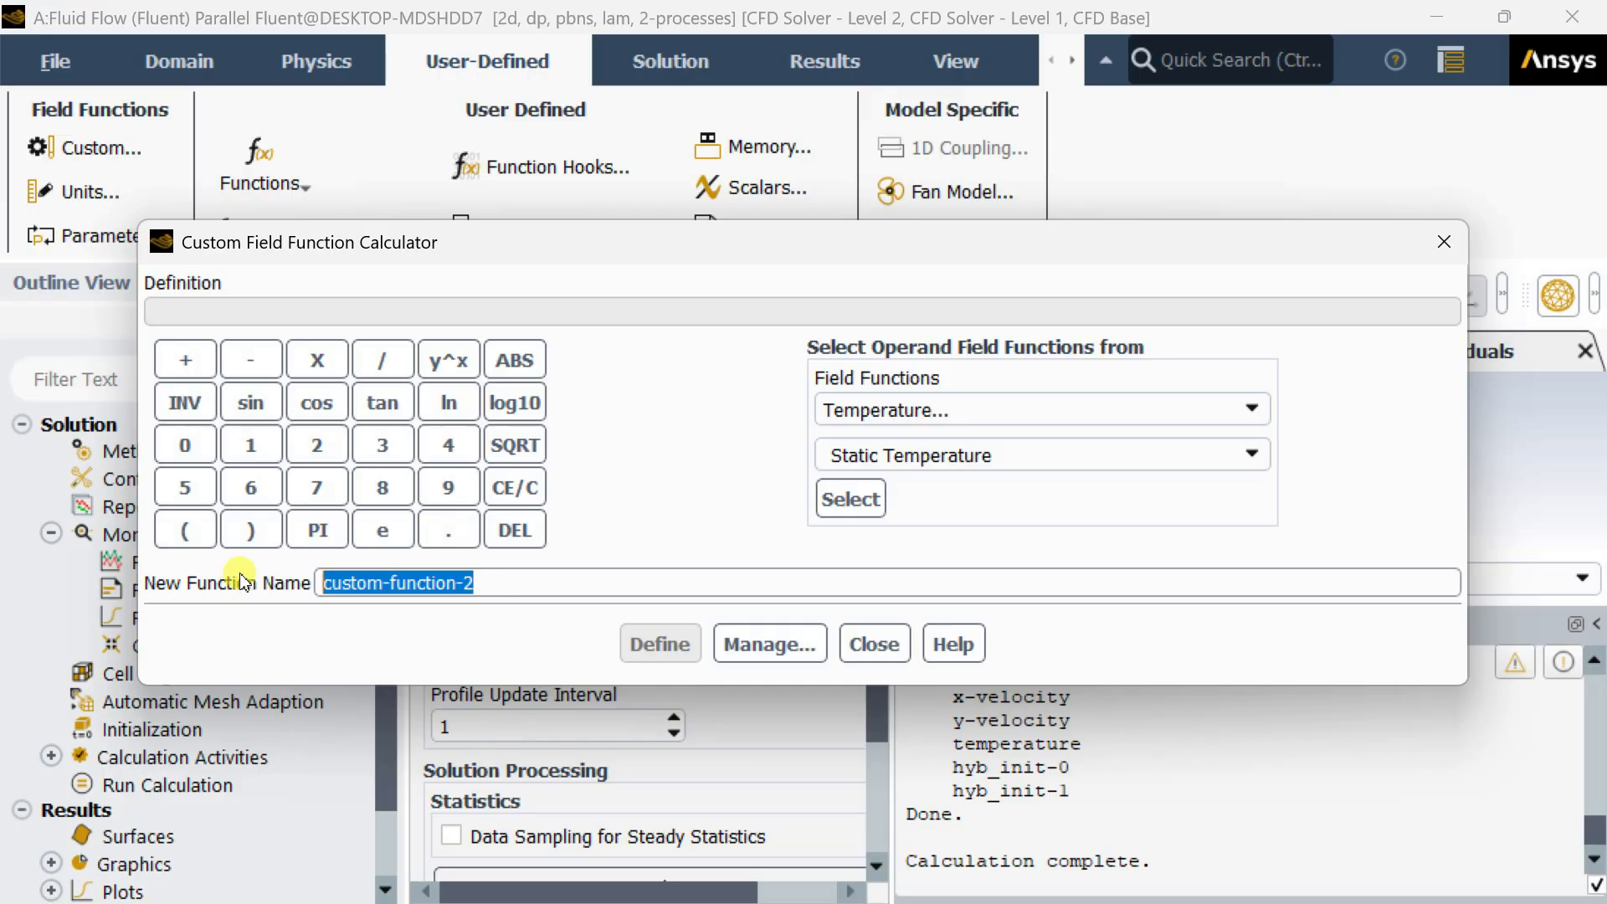
type("be")
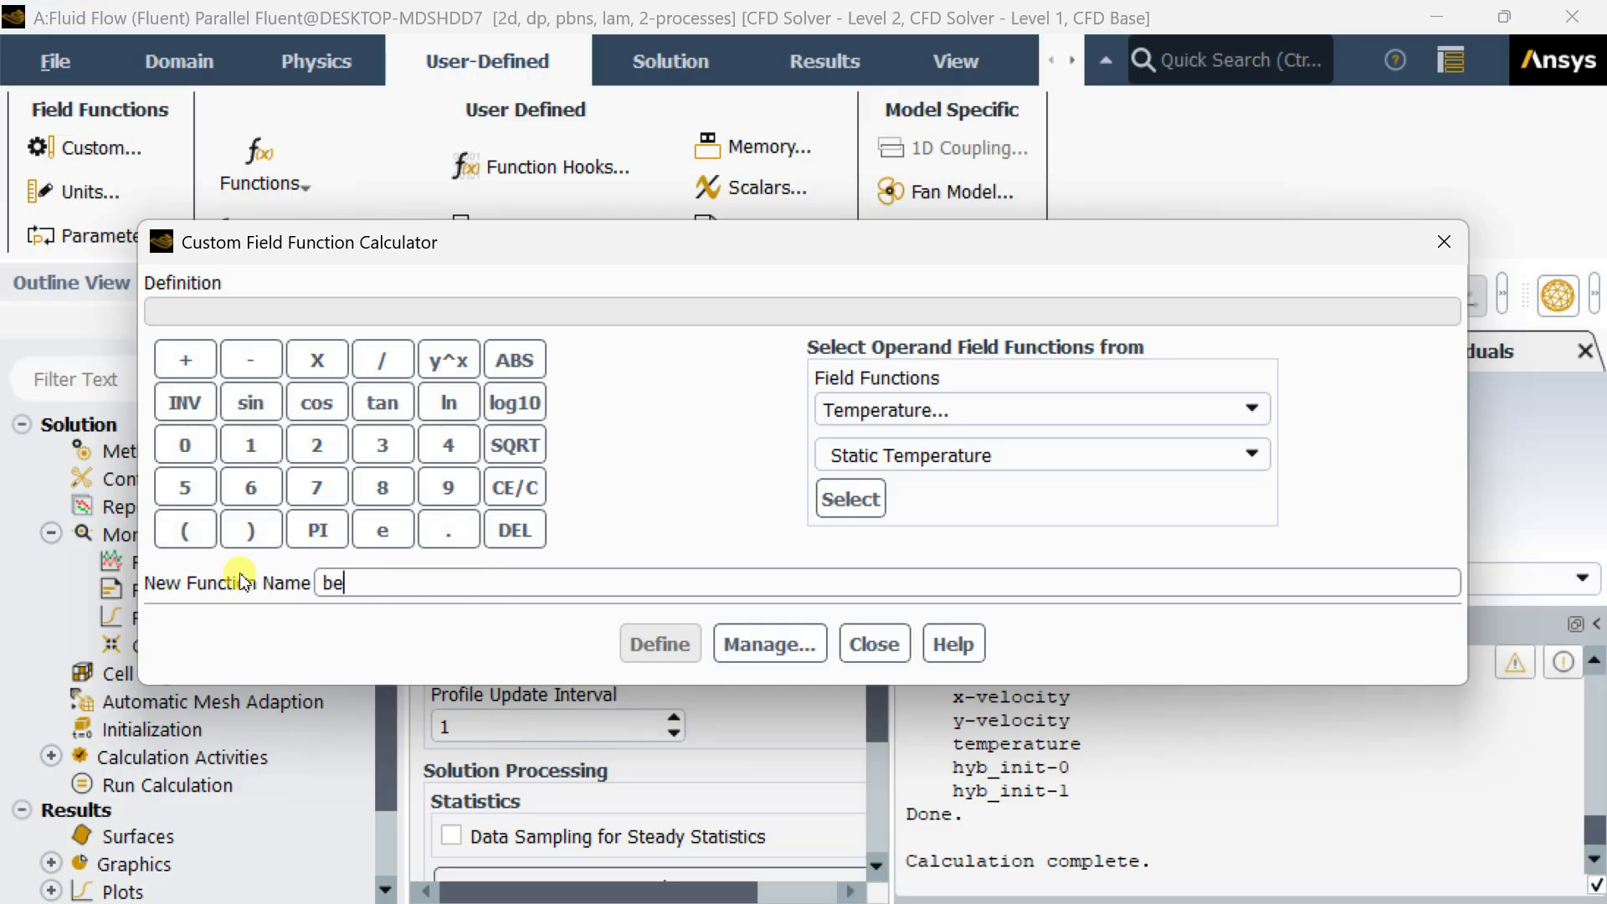
type("jan_")
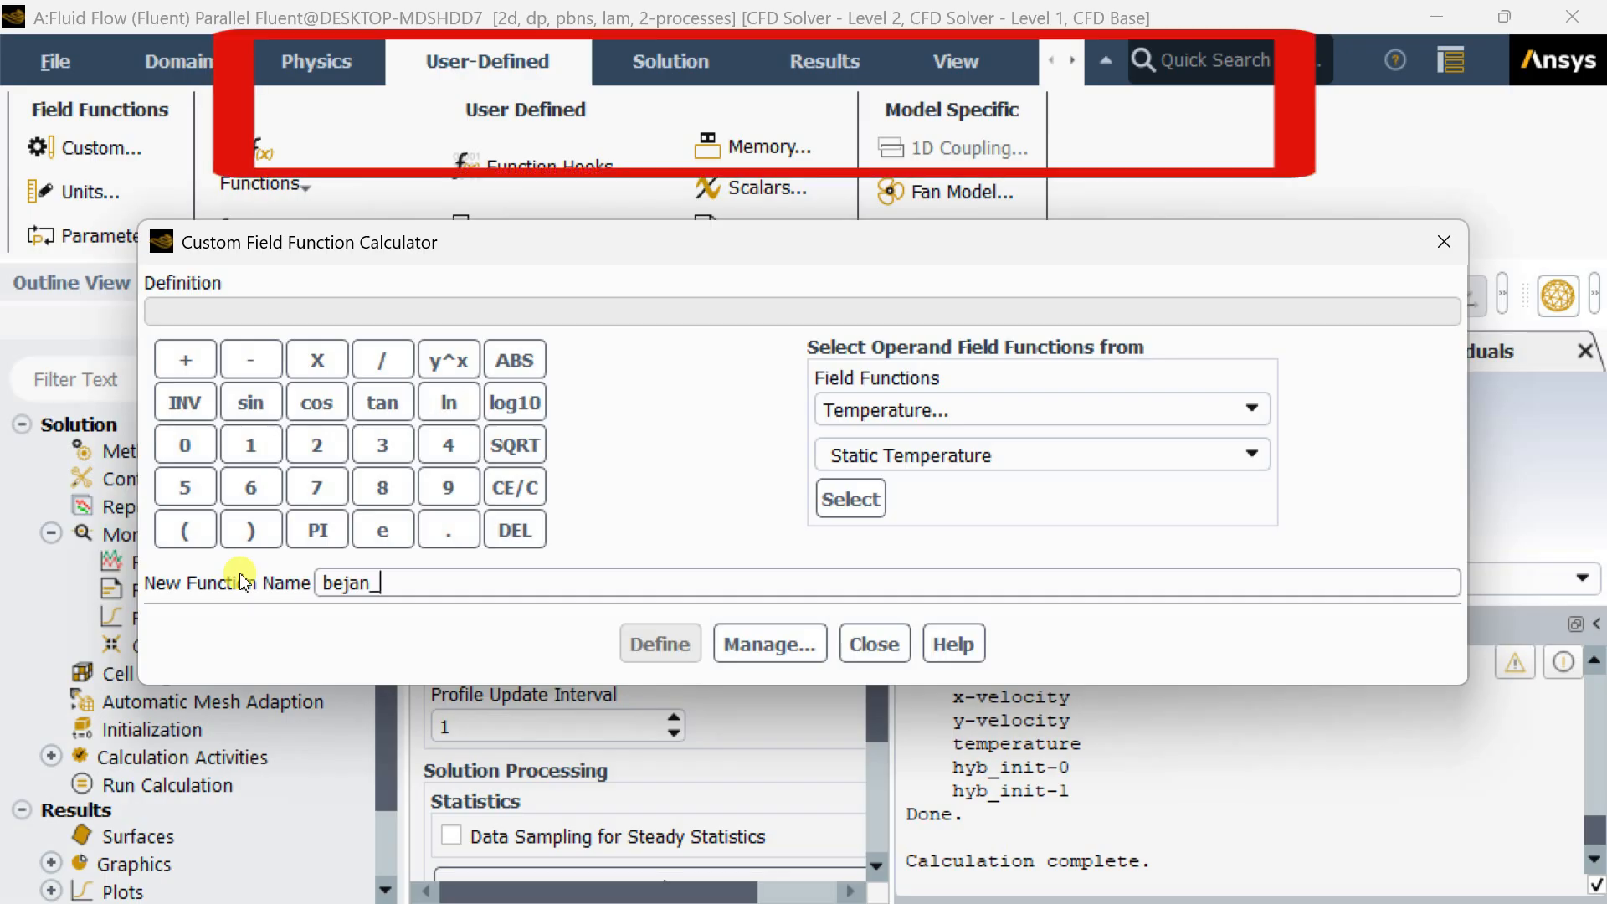
type("number")
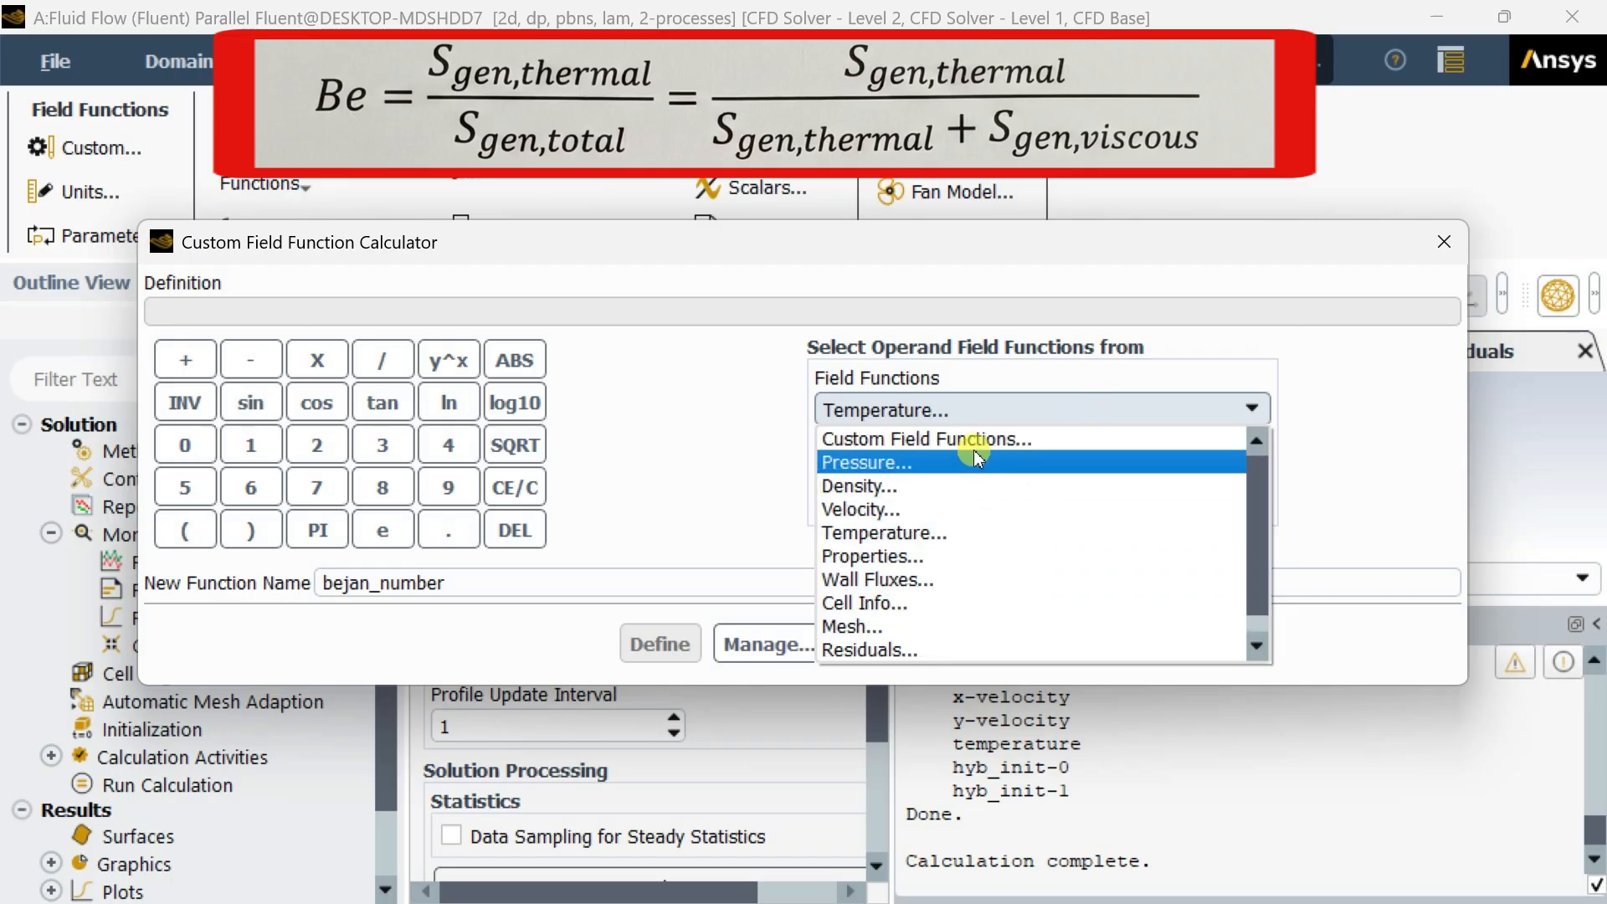
Start the Bejan definition as s_gen_thermal / (s_gen_thermal using the custom field functions
left_click(925, 438)
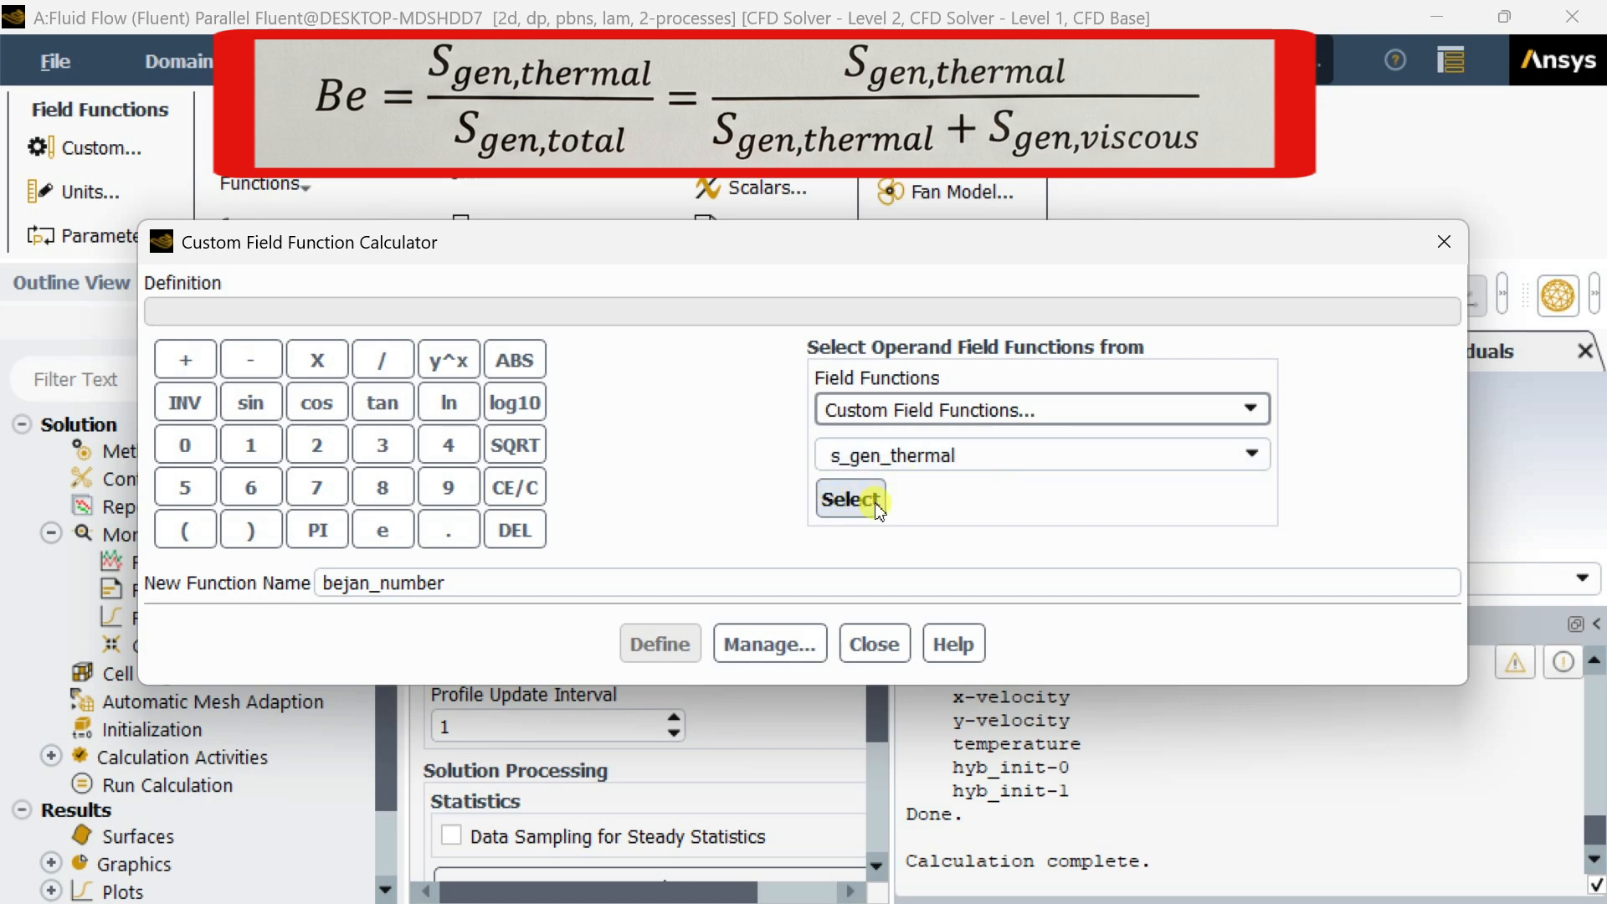
left_click(850, 499)
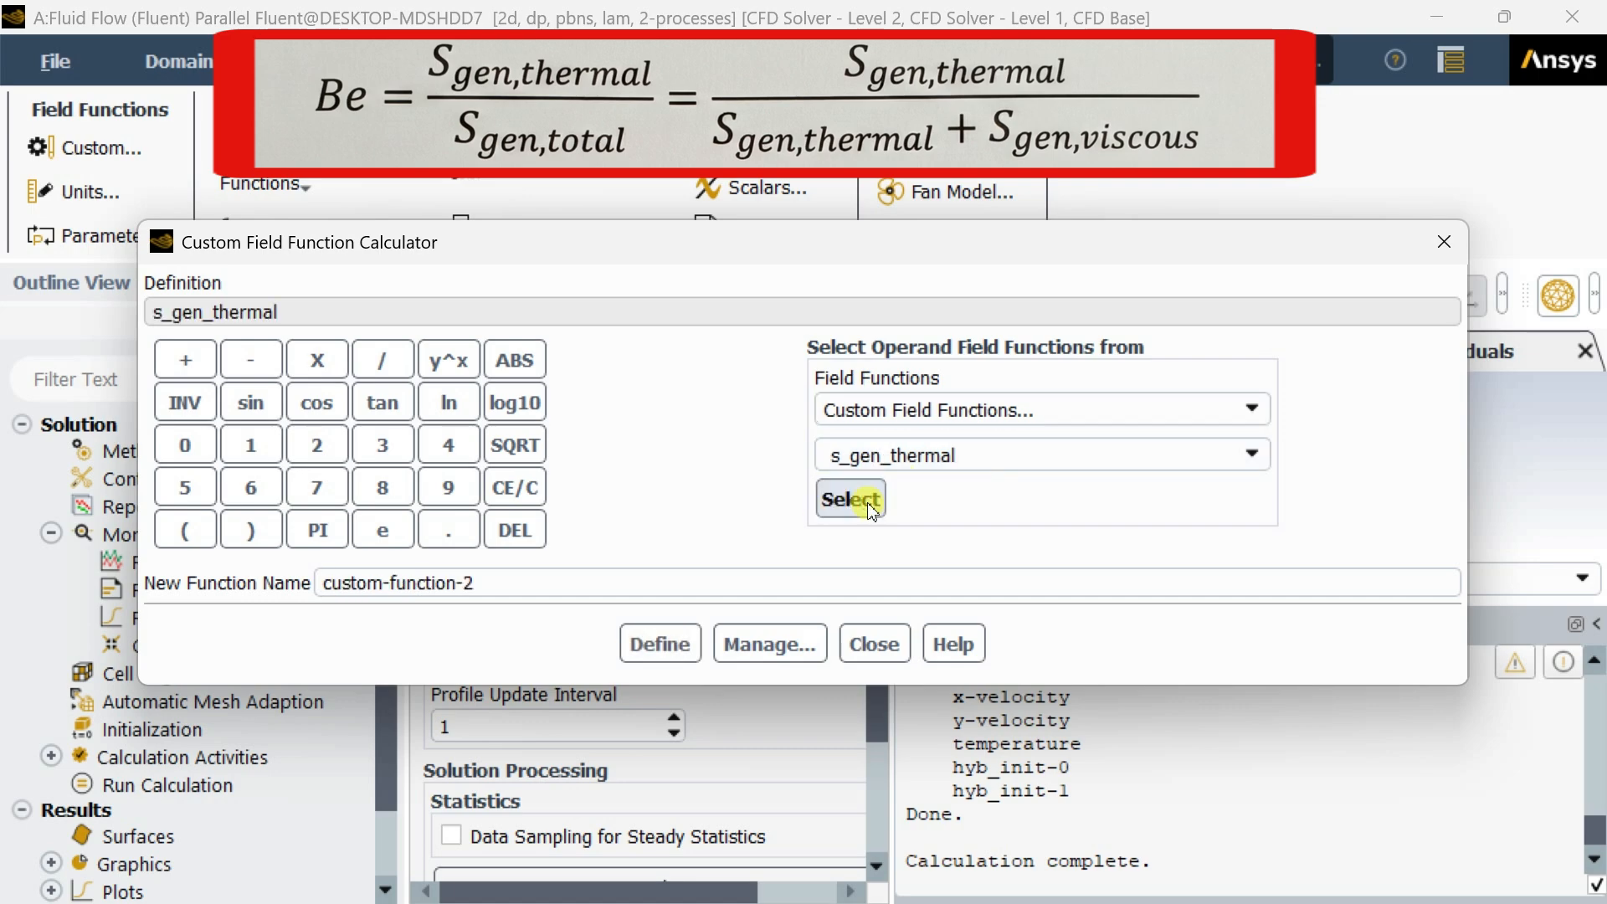
mouse_move(805, 517)
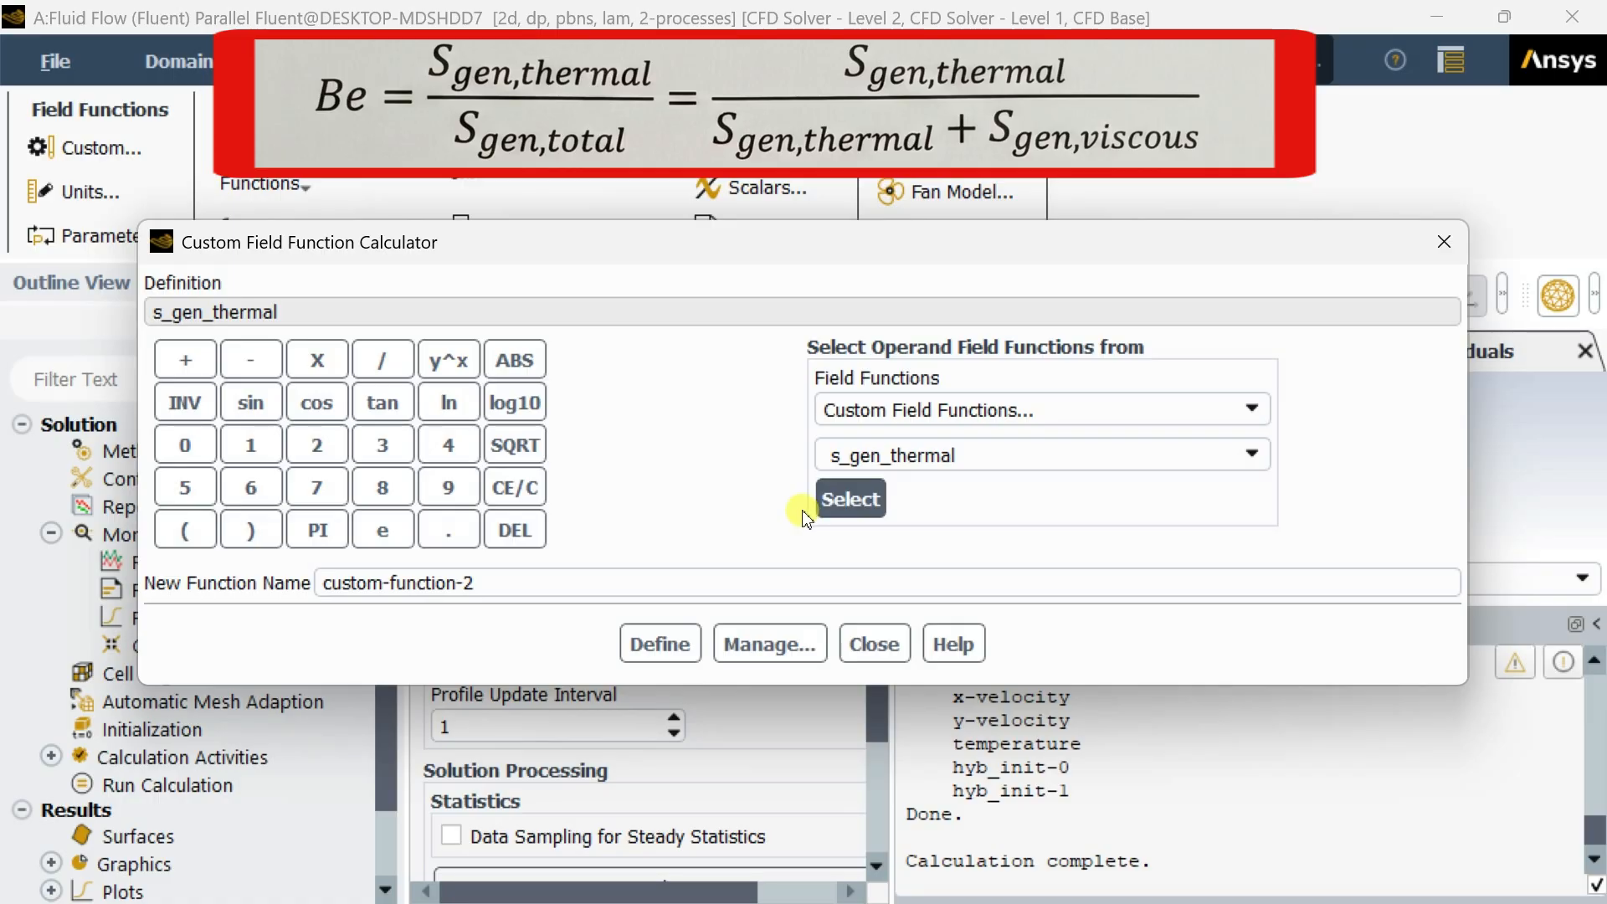
mouse_move(382, 360)
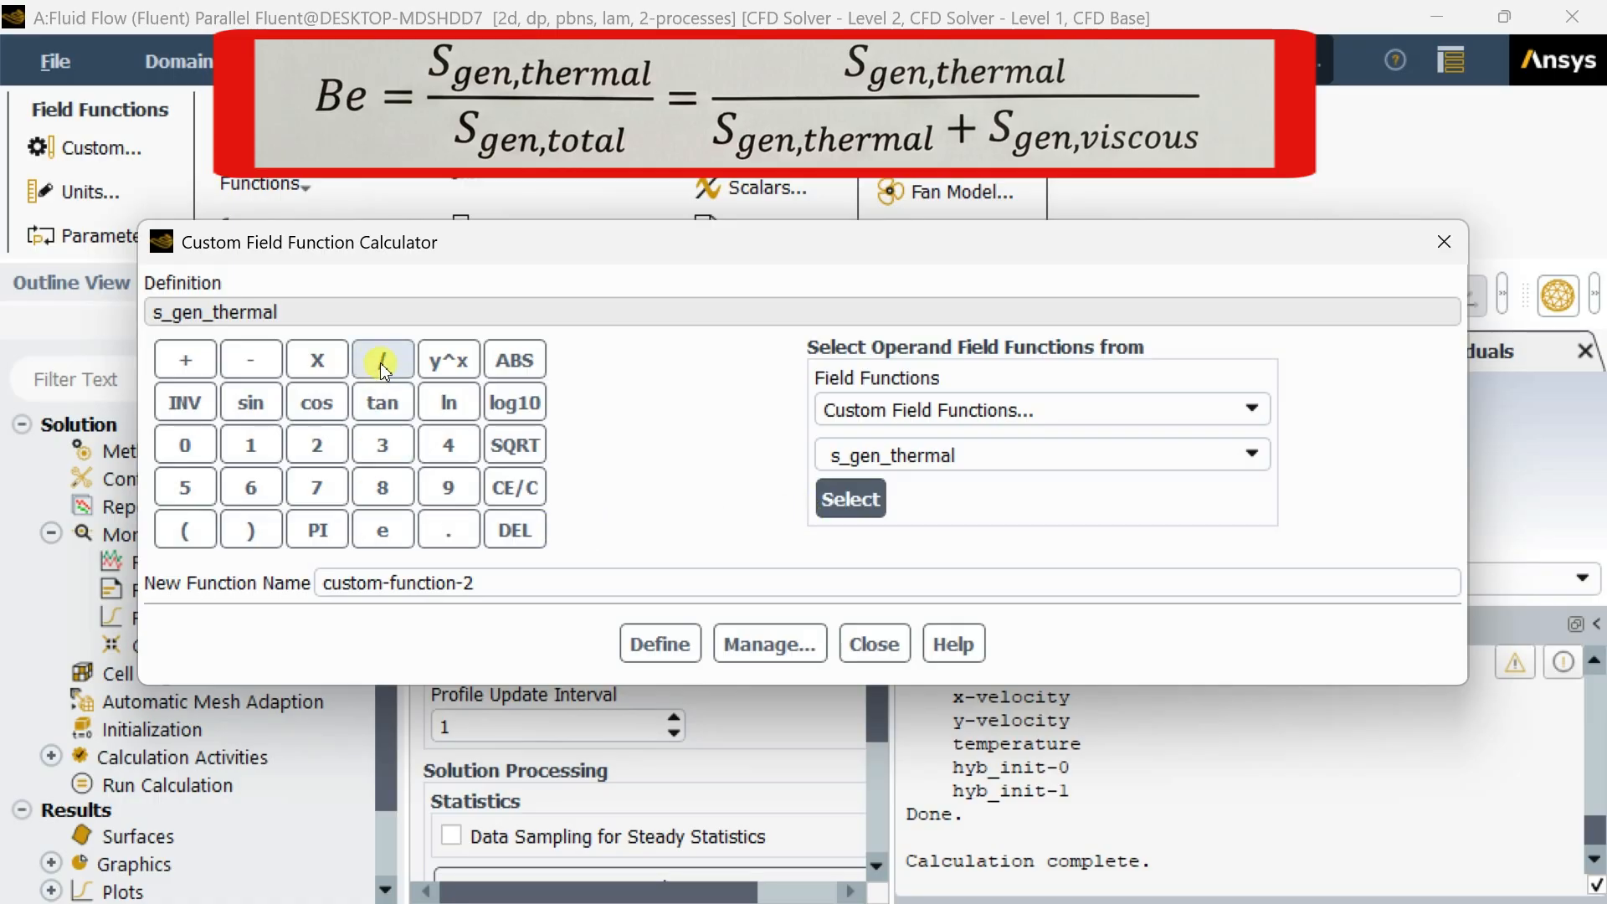
left_click(382, 358)
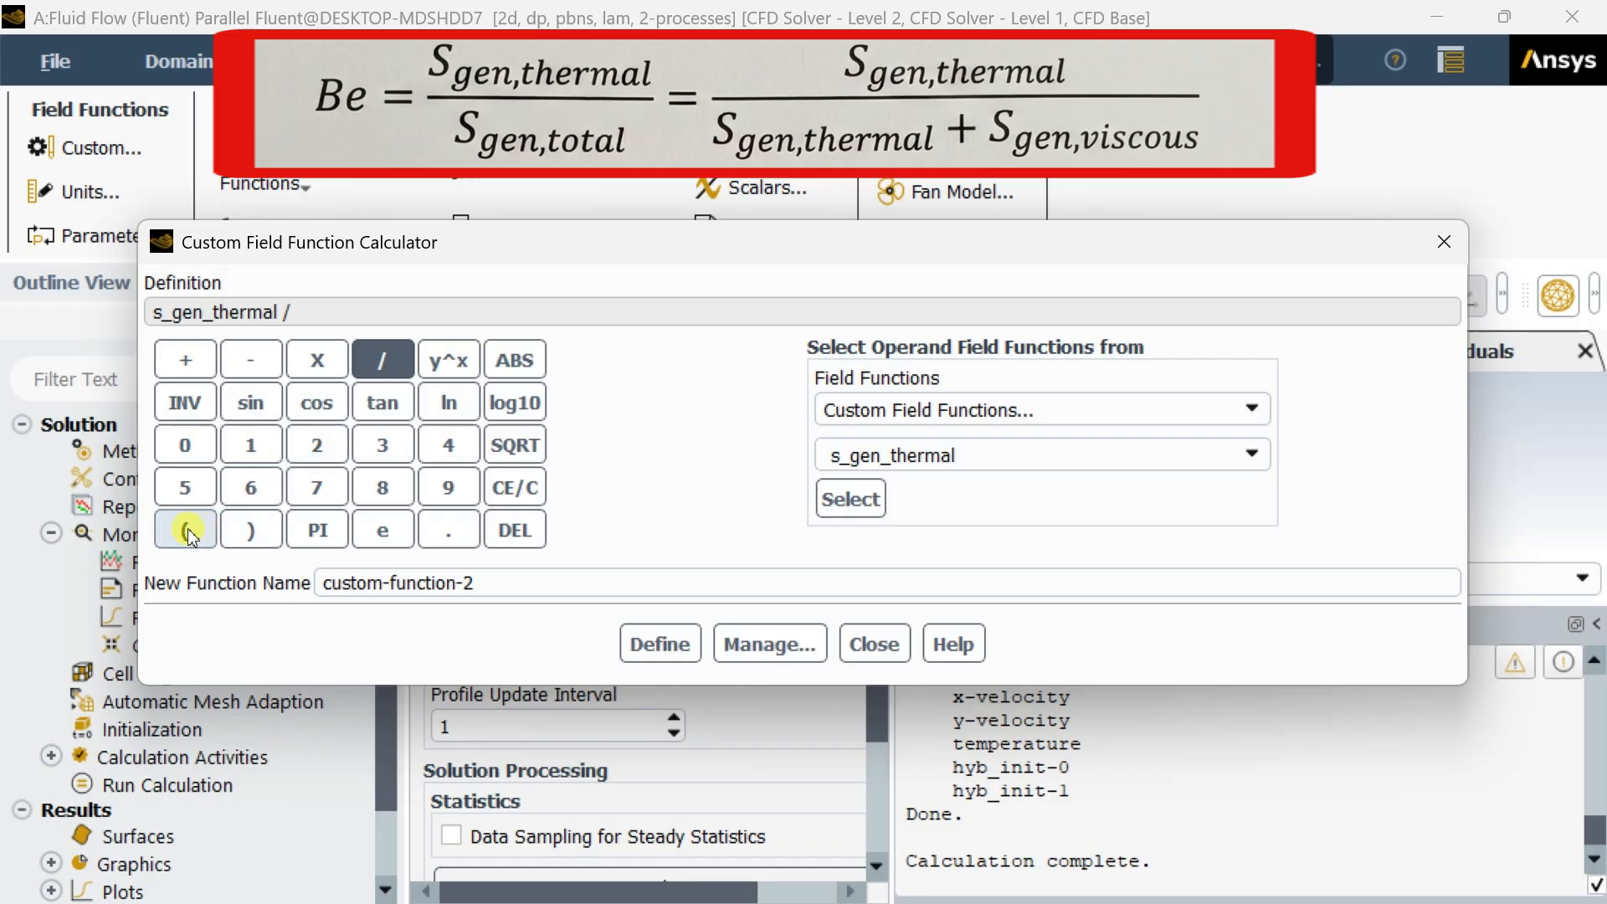
left_click(186, 531)
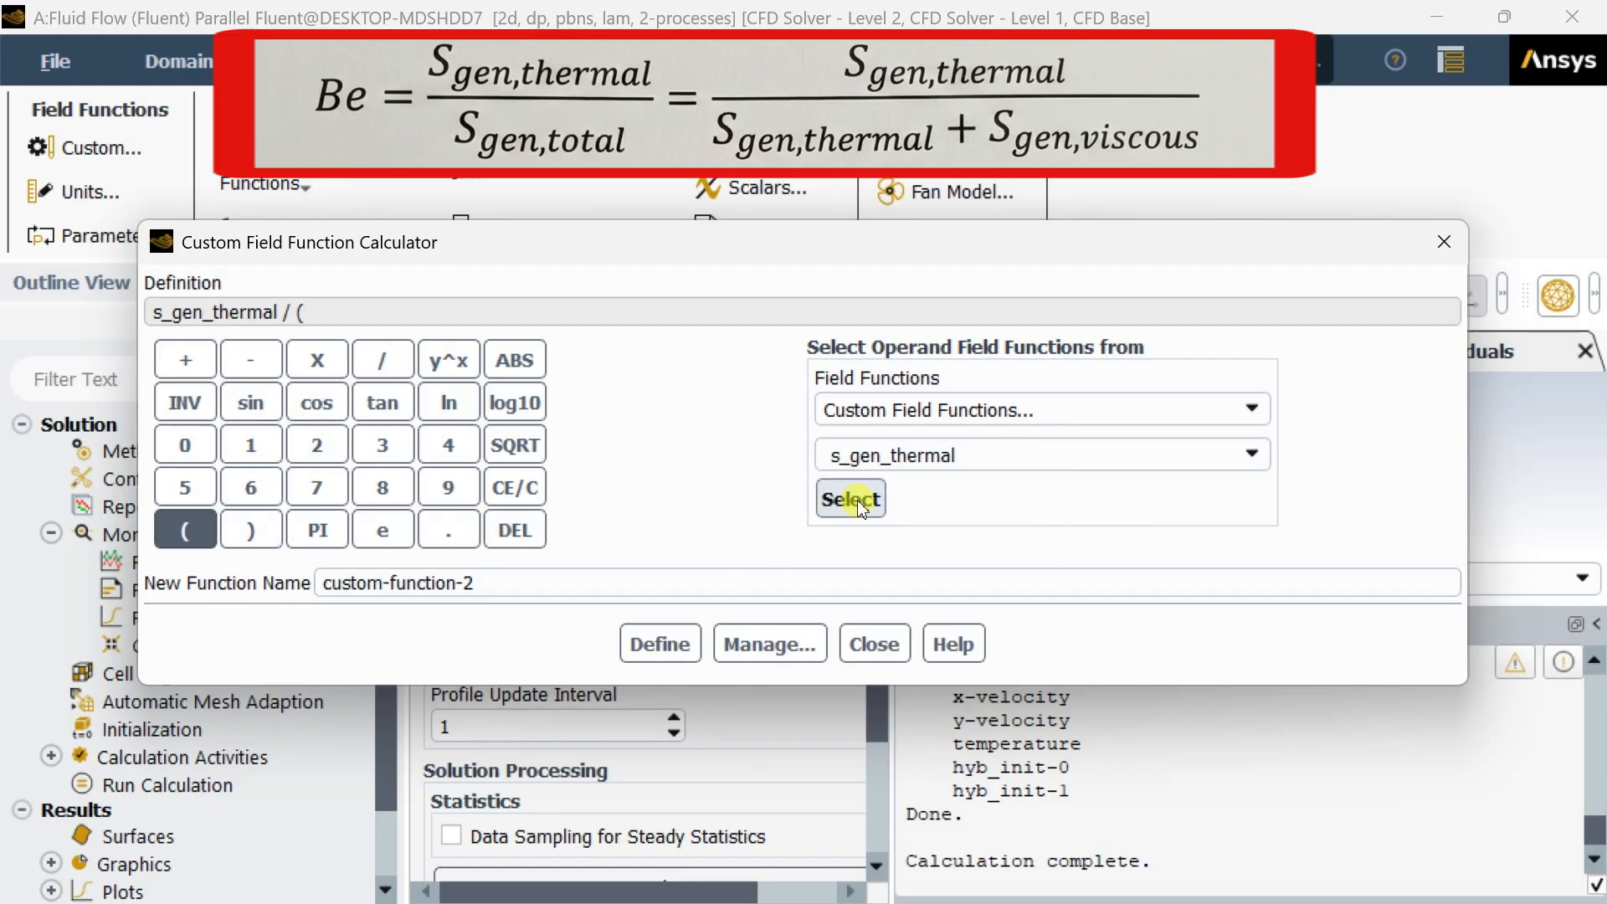
left_click(851, 498)
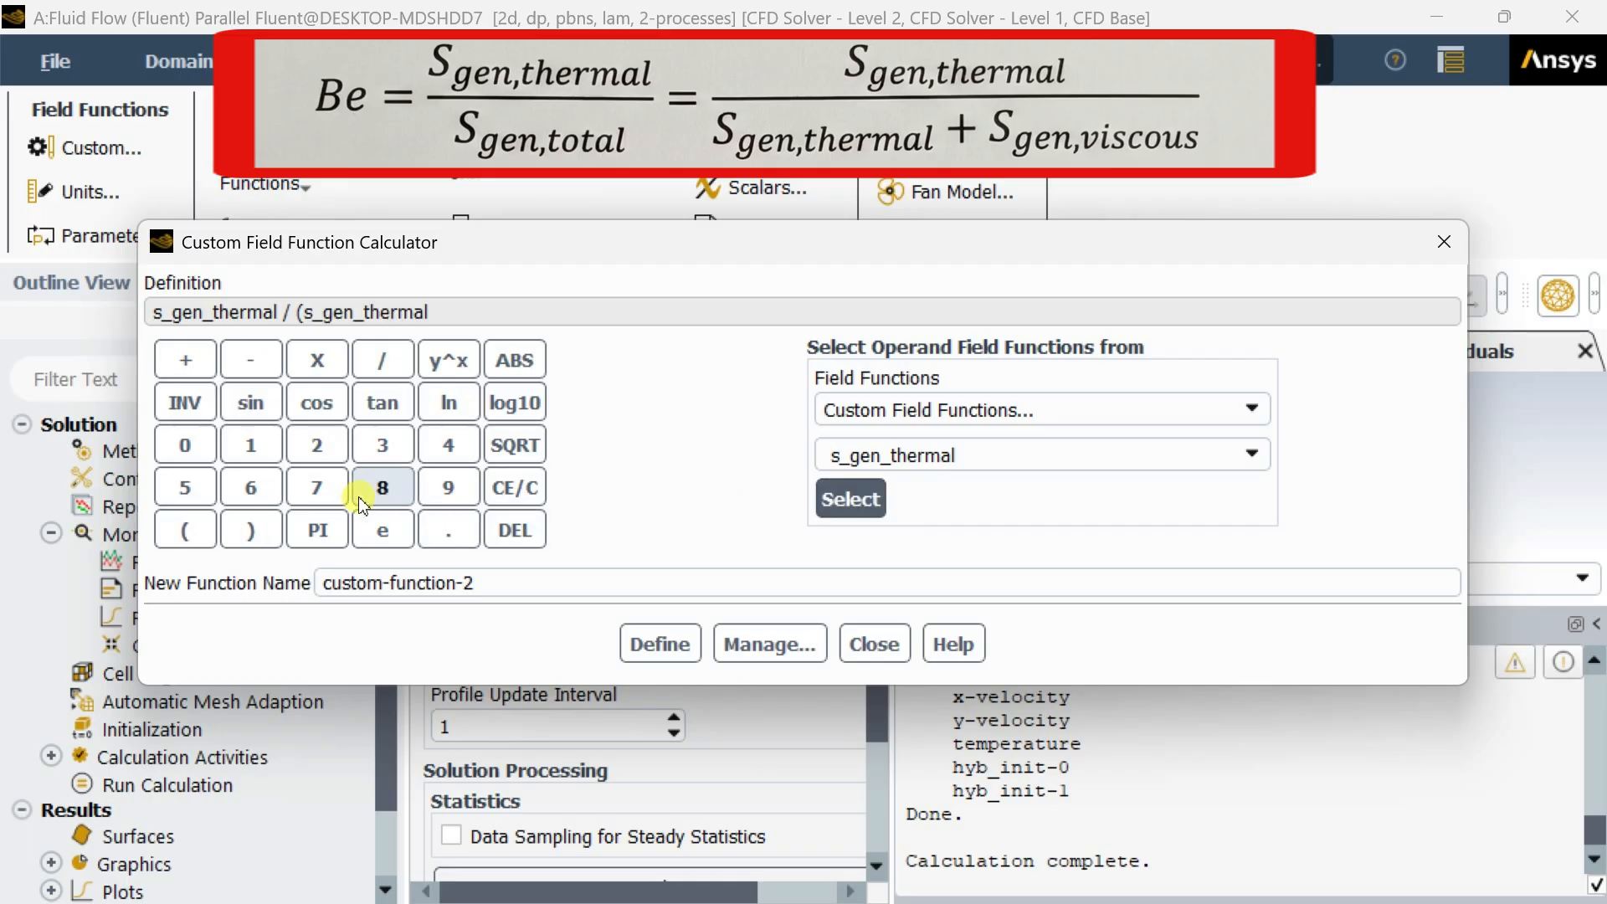
mouse_move(184, 358)
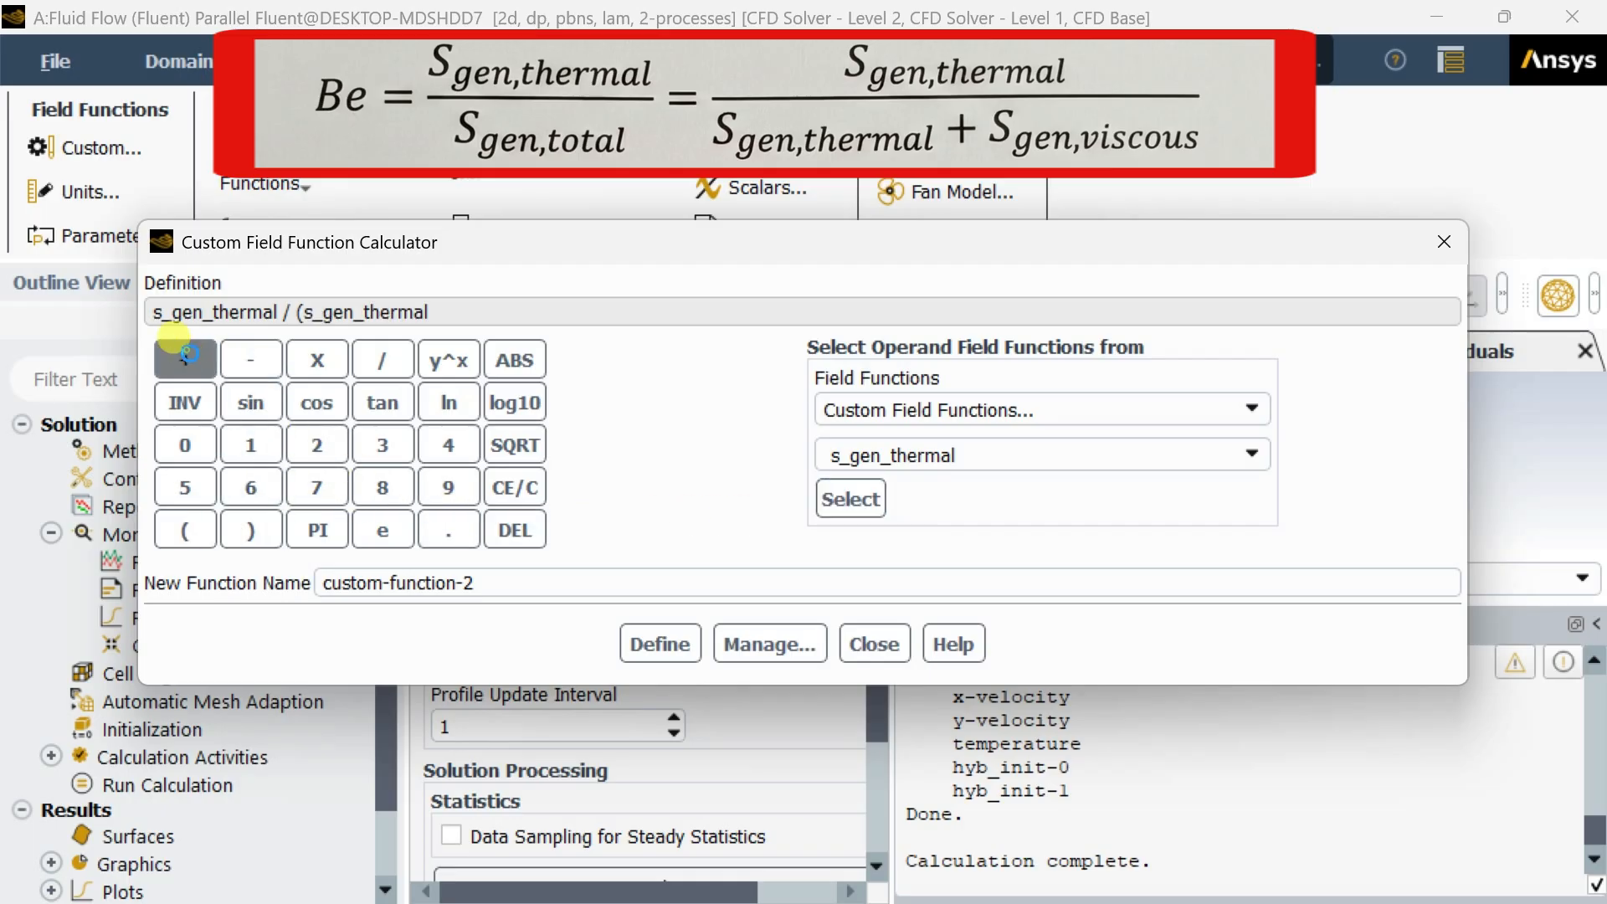
Complete the definition as s_gen_thermal / (s_gen_thermal + s_gen_viscous)
left_click(184, 359)
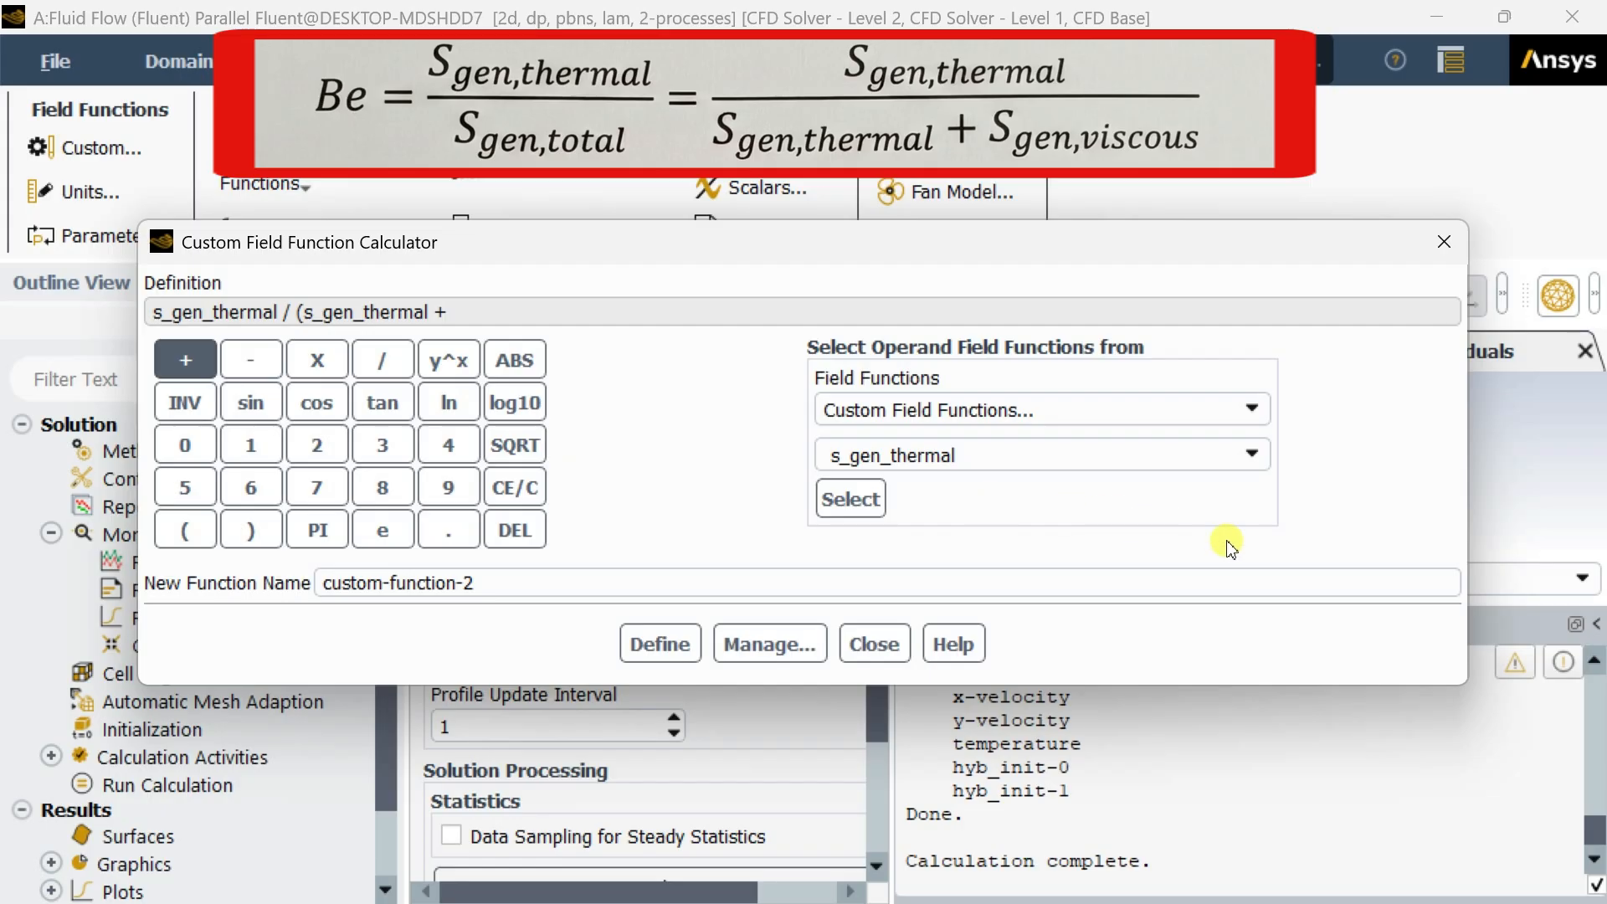
left_click(1248, 452)
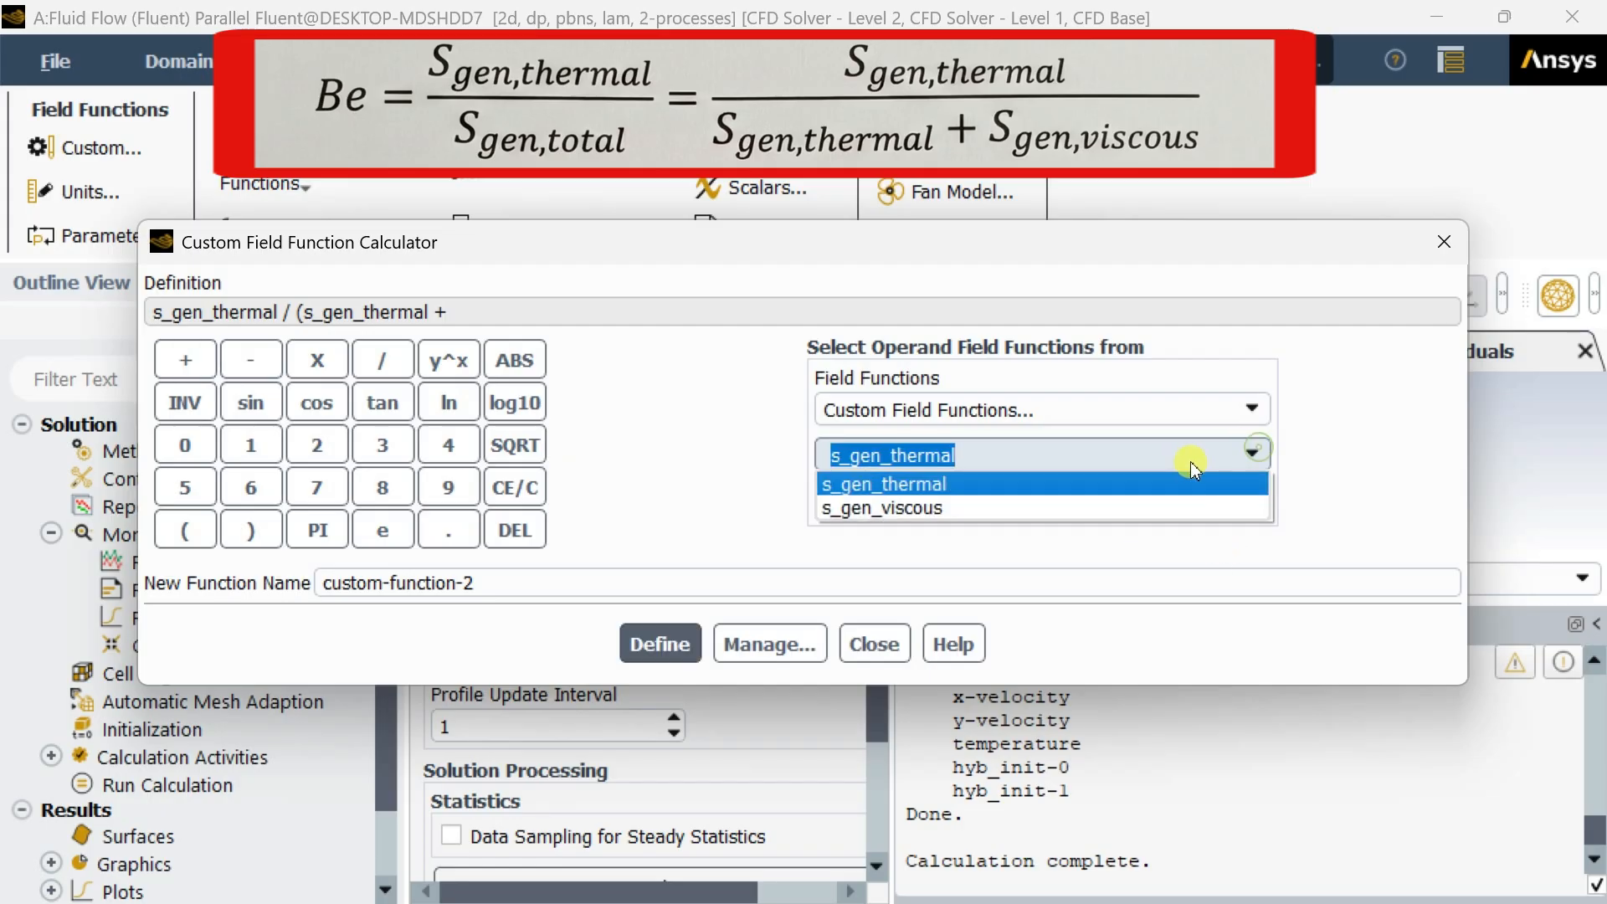
left_click(882, 507)
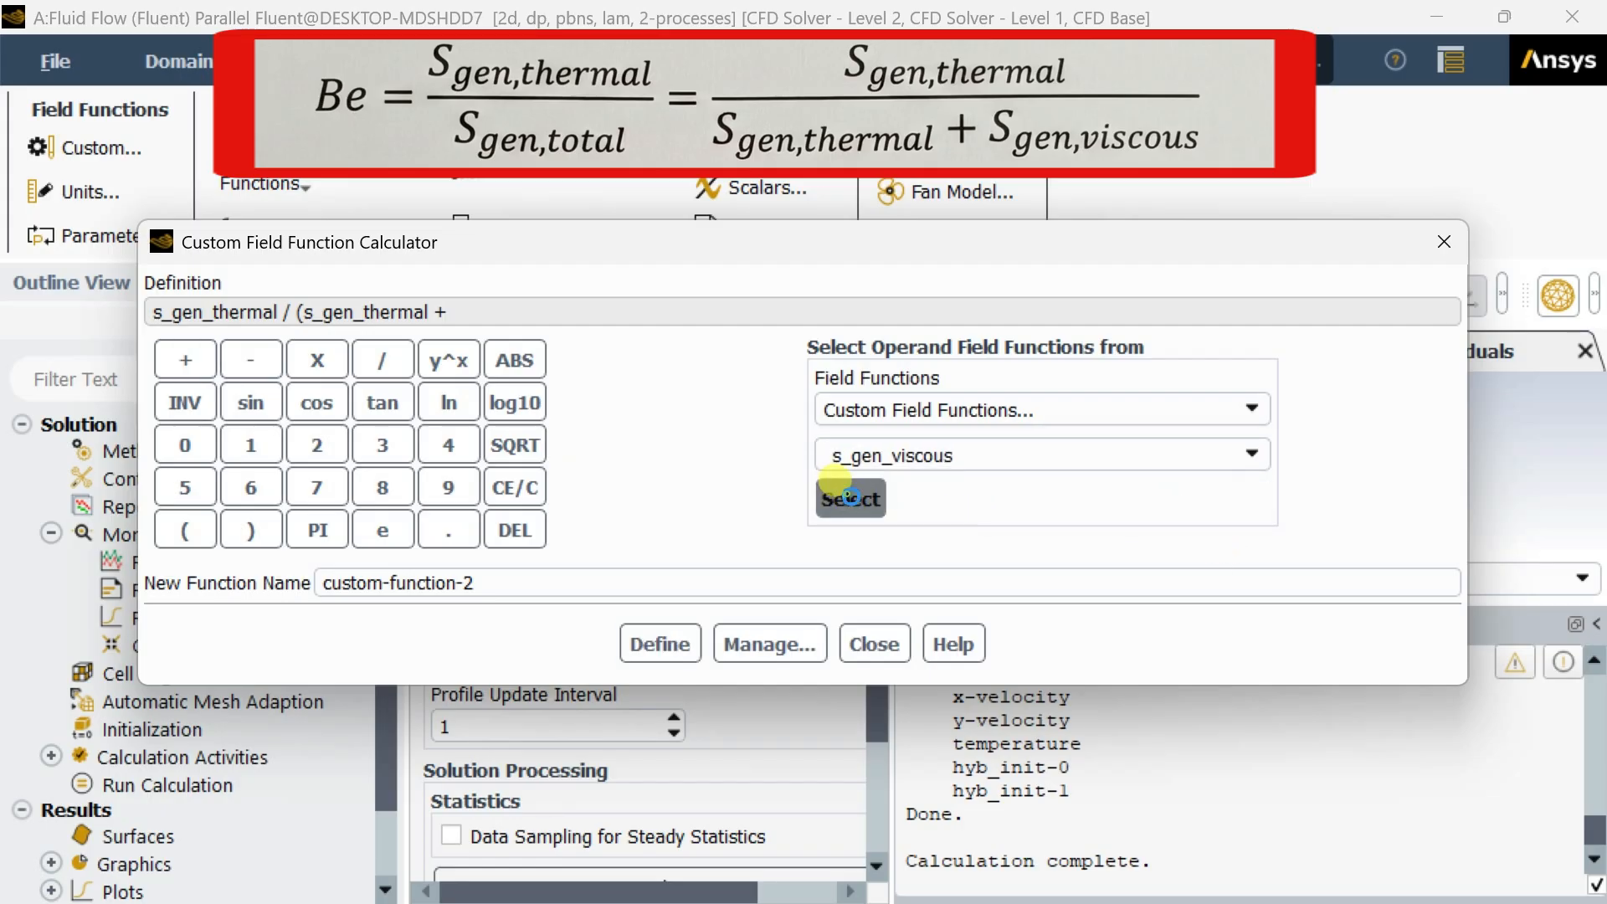
left_click(850, 499)
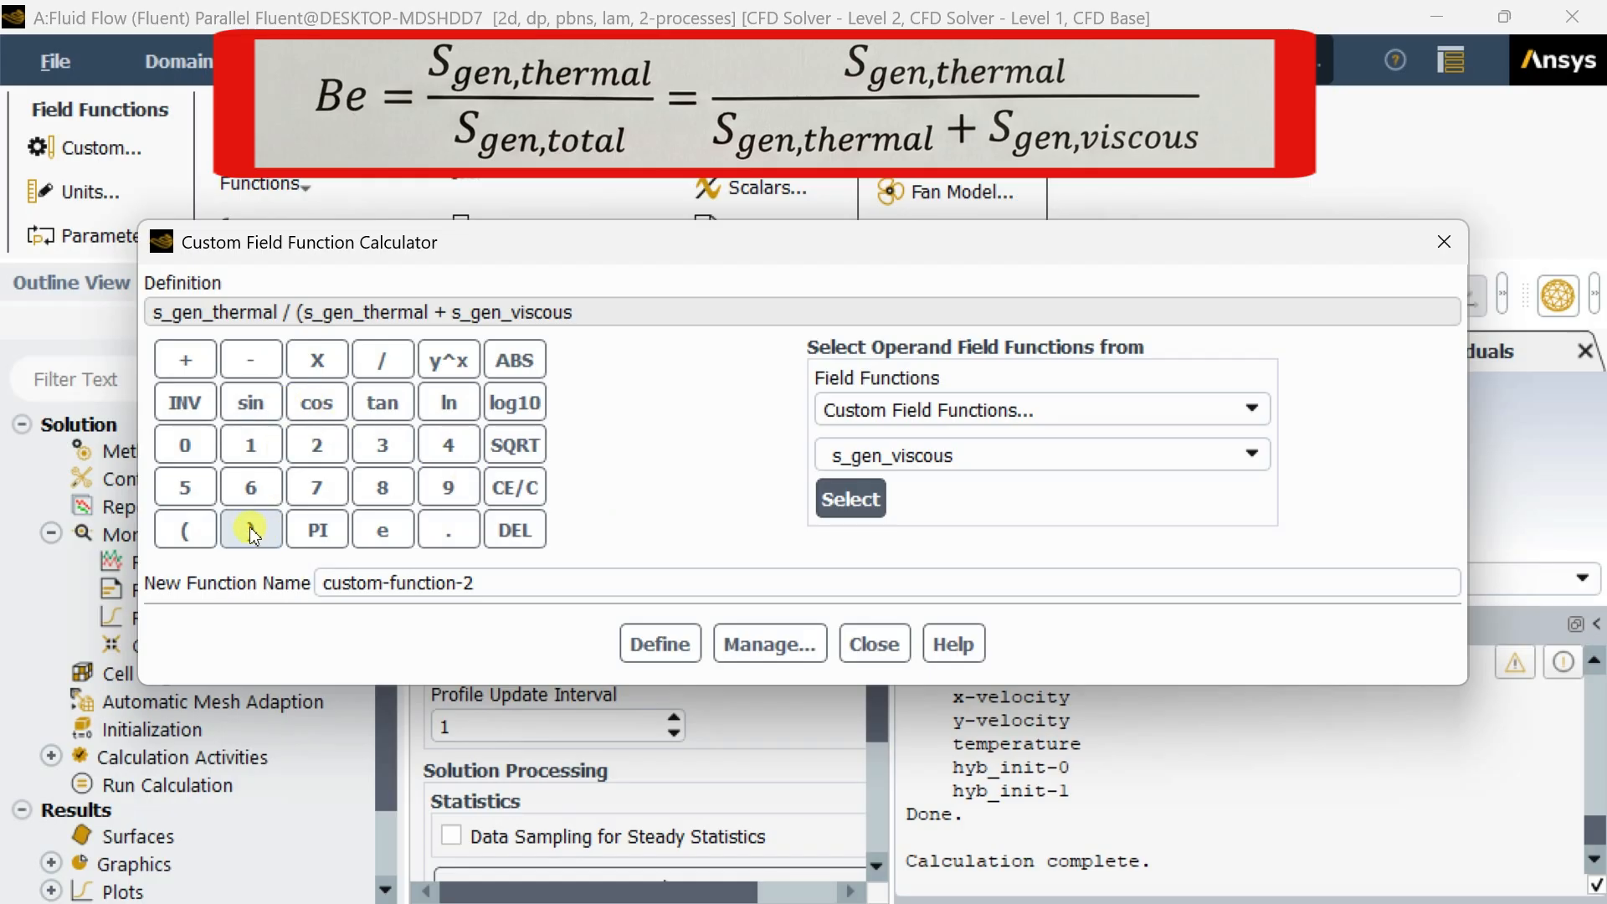
left_click(251, 530)
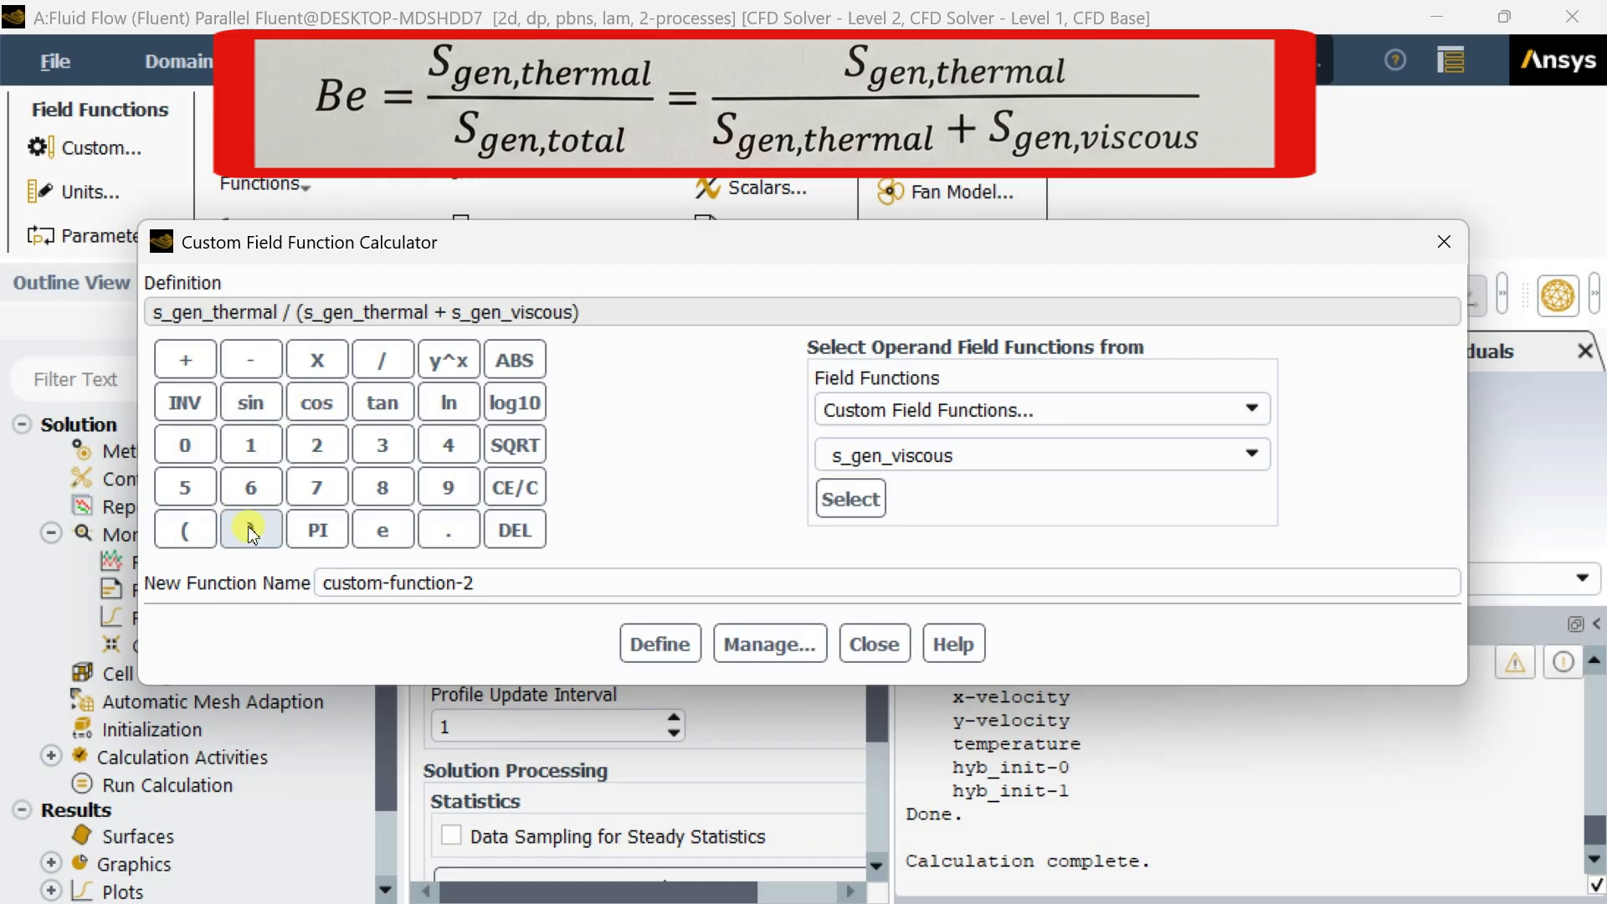
mouse_move(250, 531)
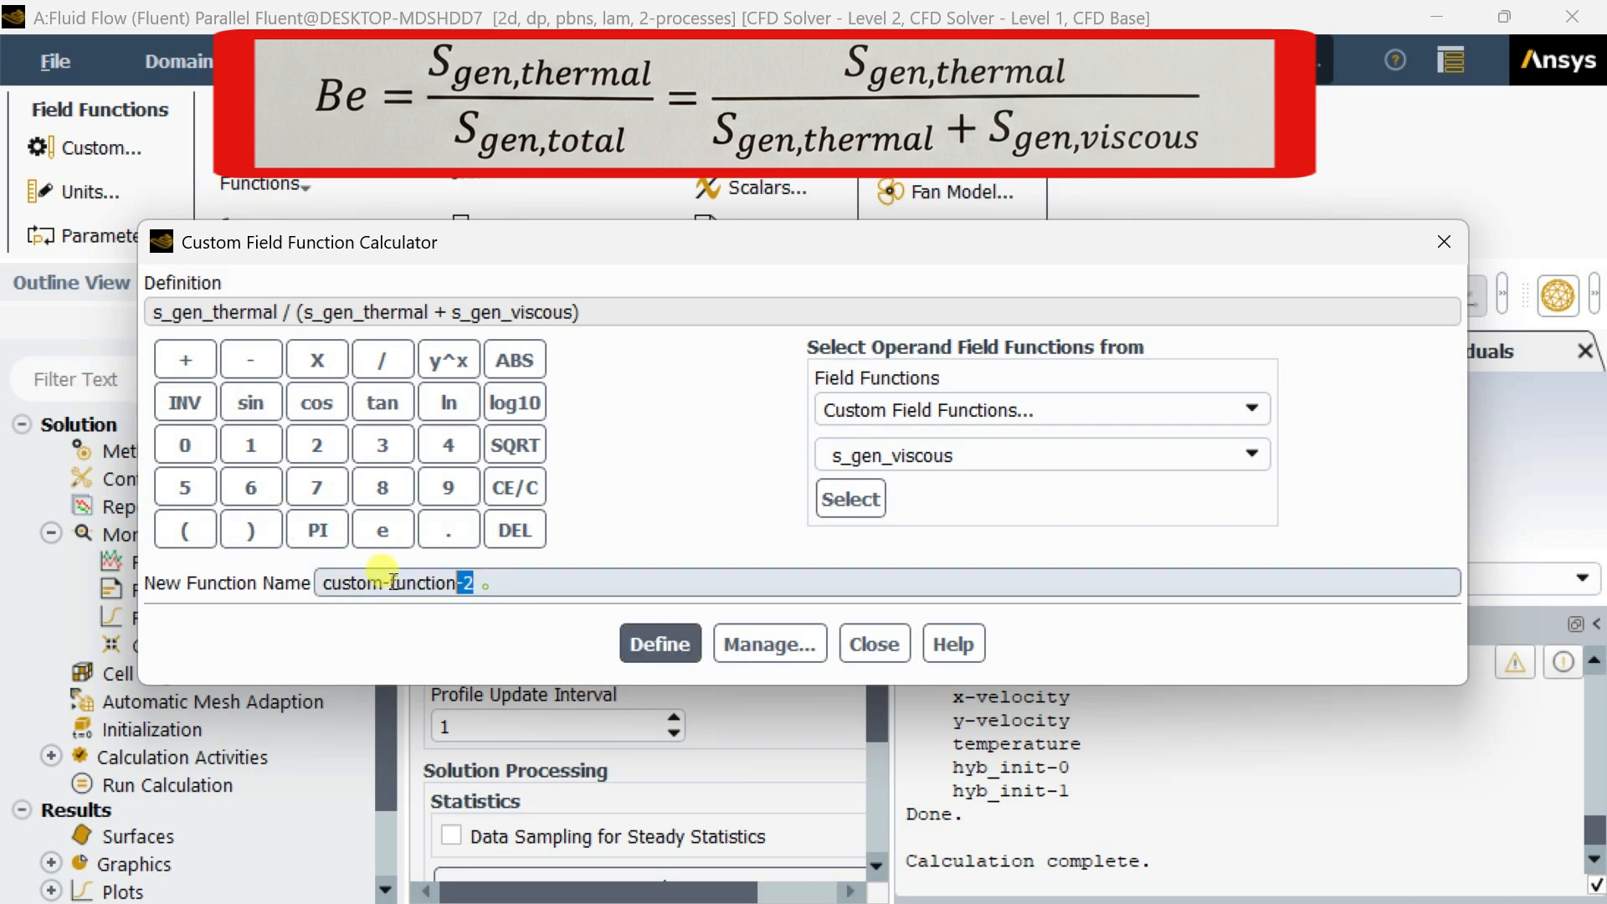
Enter bejan_number as the new function's name before defining it
type("bejan_")
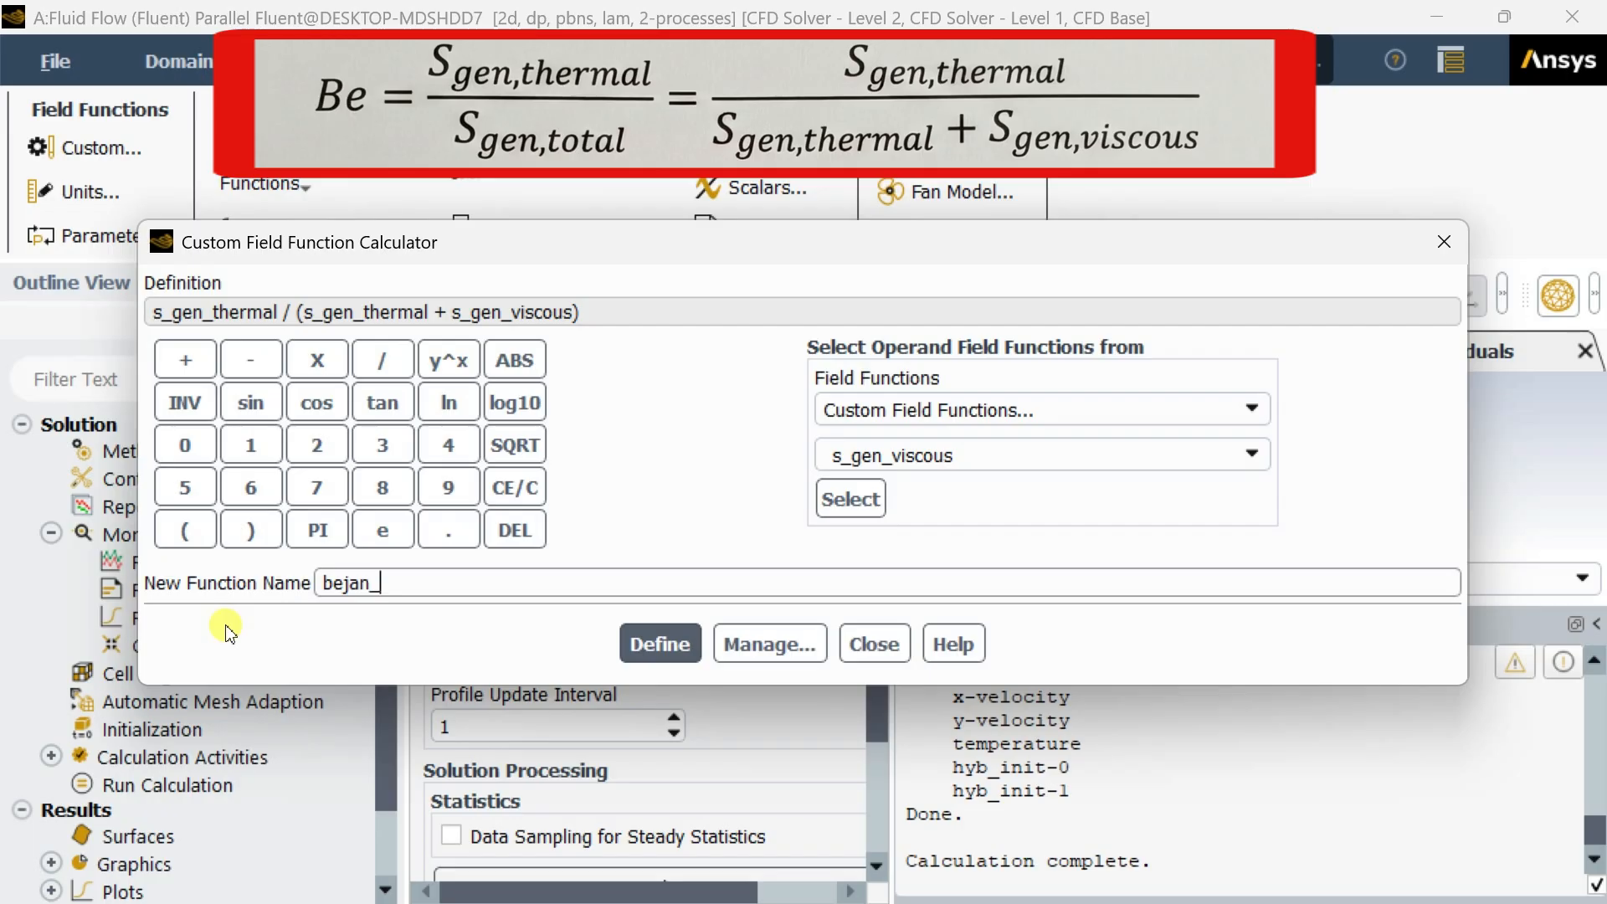
type("number")
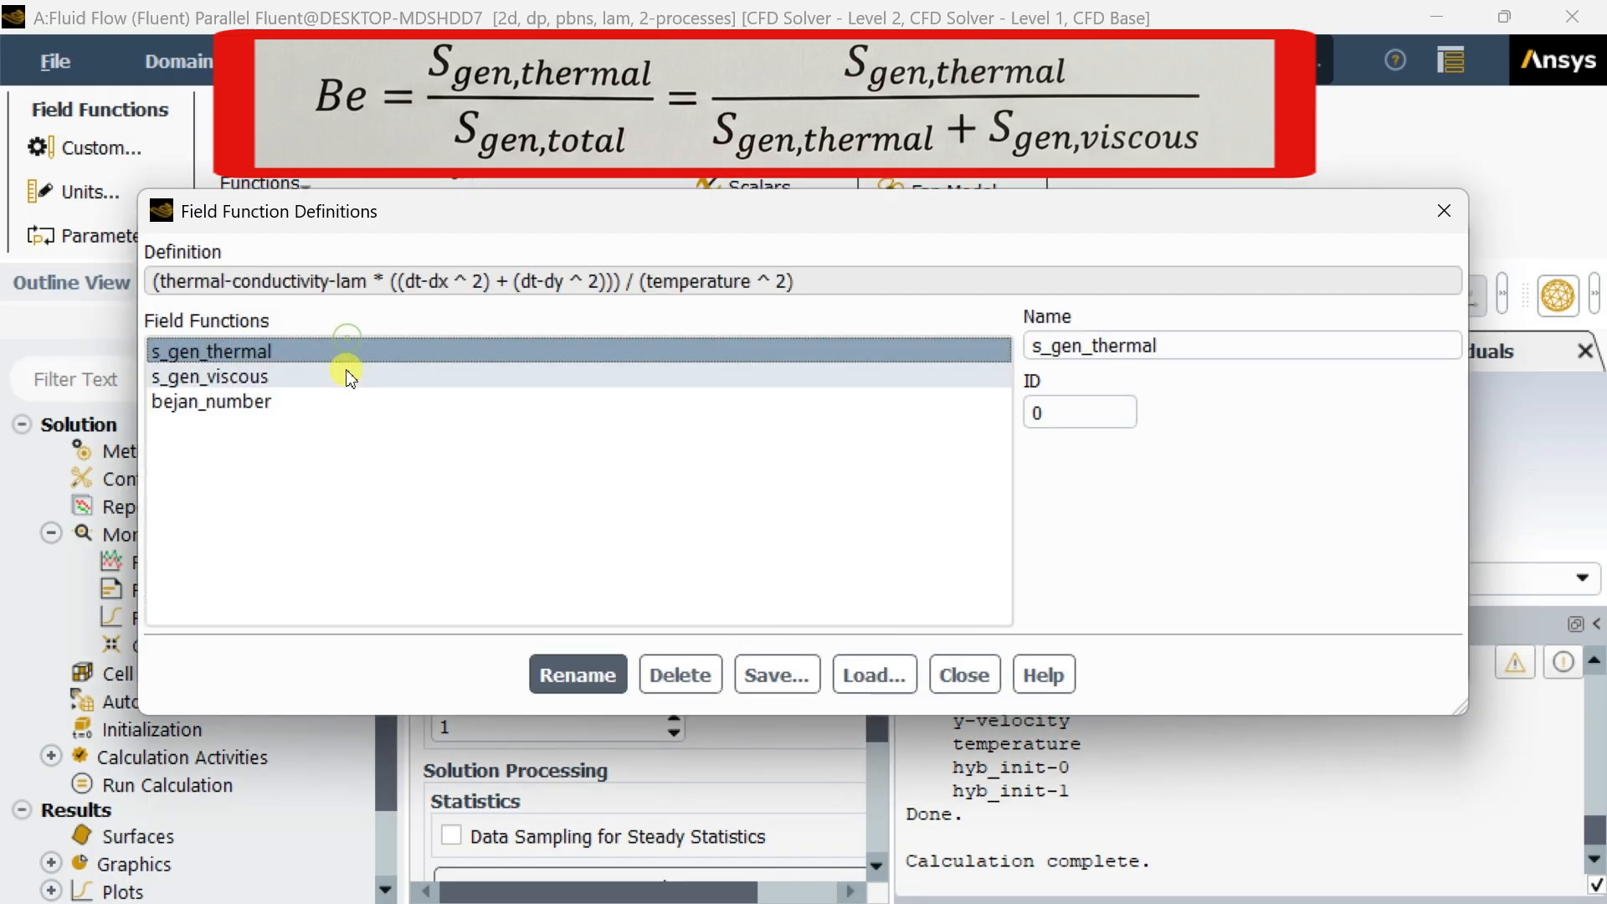
Review the stored bejan_number and s_gen_viscous definitions and close the definitions manager
left_click(211, 401)
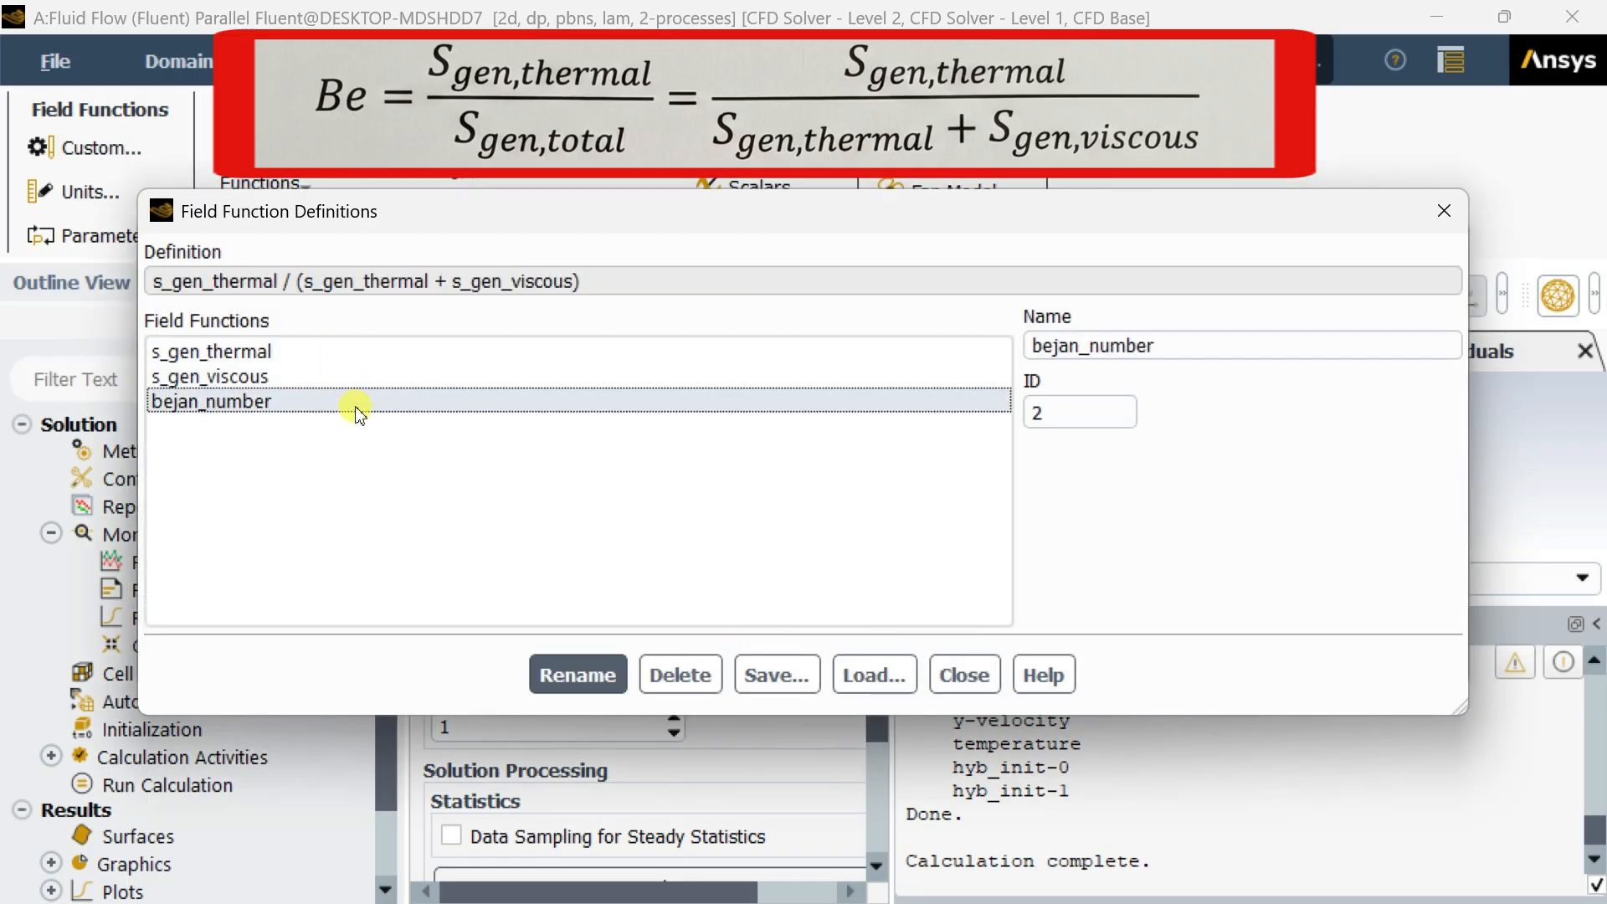
left_click(209, 377)
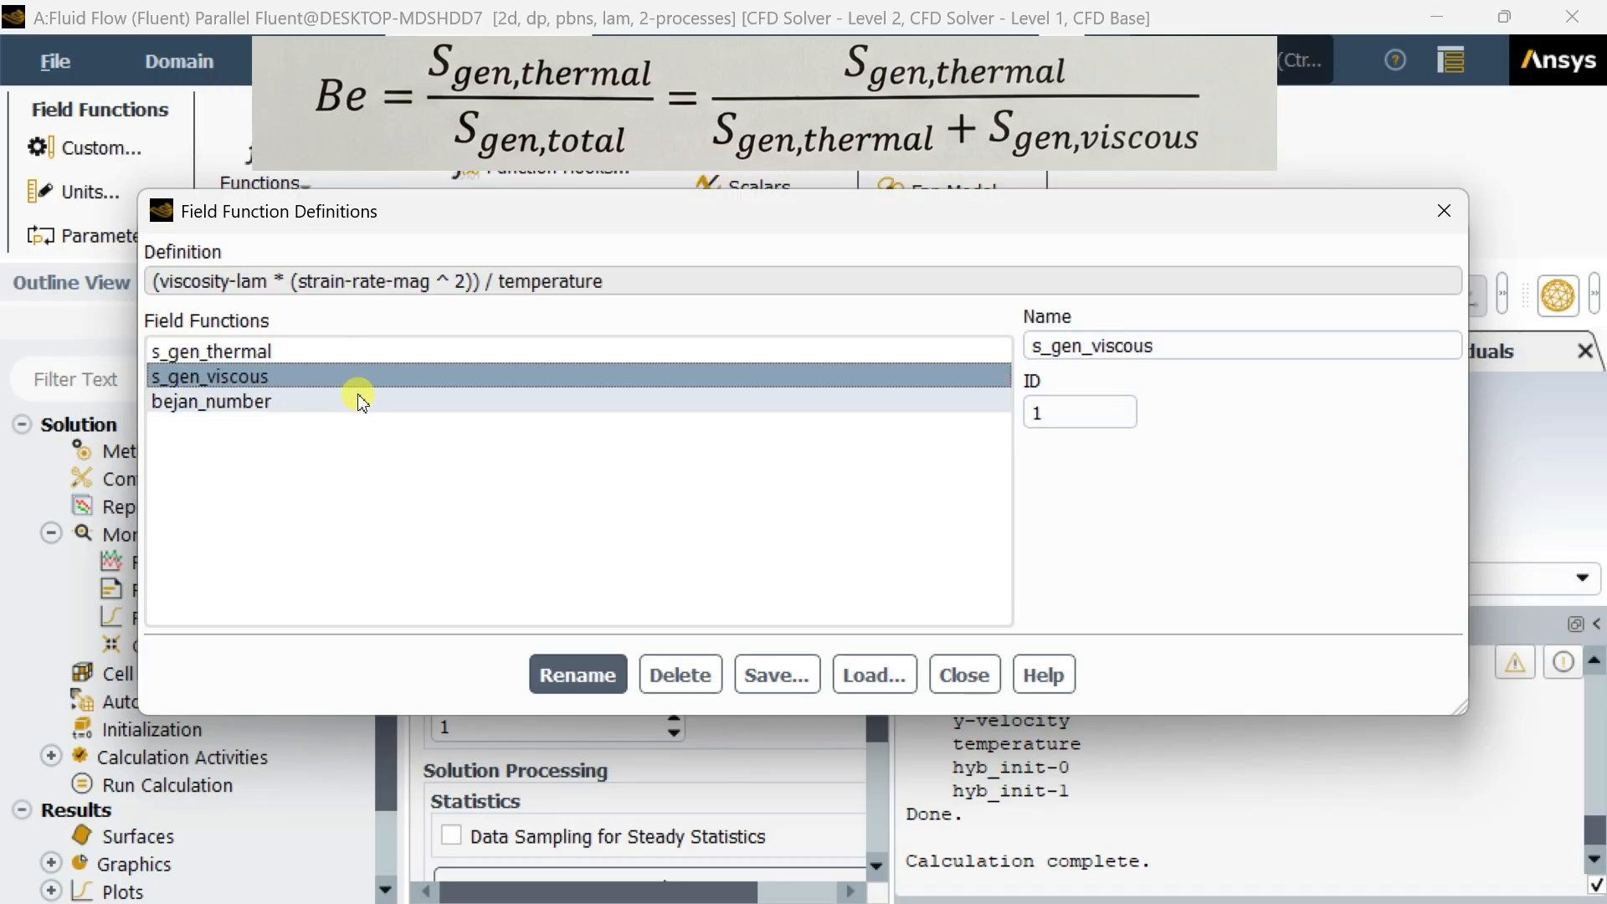
left_click(211, 400)
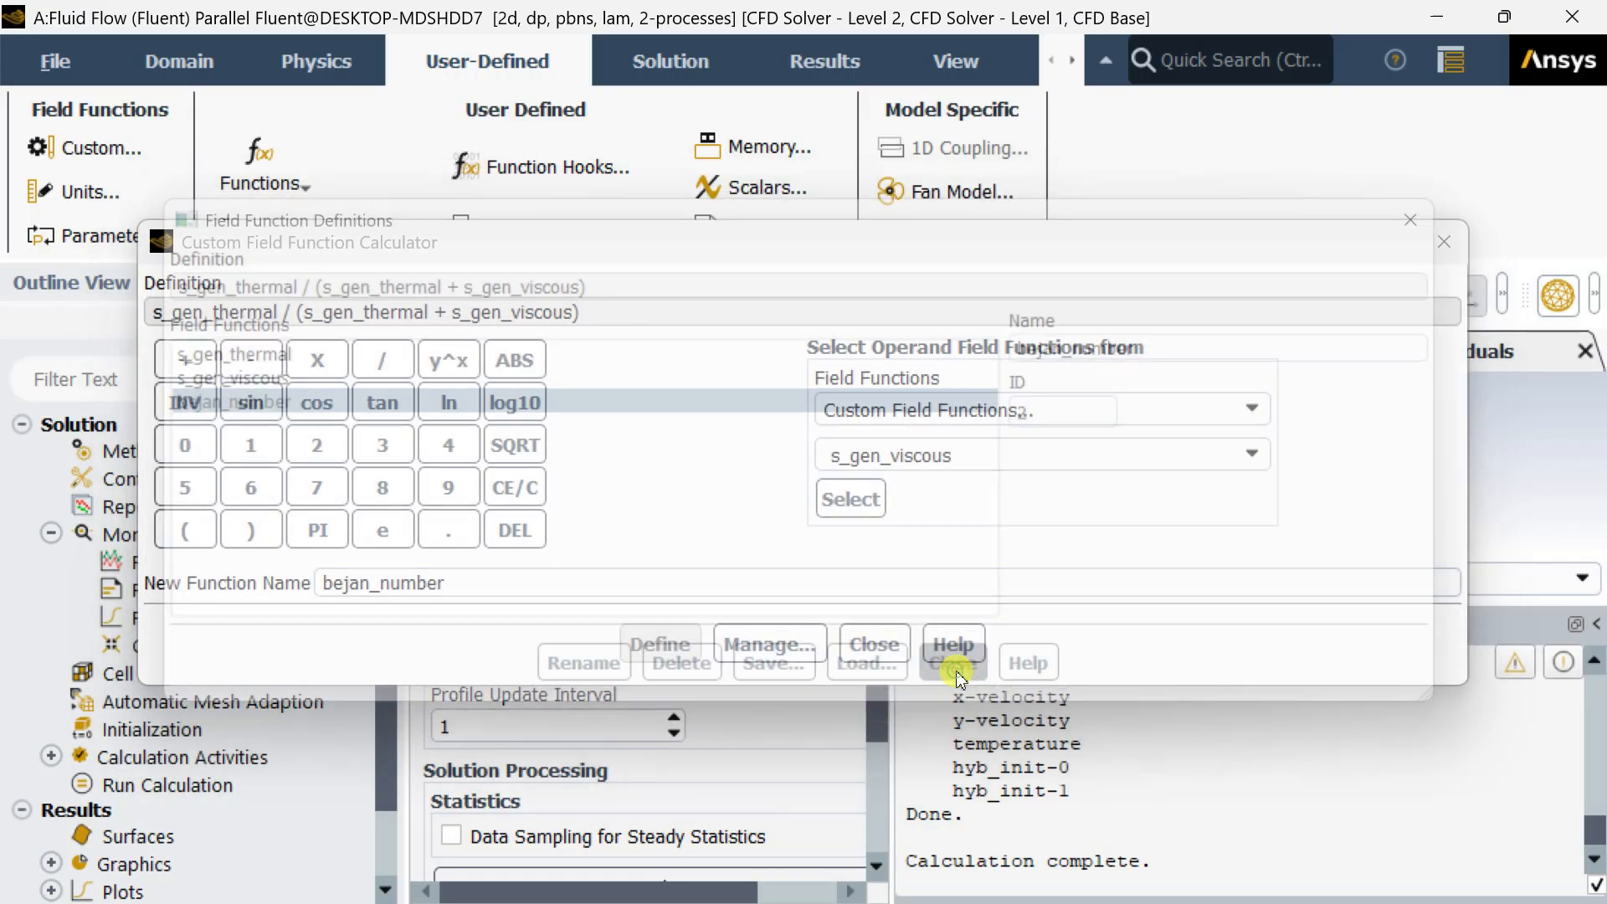
Close the Custom Field Function Calculator to return to the run calculation page
left_click(872, 643)
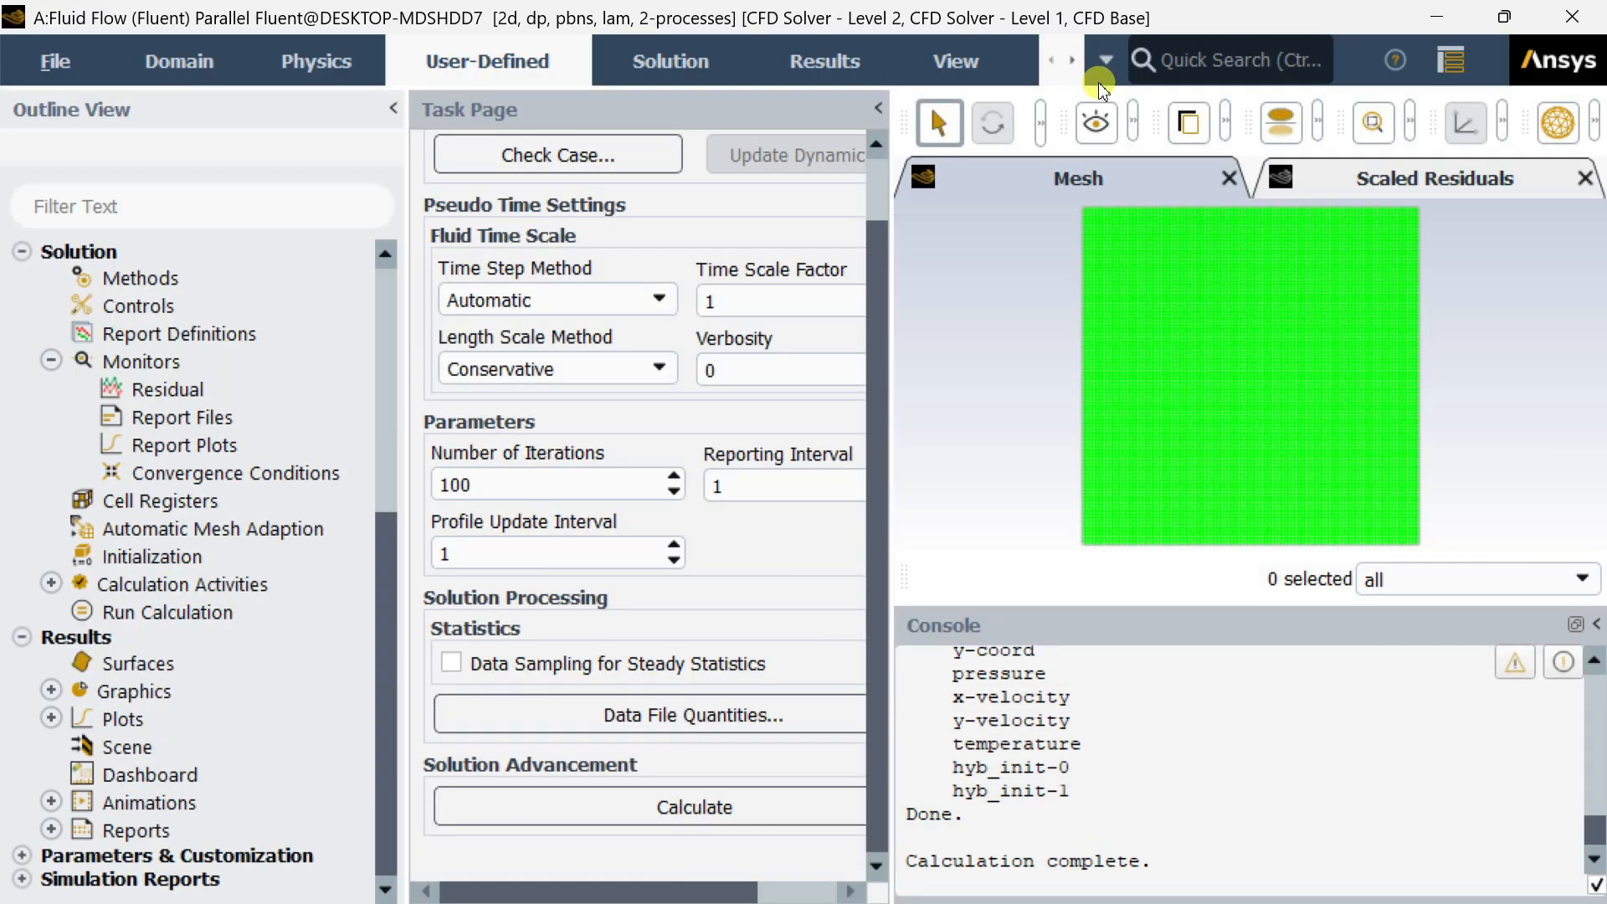
mouse_move(1067, 200)
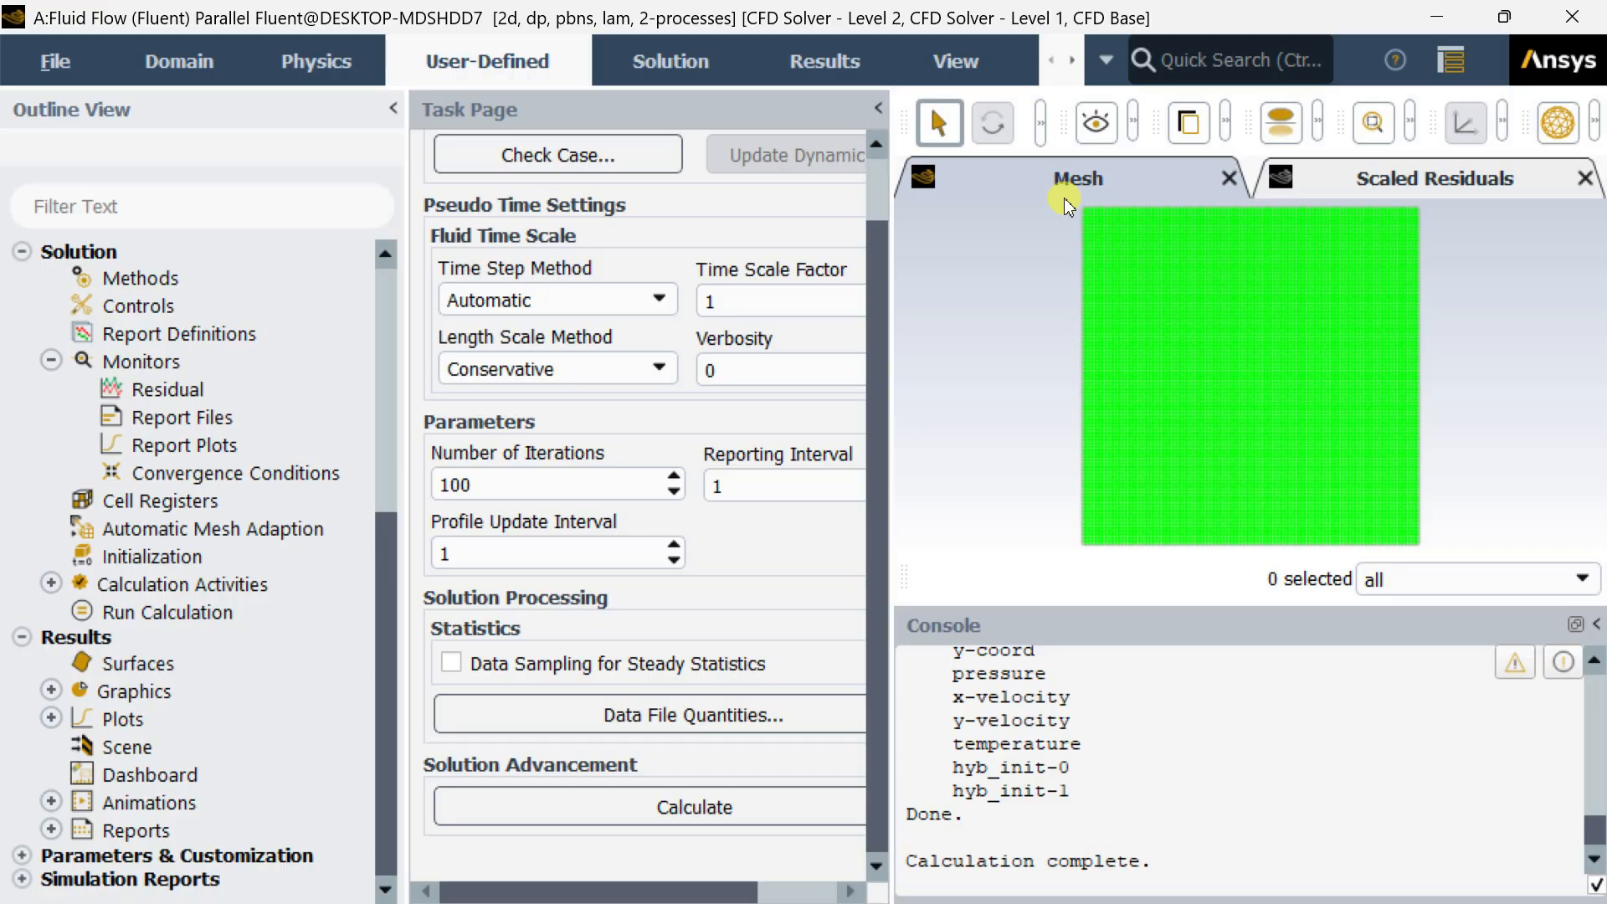
mouse_move(1066, 202)
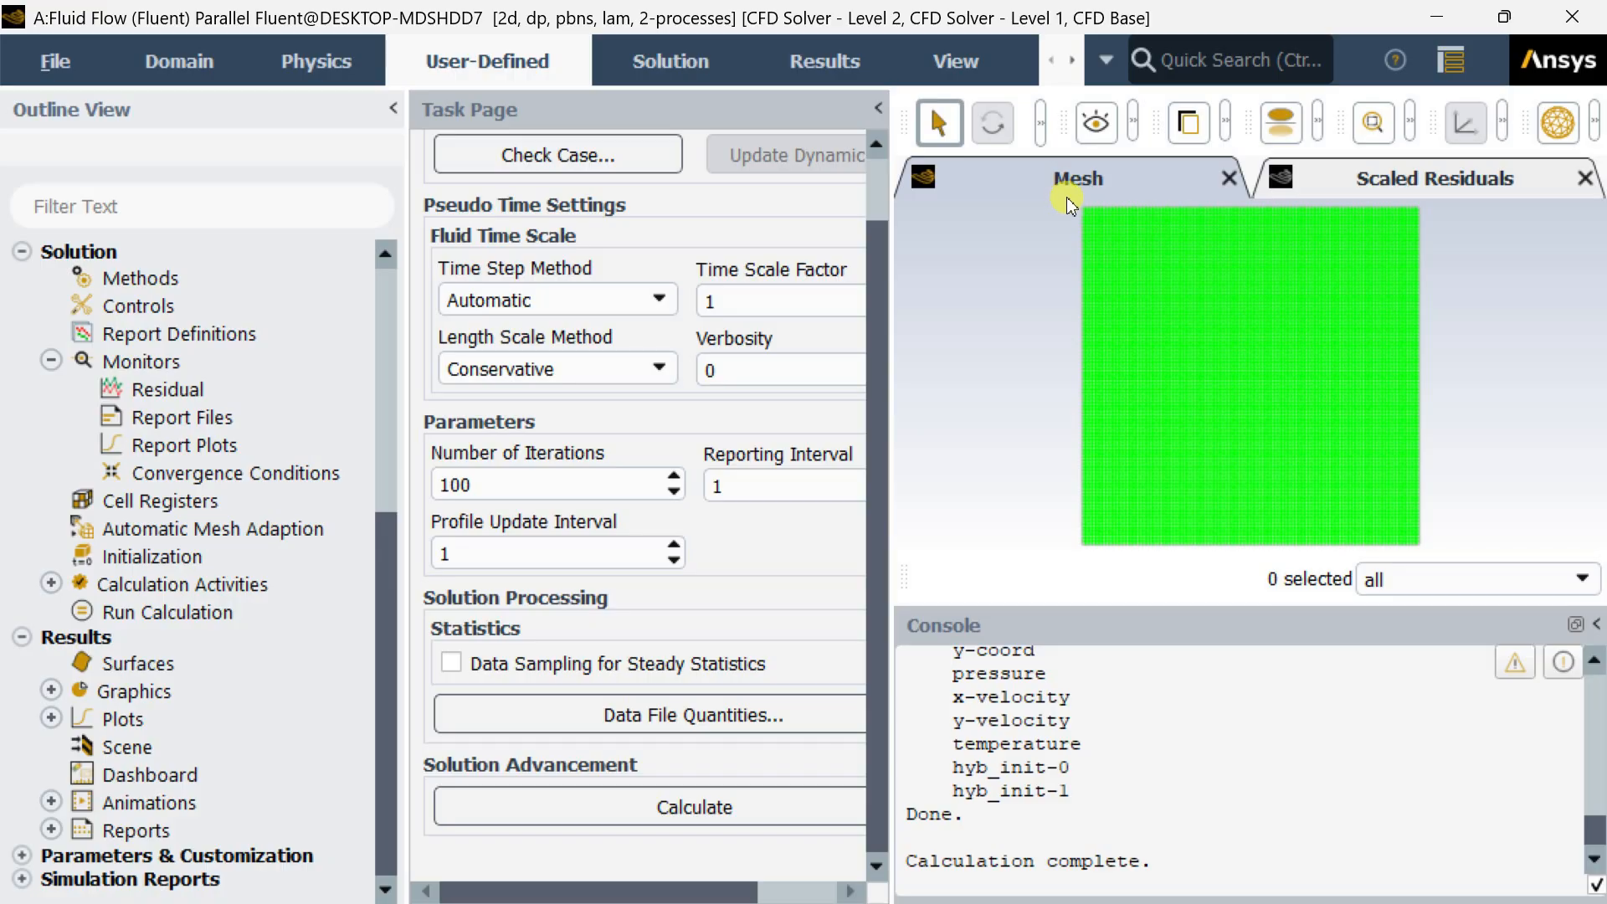
mouse_move(1070, 199)
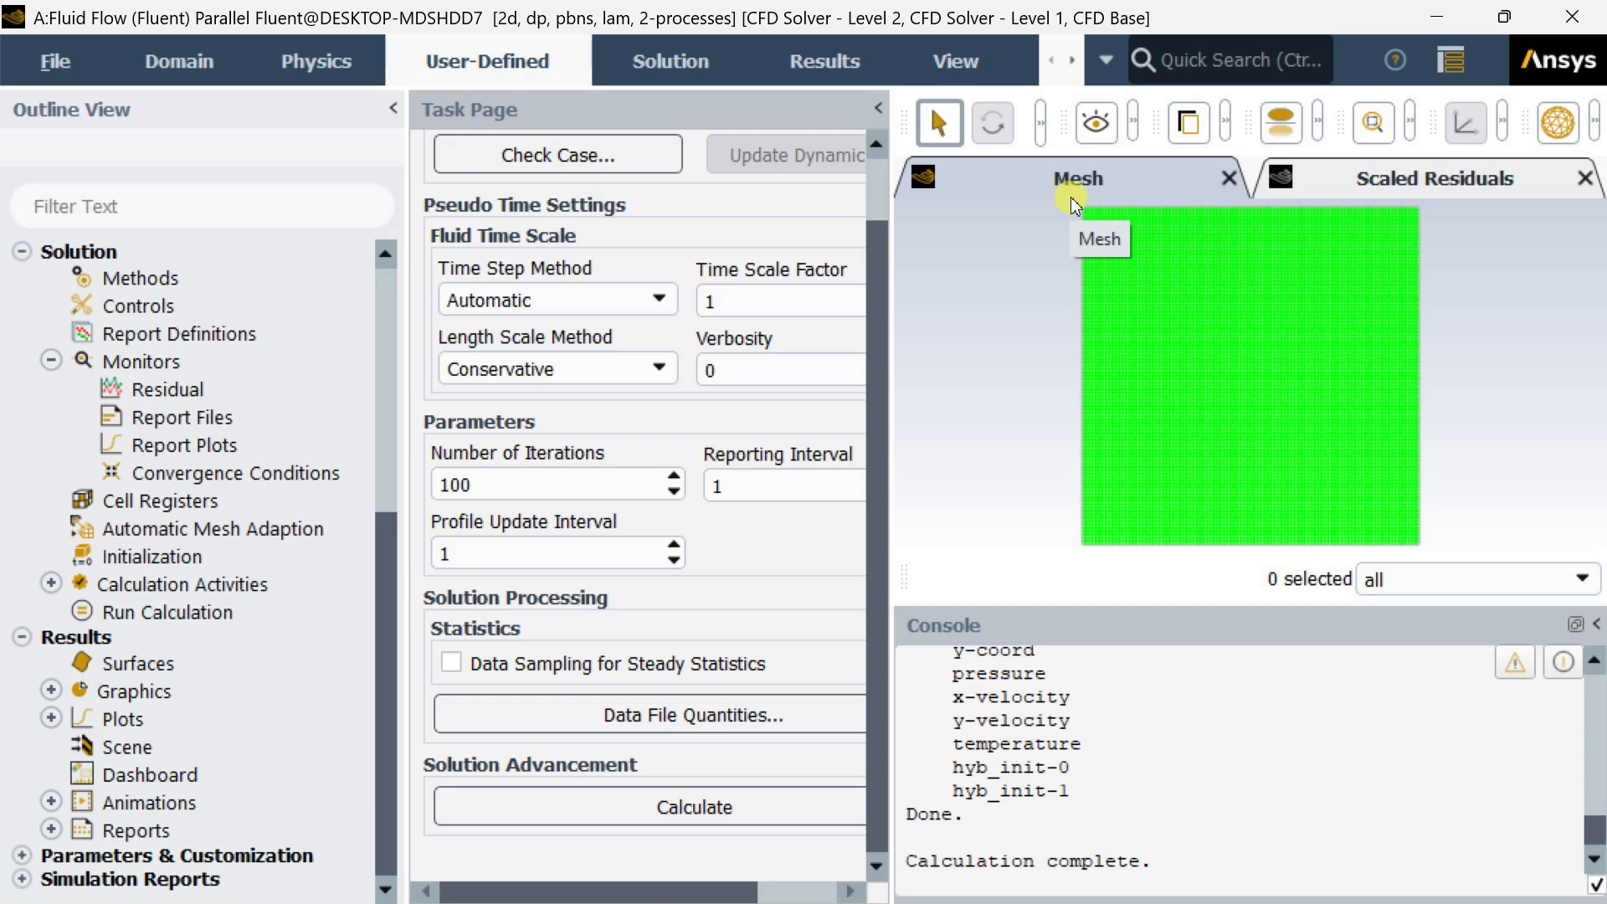
mouse_move(797, 408)
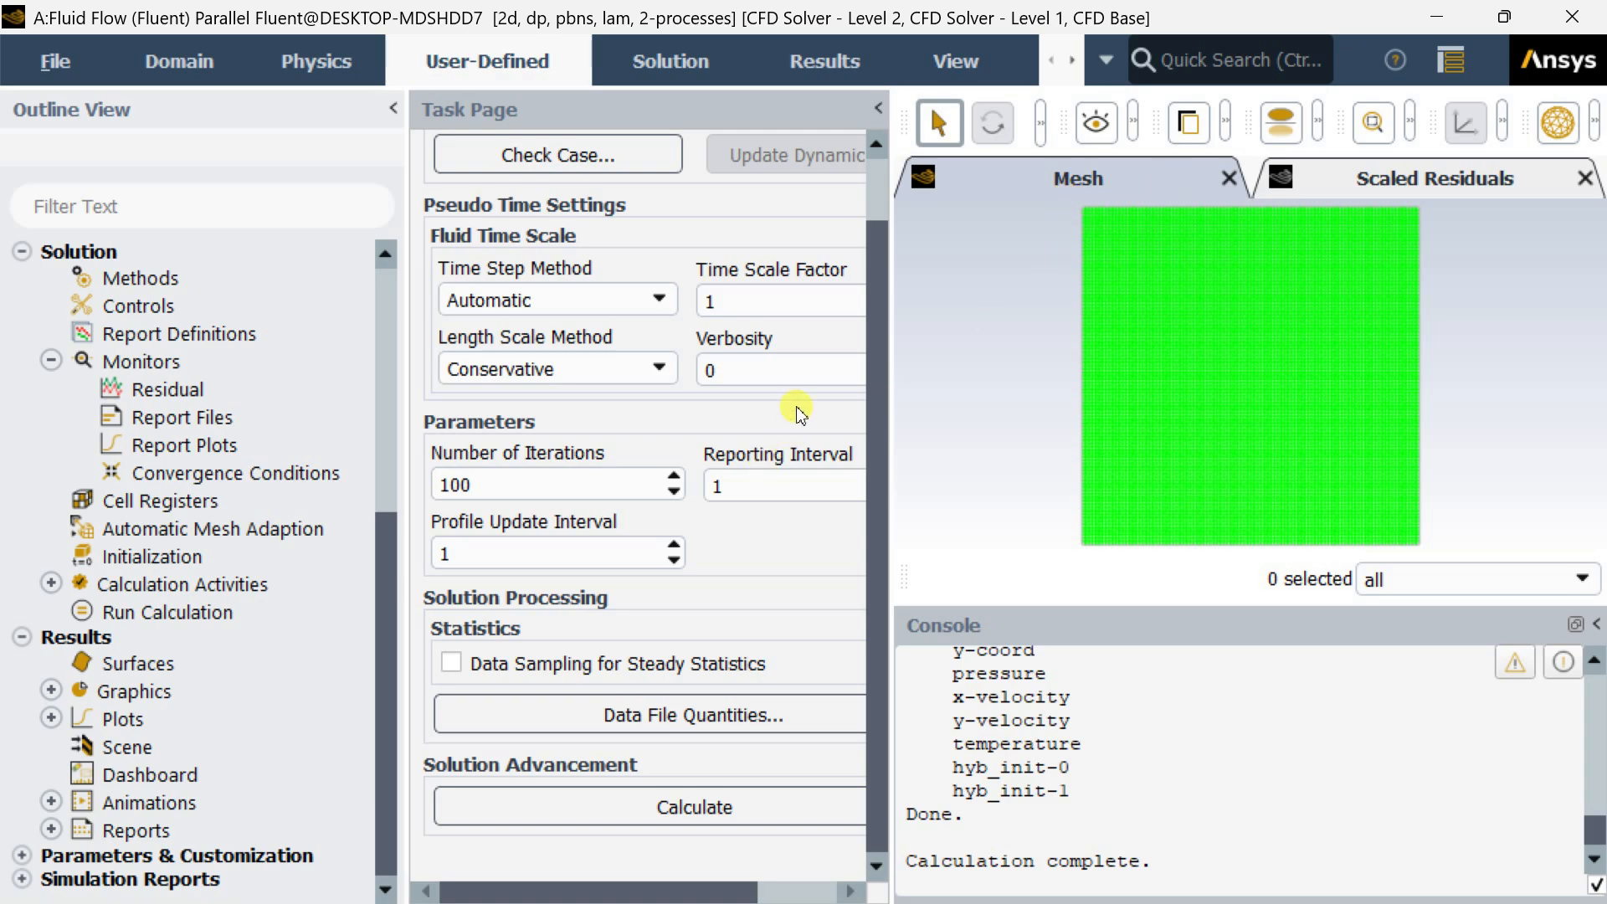
mouse_move(798, 400)
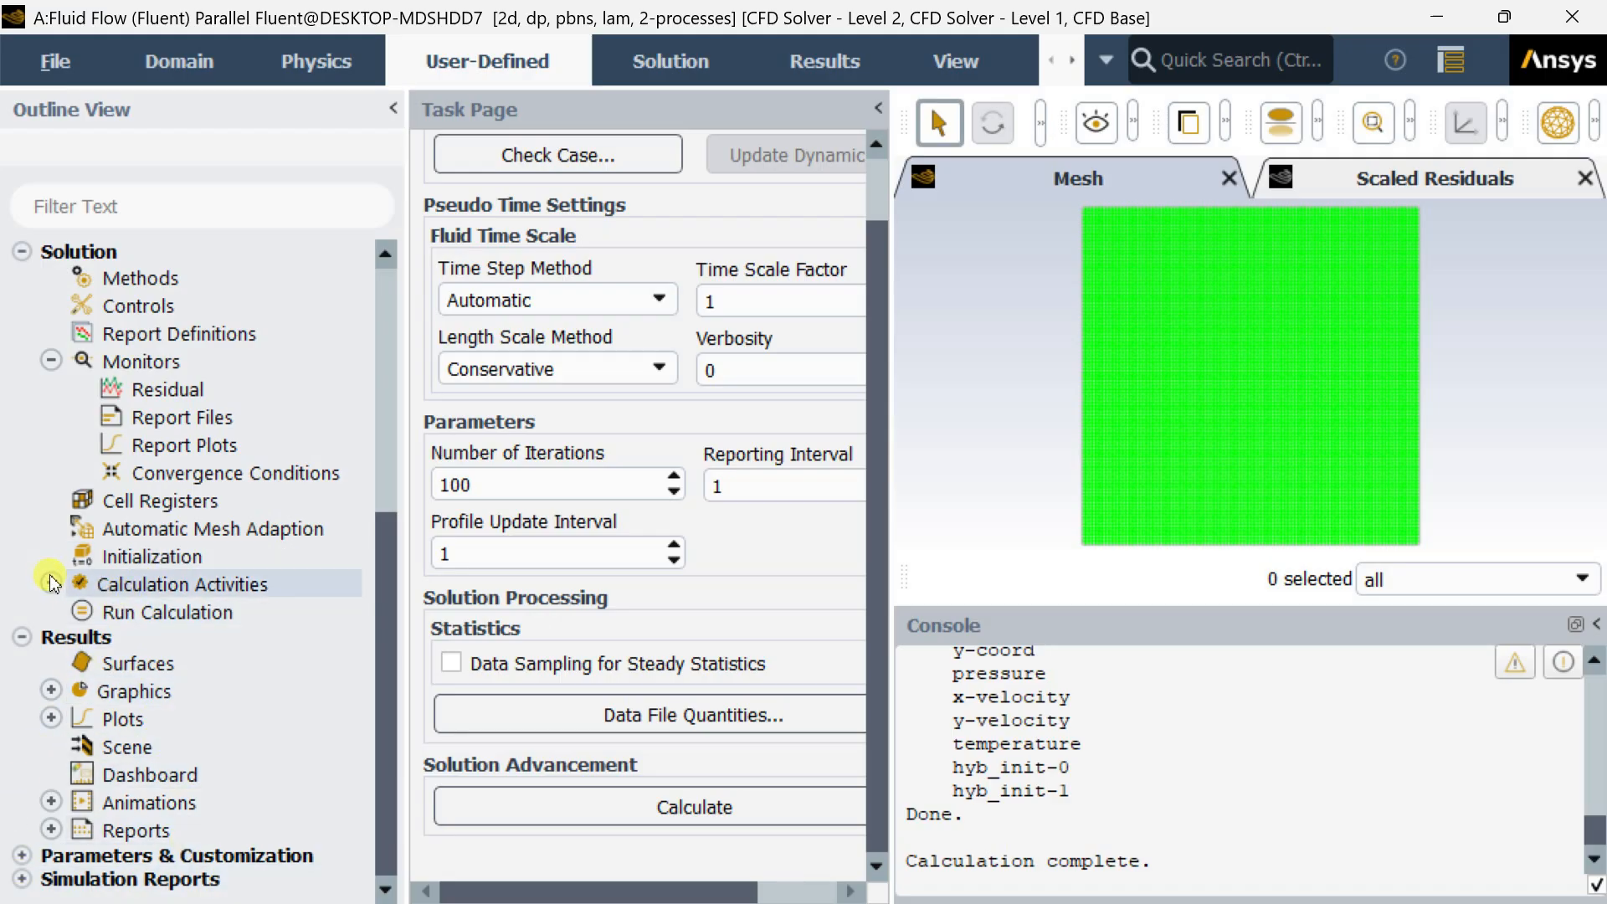
mouse_move(437, 592)
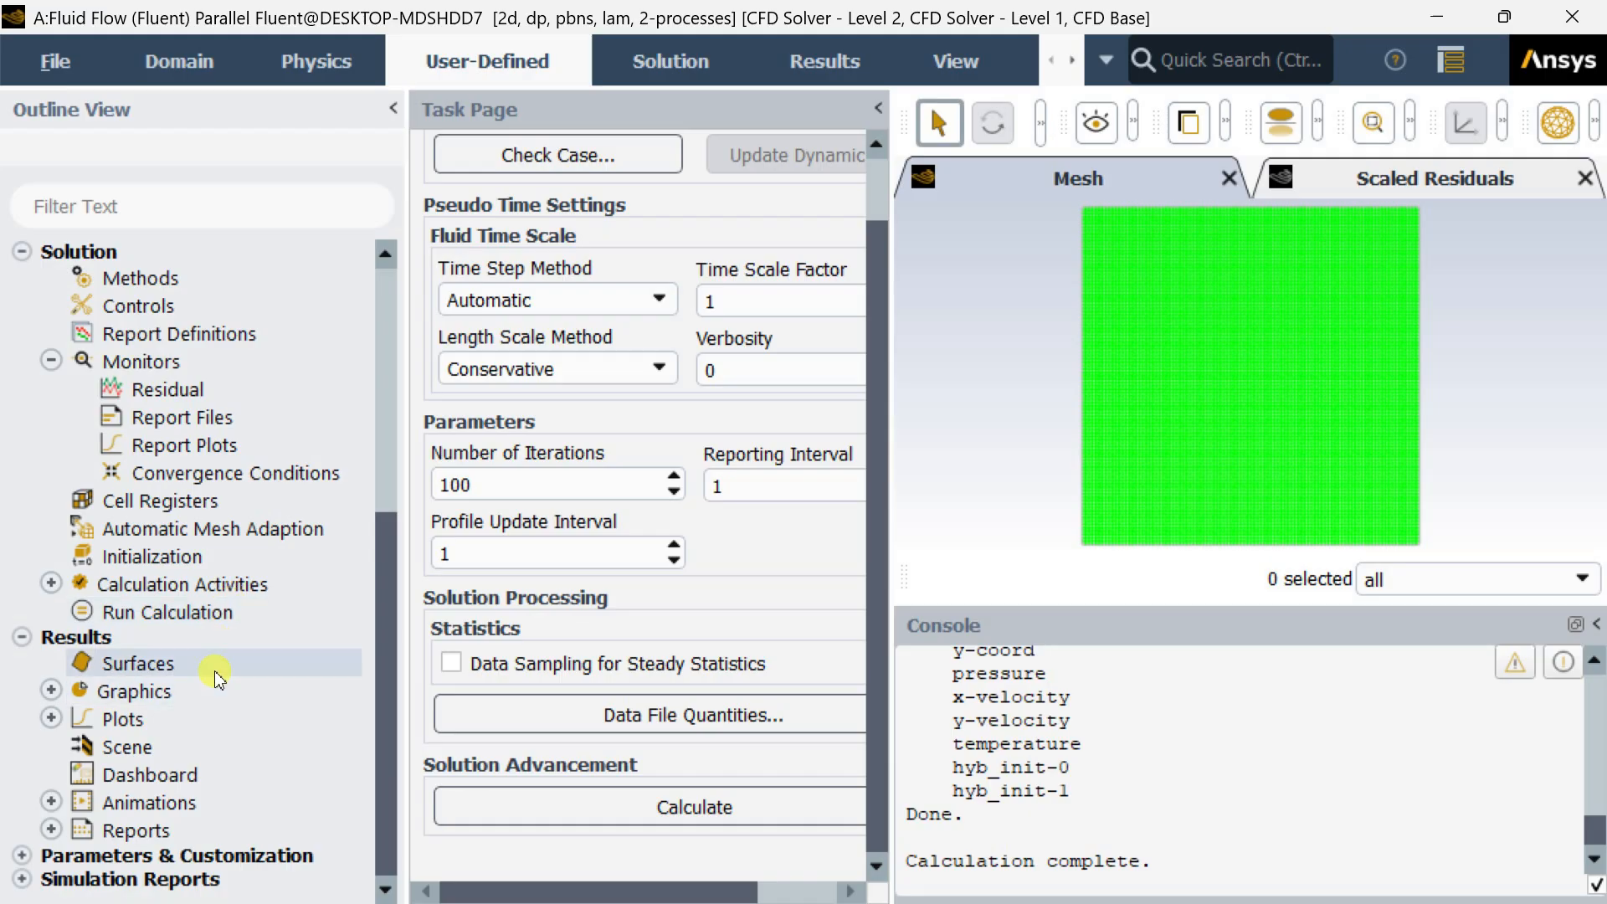
Display a filled contour of the bejan_number custom function, ranging 0 to 1
left_click(136, 691)
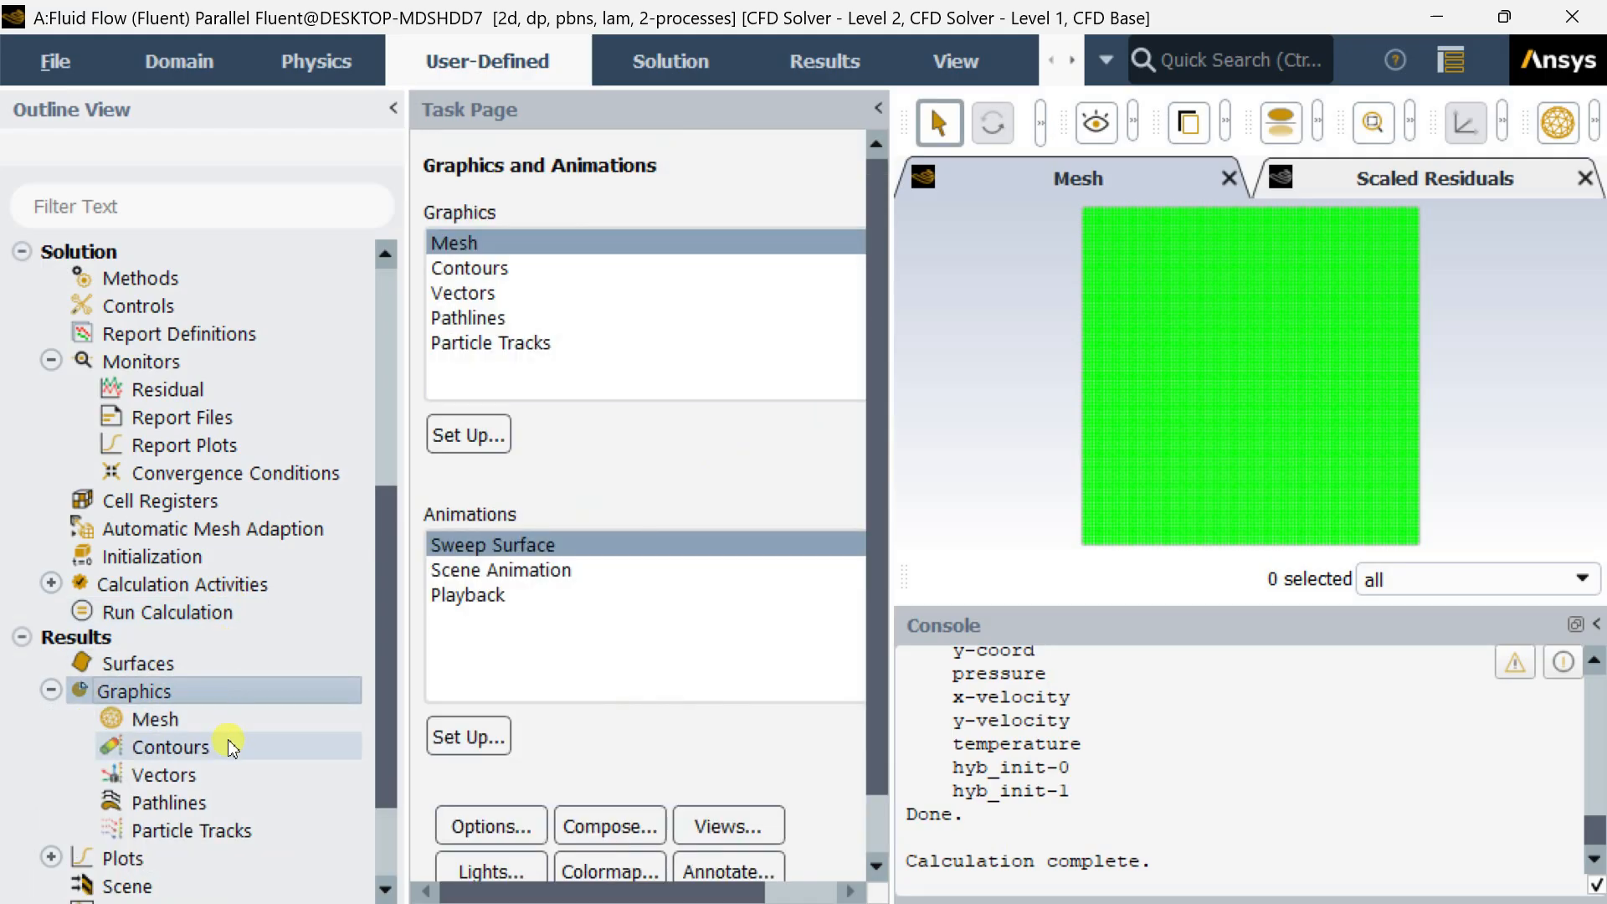
double_click(175, 747)
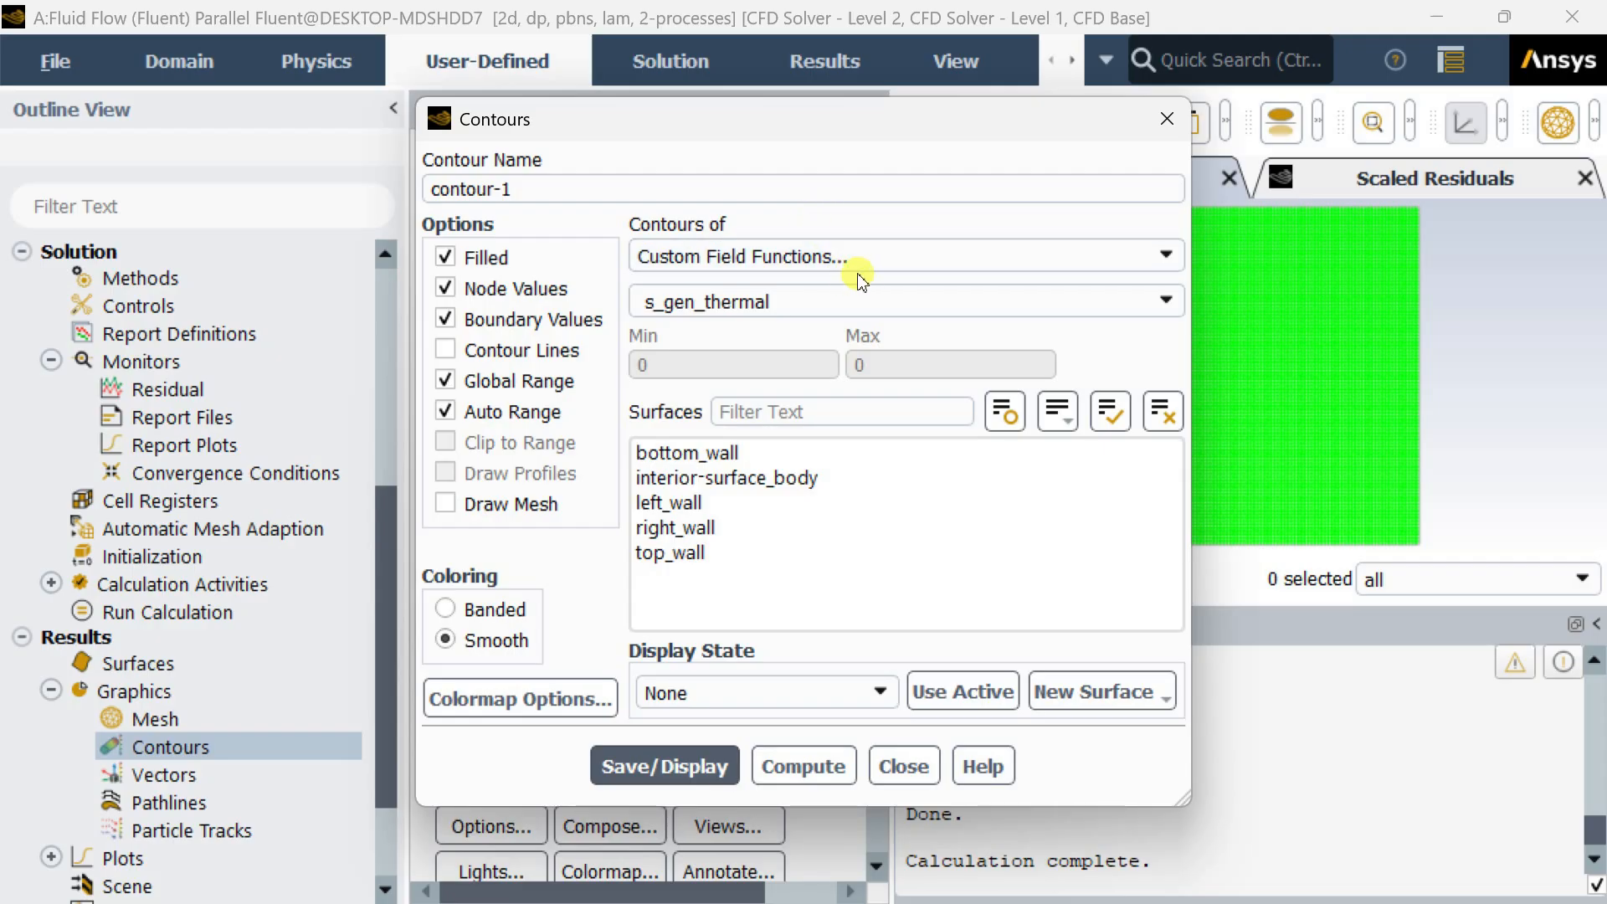
left_click(1165, 299)
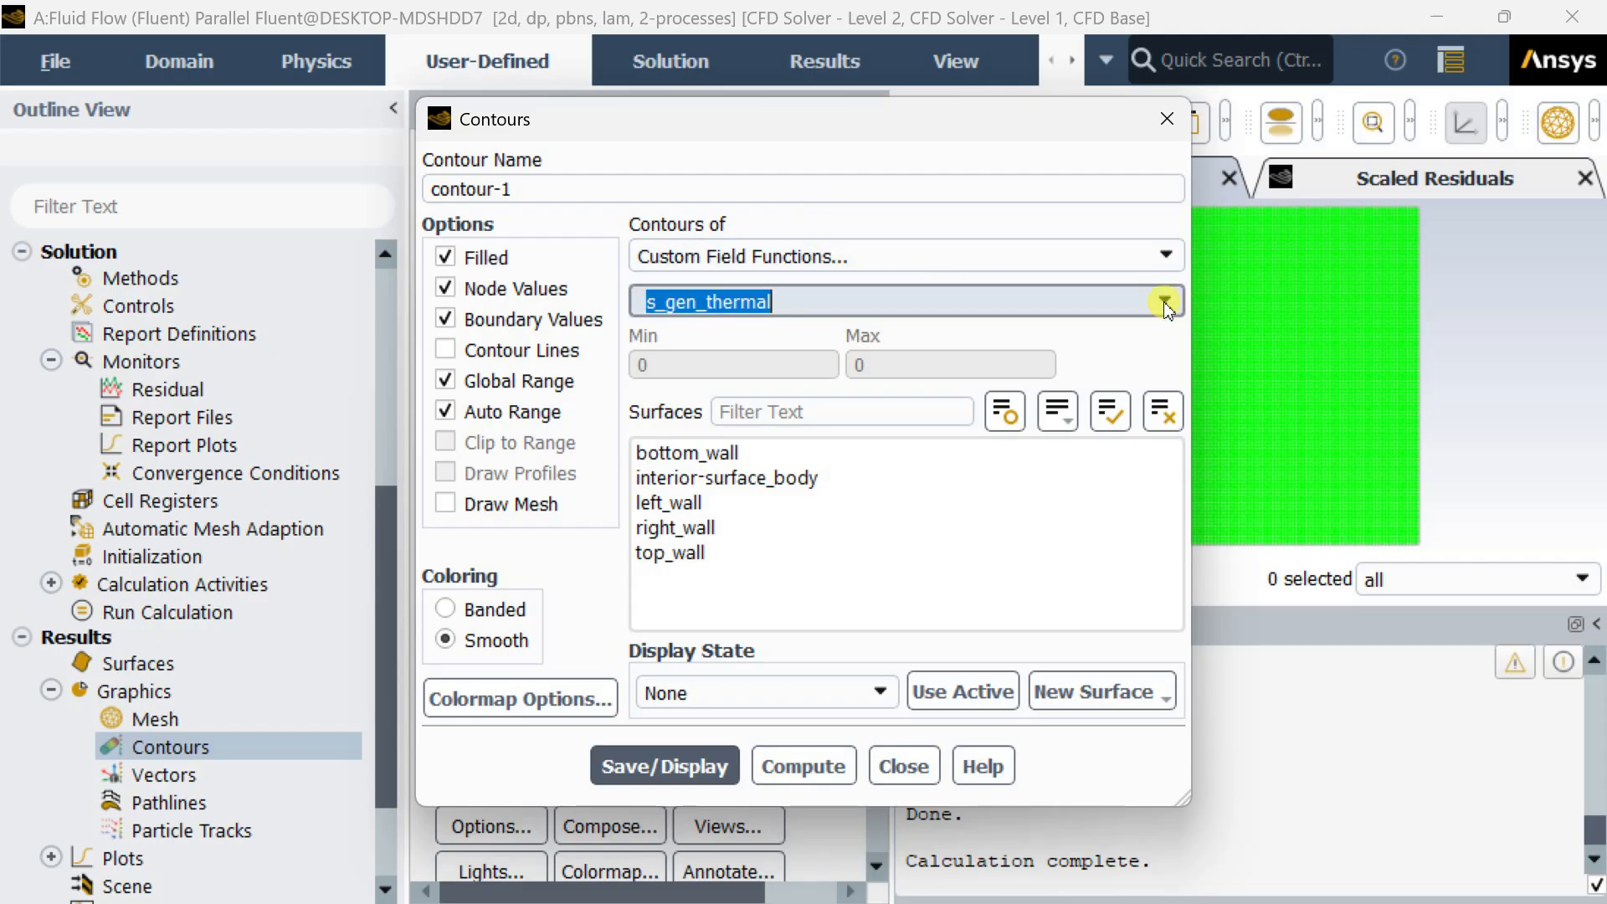
left_click(1164, 300)
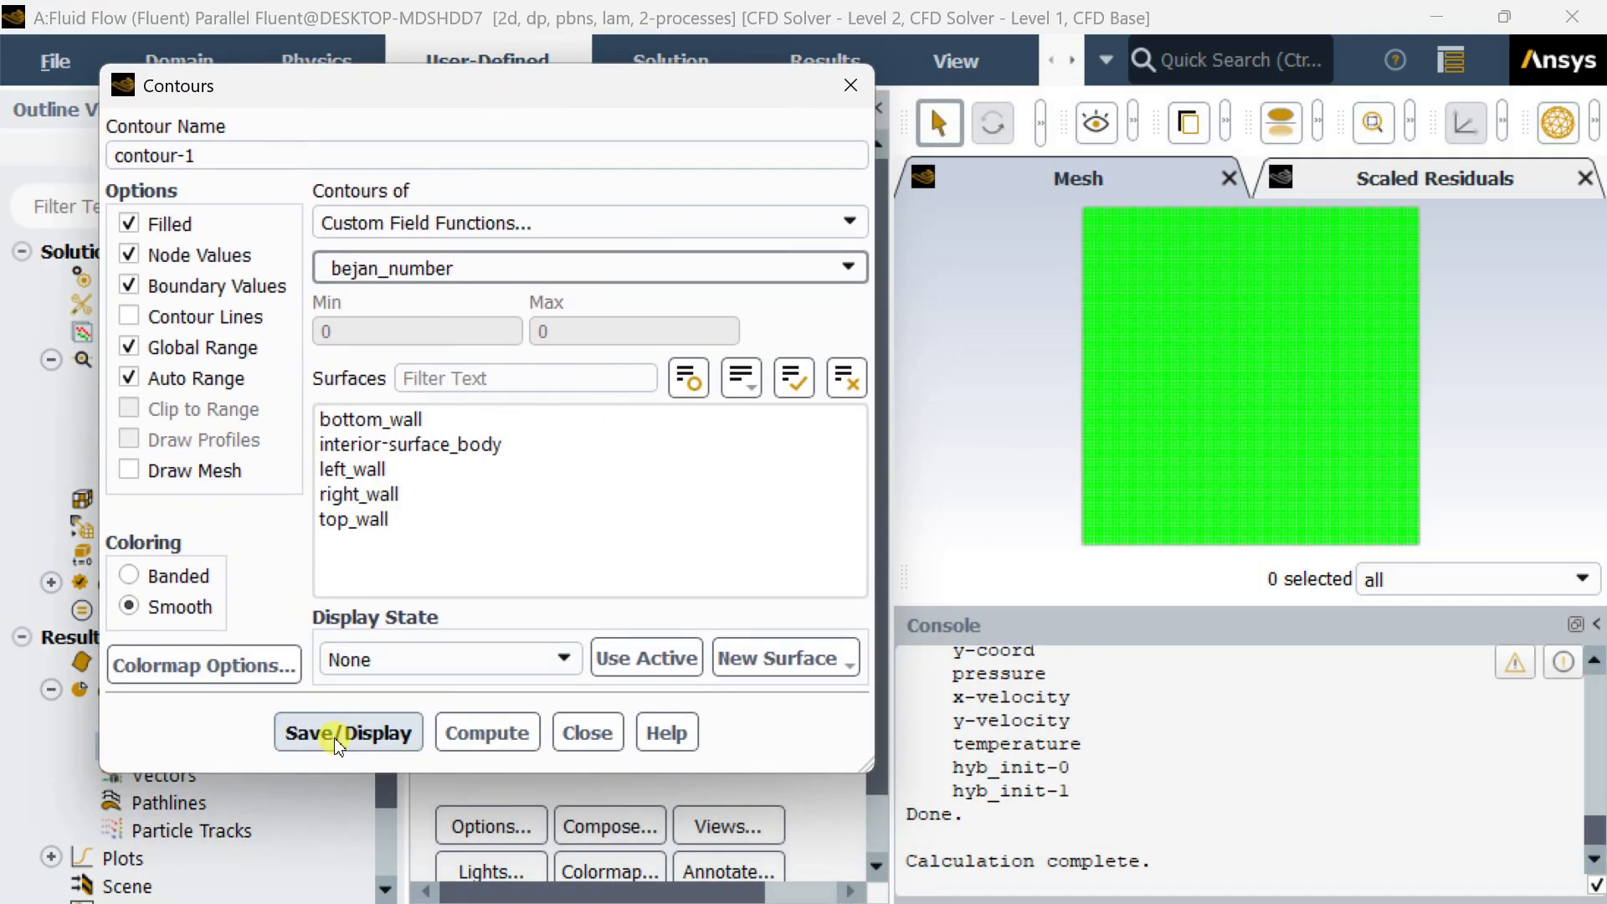
left_click(348, 733)
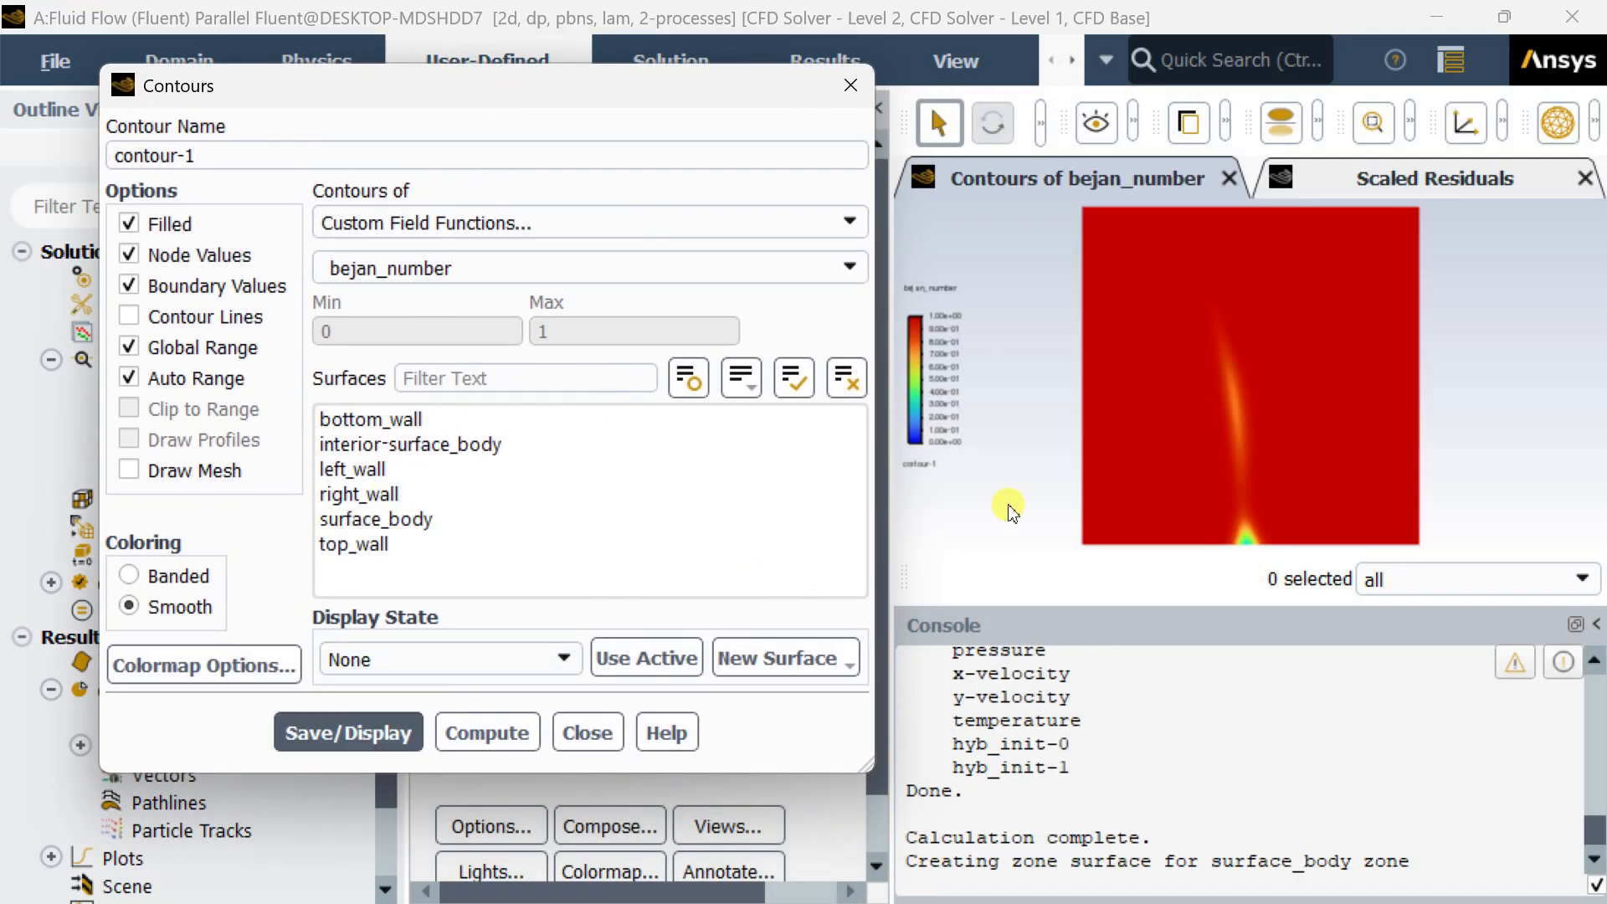
mouse_move(985, 517)
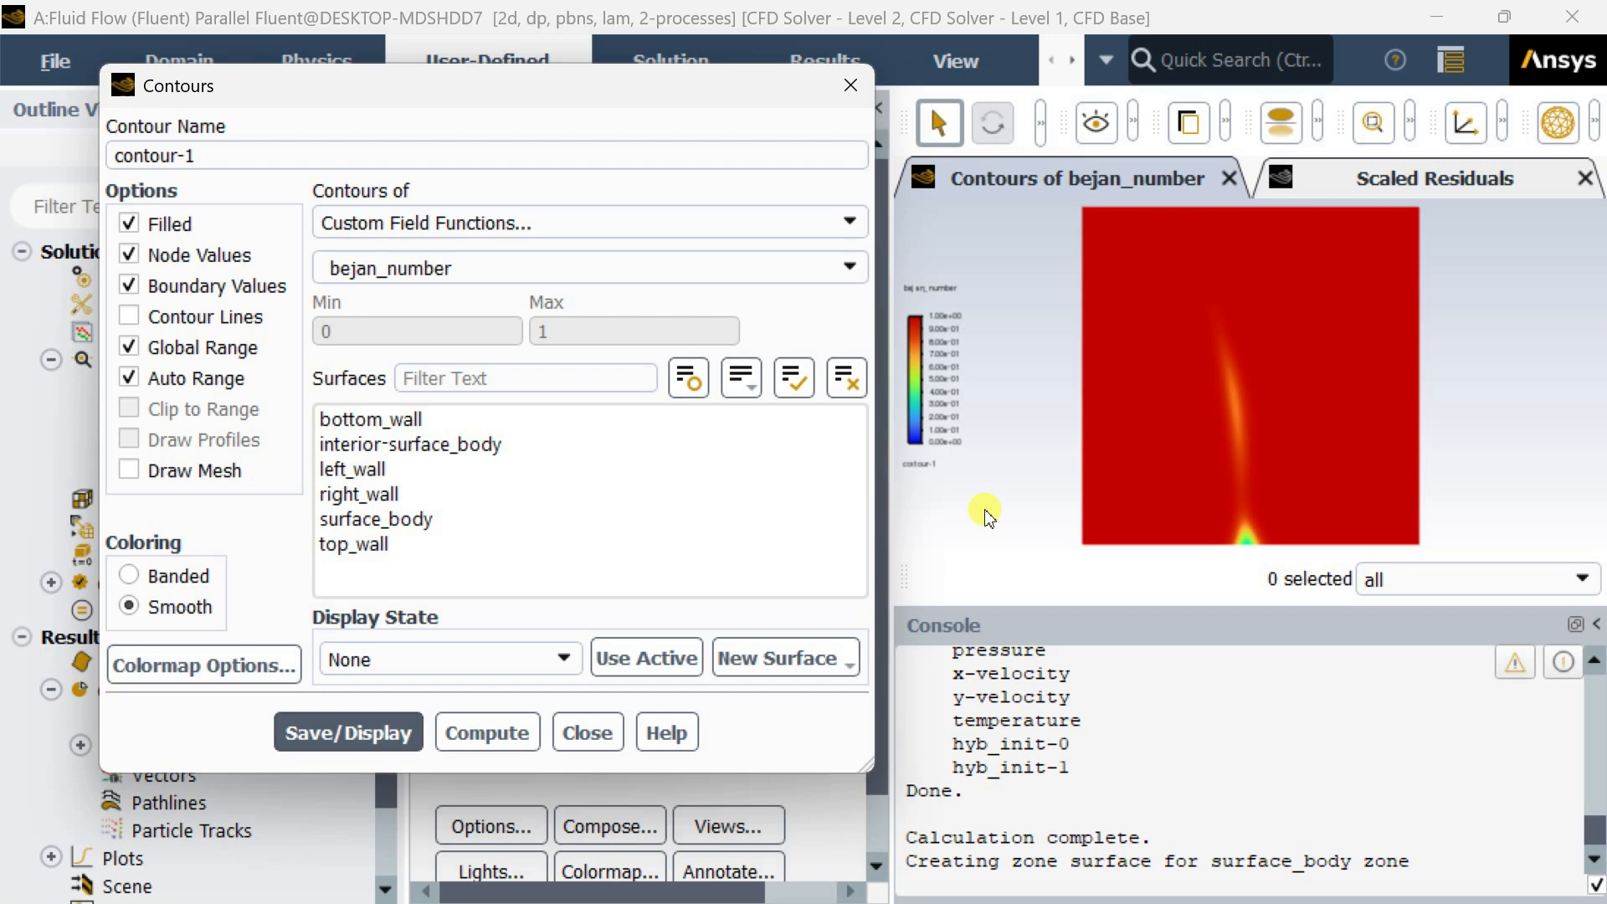
mouse_move(797, 355)
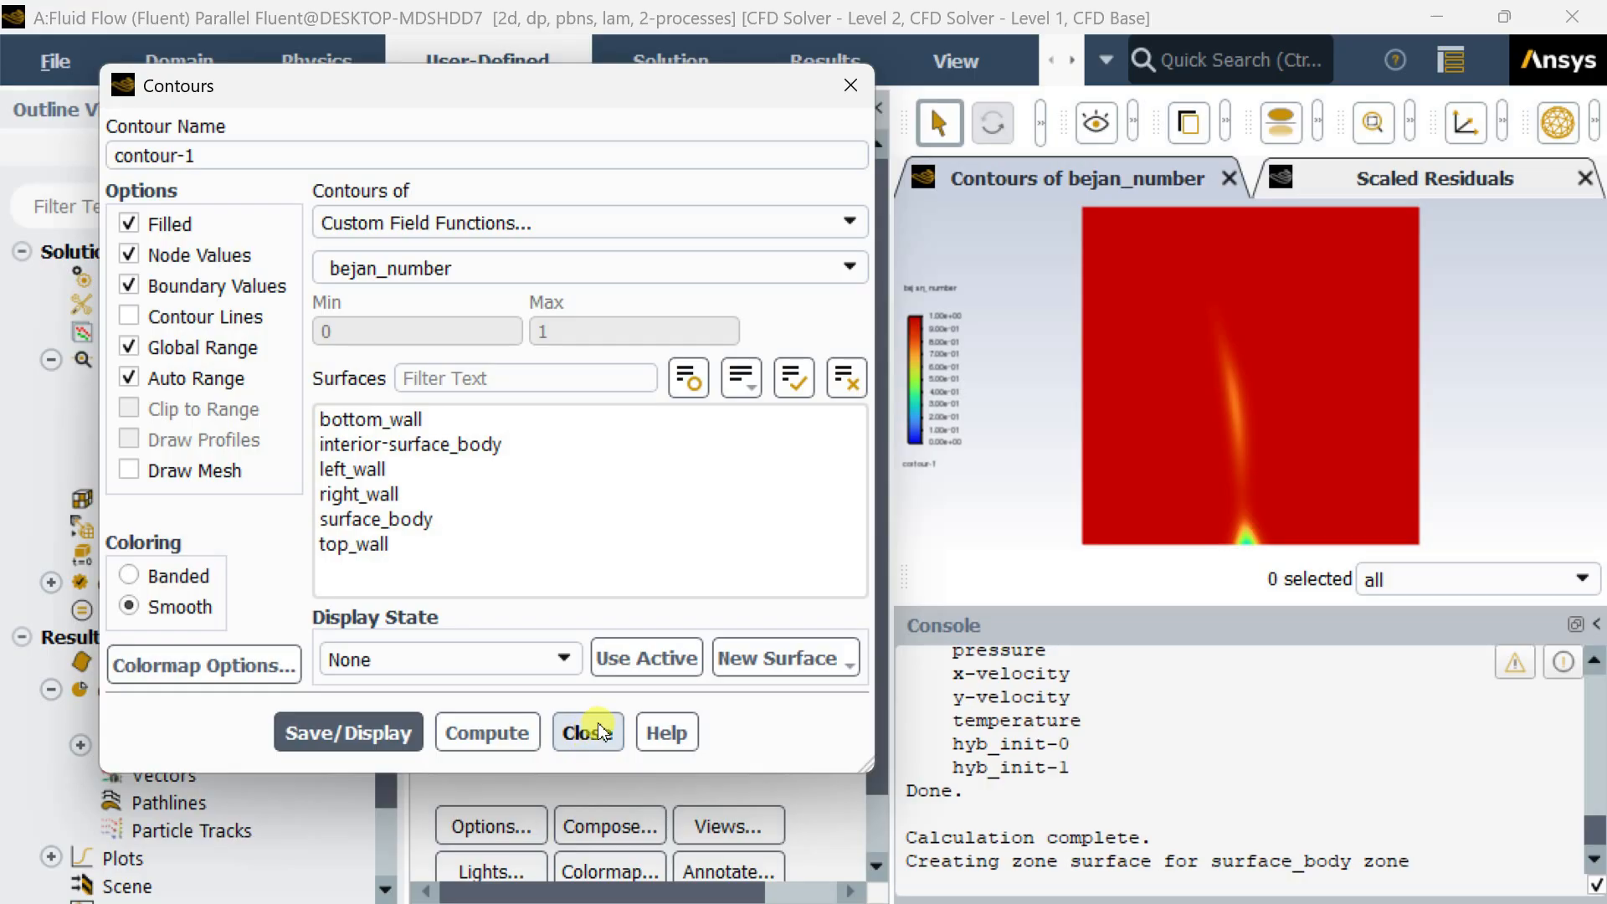
Close the contours dialog and bring up the Solution XY Plot setup with its New Surface choices
left_click(587, 731)
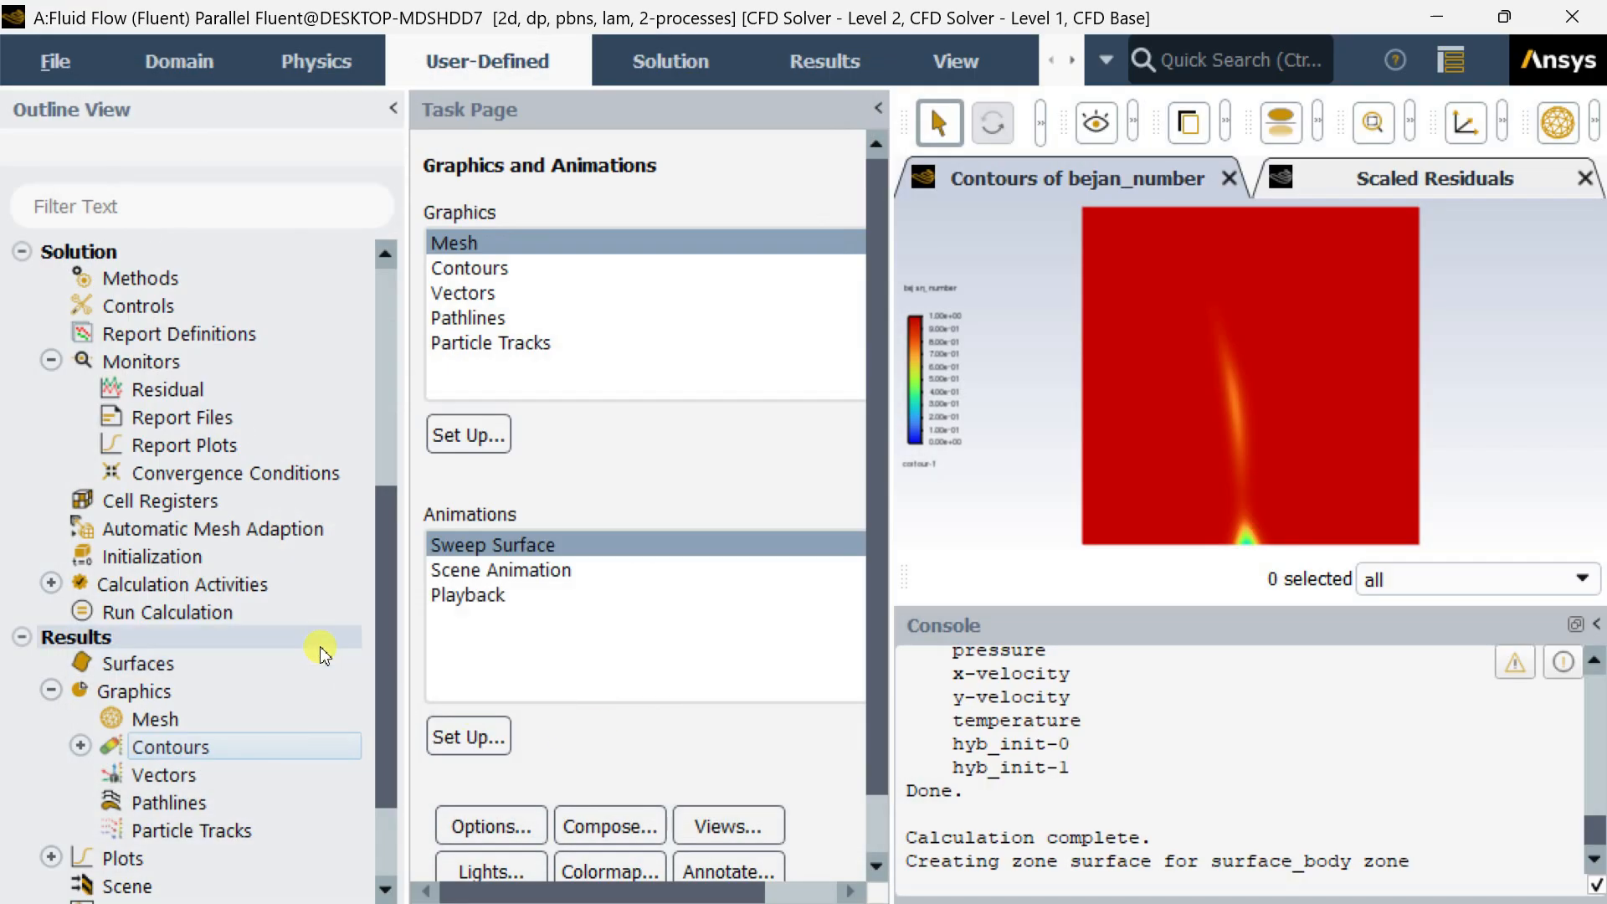
scroll("down", 3)
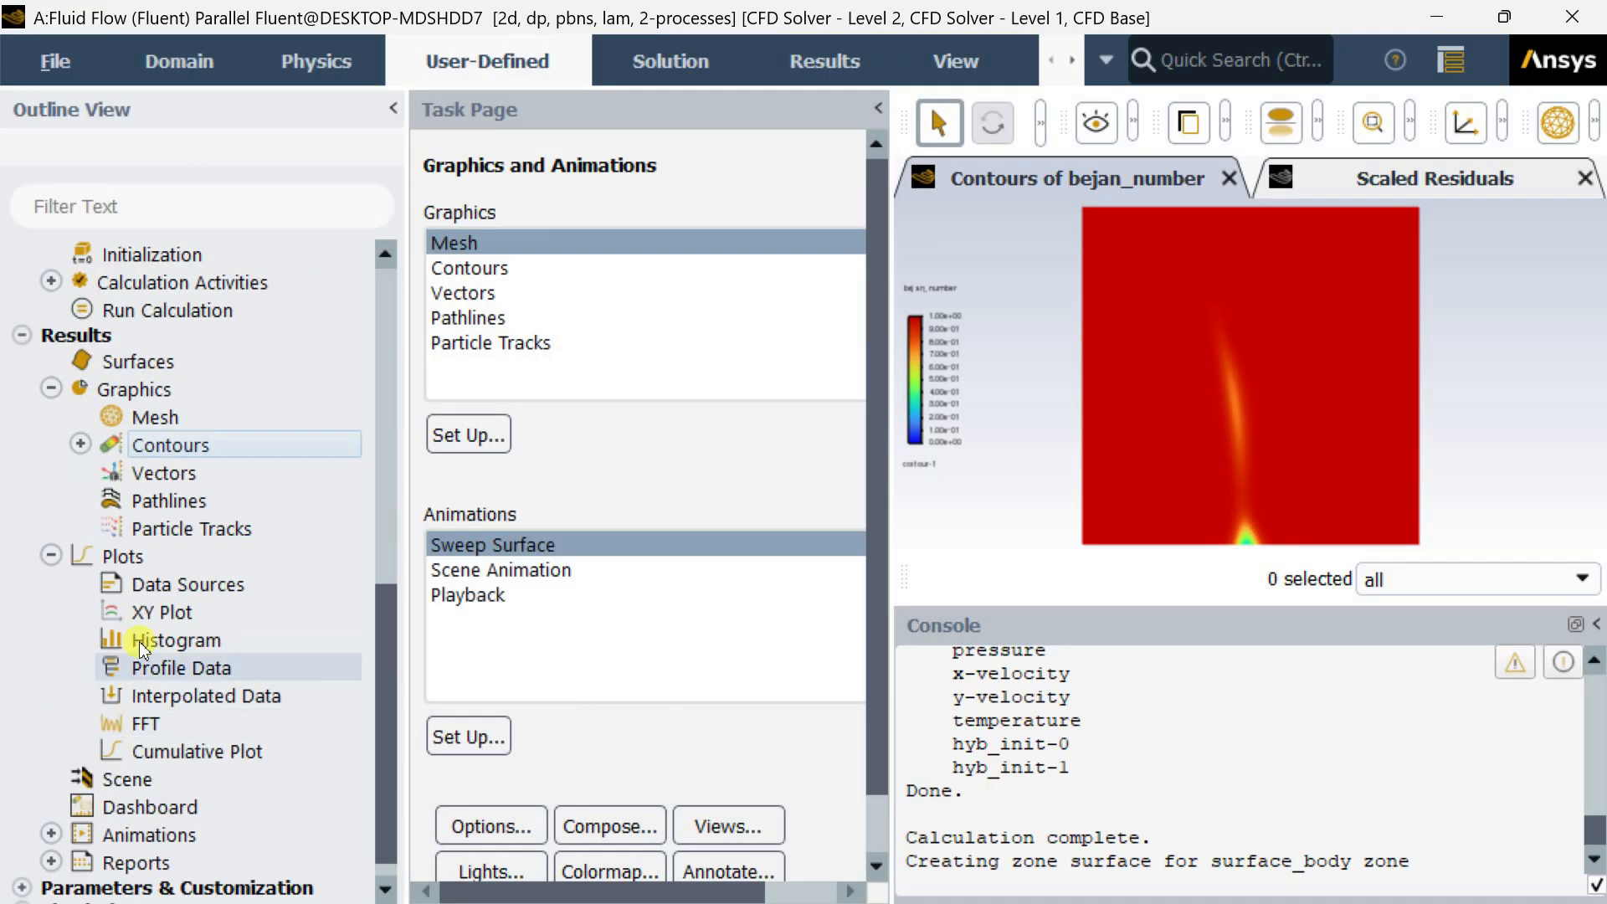
double_click(162, 612)
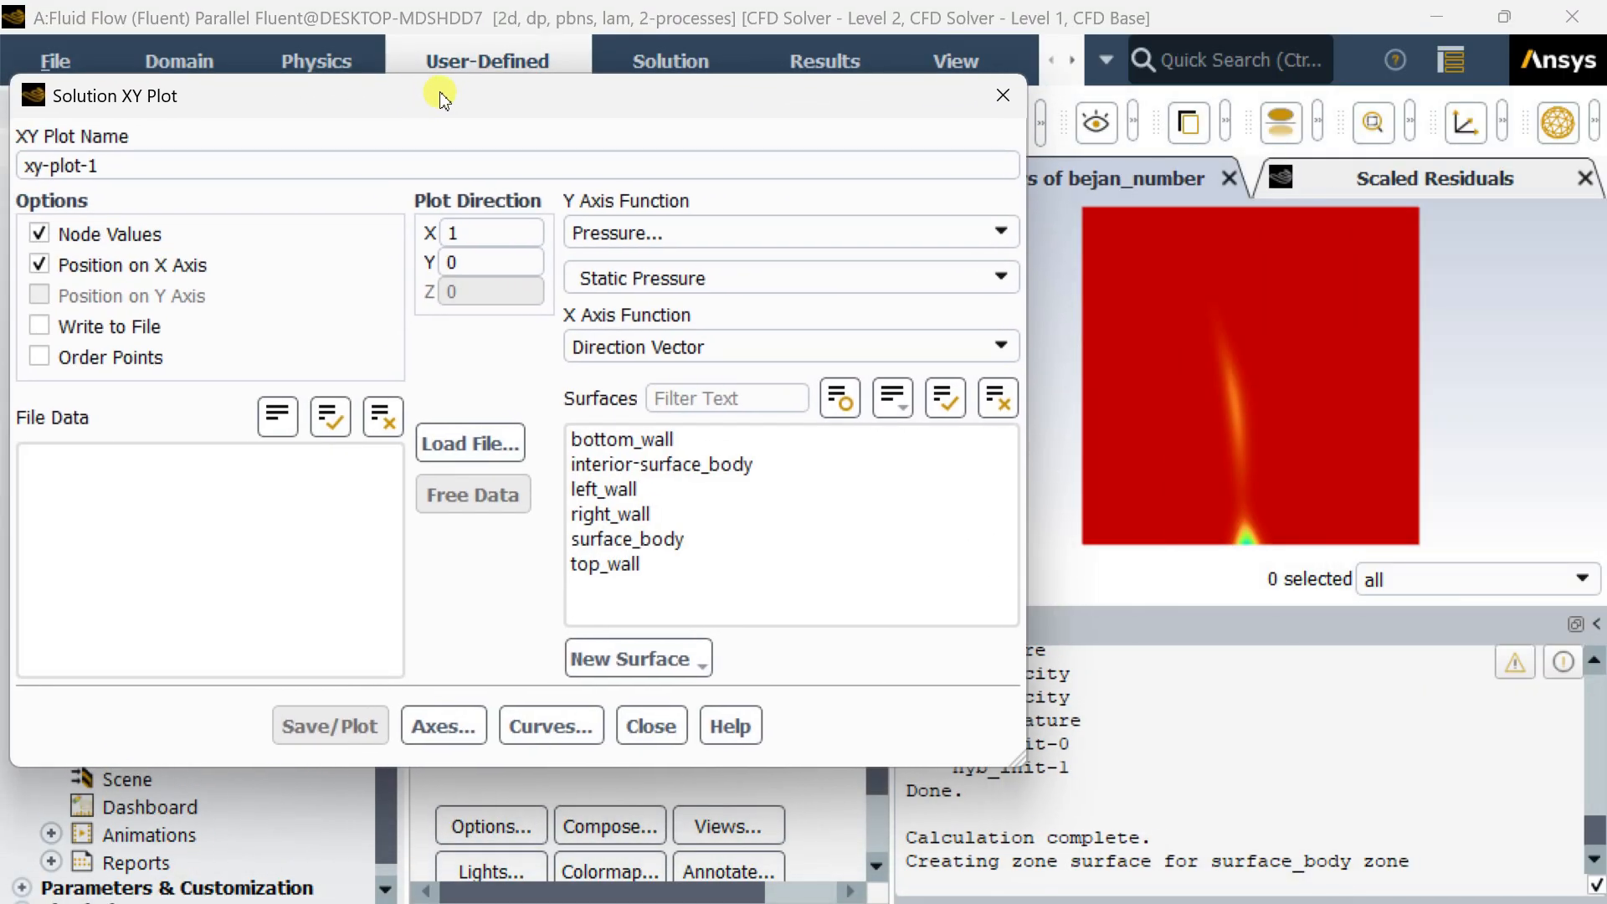
left_click_drag(440, 95, 467, 99)
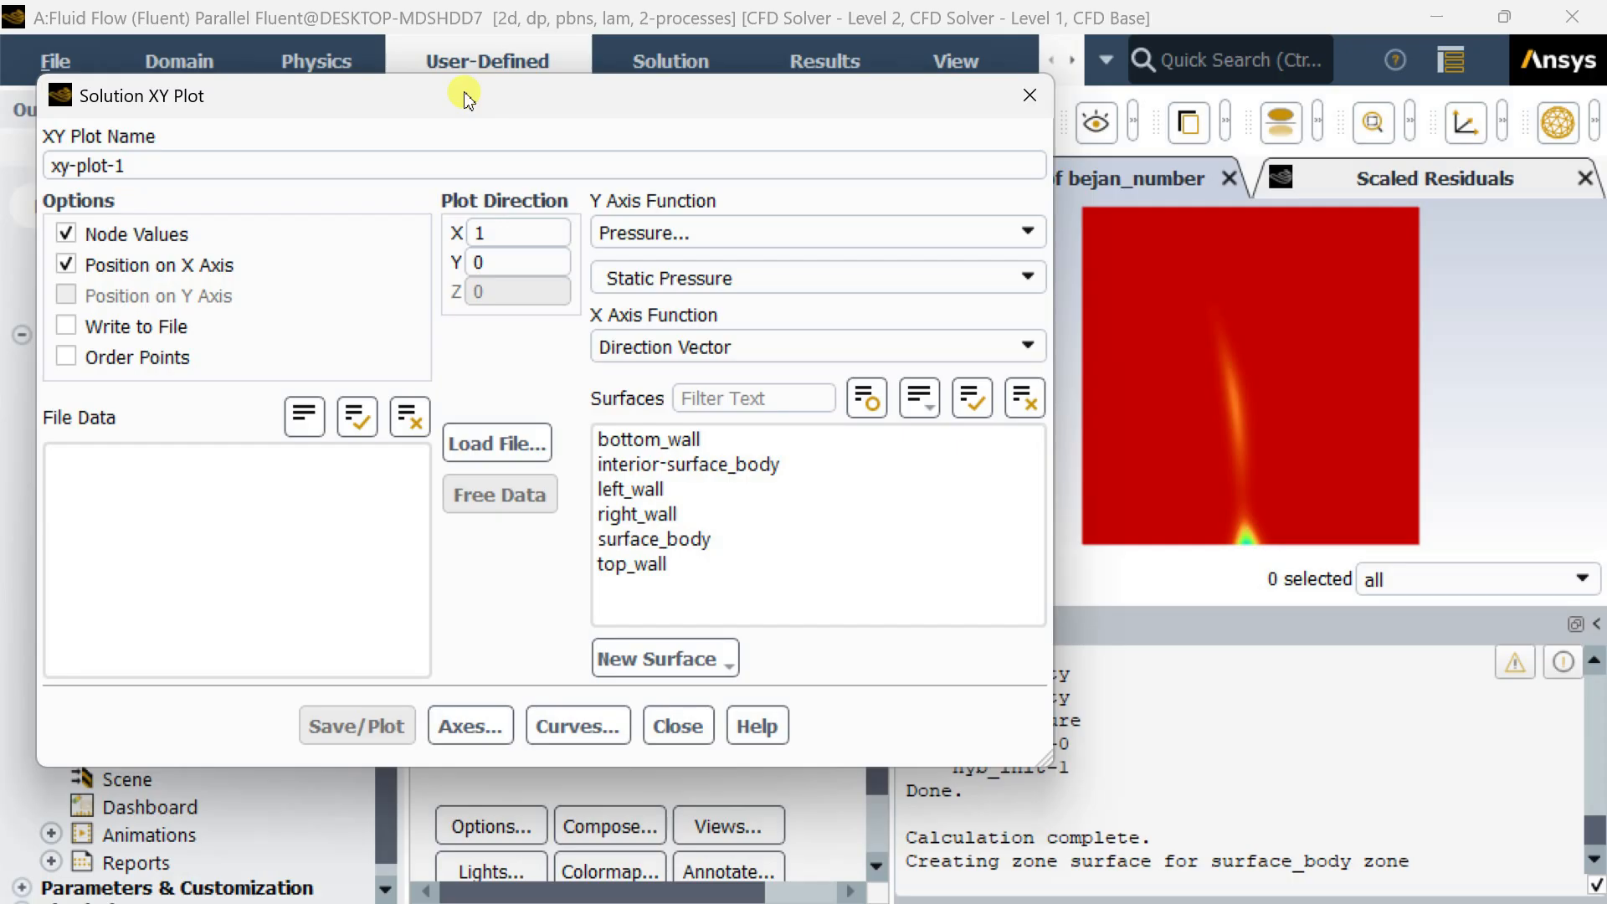
mouse_move(473, 190)
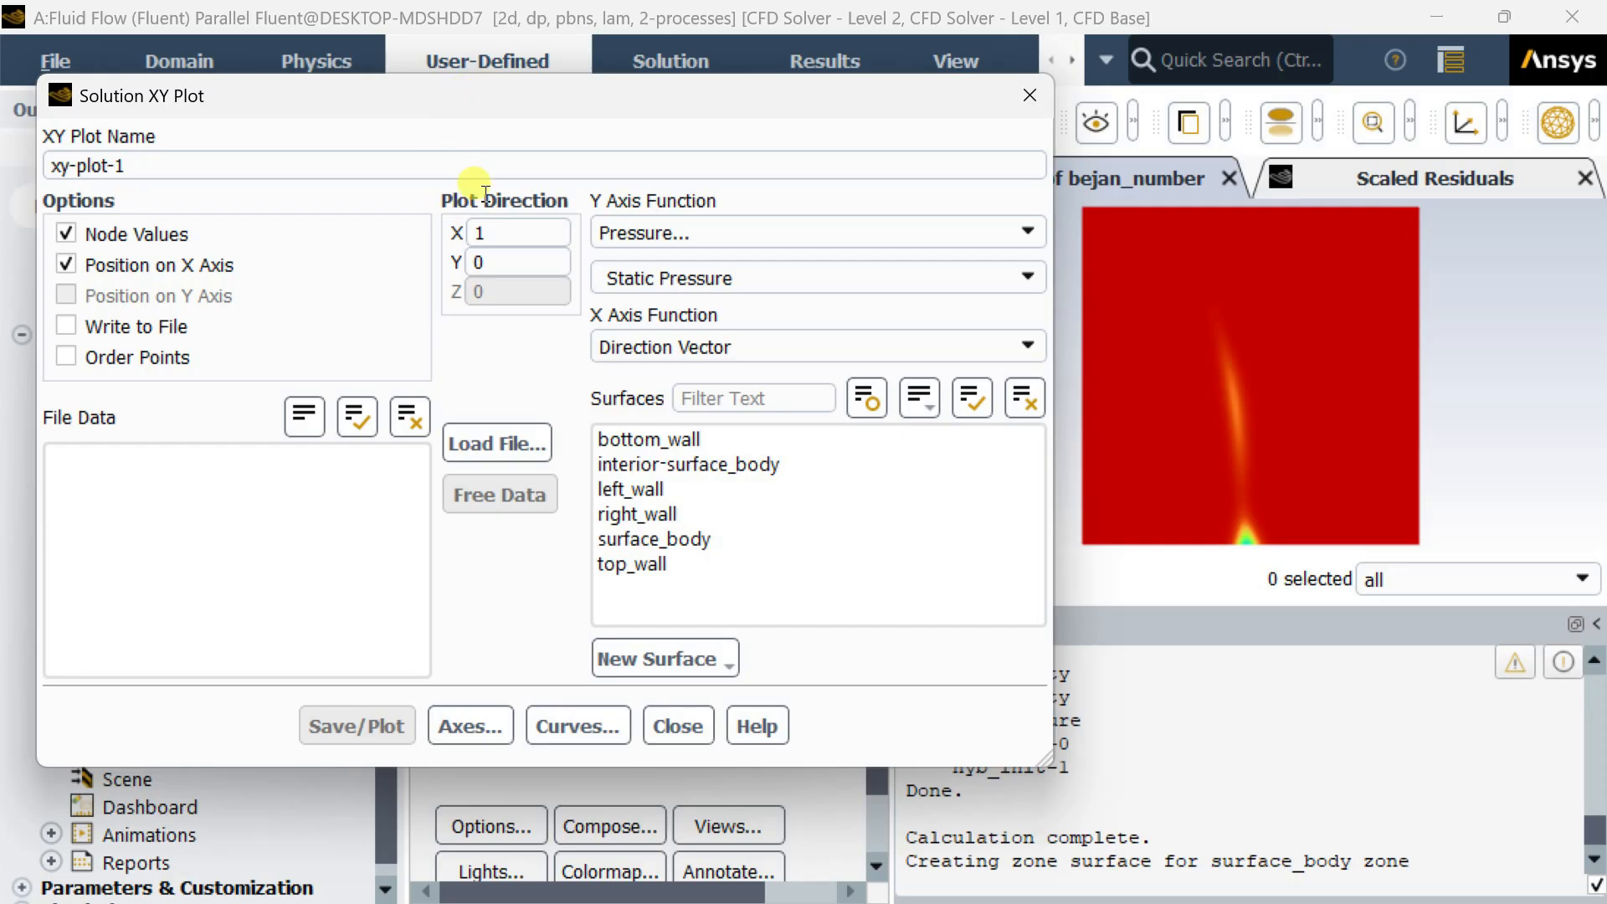
left_click(661, 656)
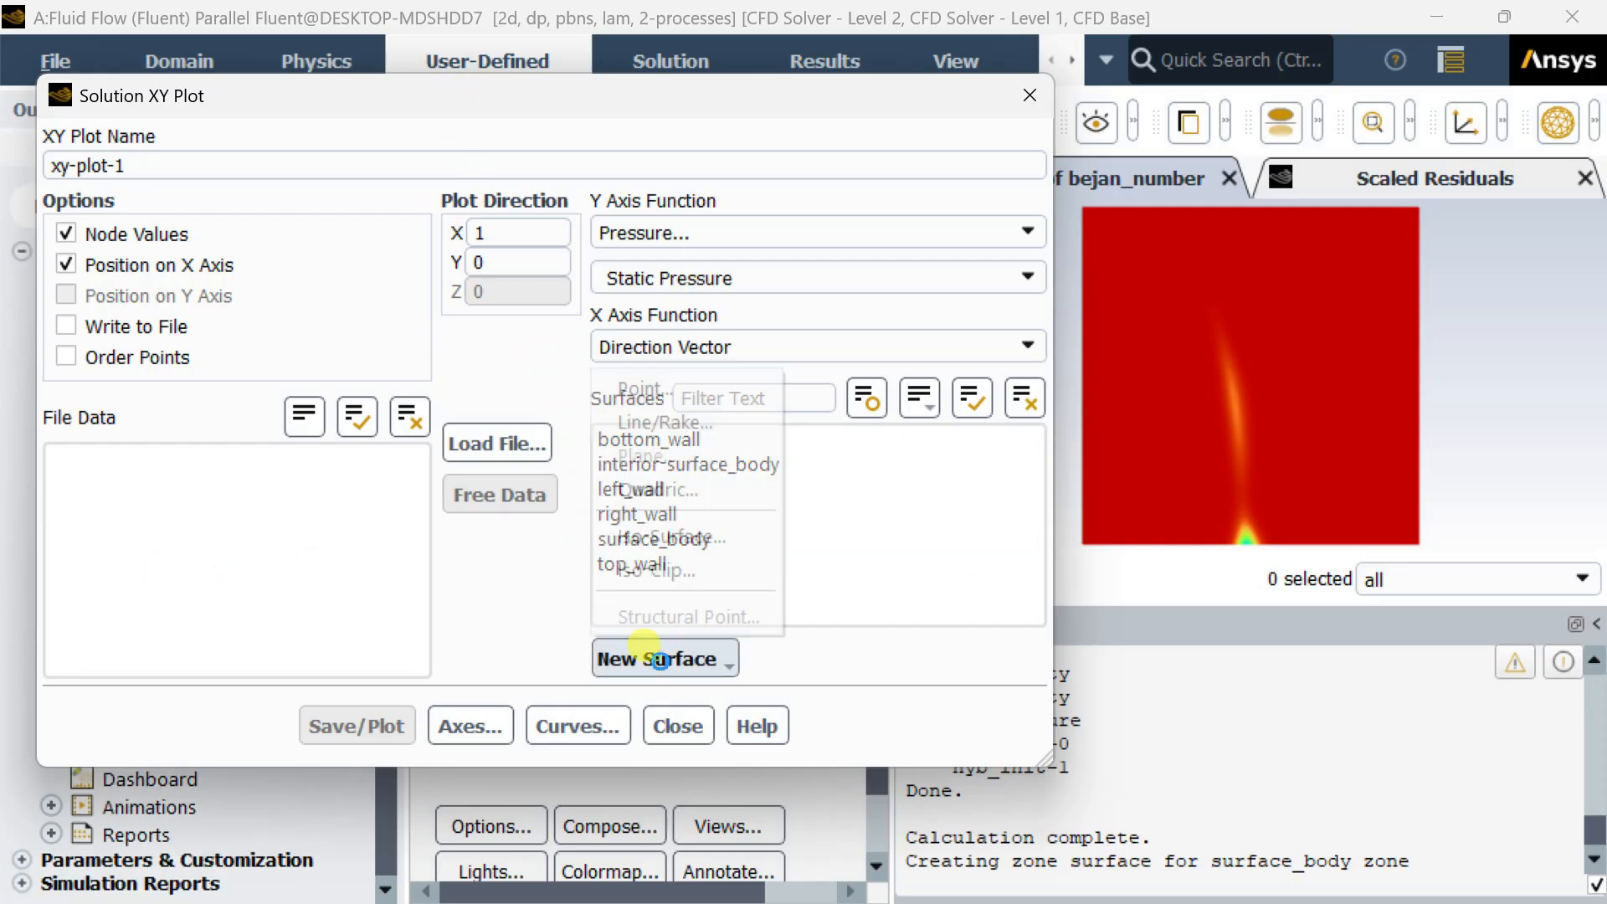
Create line surface line-6 from (0, 0.5) to (1, 0.5) for the XY plot
left_click(668, 422)
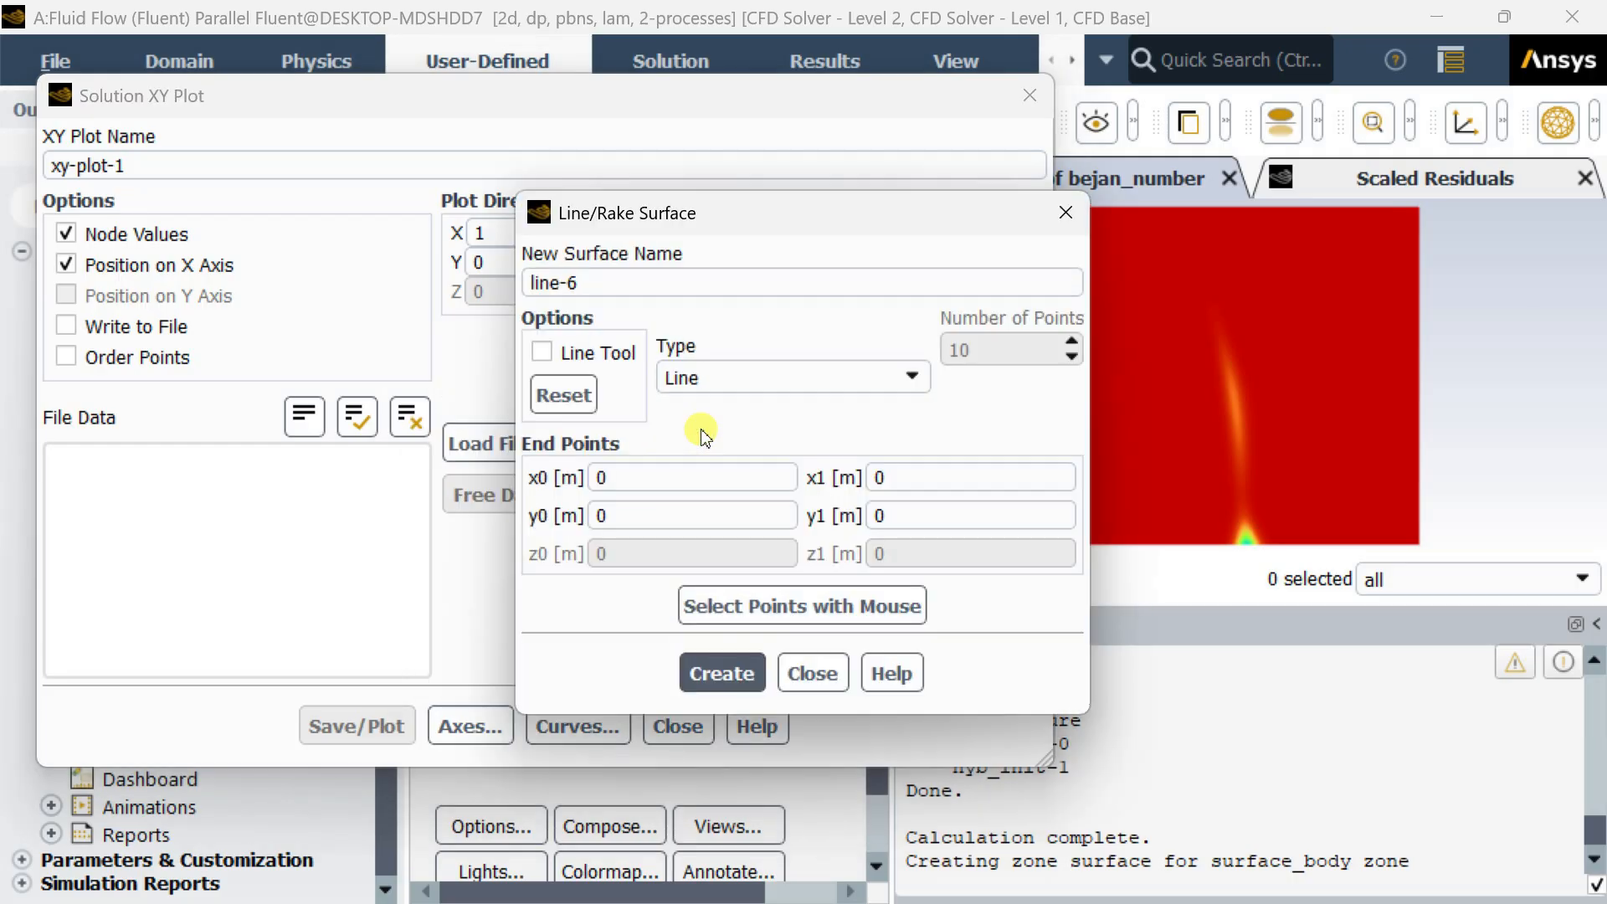
left_click(691, 477)
type("1")
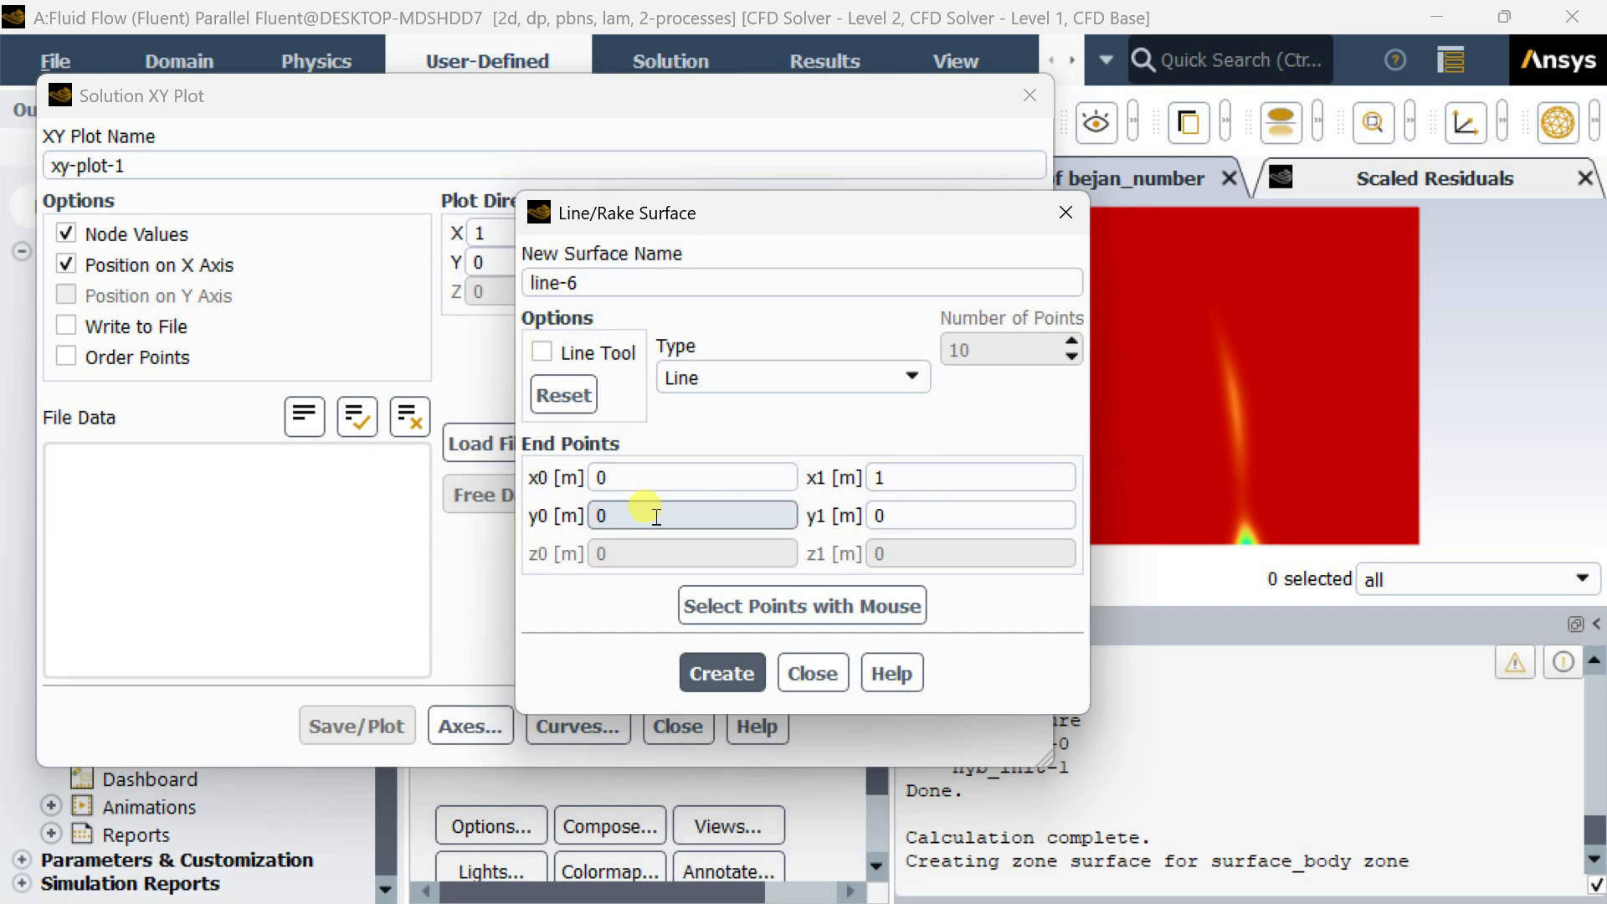
type("0.5")
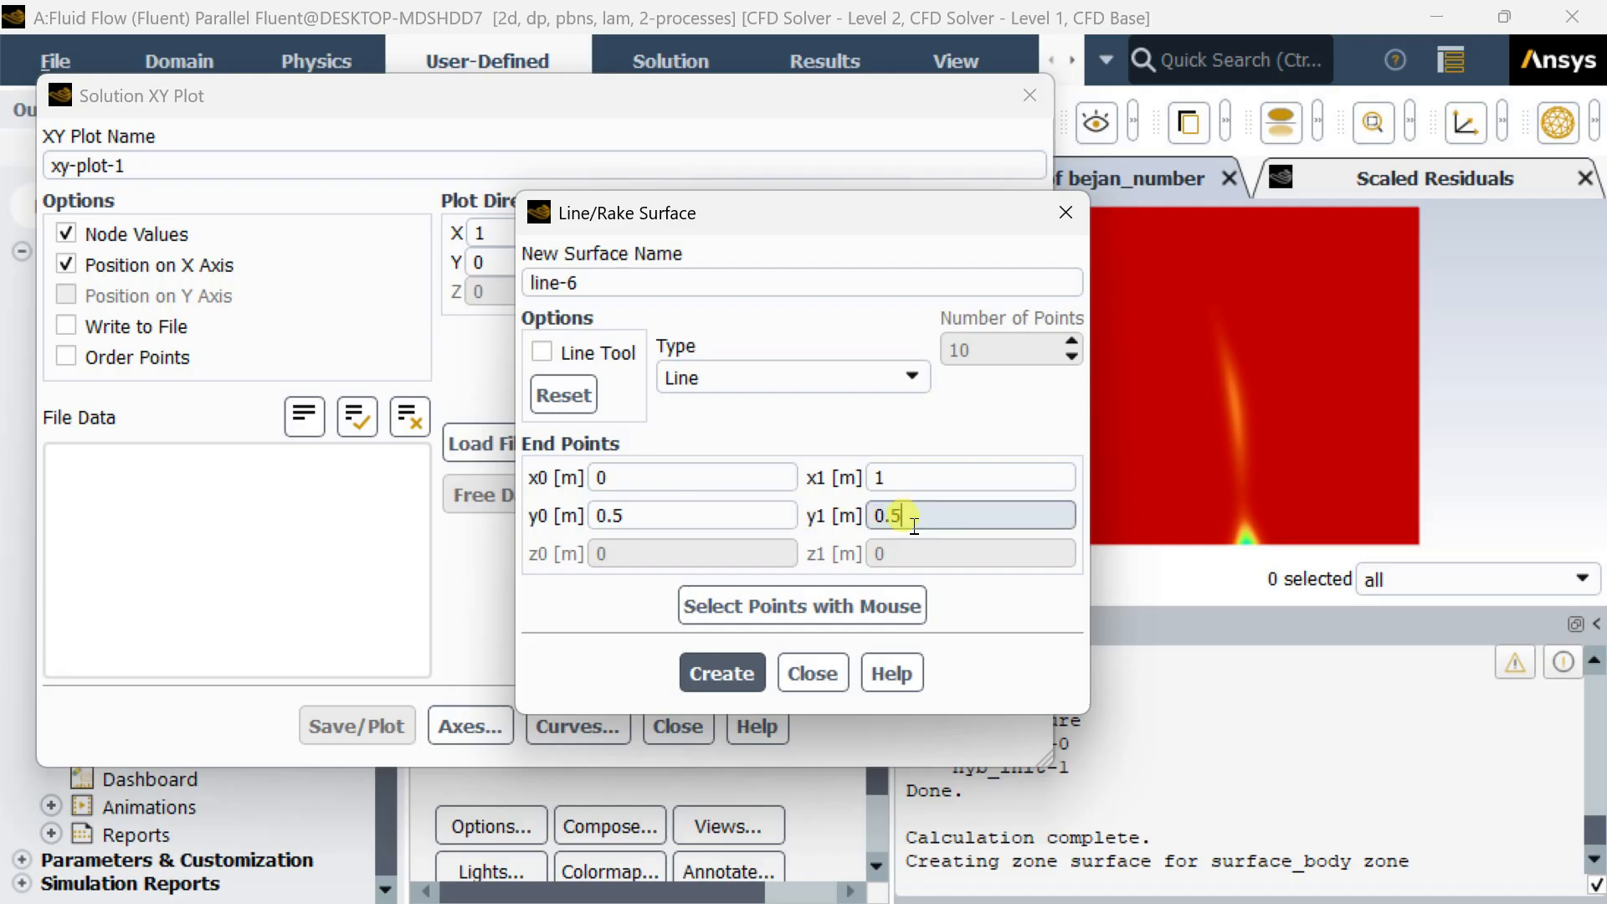
left_click(721, 673)
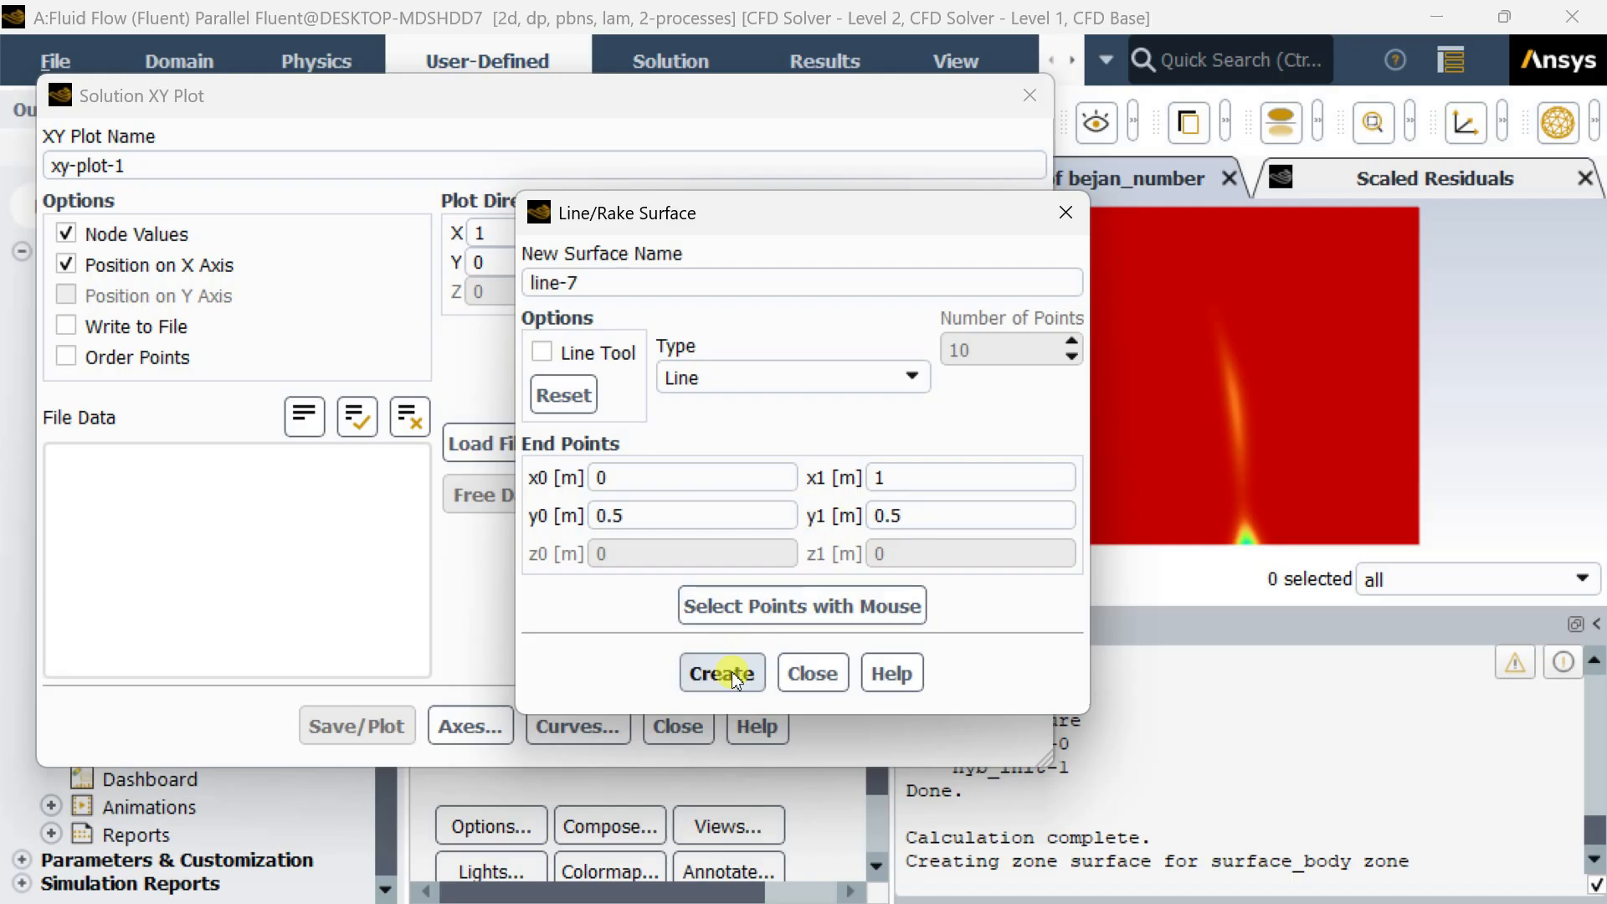
mouse_move(811, 673)
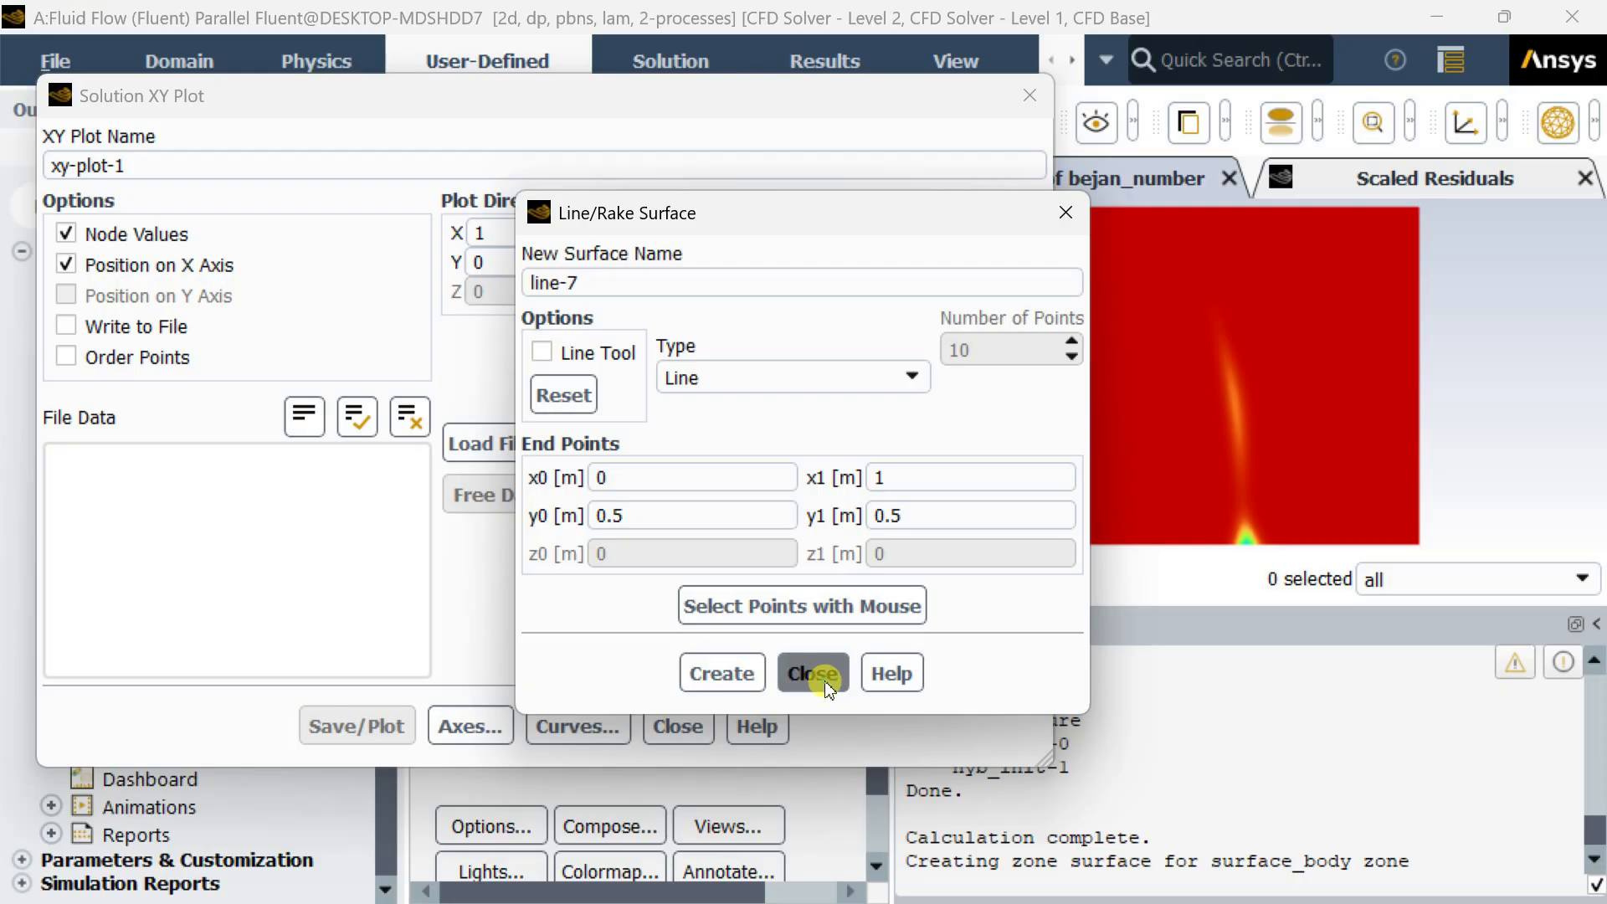
left_click(811, 673)
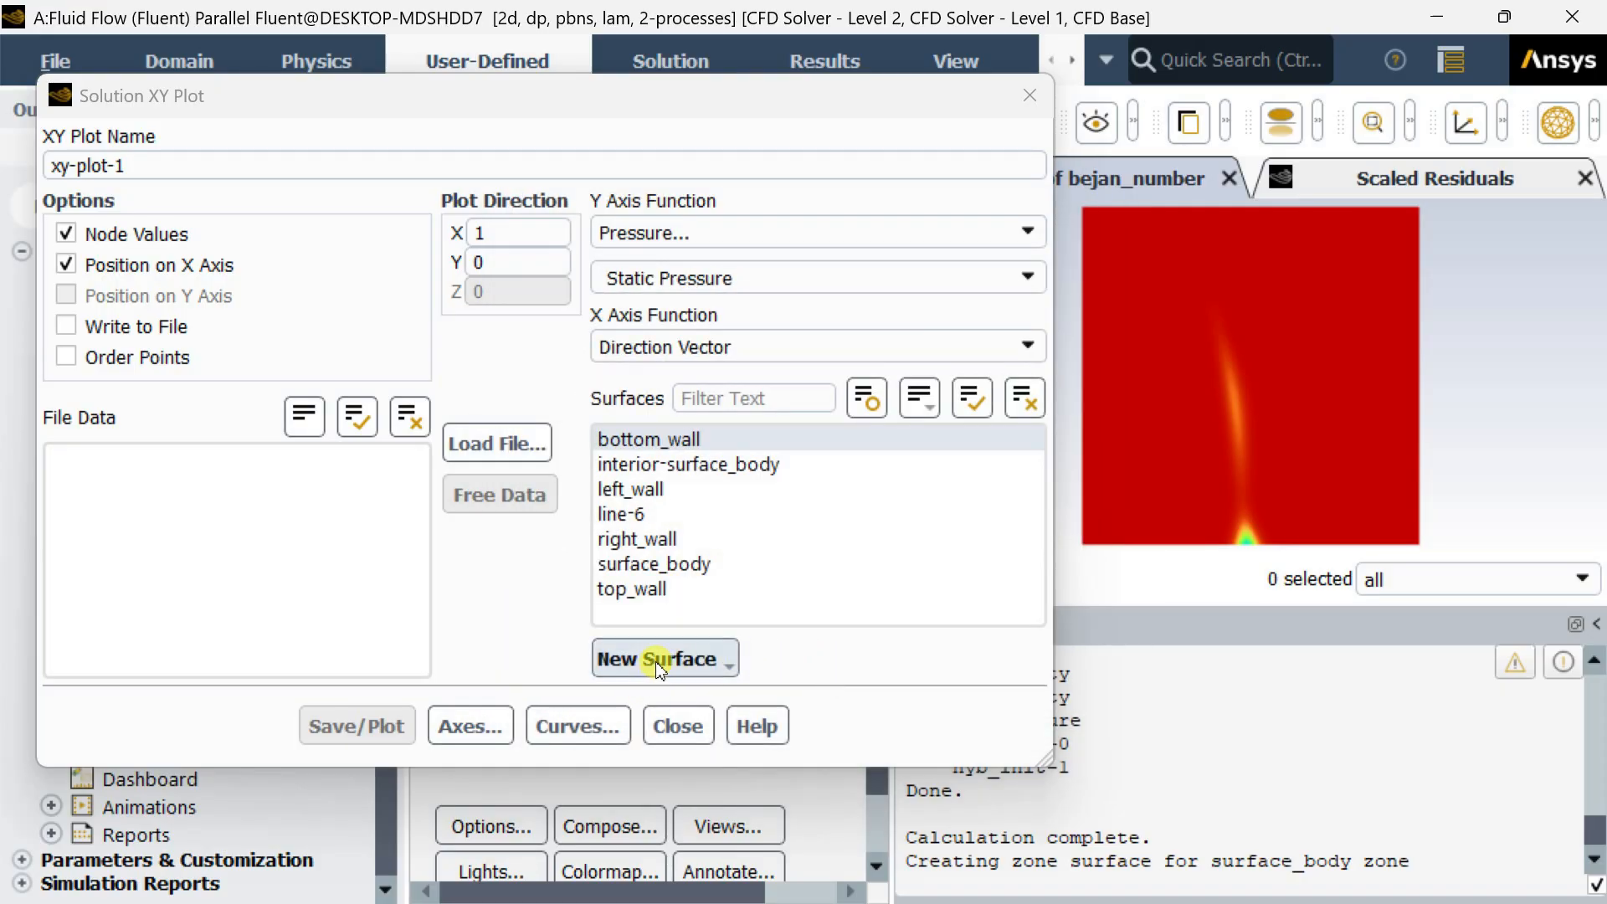
mouse_move(689, 718)
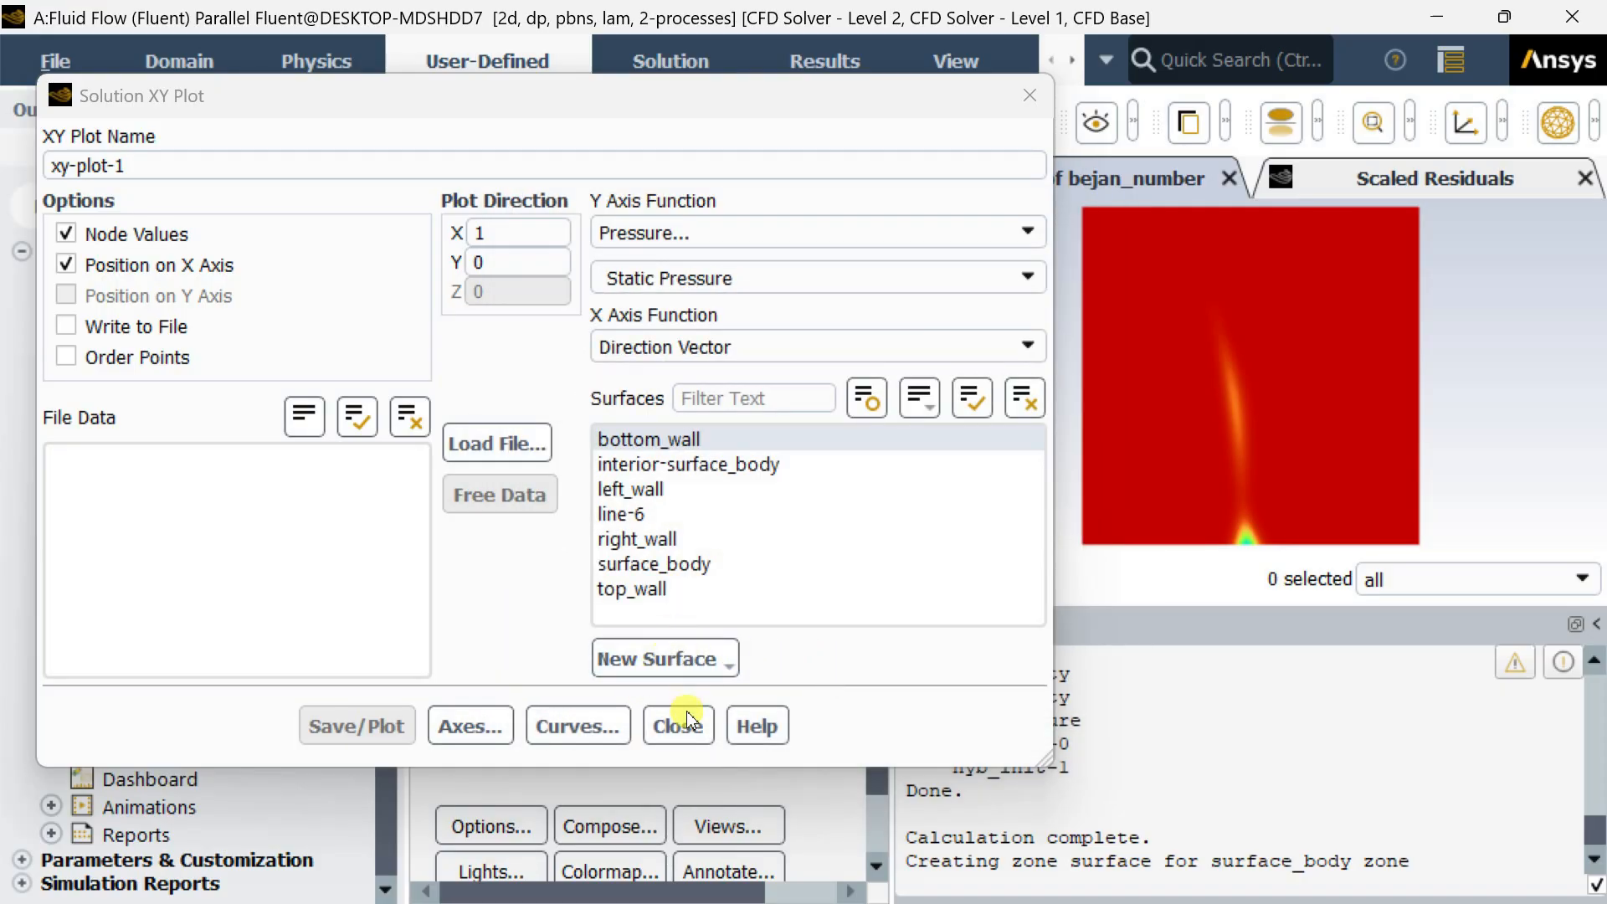
Choose line-6 and the custom field function bejan_number as the Y-axis quantity
left_click(621, 513)
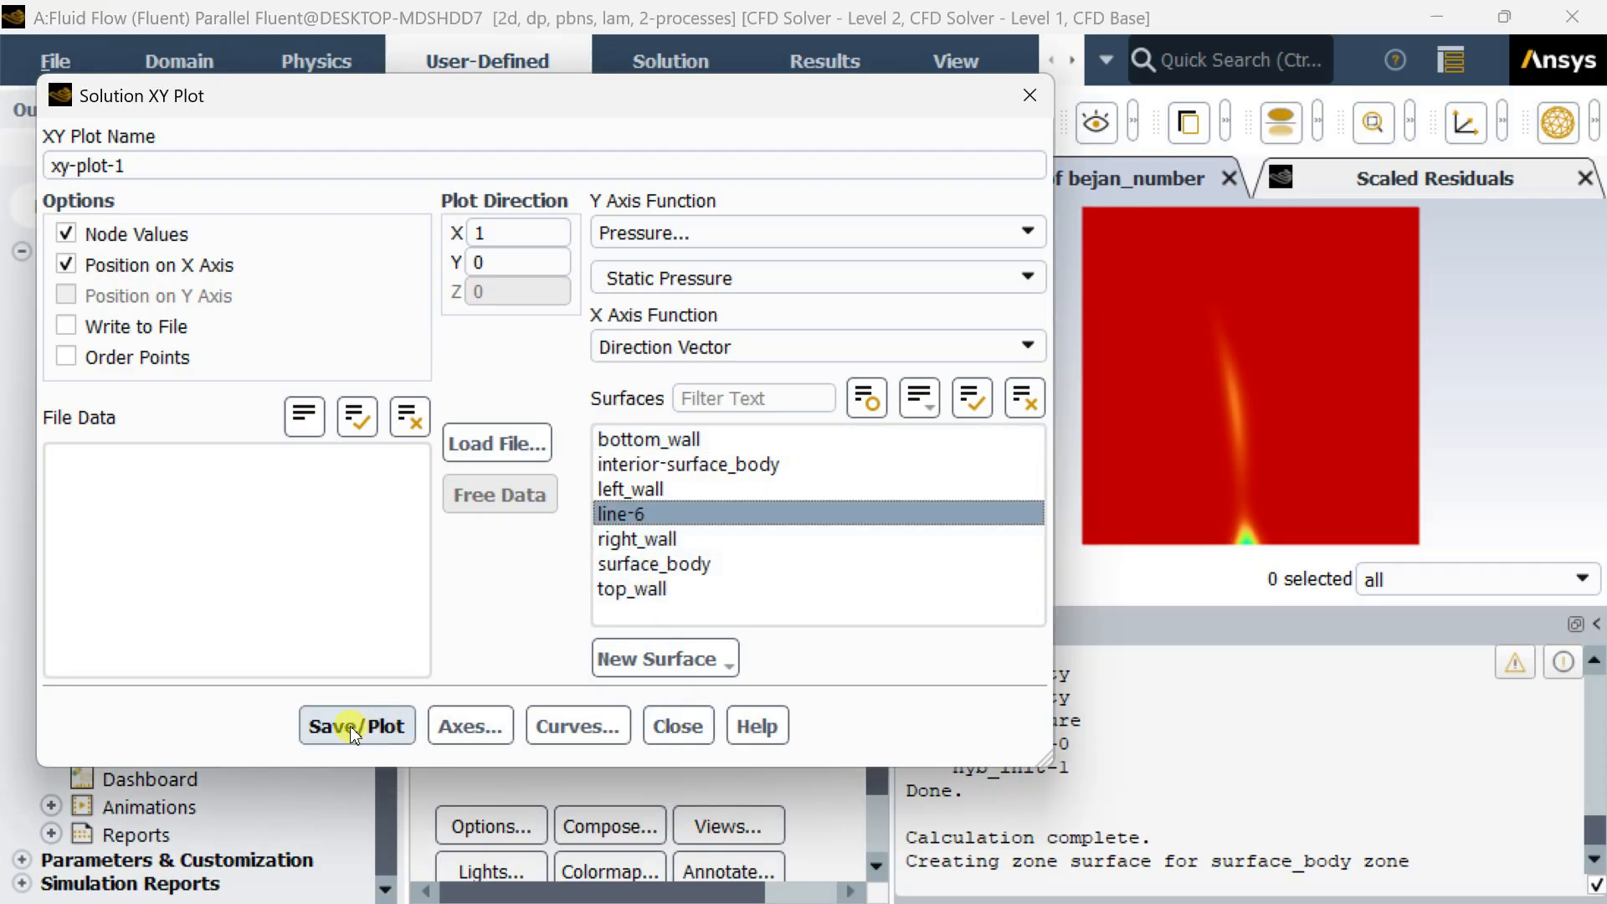
left_click(1020, 231)
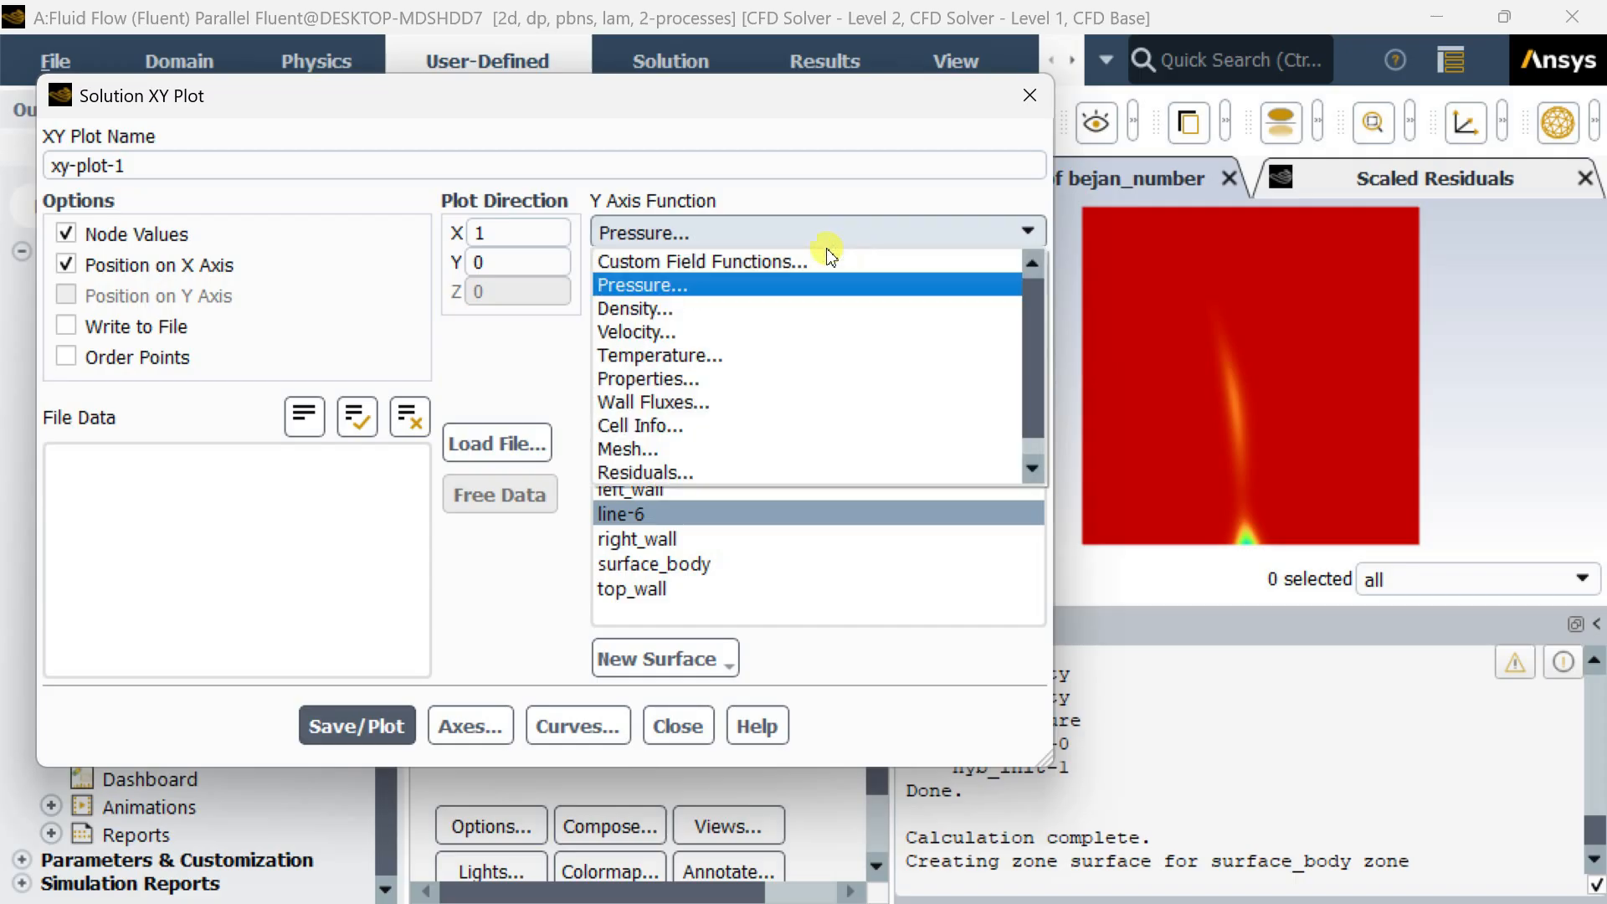
left_click(701, 262)
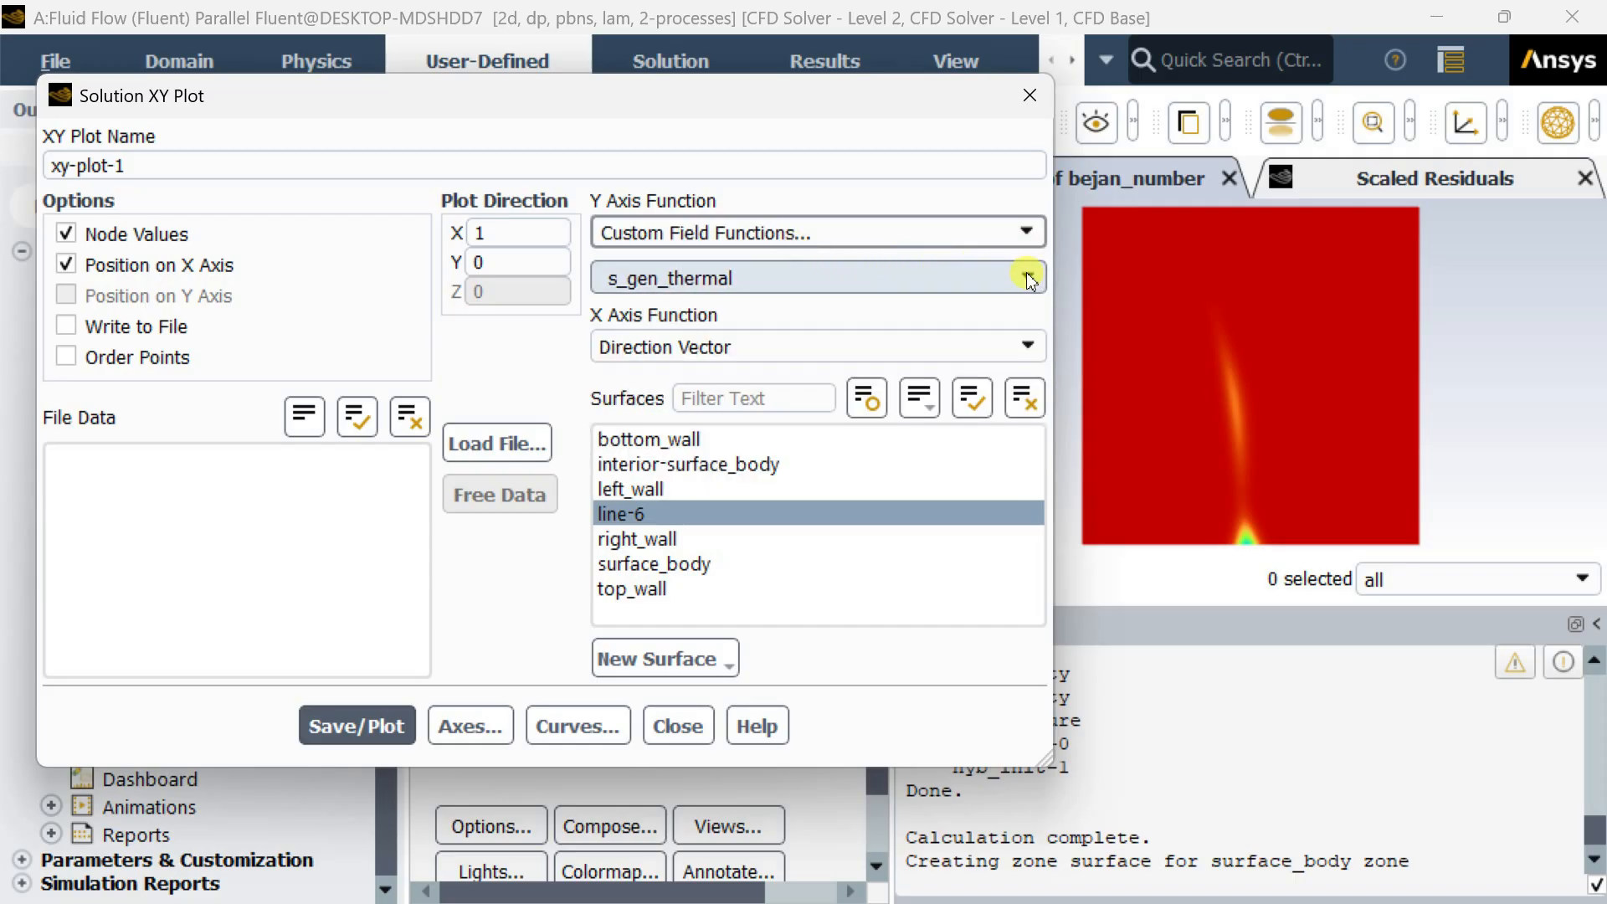
left_click(1026, 278)
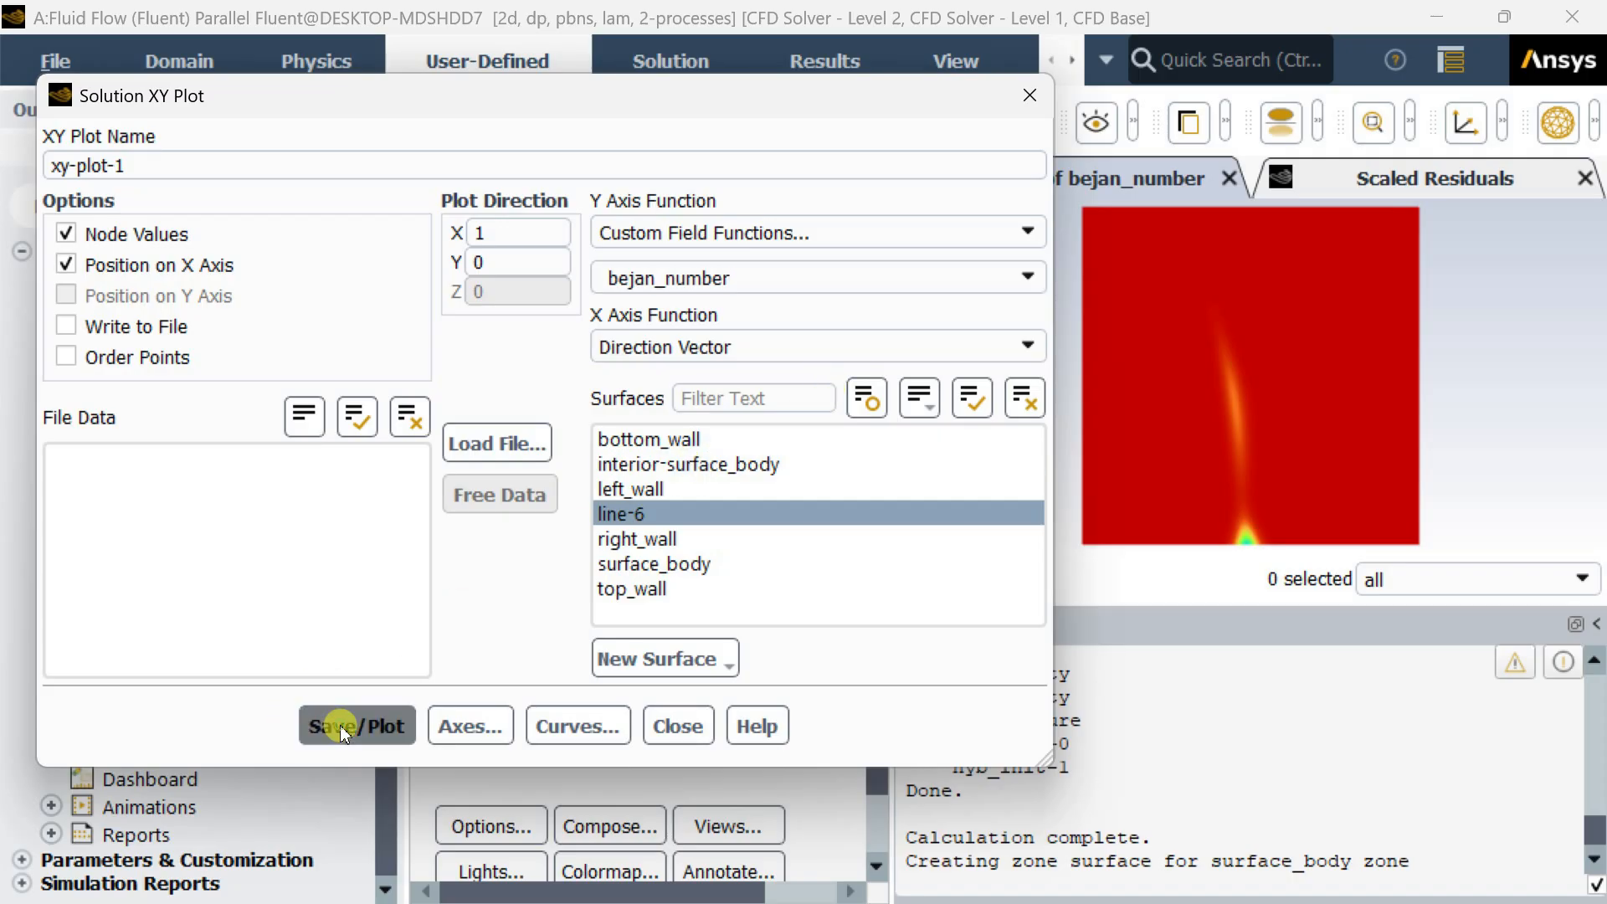
Plot the bejan_number curve along line-6 and dismiss the Solution XY Plot dialog
left_click(356, 724)
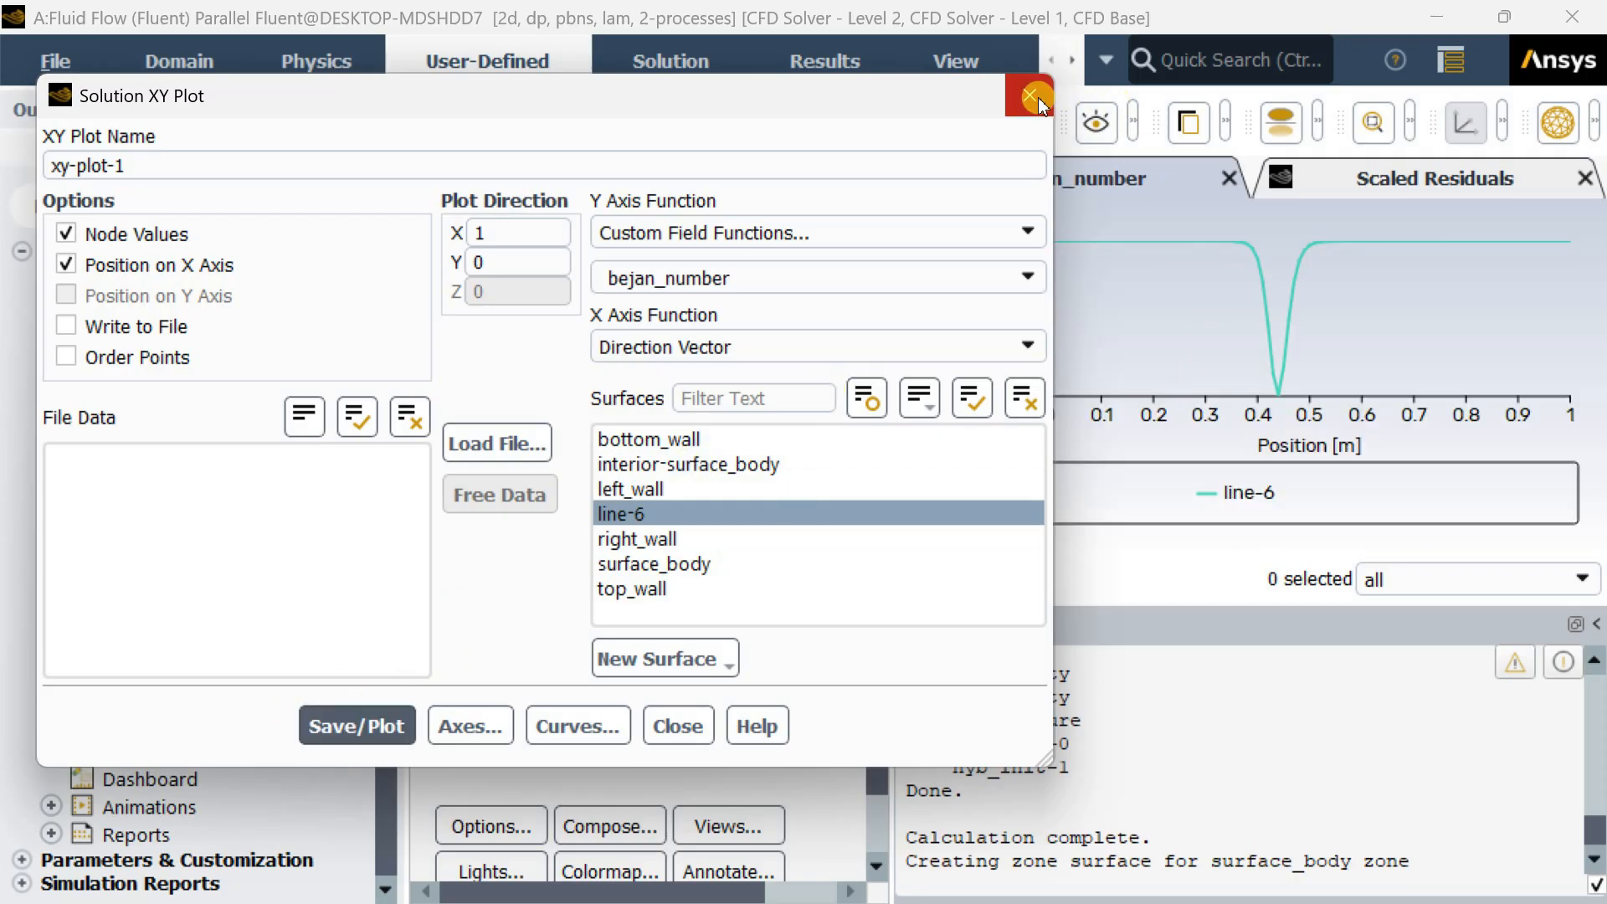
mouse_move(1029, 95)
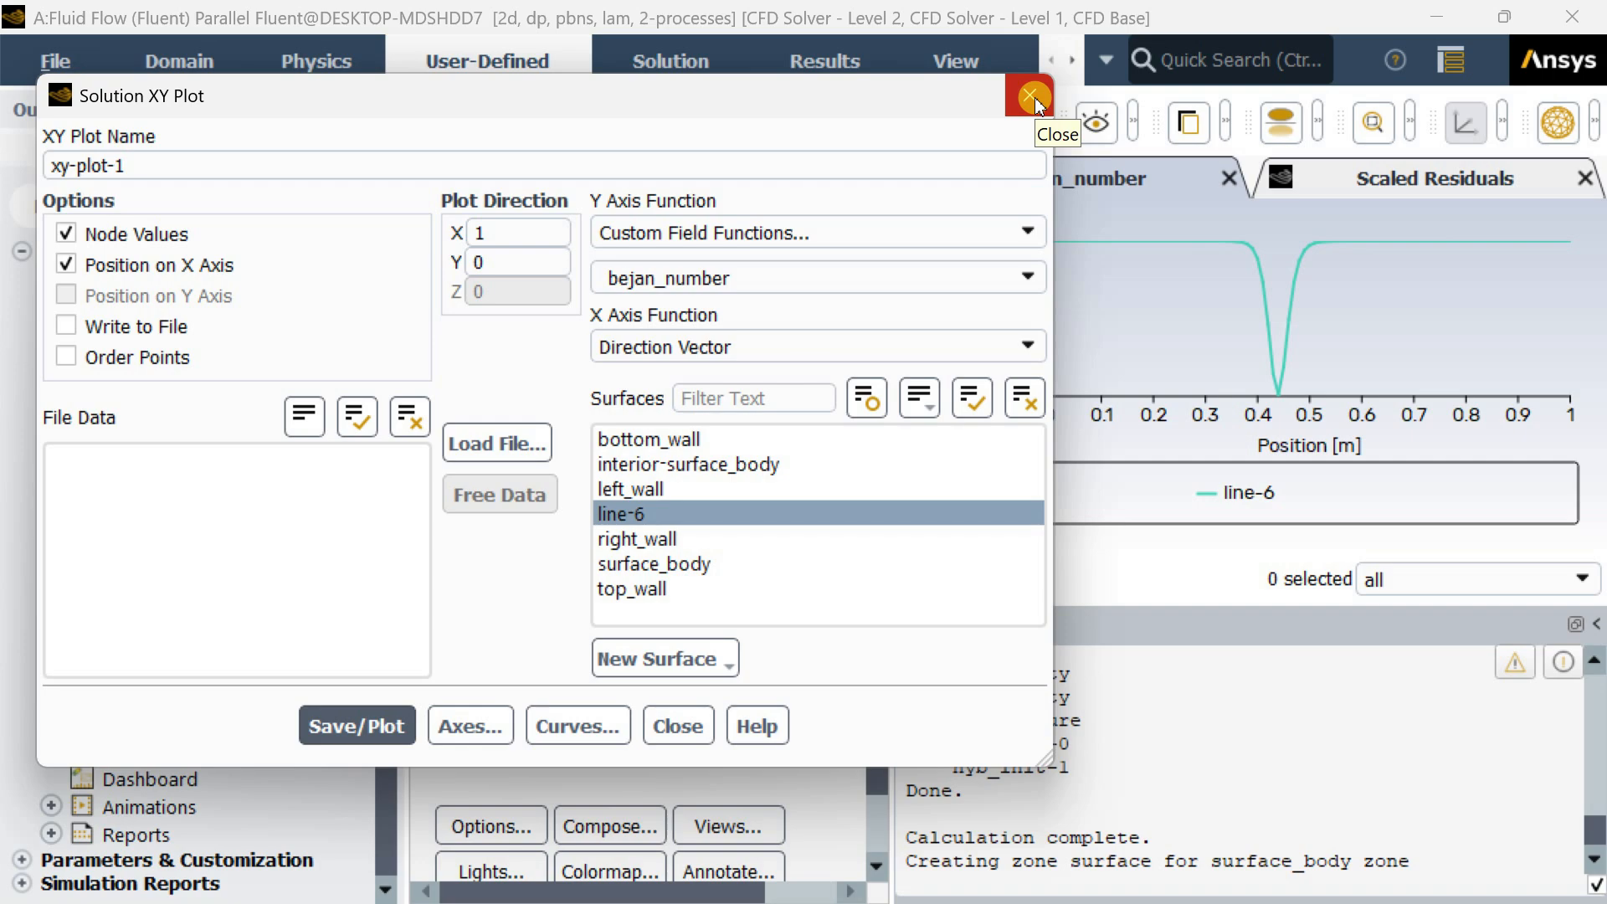
left_click(1029, 96)
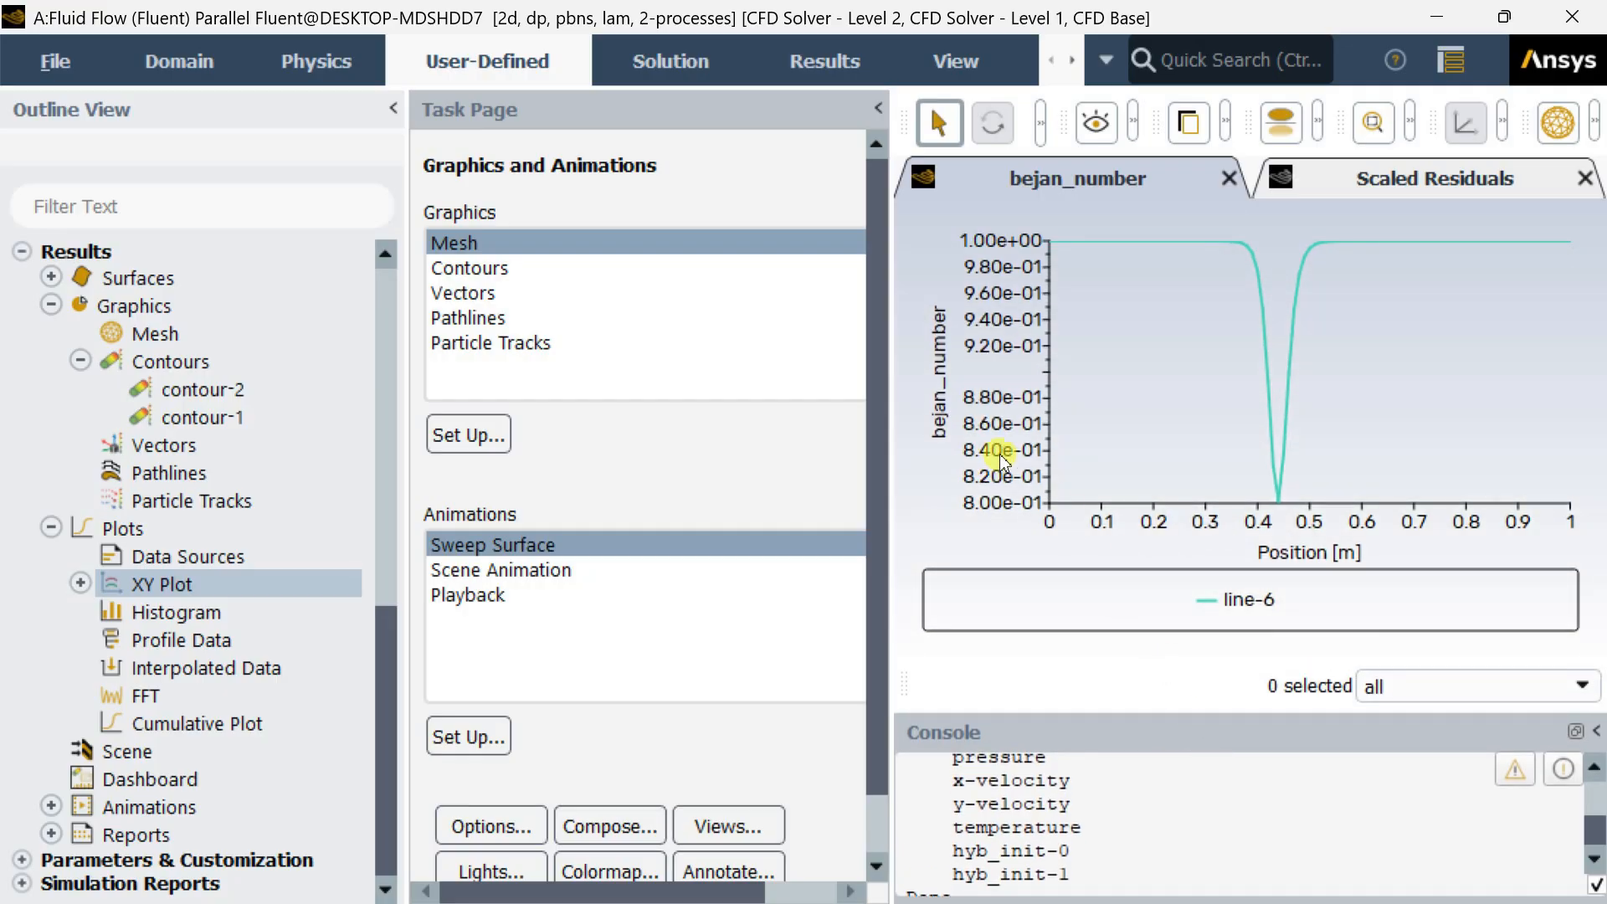
mouse_move(910, 430)
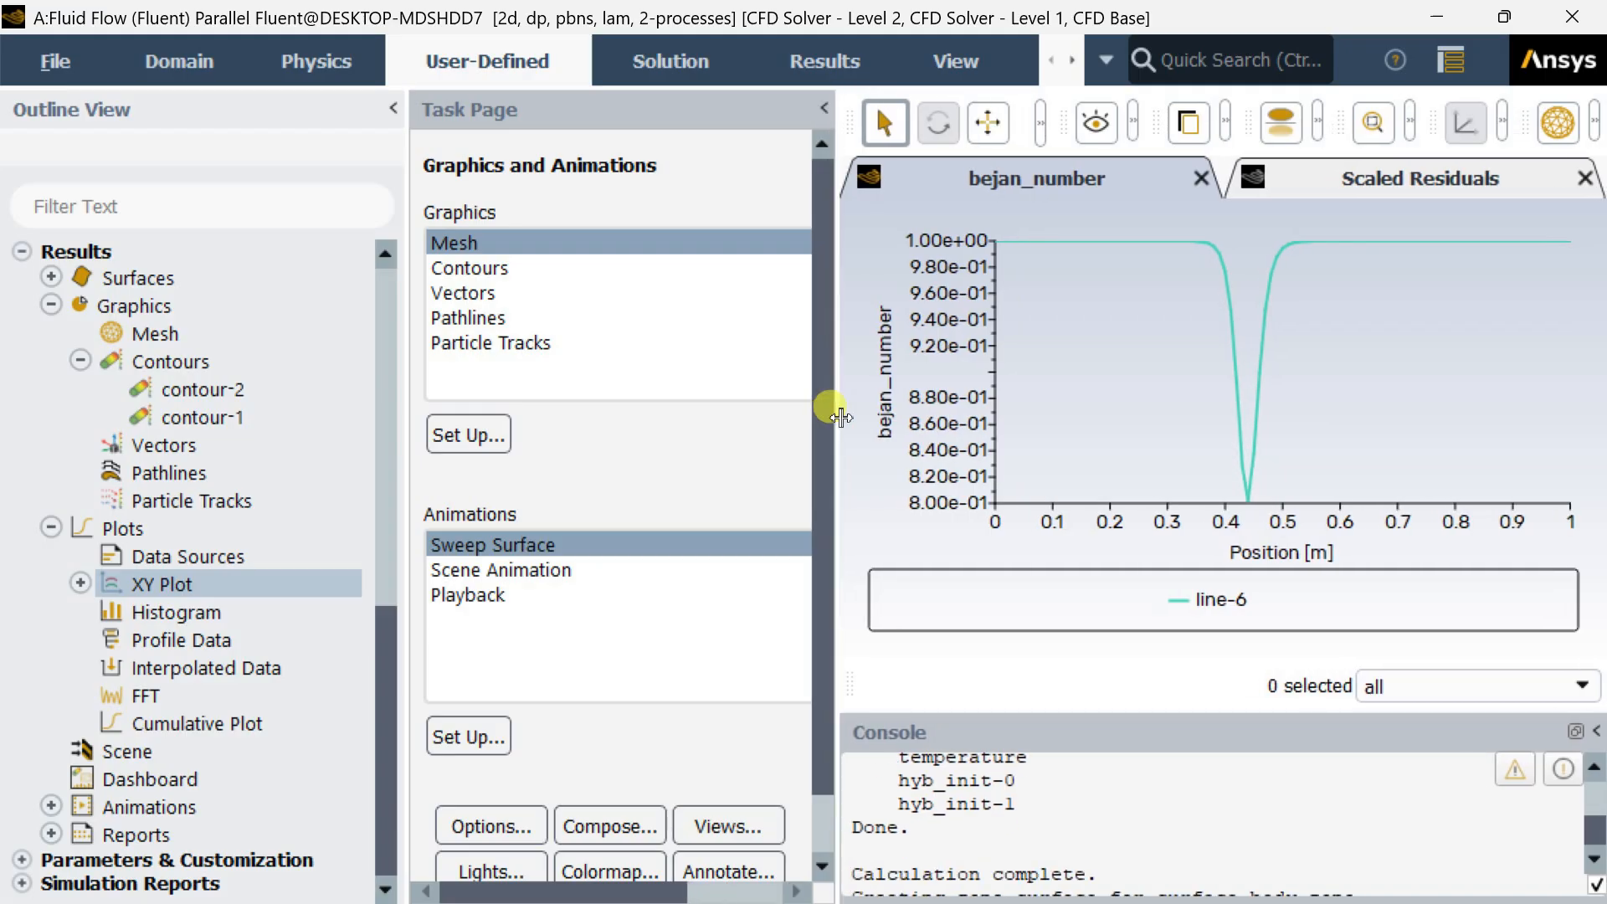
mouse_move(1144, 651)
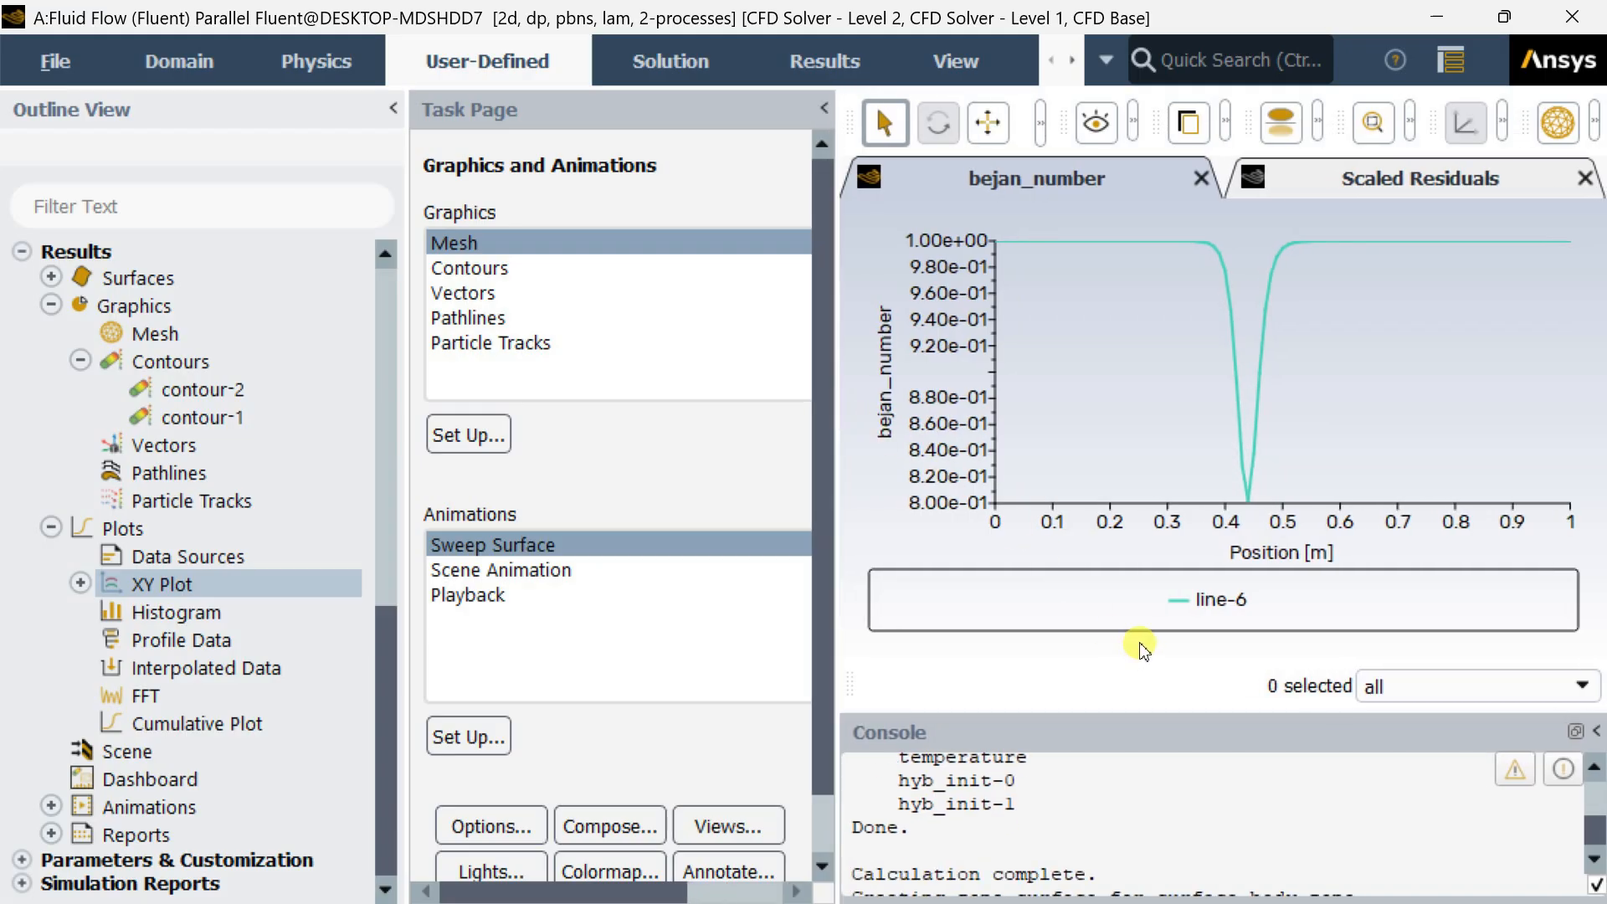
mouse_move(1215, 129)
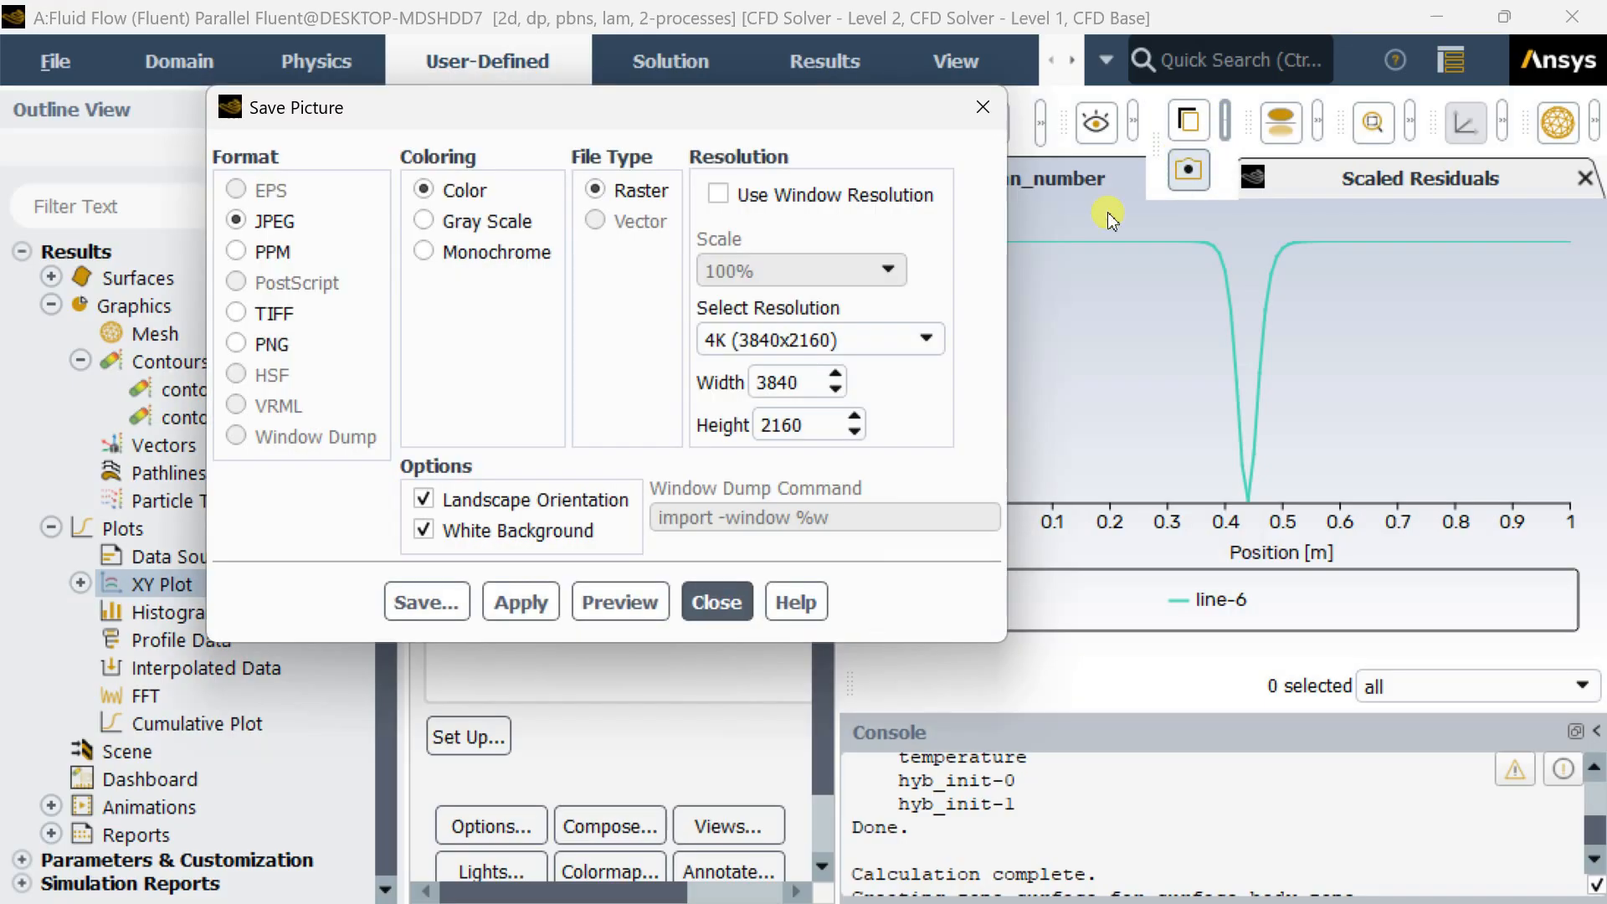
Start a Volume-Average report of the custom field function bejan_number
left_click(715, 600)
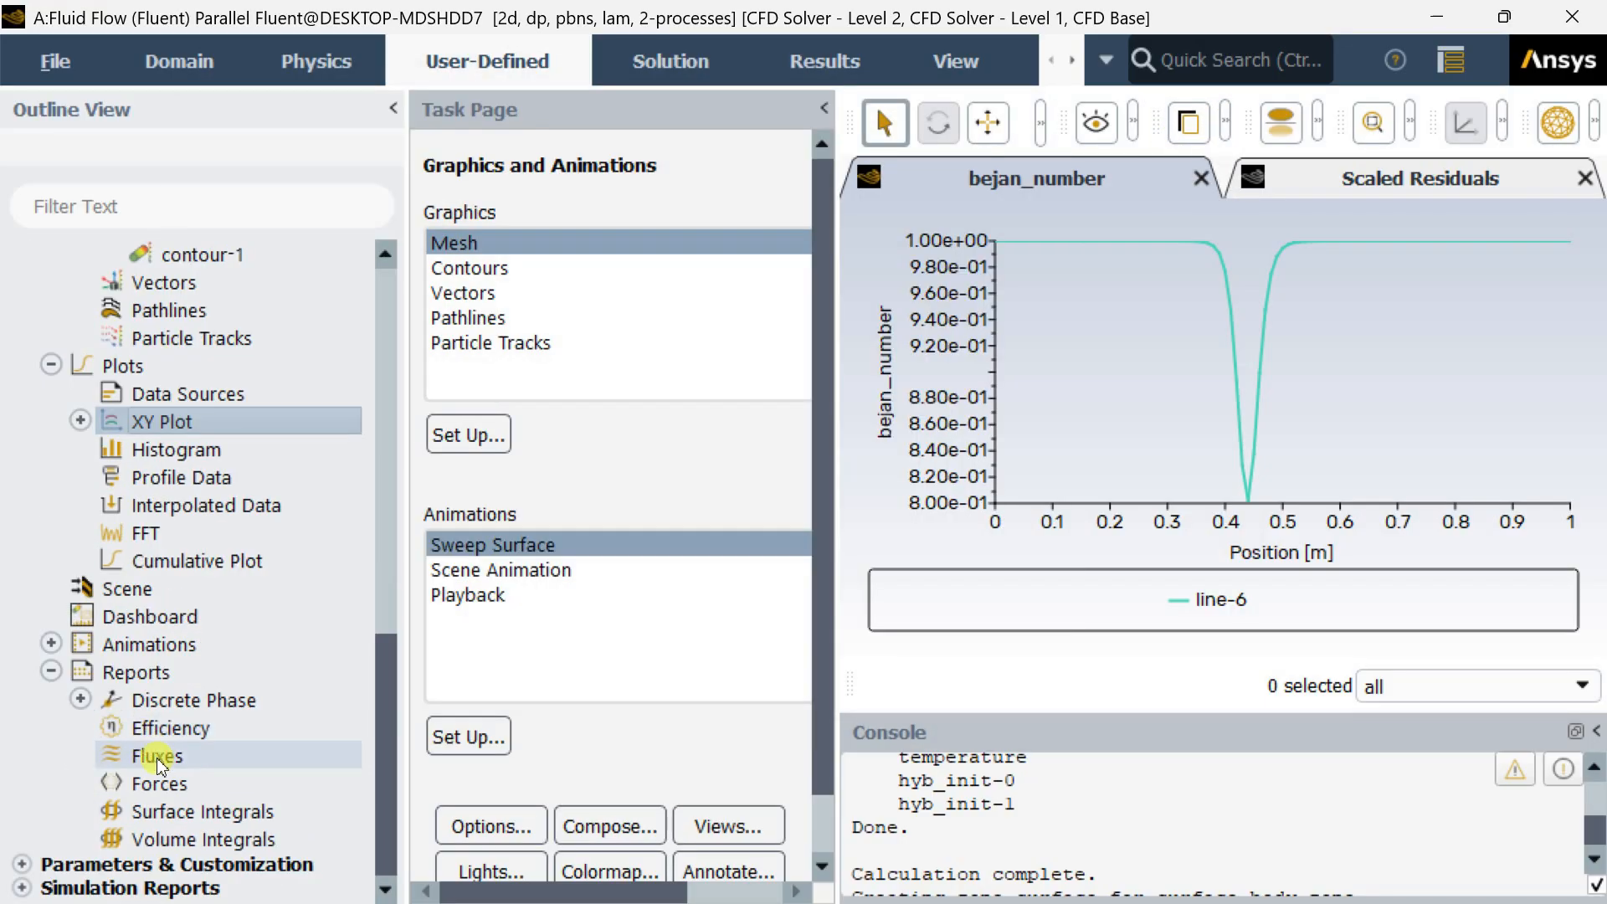
double_click(211, 839)
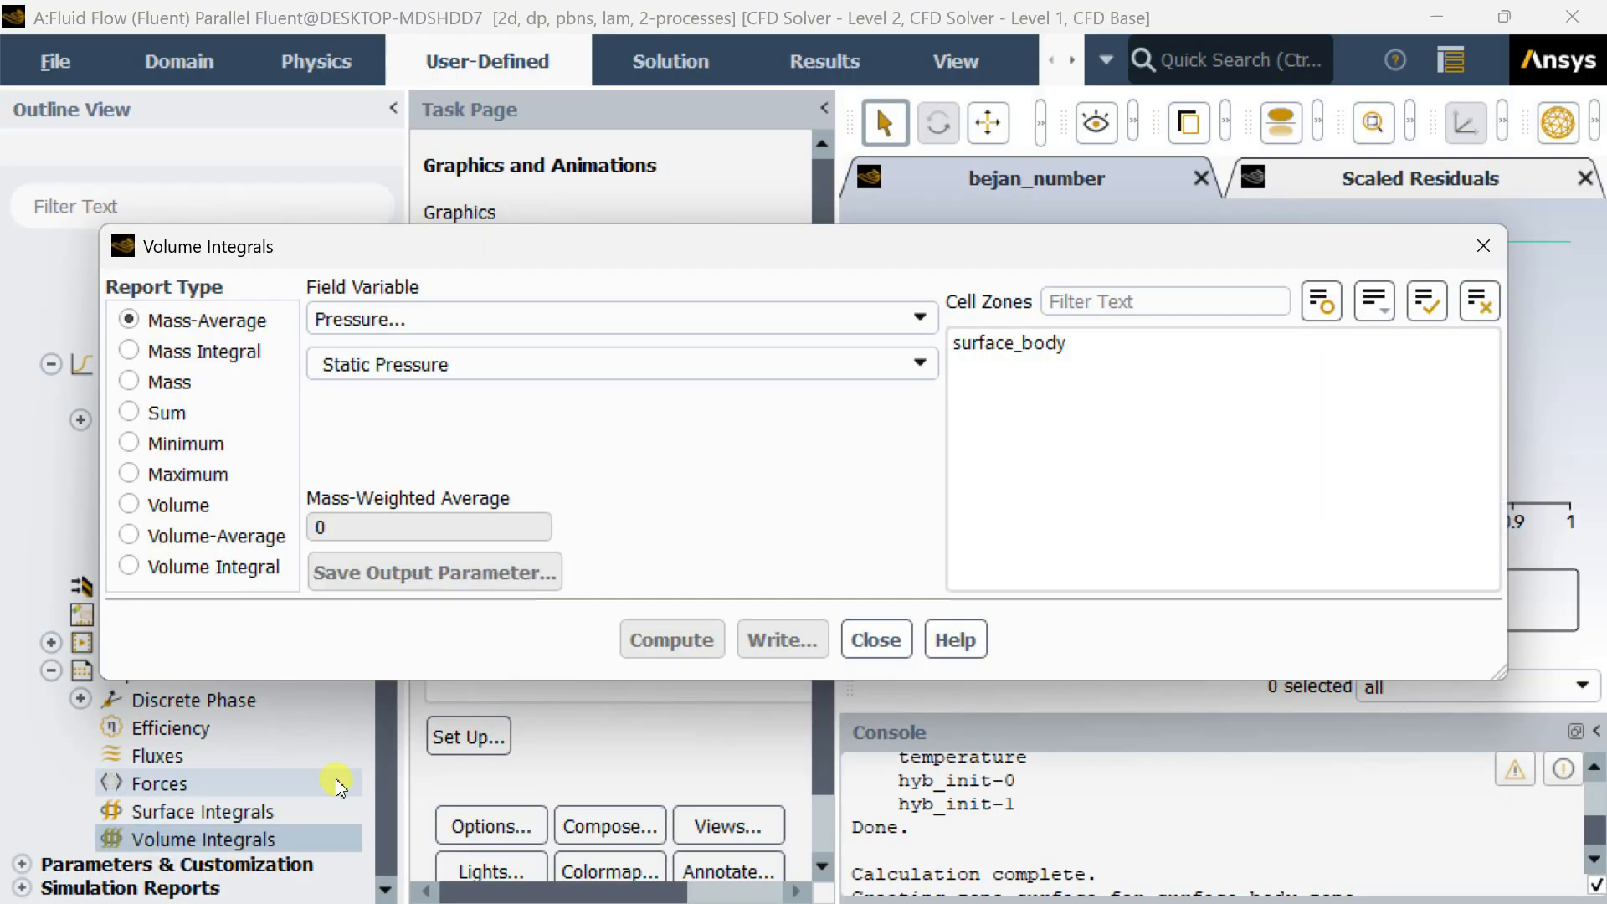
mouse_move(159, 554)
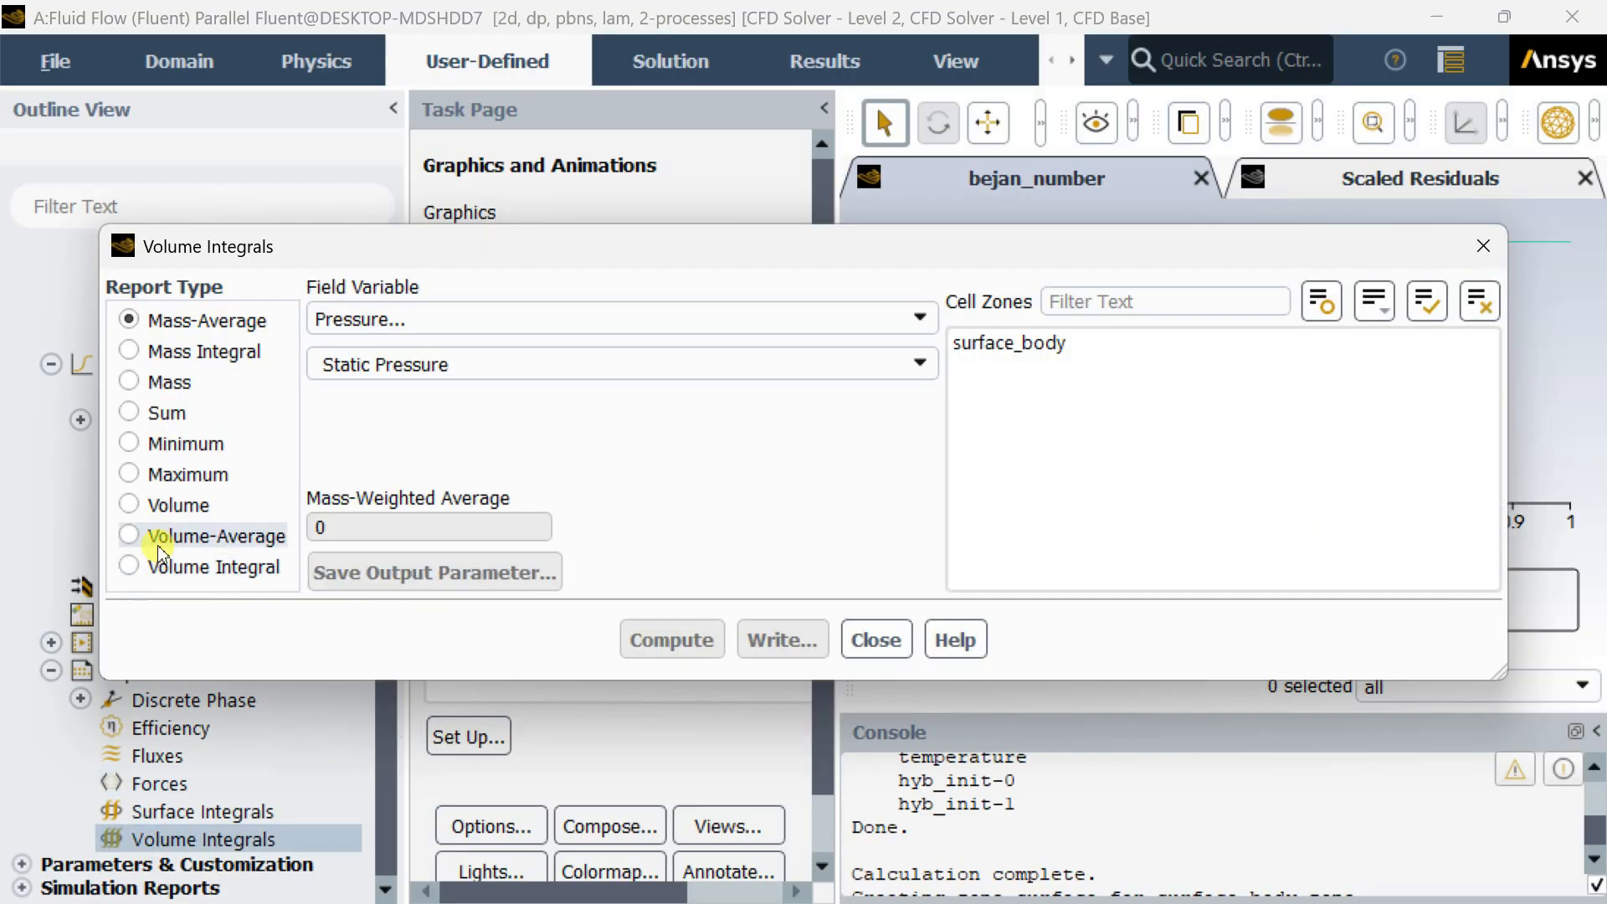
left_click(918, 318)
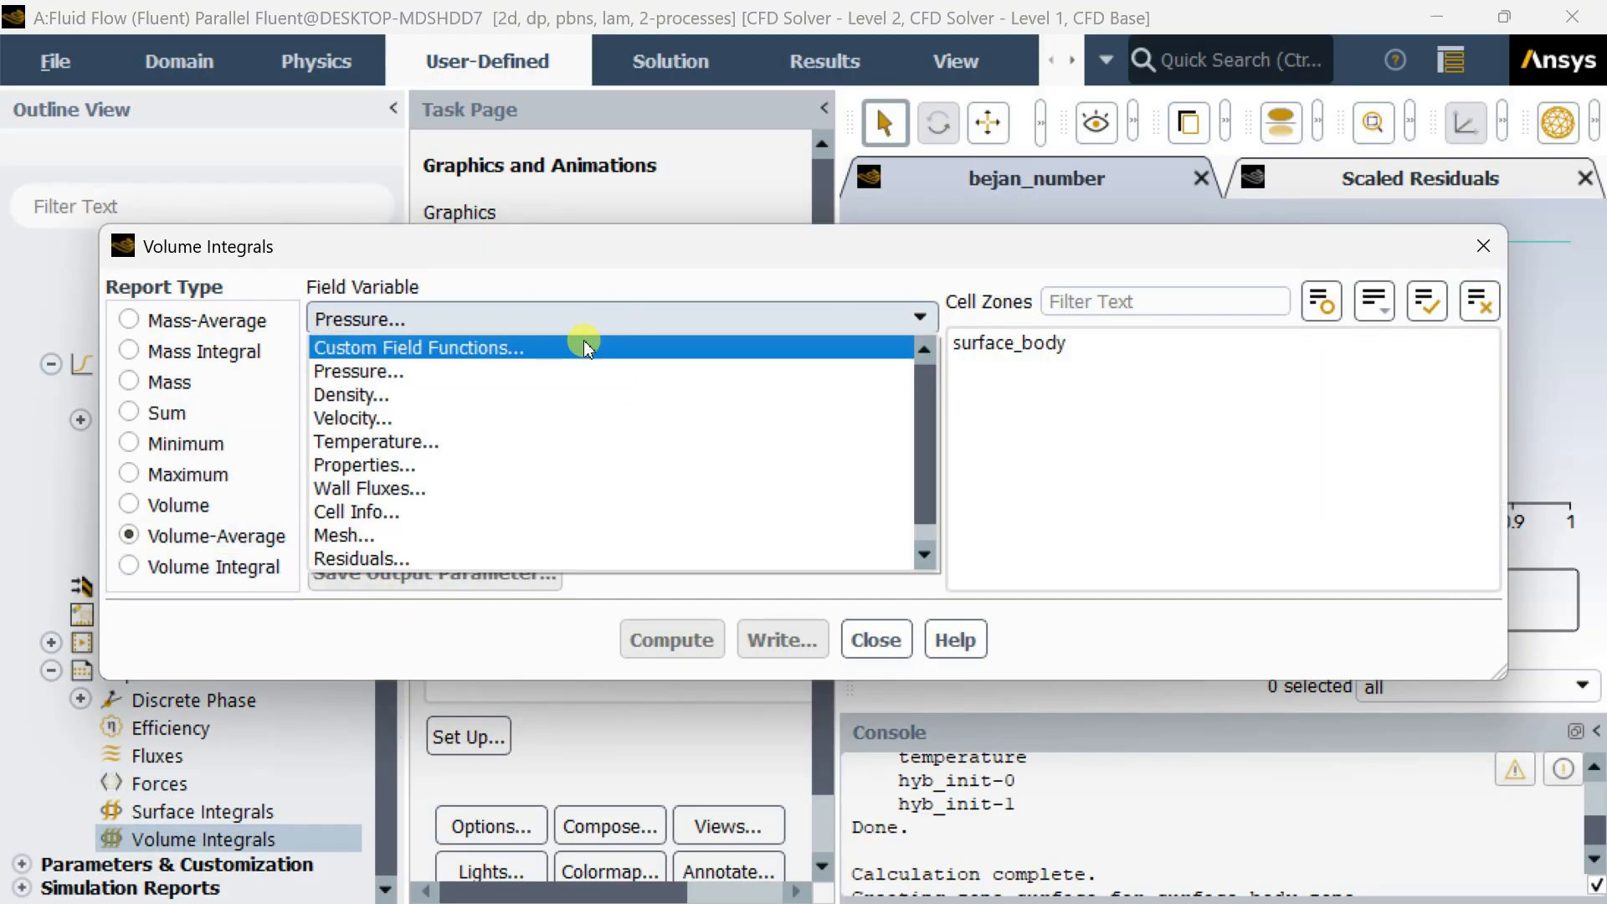
left_click(418, 348)
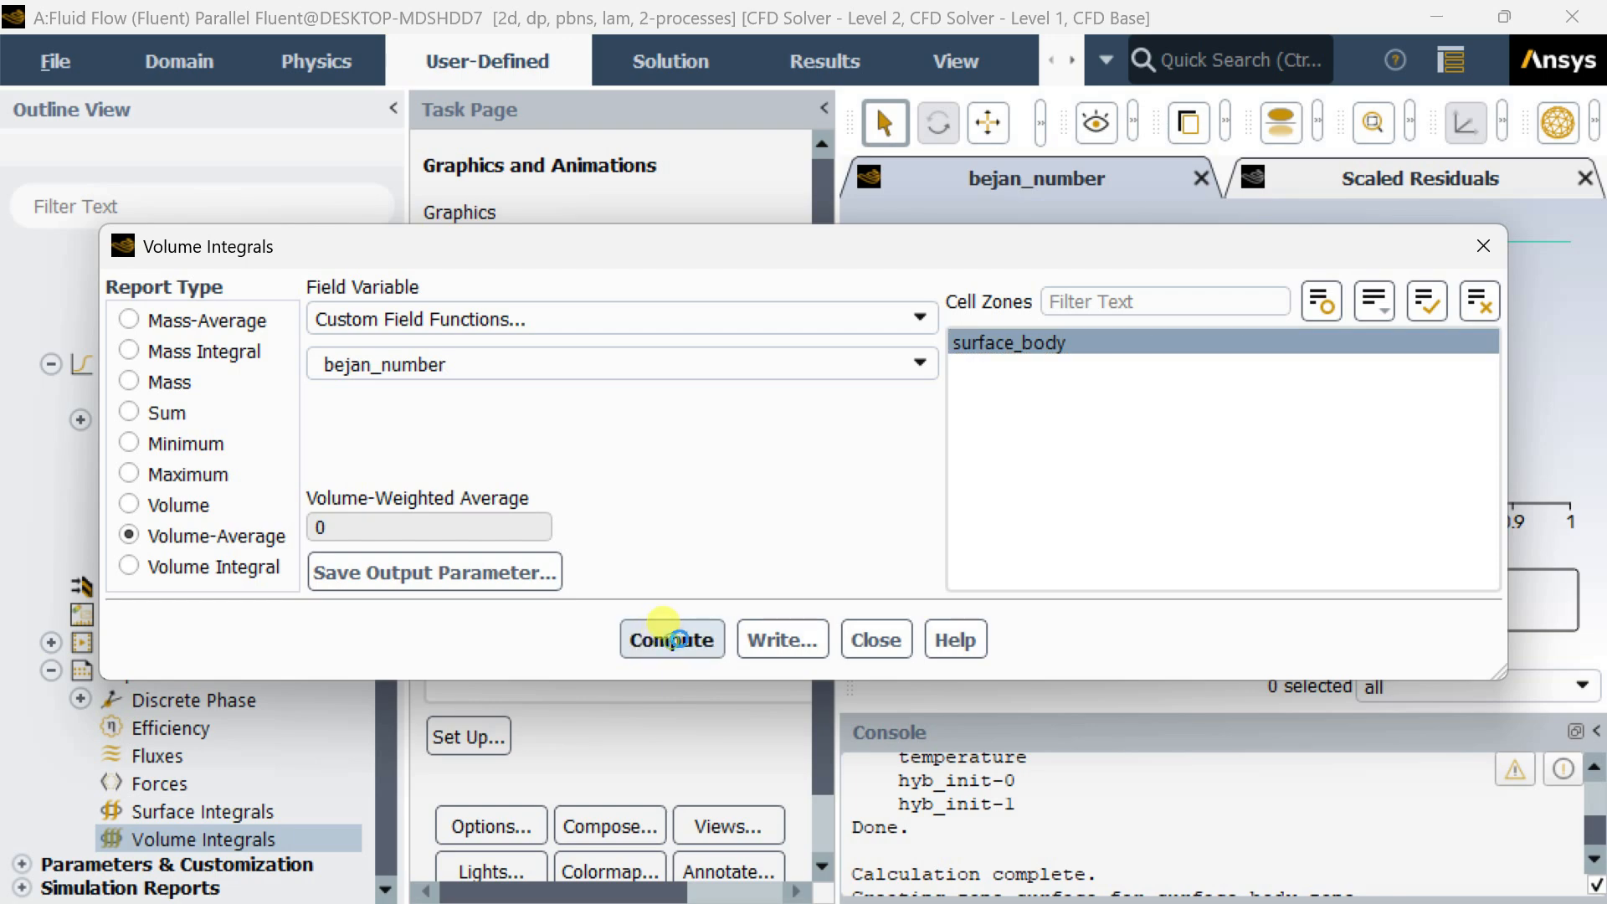
Compute the volume-average of bejan_number over surface_body, giving 0.99371228, then dismiss the report
left_click(671, 637)
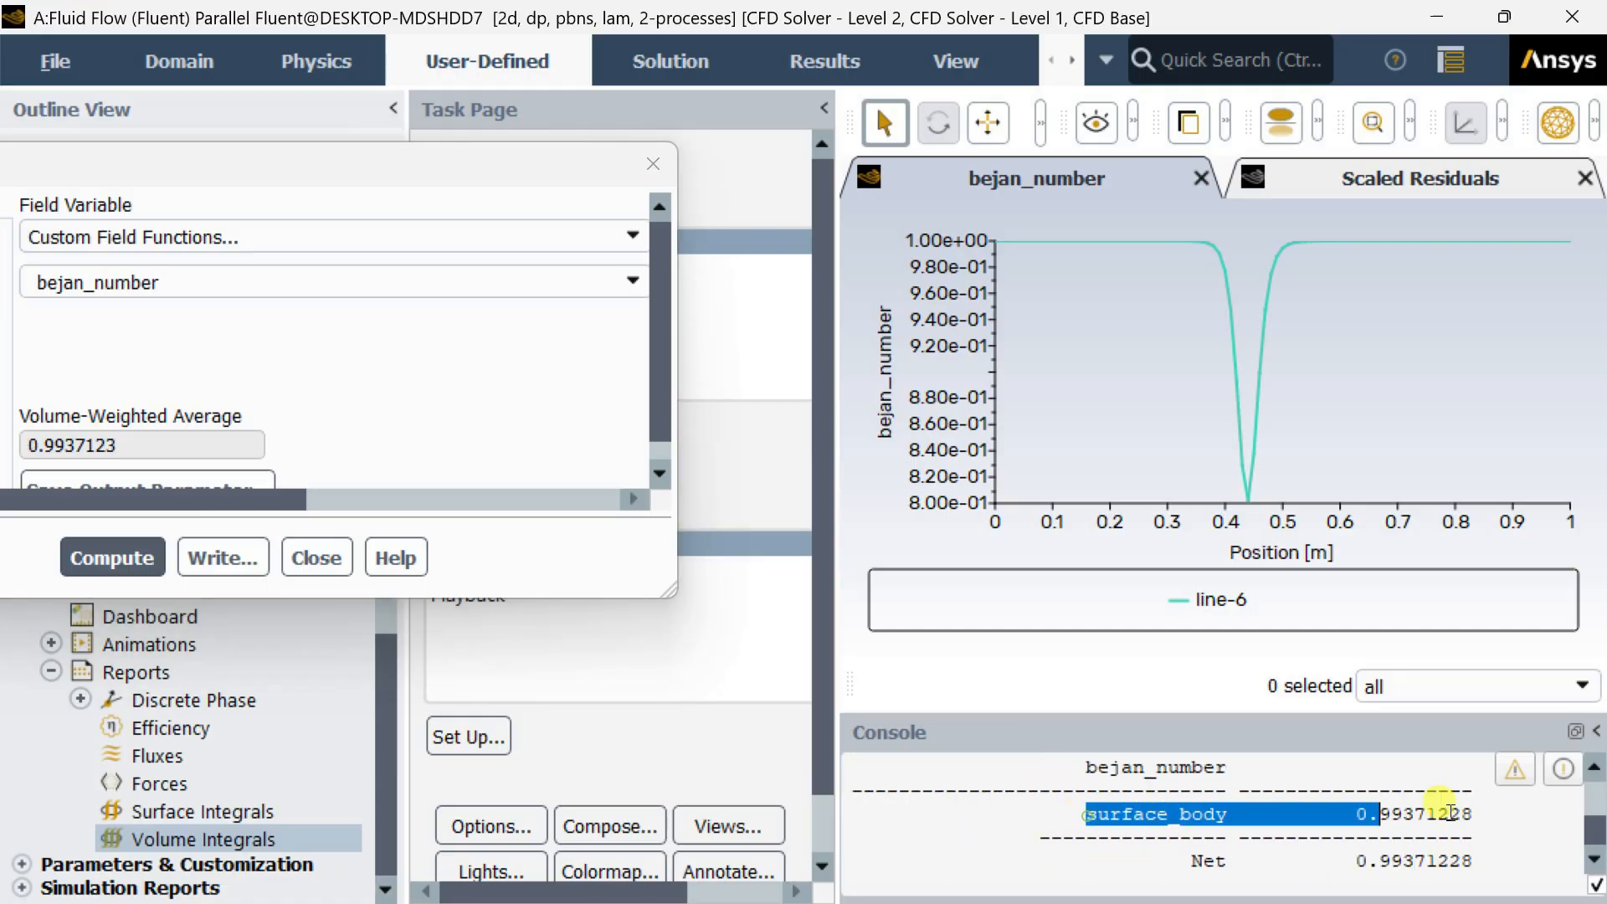
left_click(1208, 860)
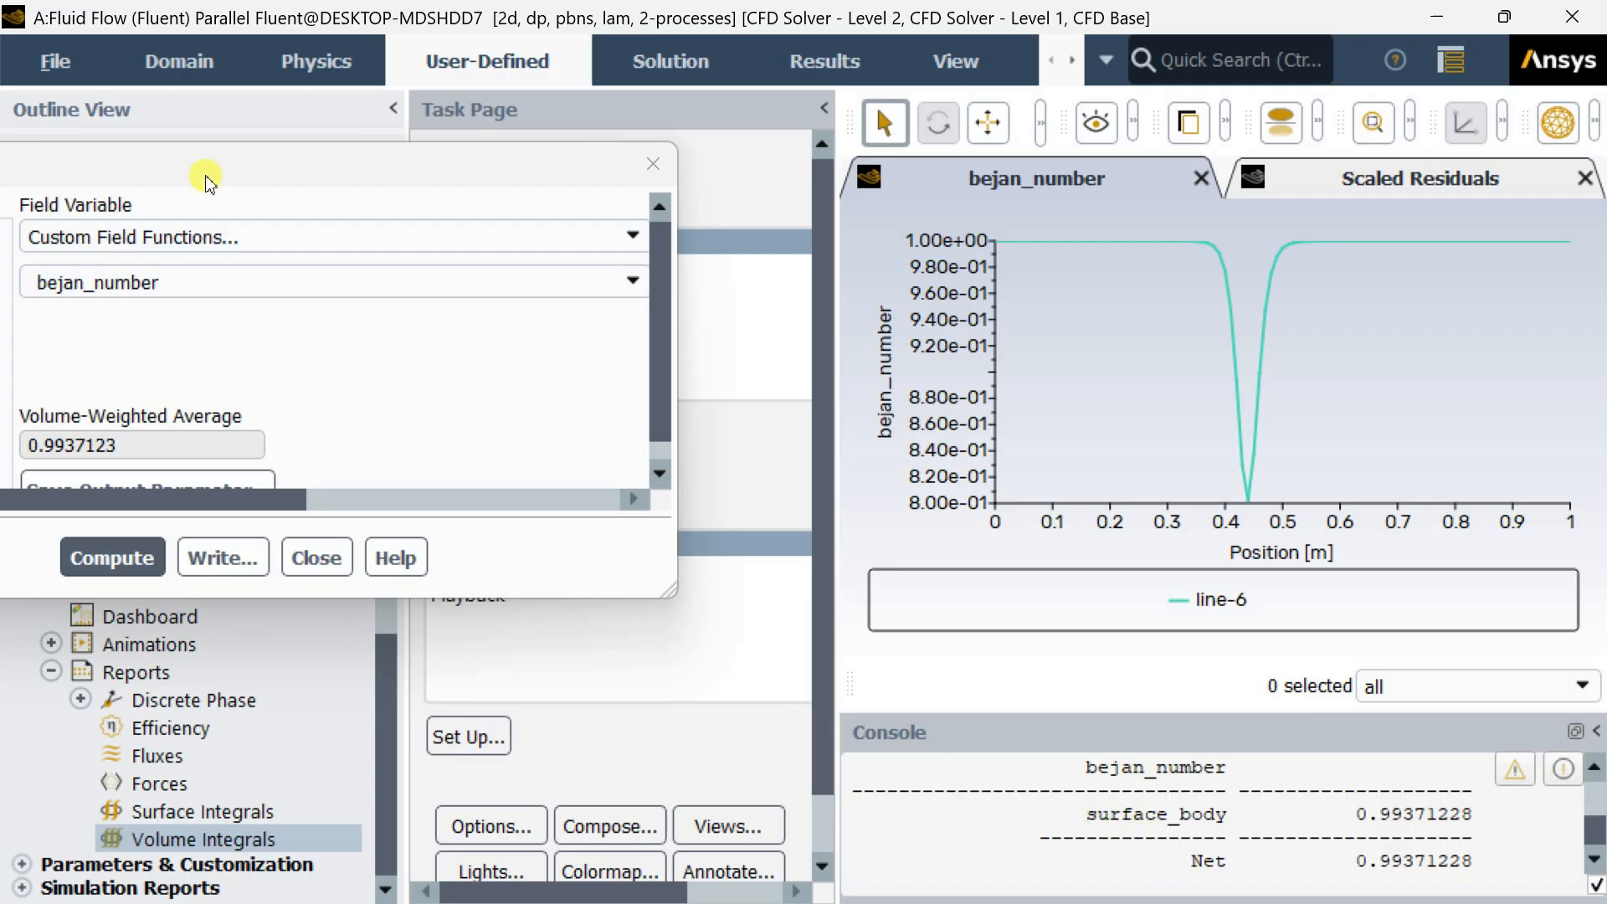
left_click(316, 555)
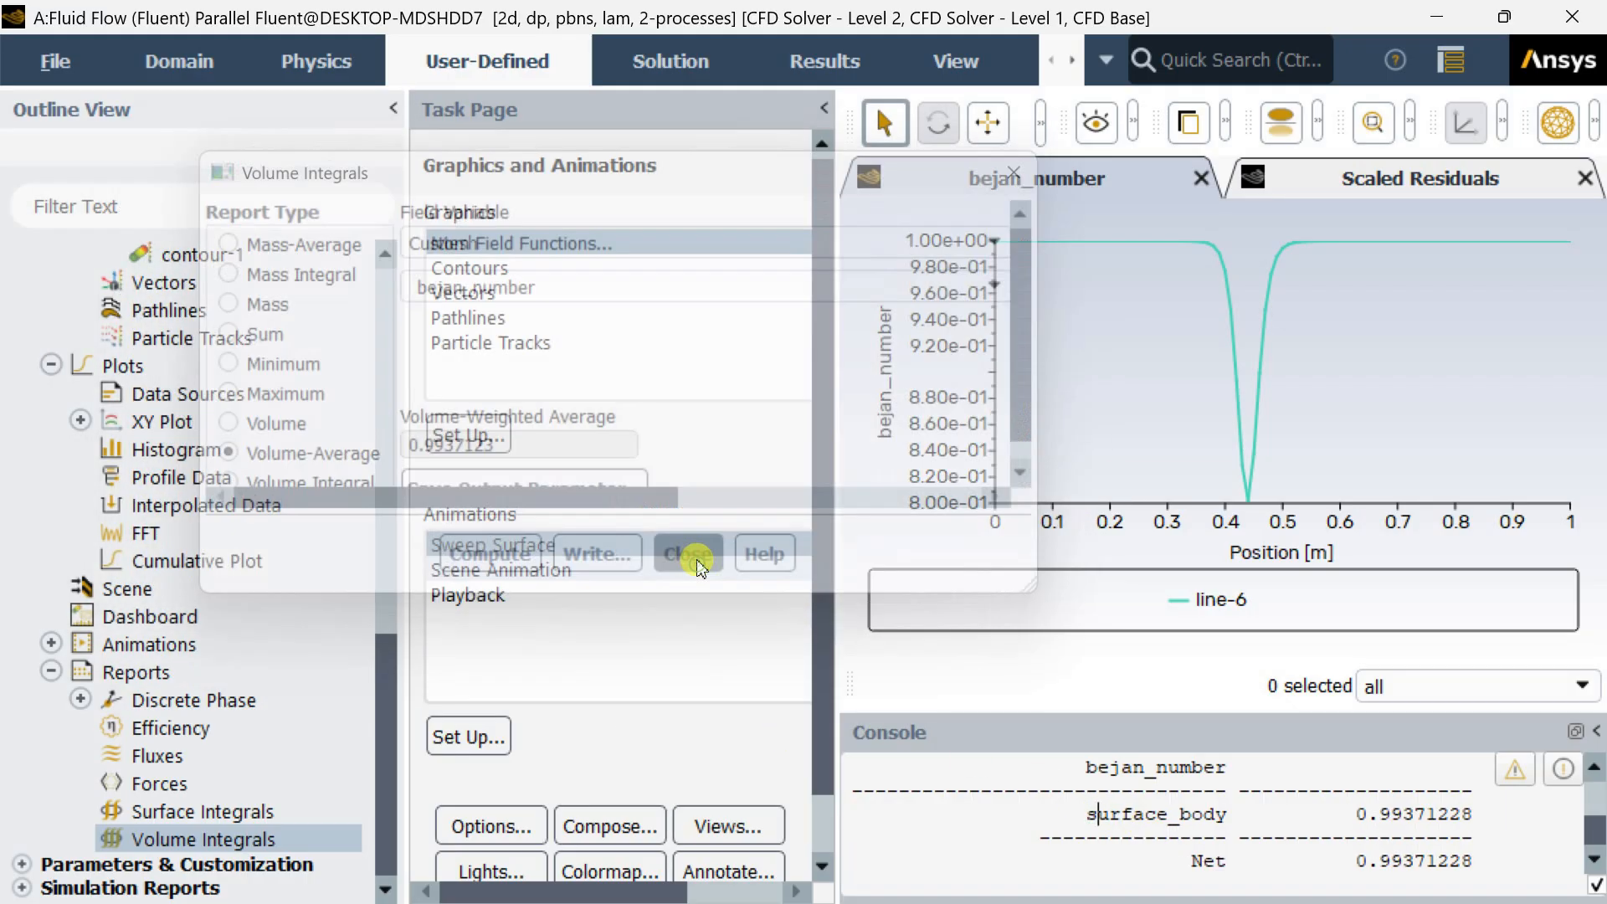